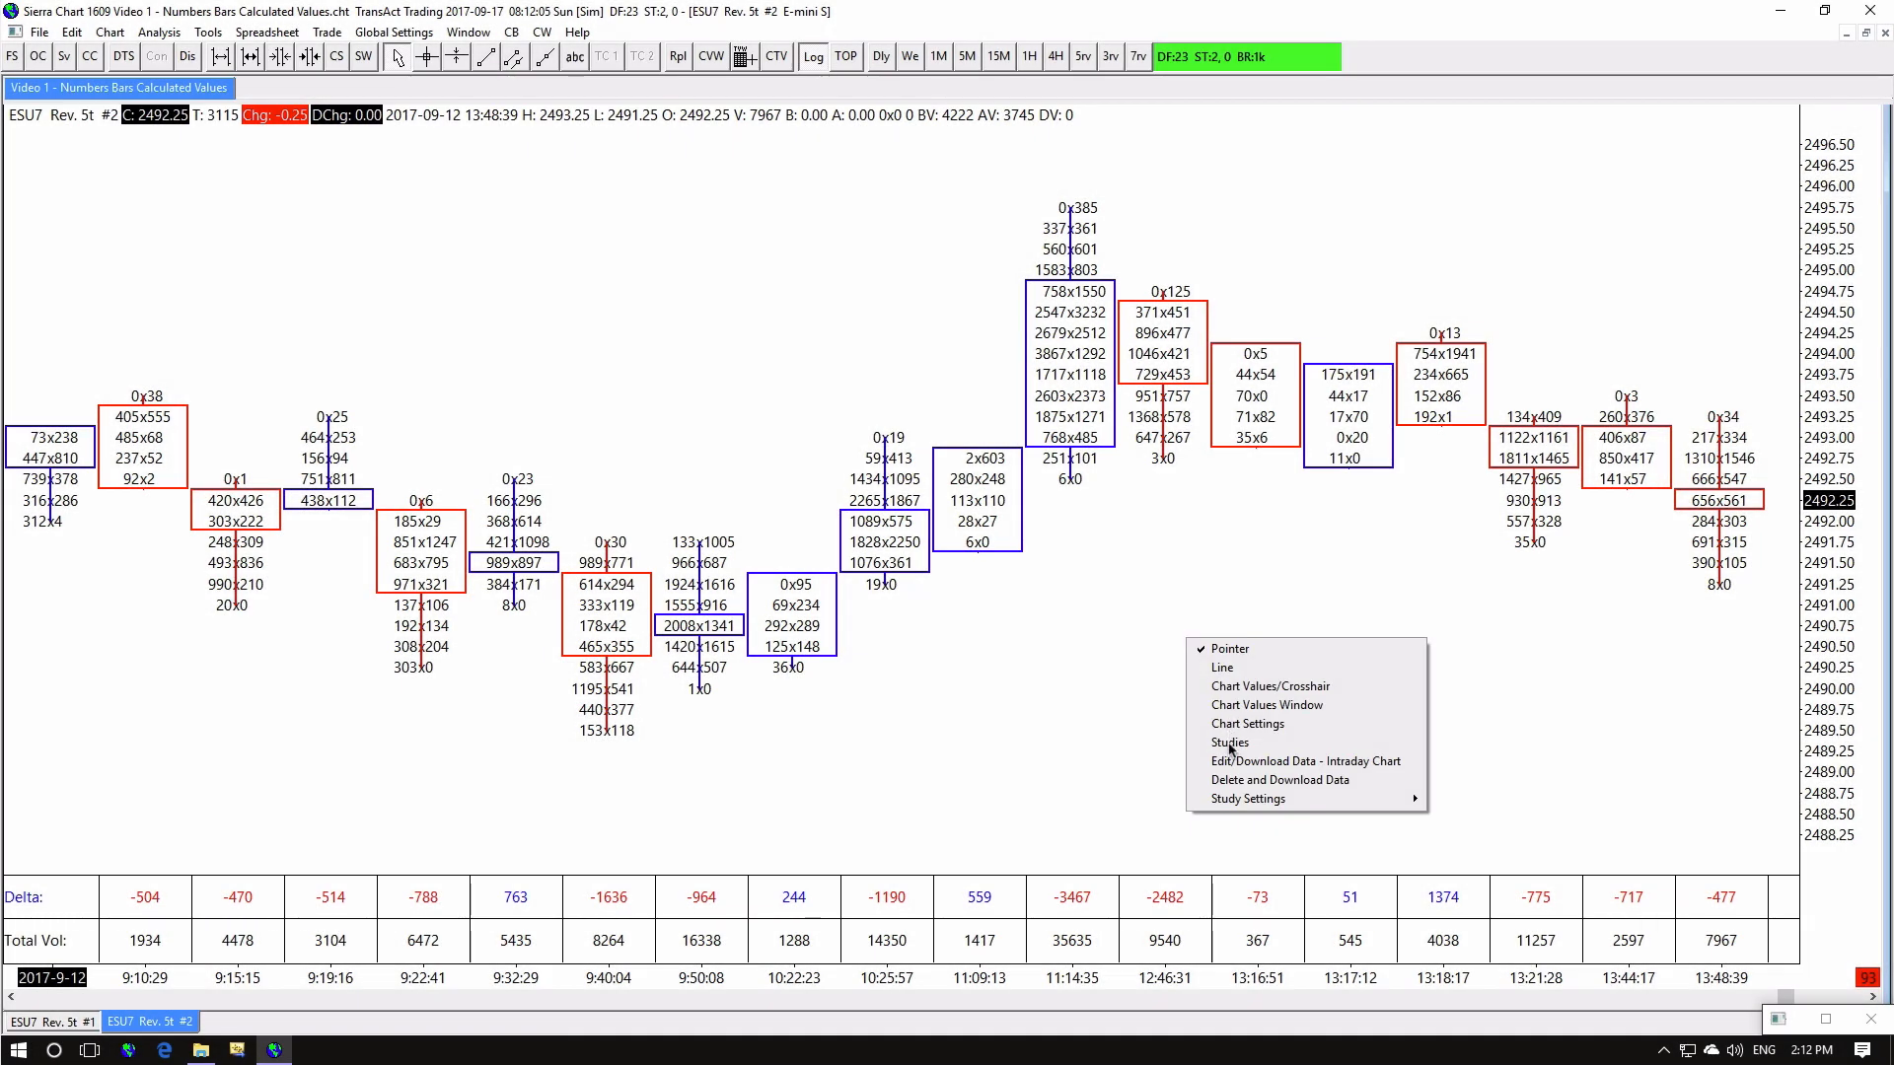
Set the Max Delta and Min Delta subgraphs of Numbers Bars Calculated Values to Visible with a chosen colour
{"action": "left_click", "coordinate": [1229, 742]}
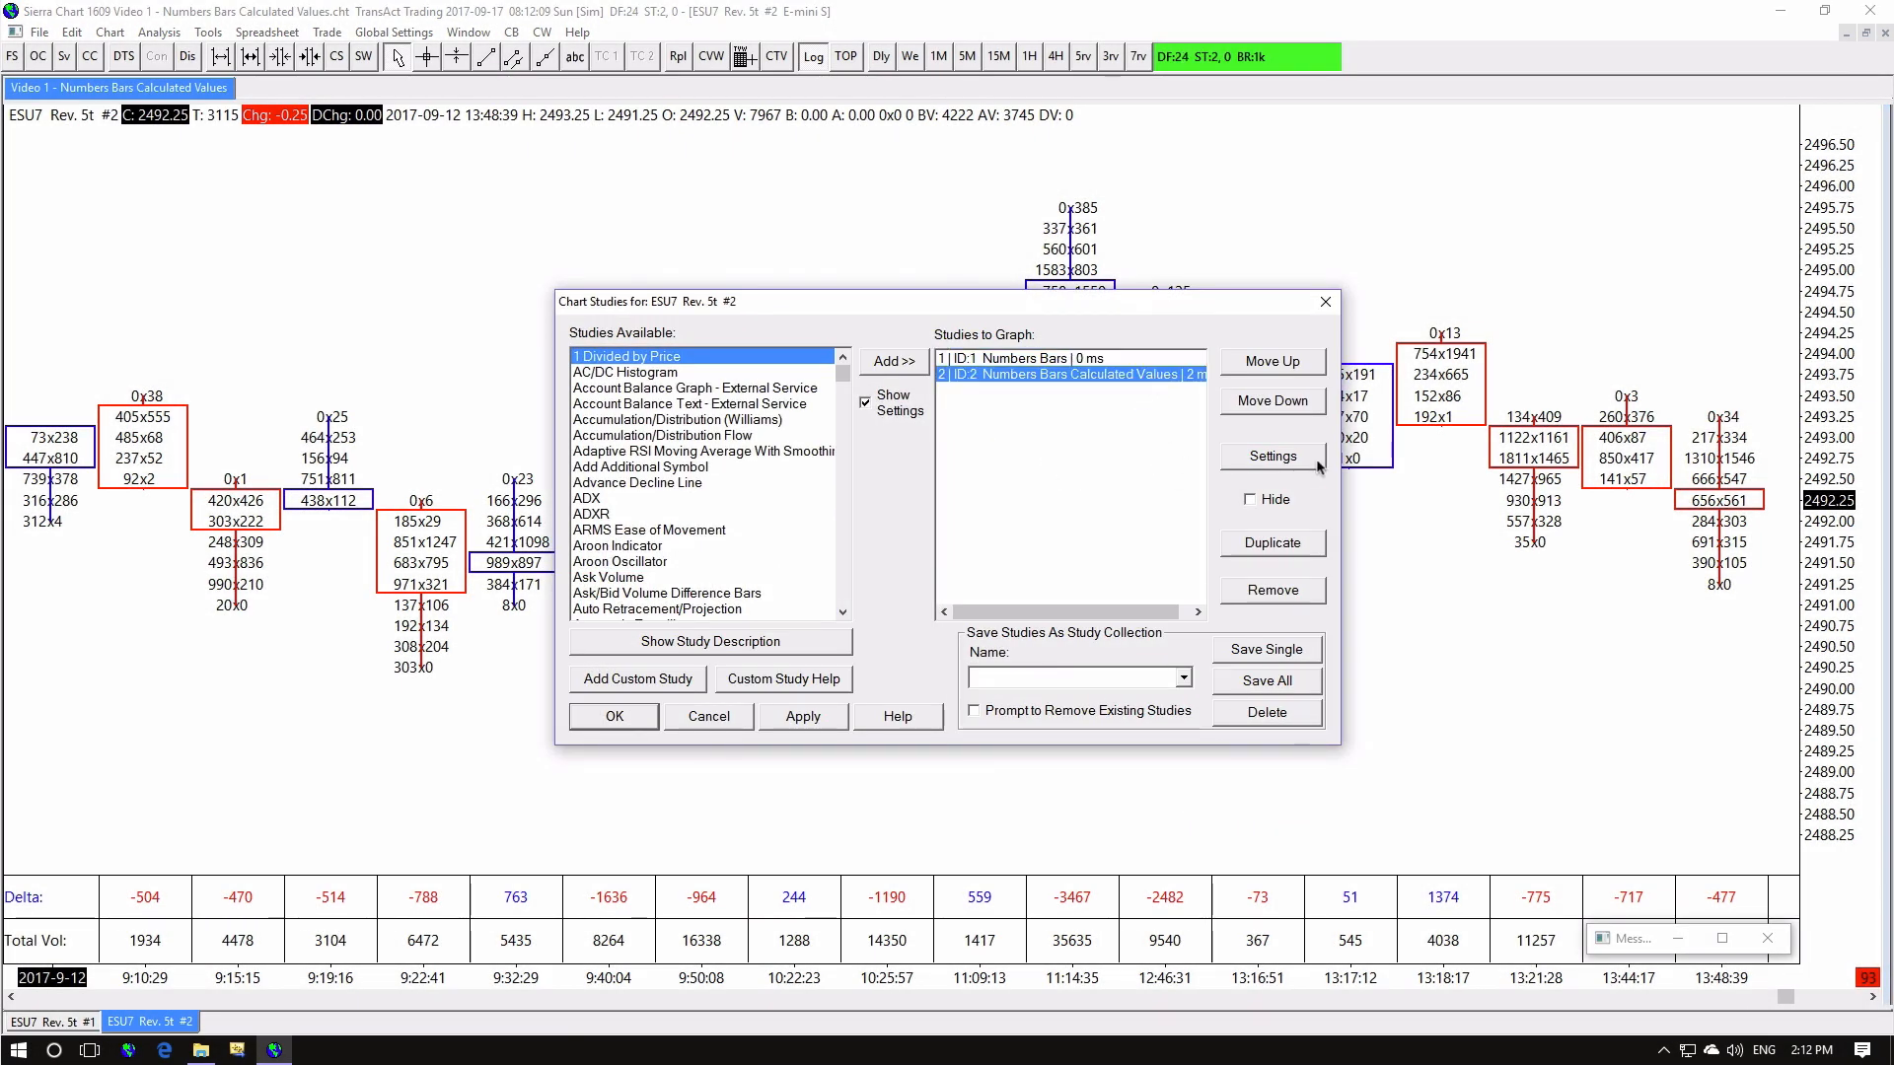
{"action": "left_click", "coordinate": [1271, 455]}
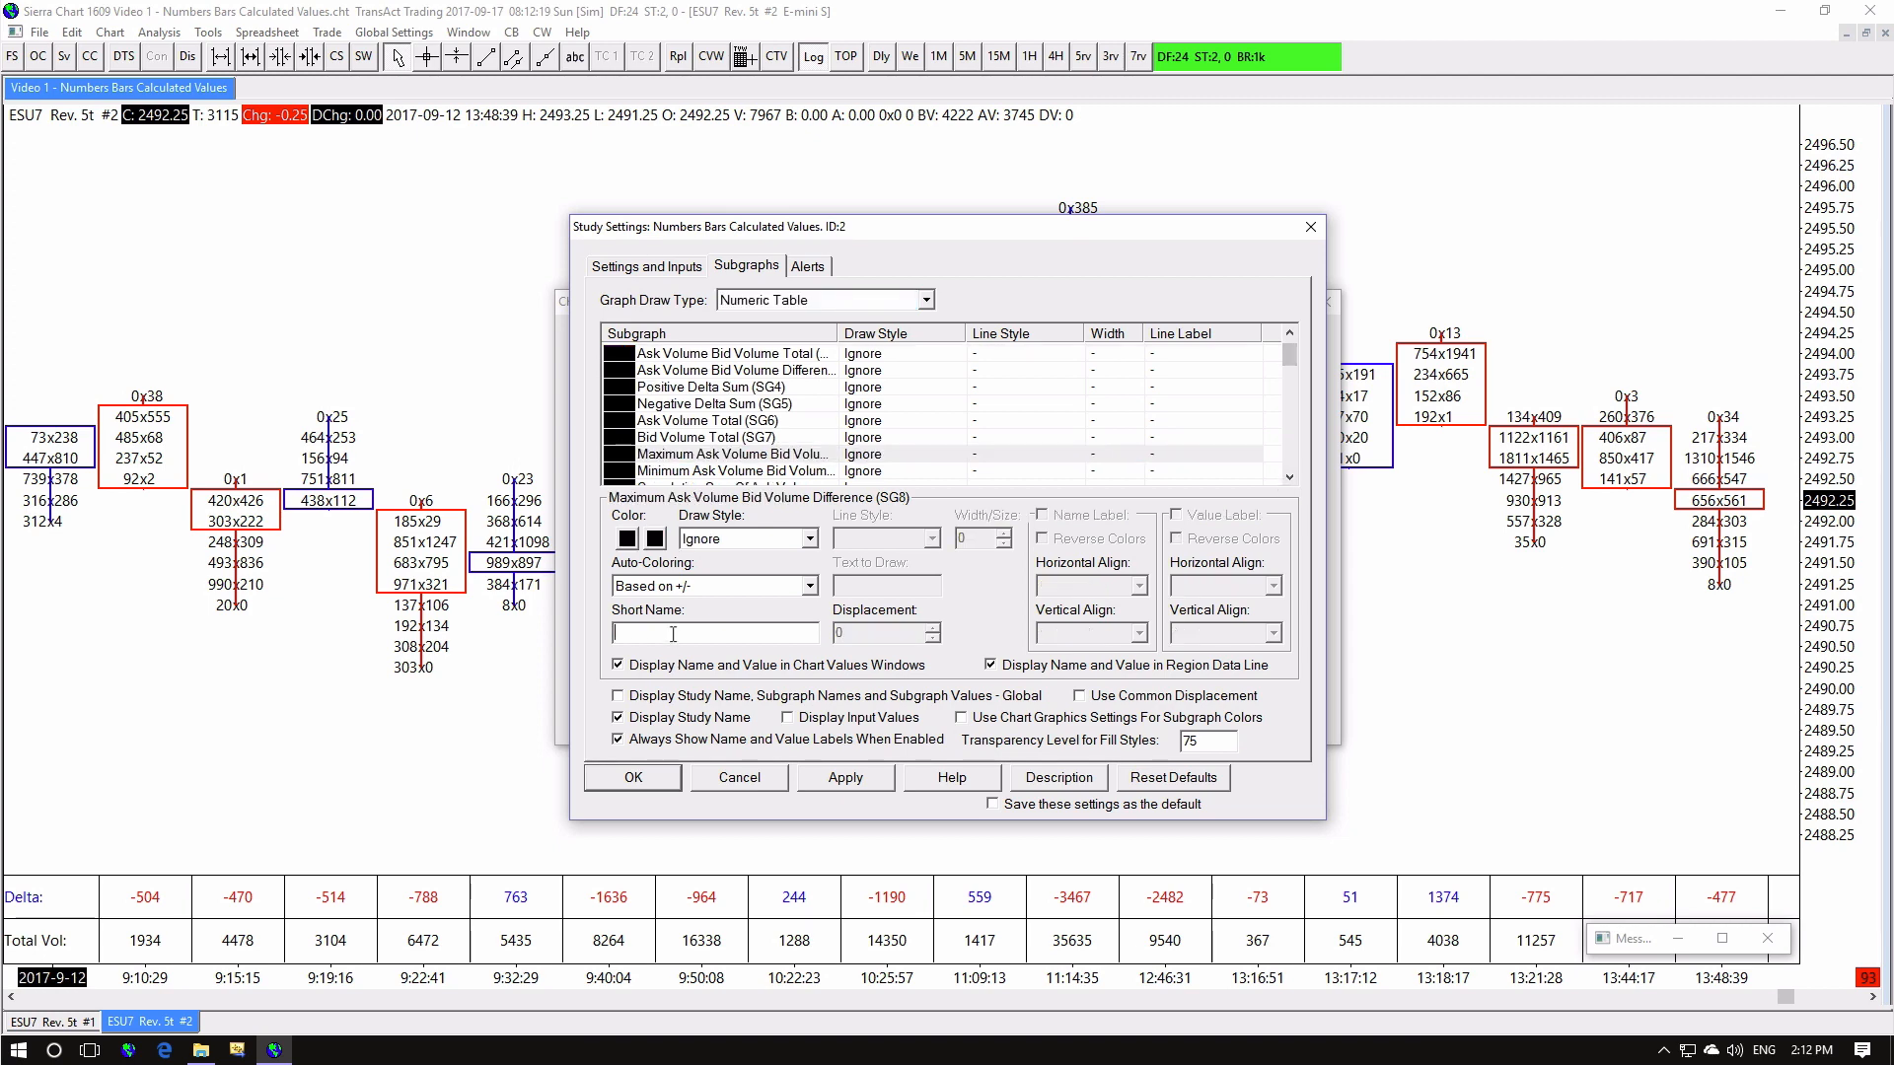
{"action": "type", "text": "Max Delta"}
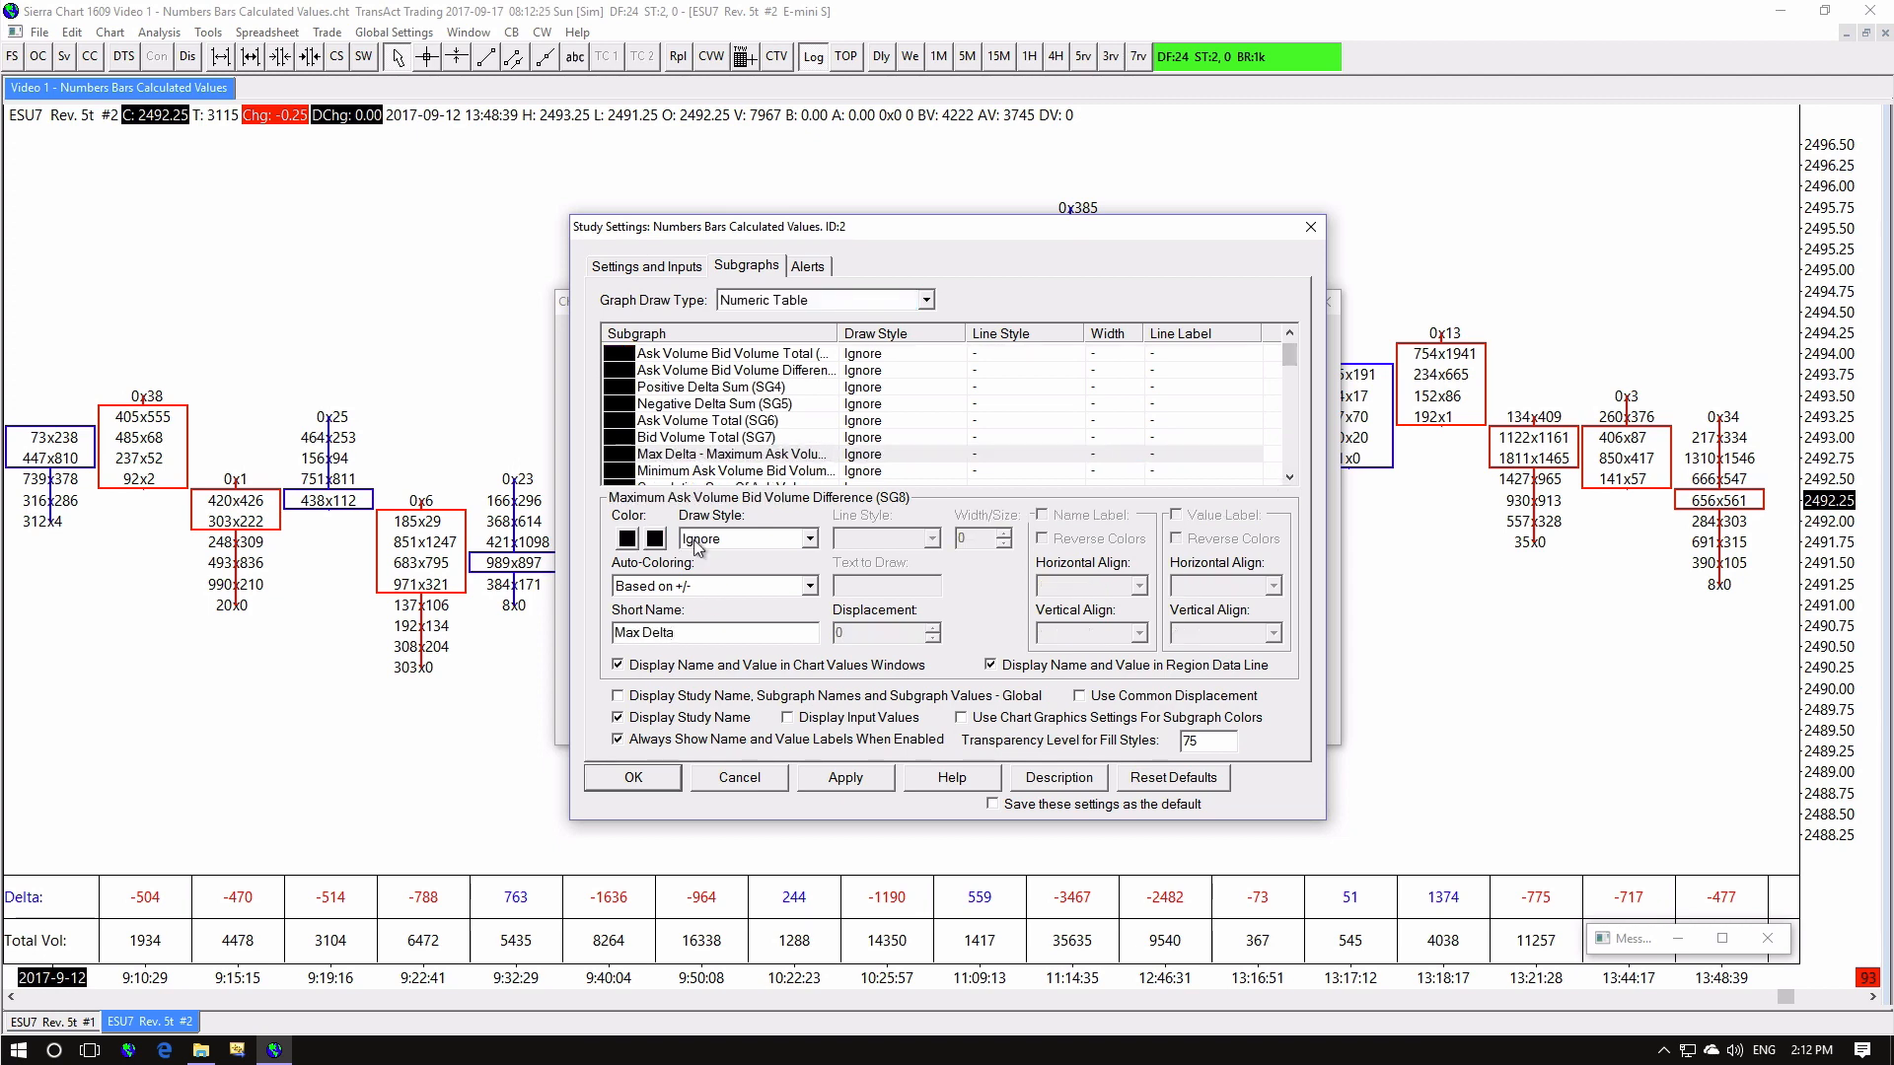
{"action": "left_click", "coordinate": [626, 537]}
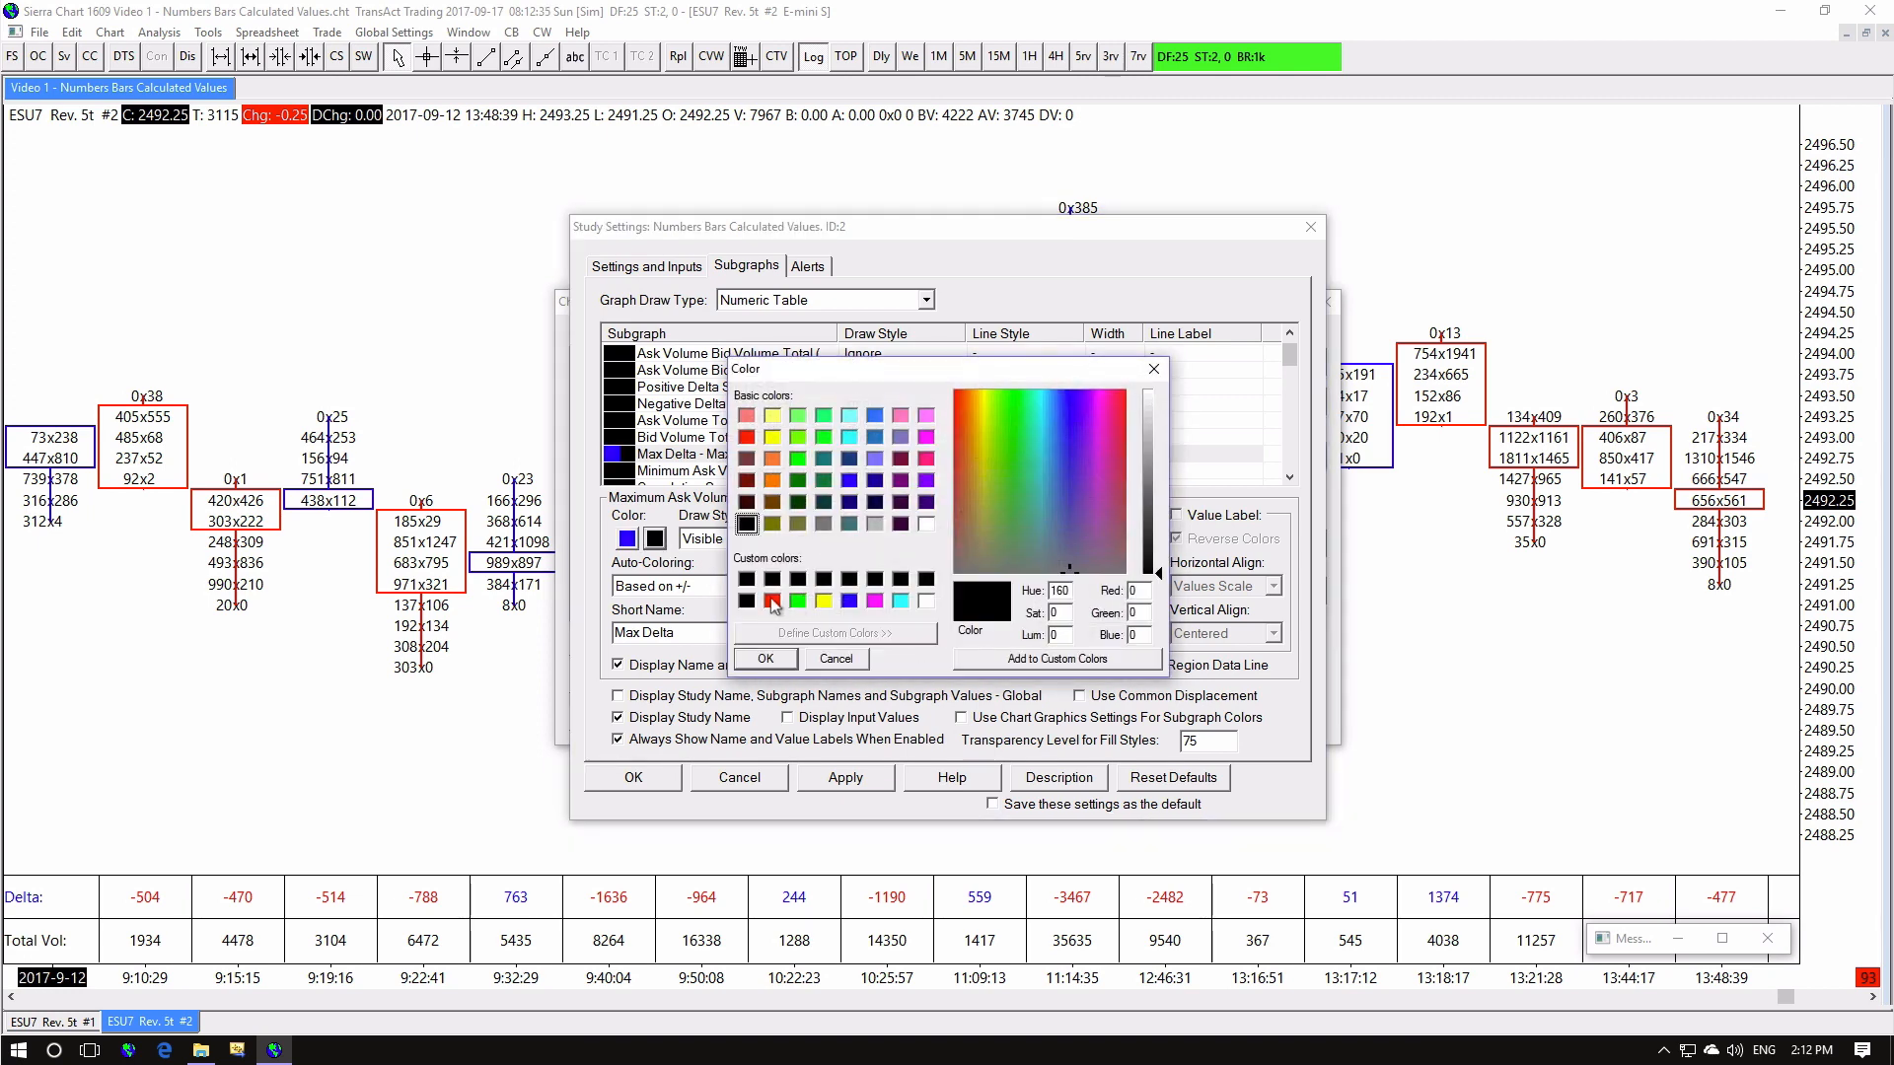
{"action": "left_click", "coordinate": [763, 659]}
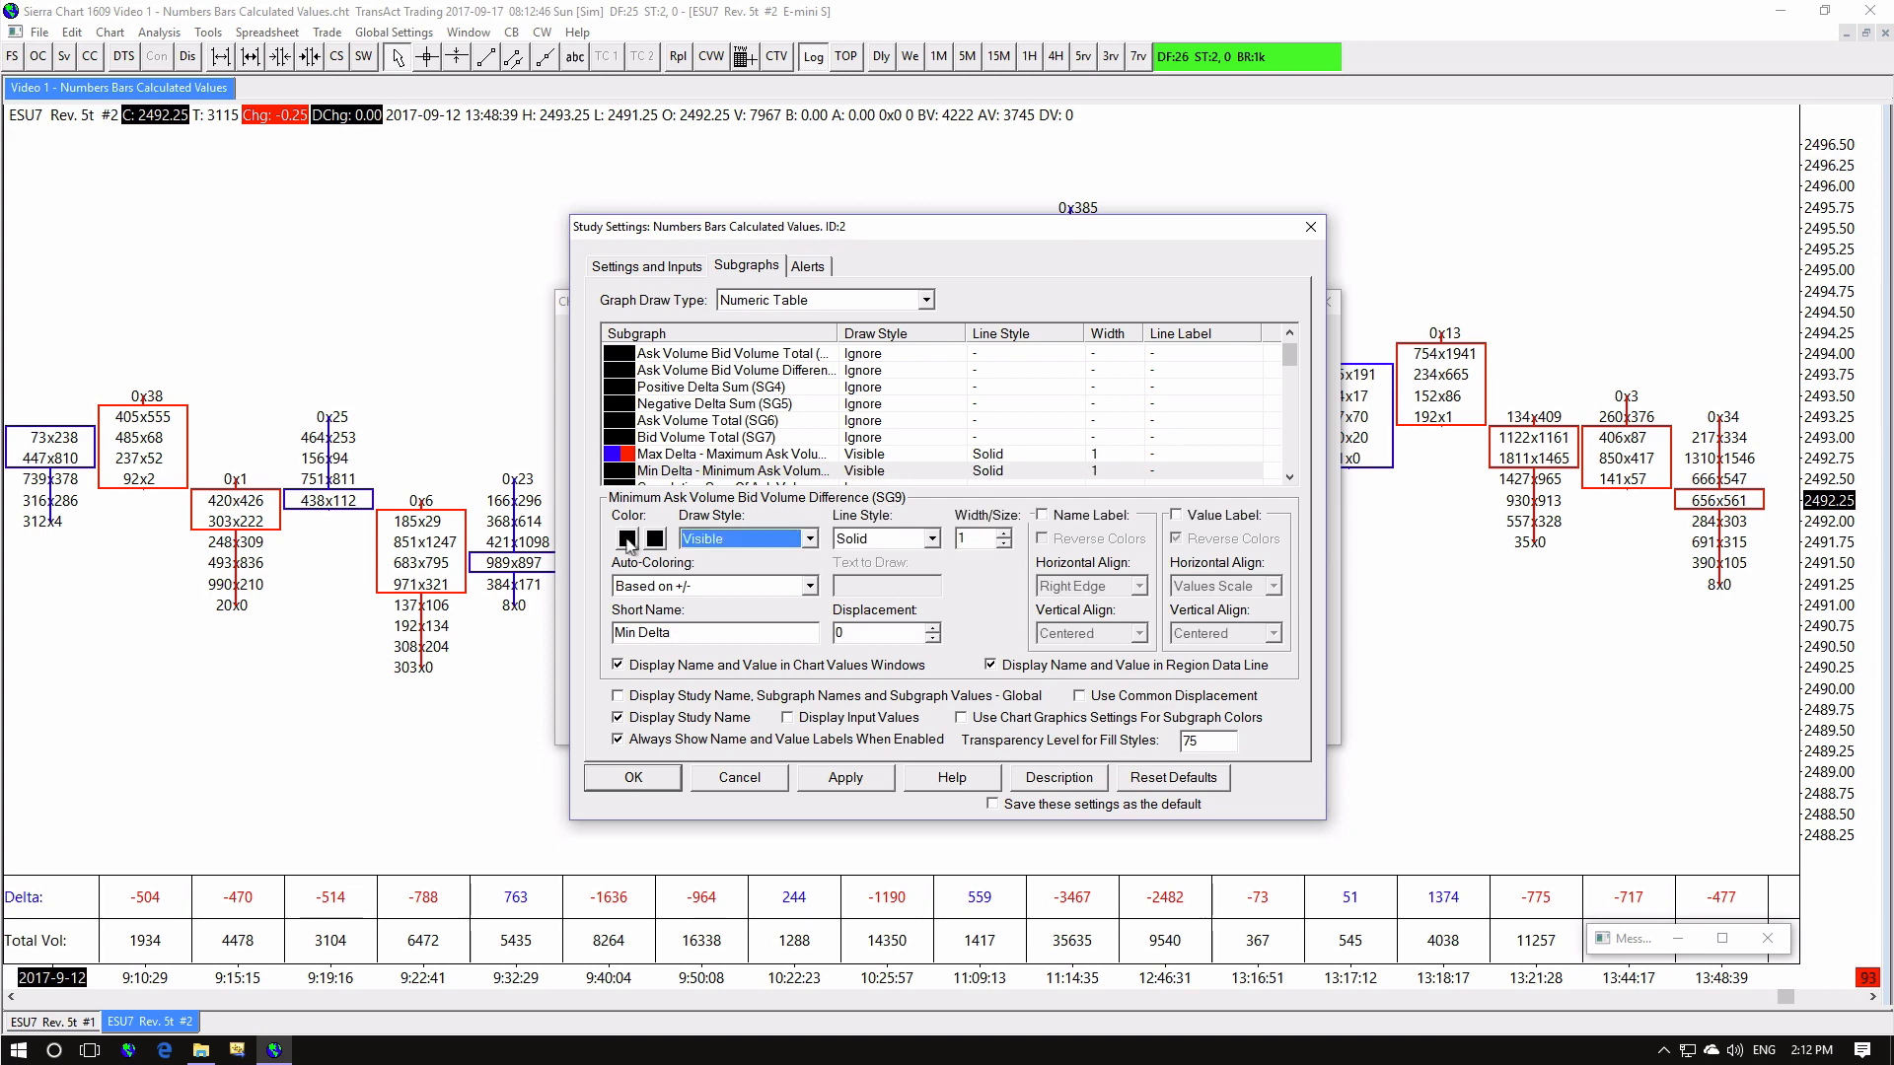
{"action": "left_click", "coordinate": [625, 538]}
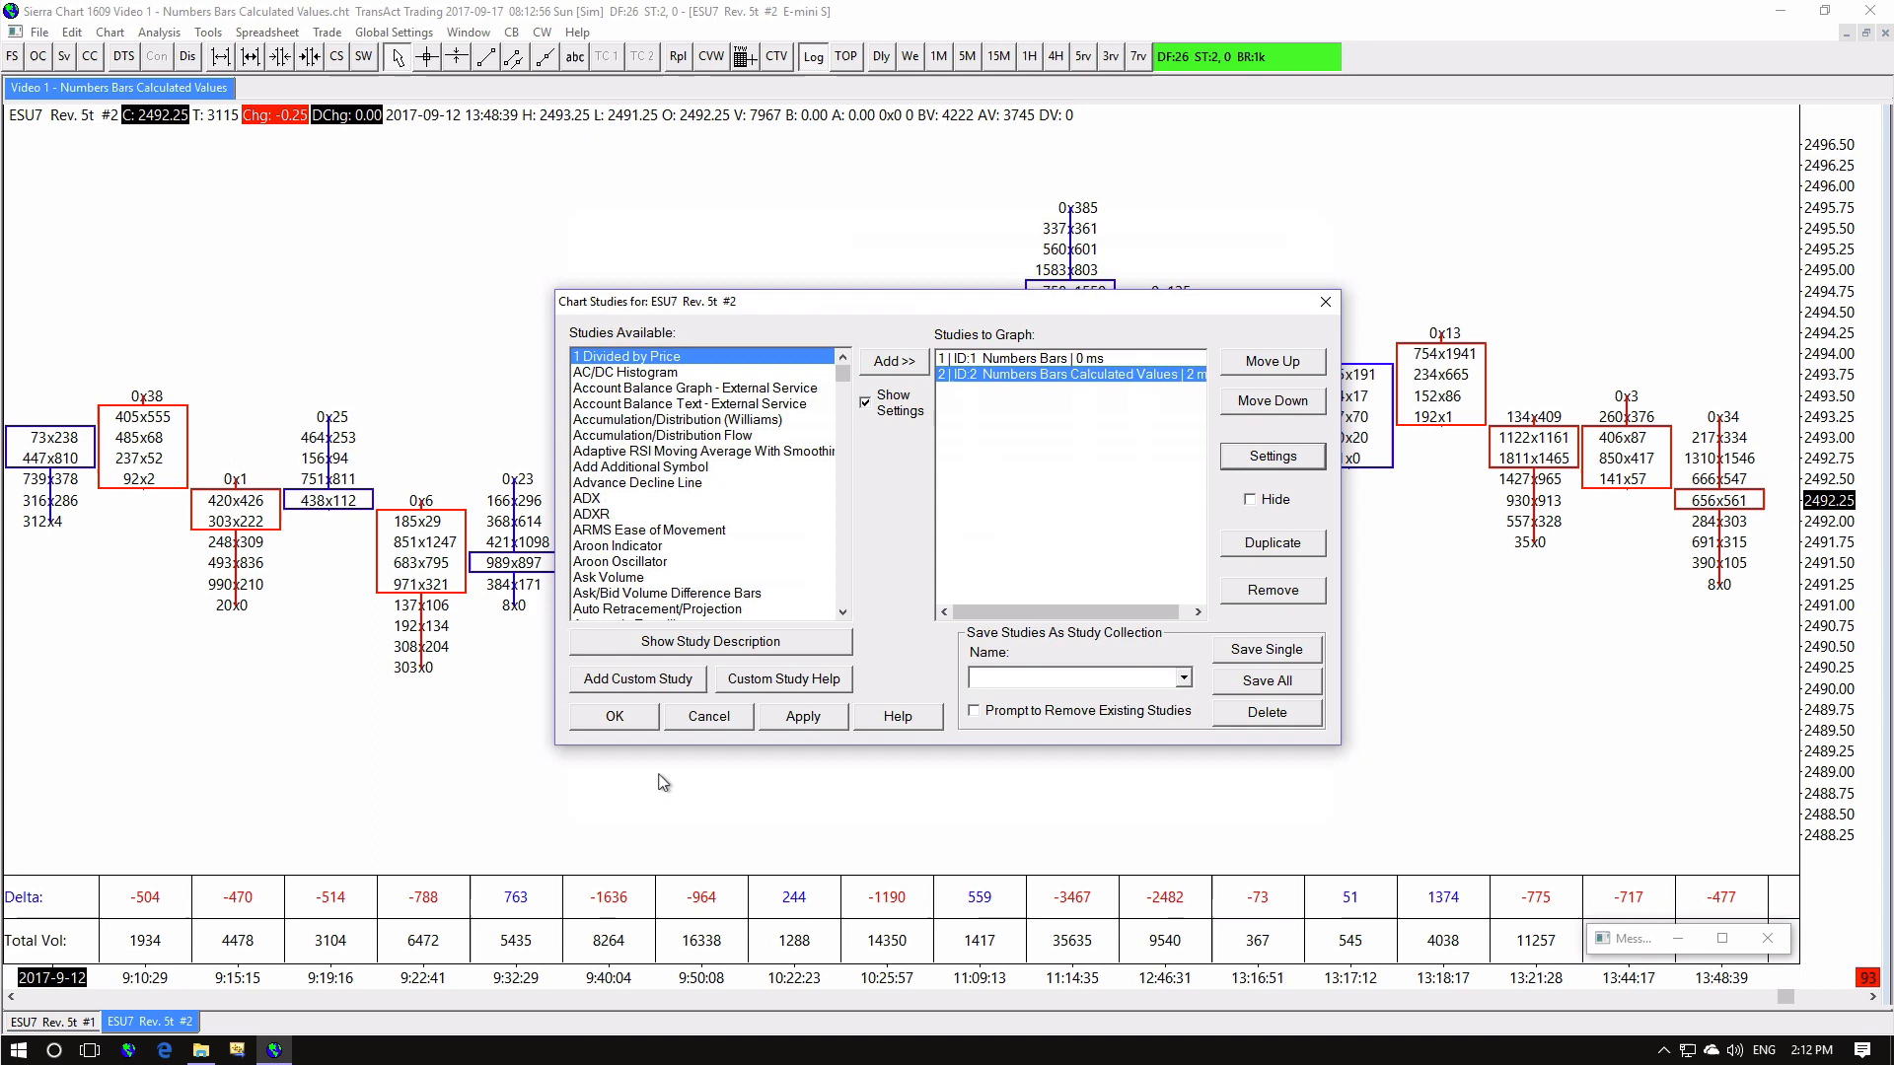
{"action": "left_click", "coordinate": [612, 716]}
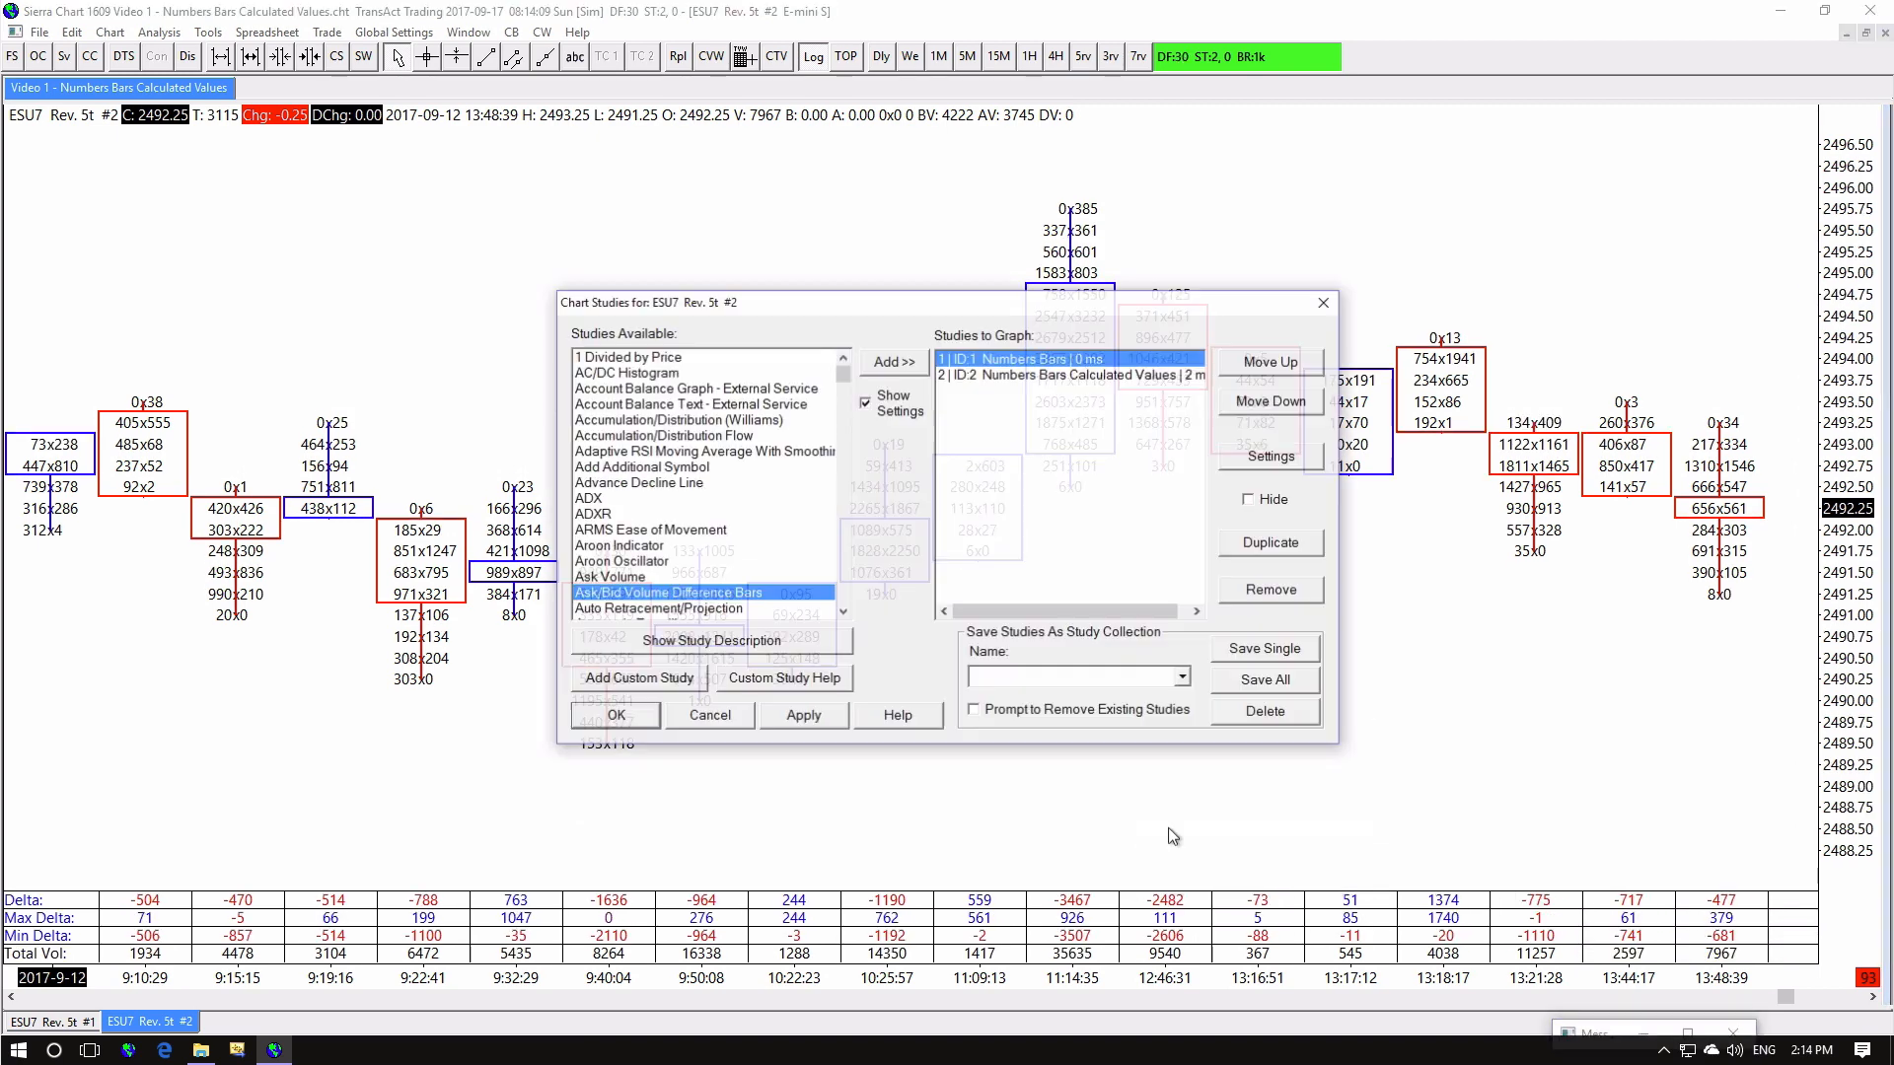
Add the Ask/Bid Volume Difference Bars study with its default settings
{"action": "left_click", "coordinate": [892, 361]}
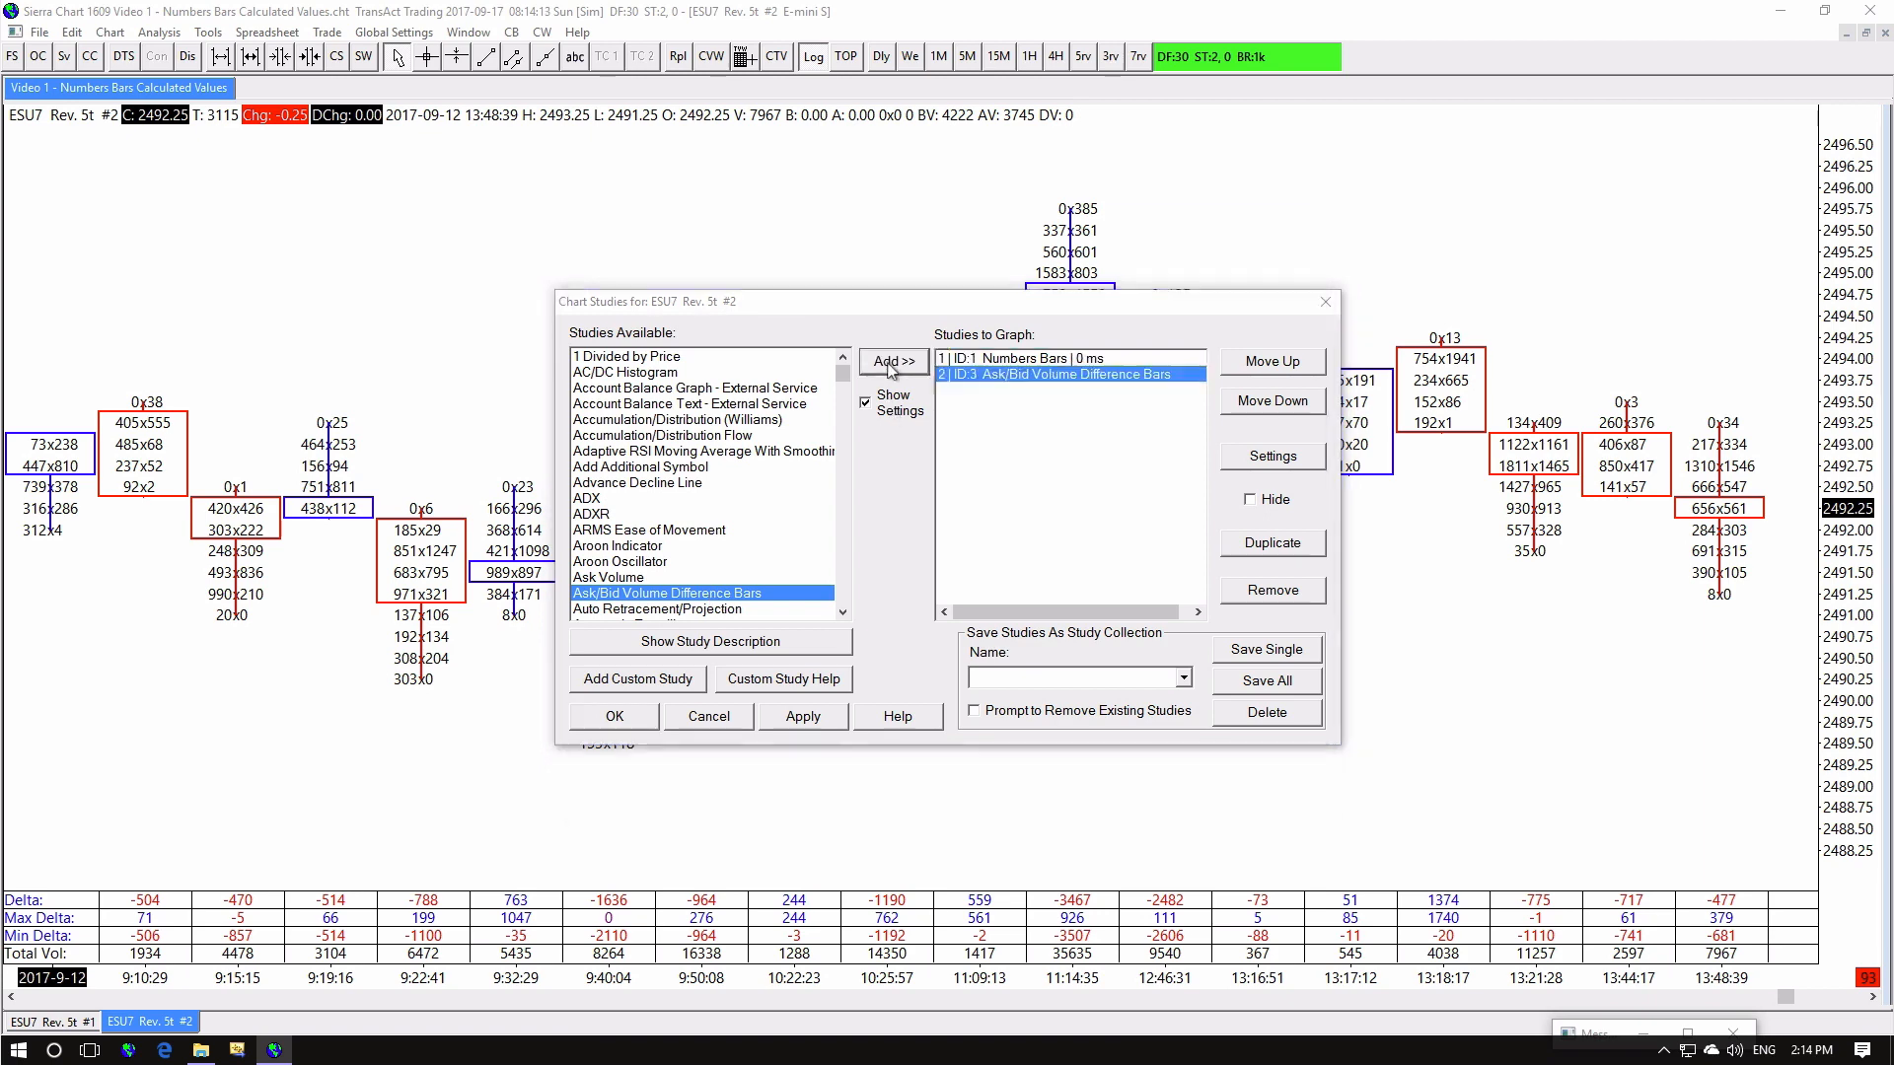
{"action": "left_click", "coordinate": [1270, 455]}
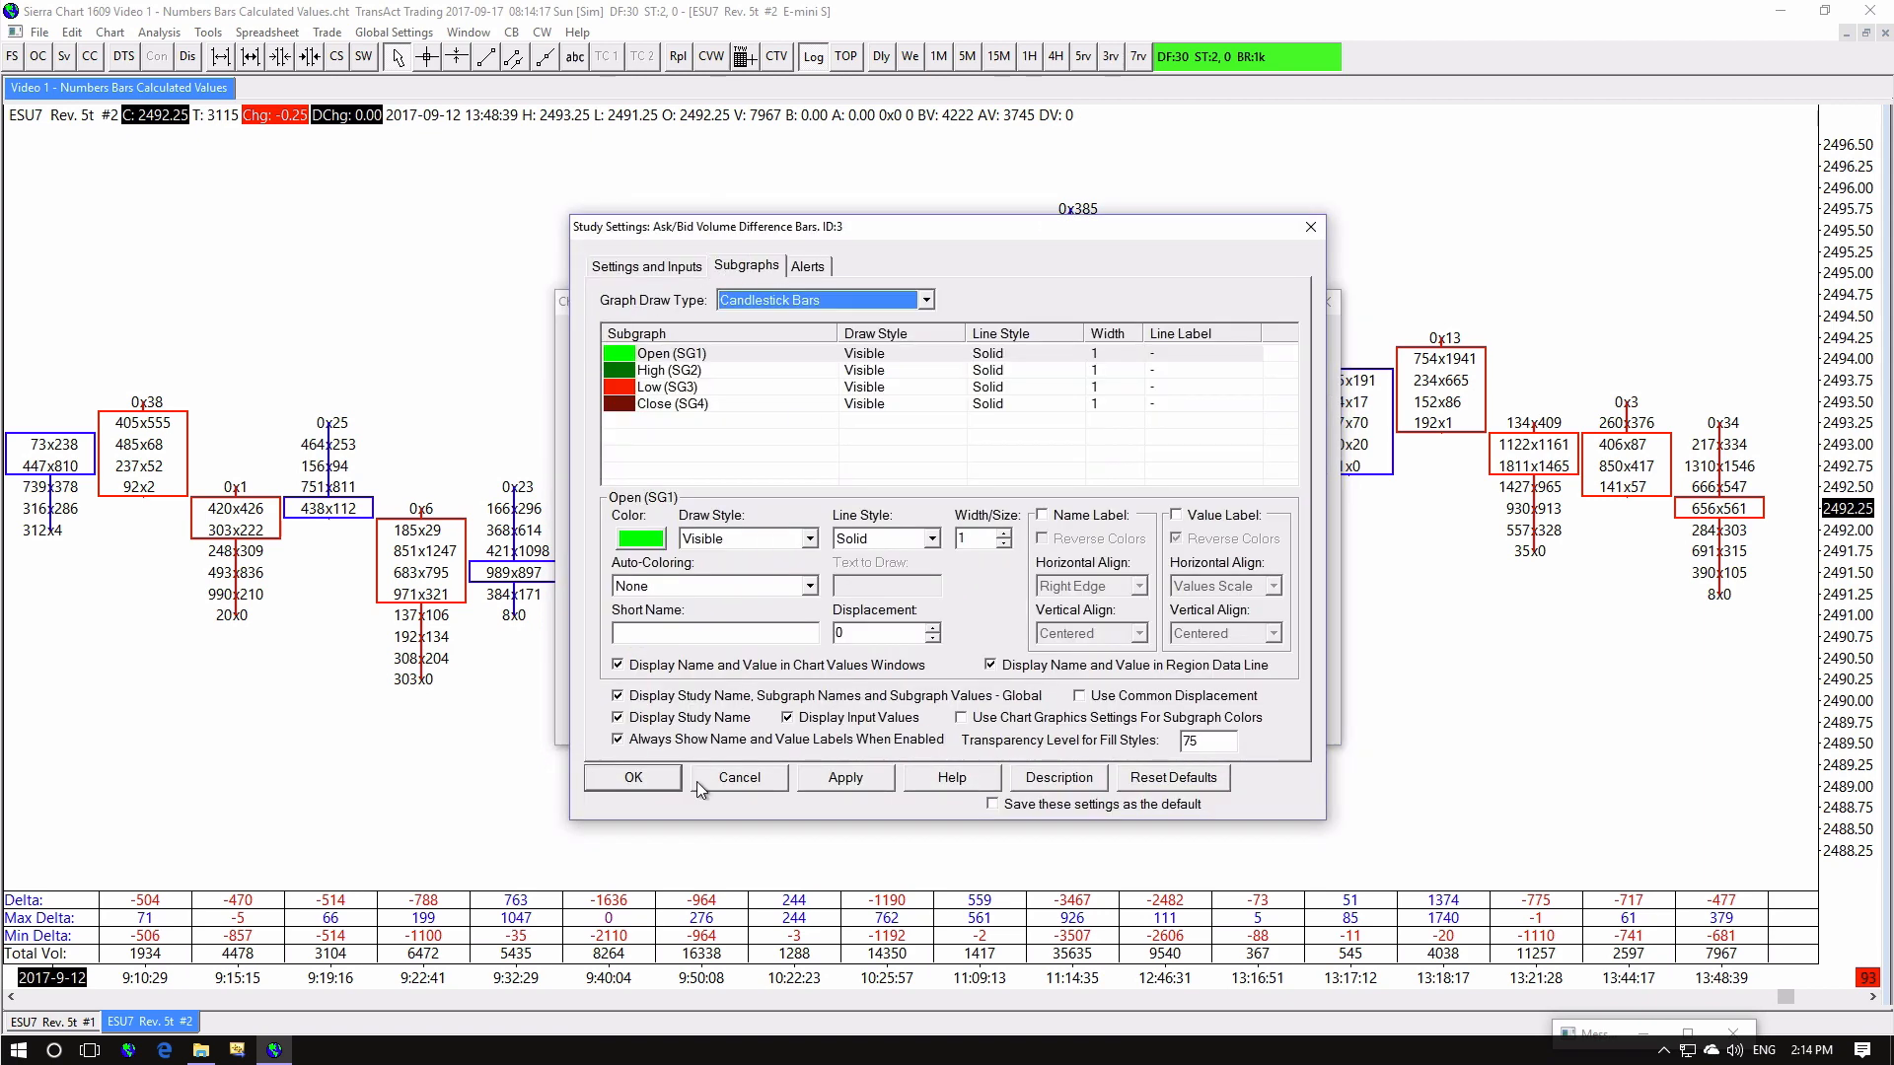
{"action": "left_click", "coordinate": [631, 777]}
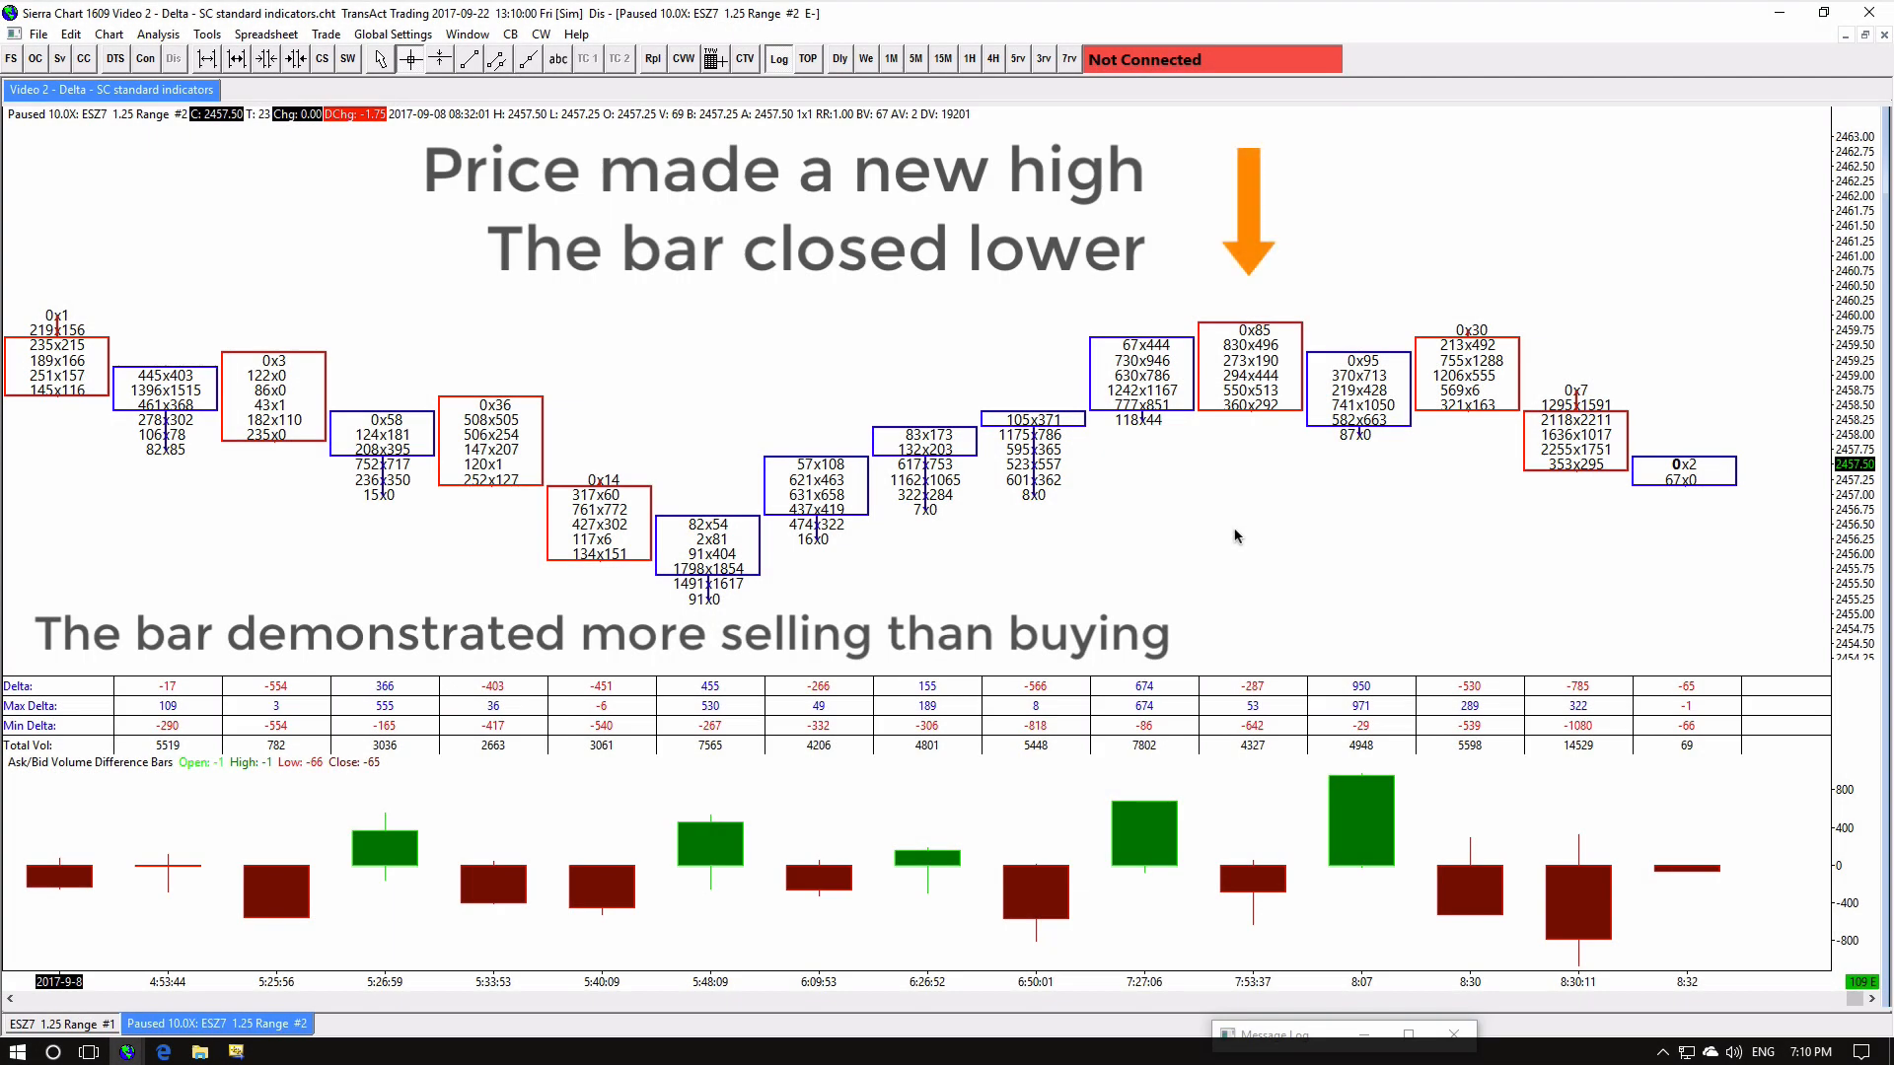
Show the Chart Studies window for the 1.25 Range delta chart
{"action": "left_click", "coordinate": [1253, 870]}
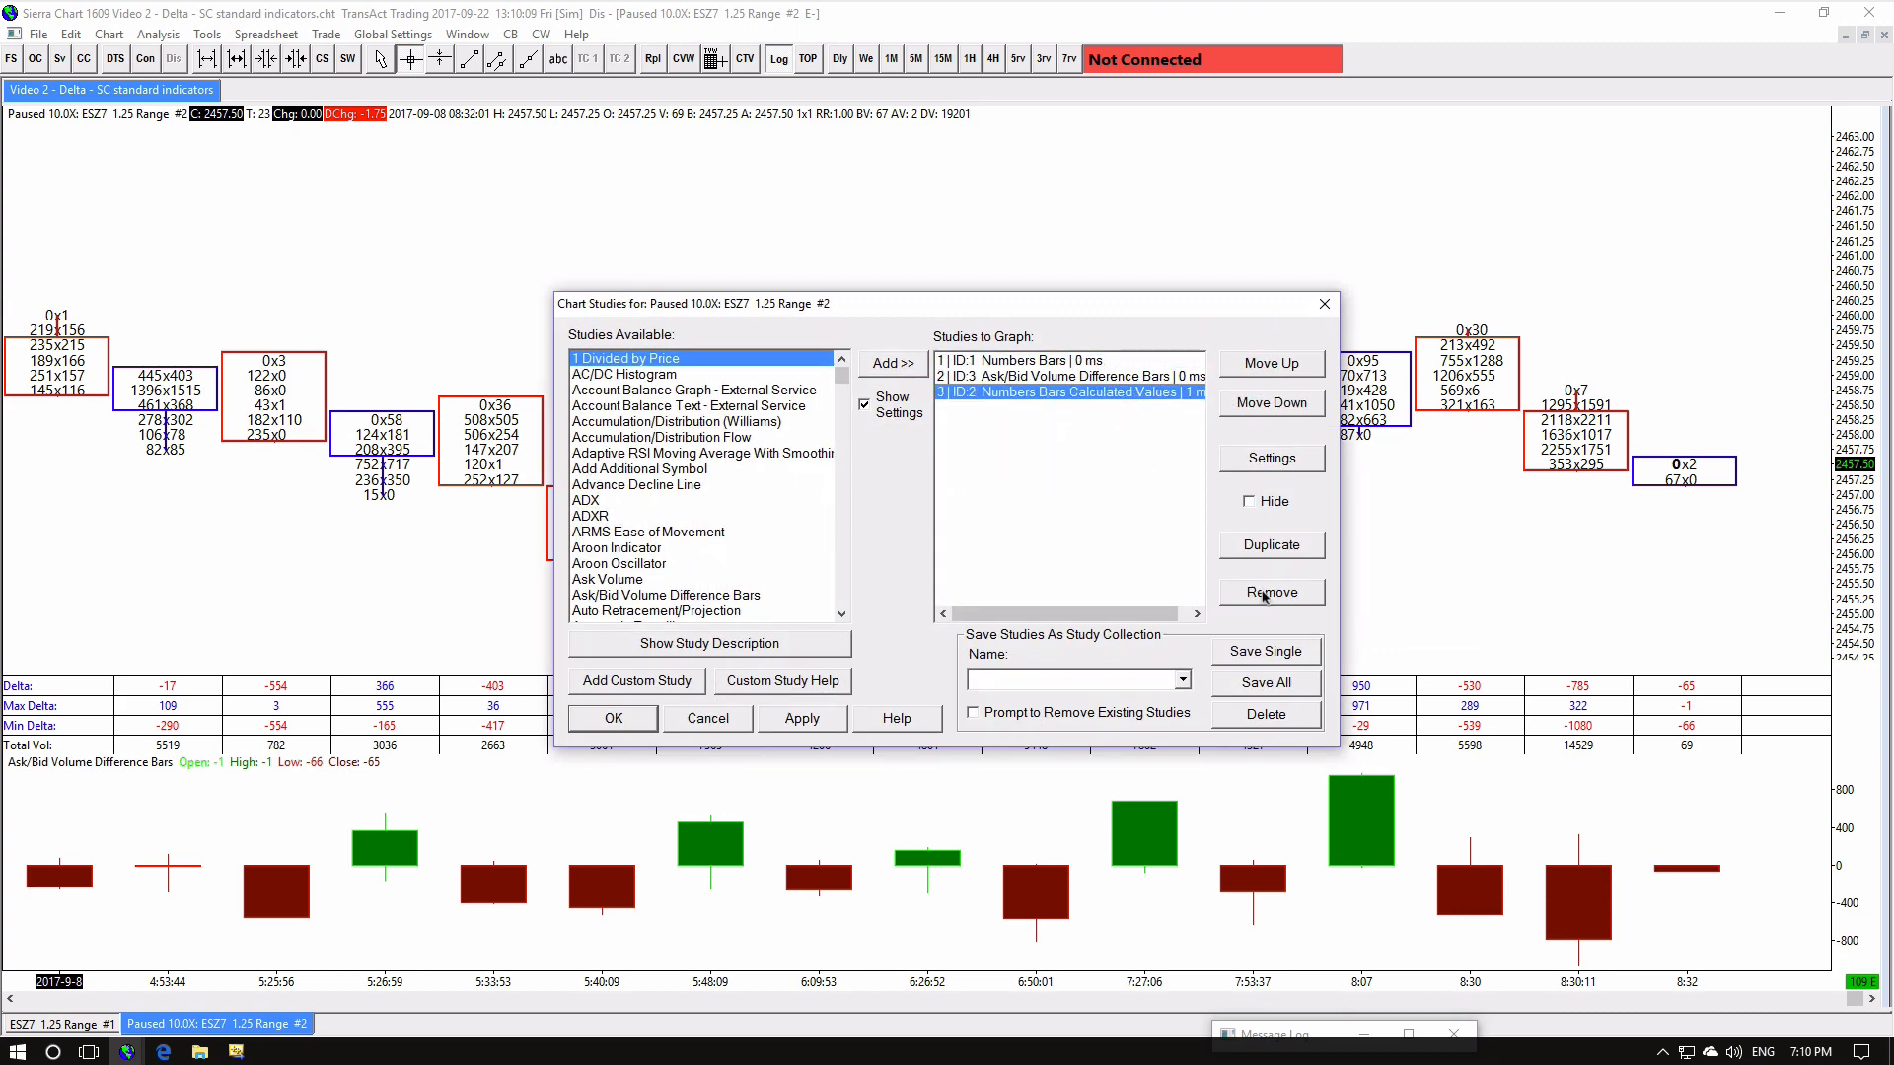
Replace the calculated values study with Delta Snapshot drawing Delta as Fill Rectangle to Zero
{"action": "left_click", "coordinate": [1271, 591]}
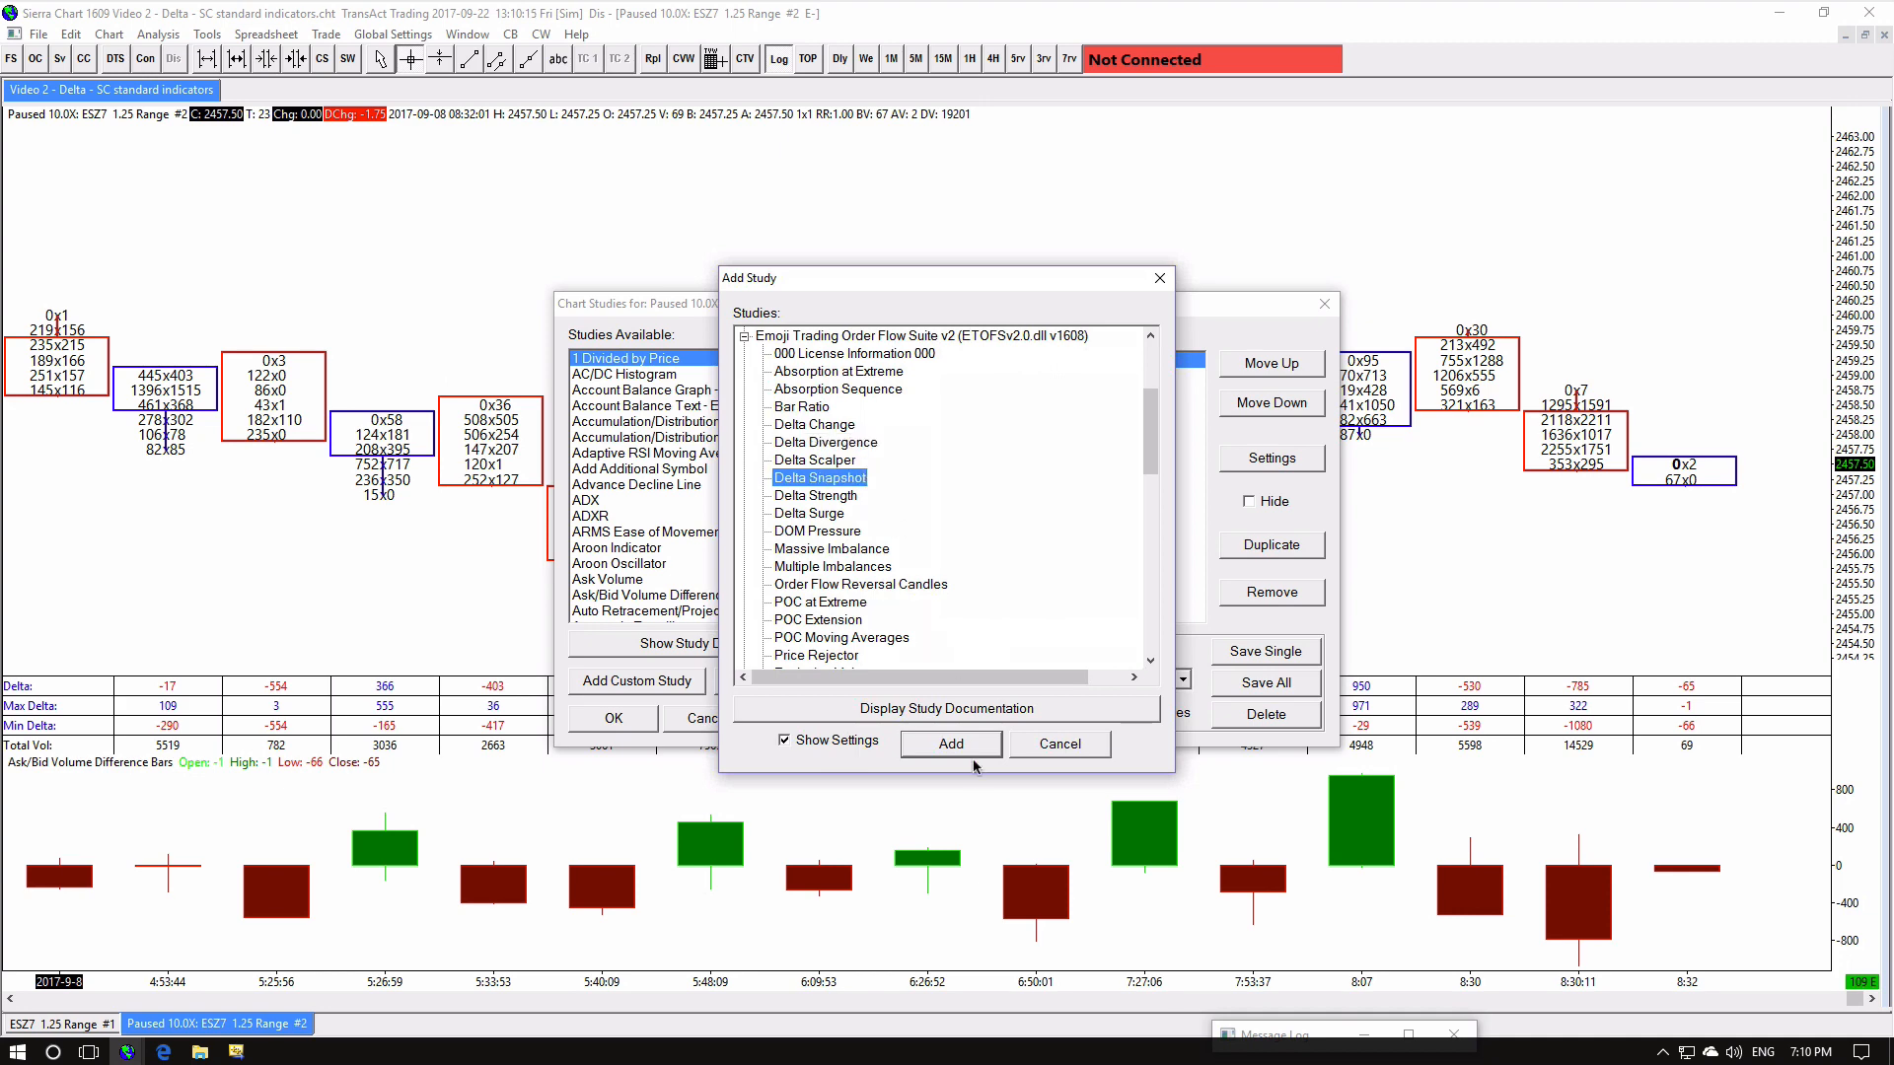
{"action": "left_click", "coordinate": [950, 743]}
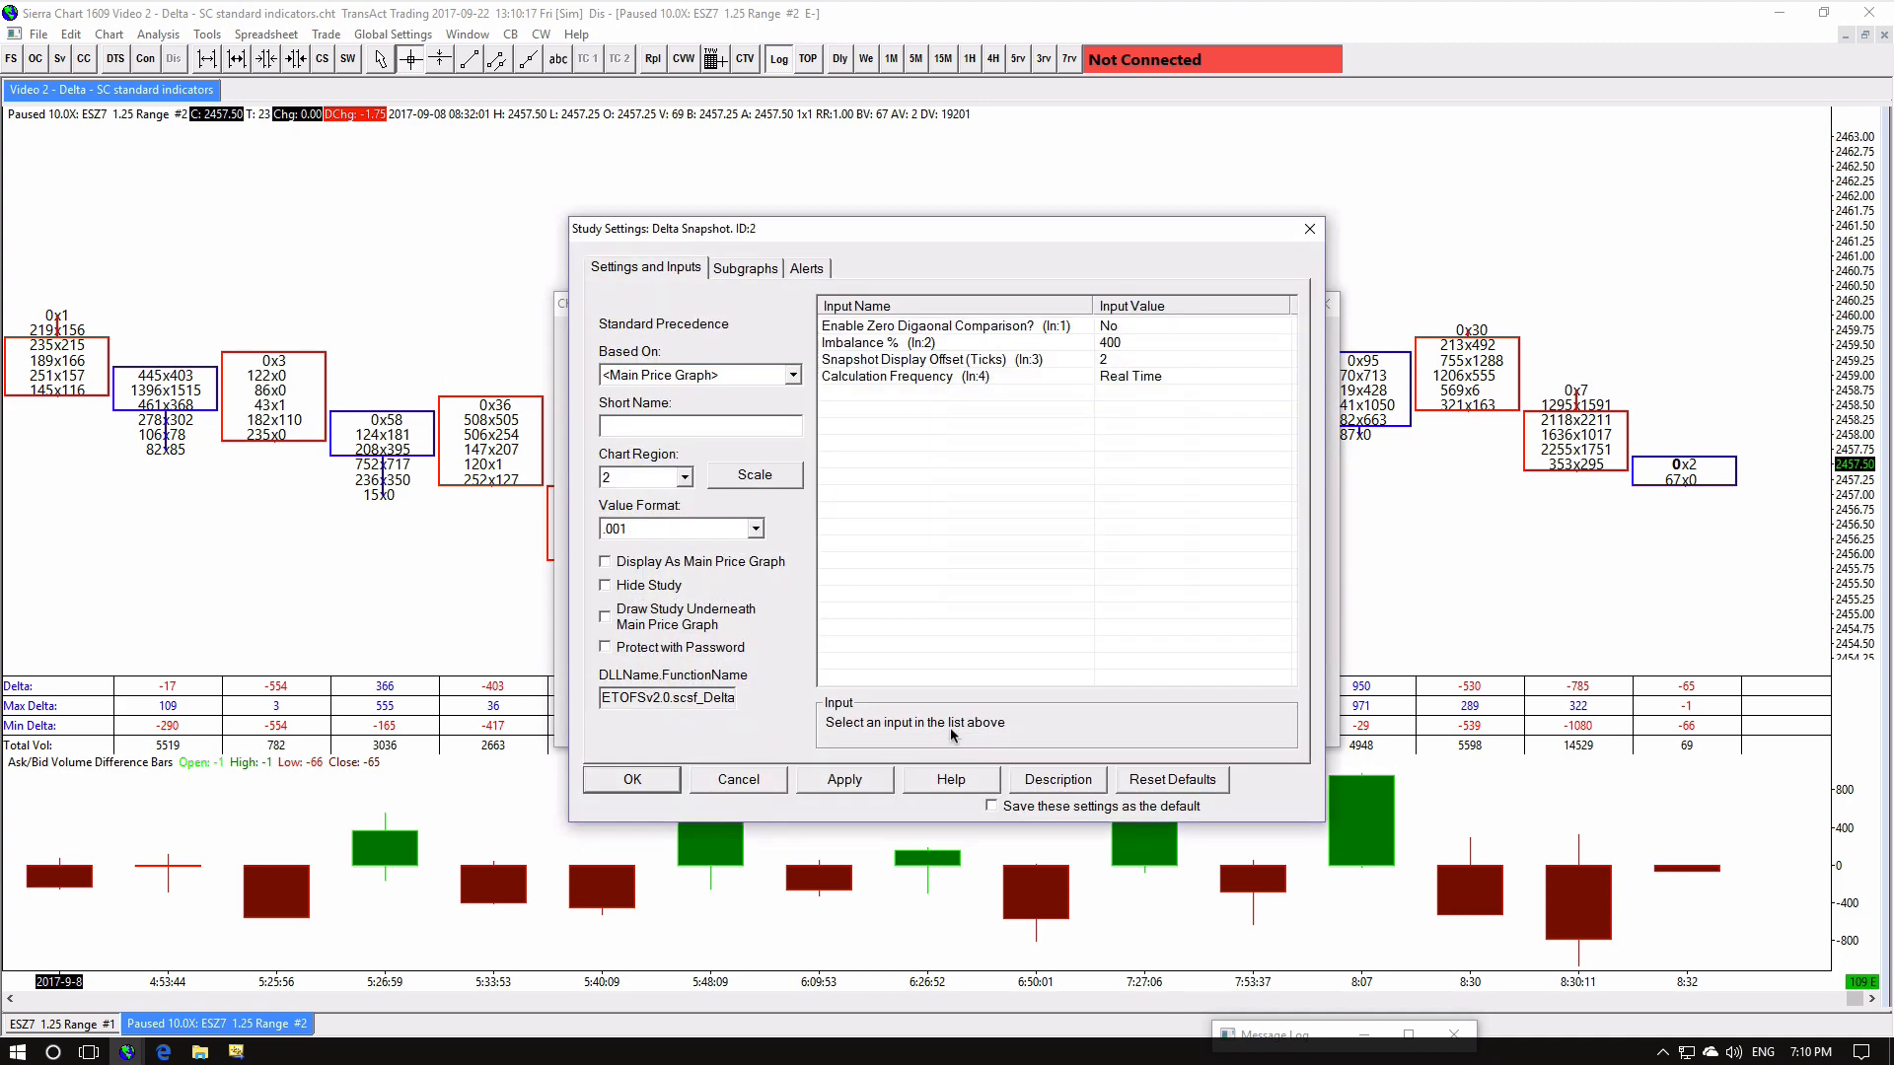
{"action": "left_click", "coordinate": [743, 266]}
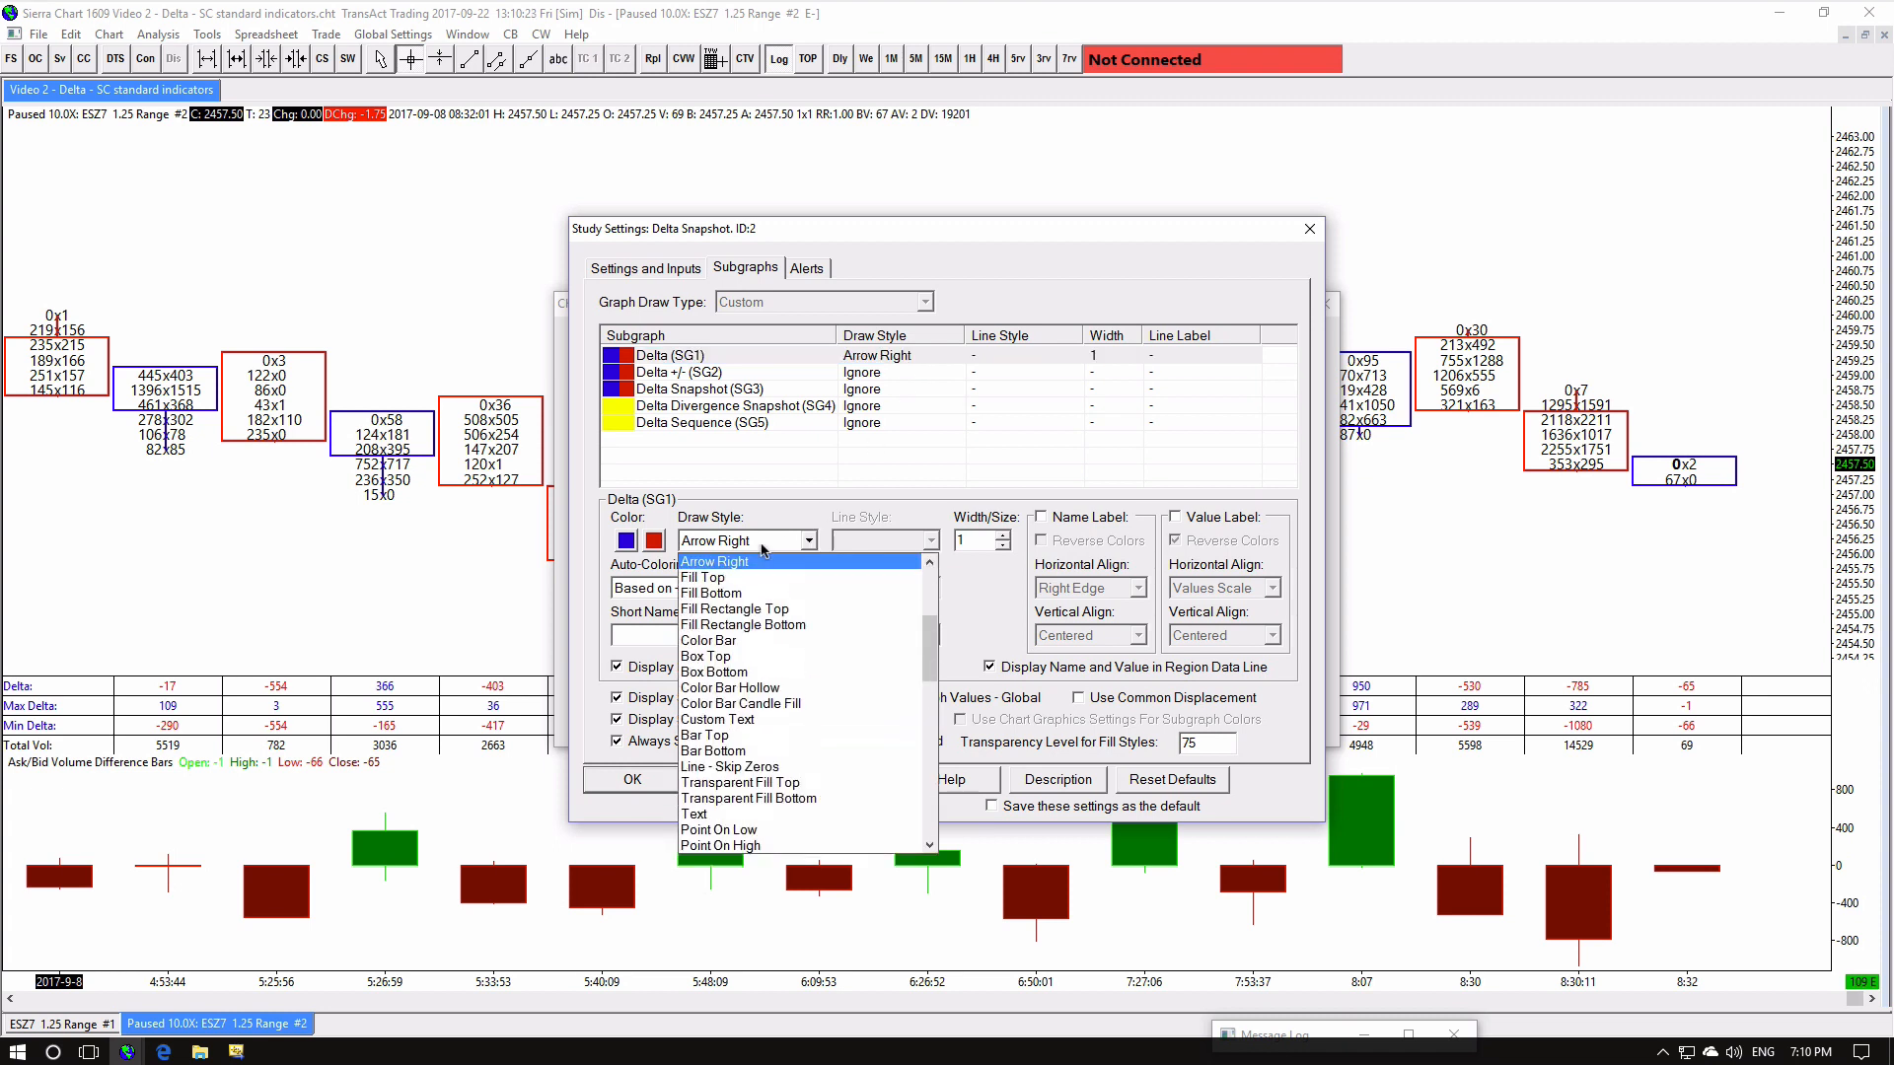
{"action": "left_click", "coordinate": [734, 610]}
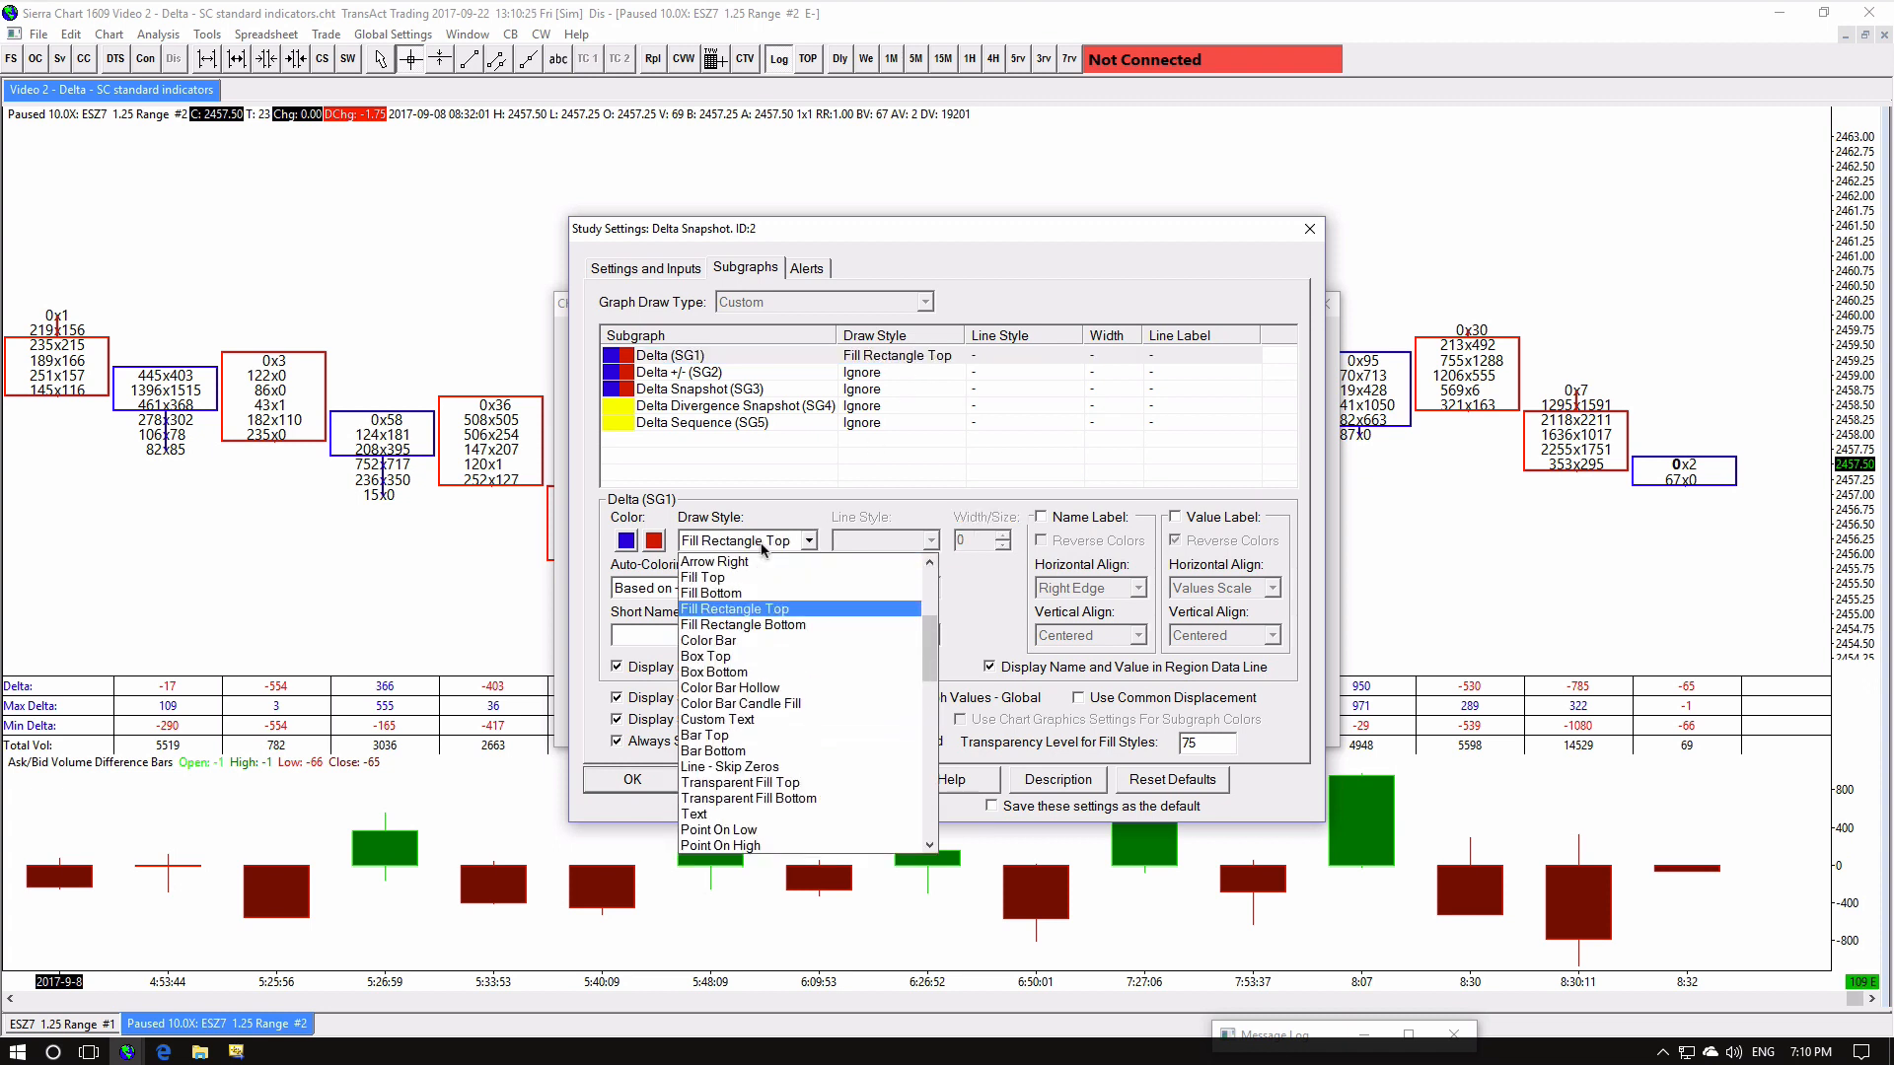
{"action": "left_click", "coordinate": [712, 846]}
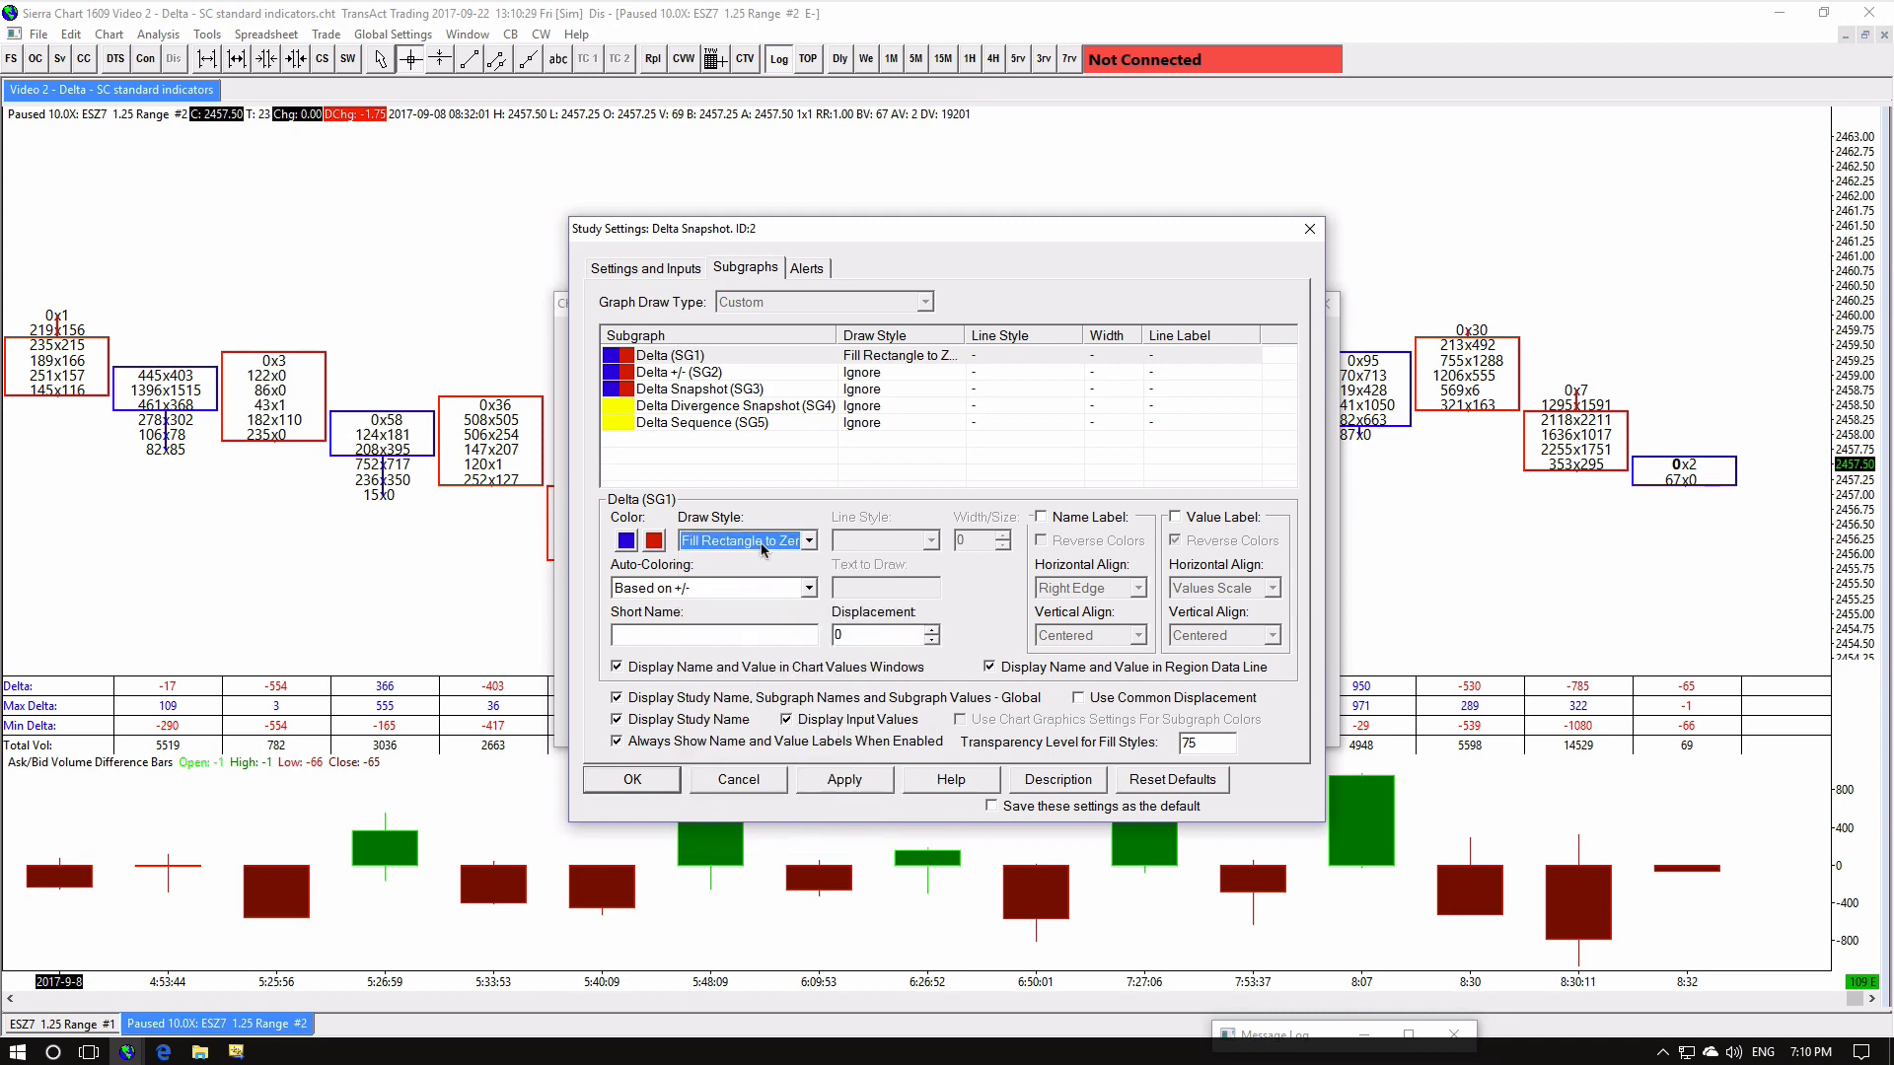
{"action": "mouse_move", "coordinate": [649, 780]}
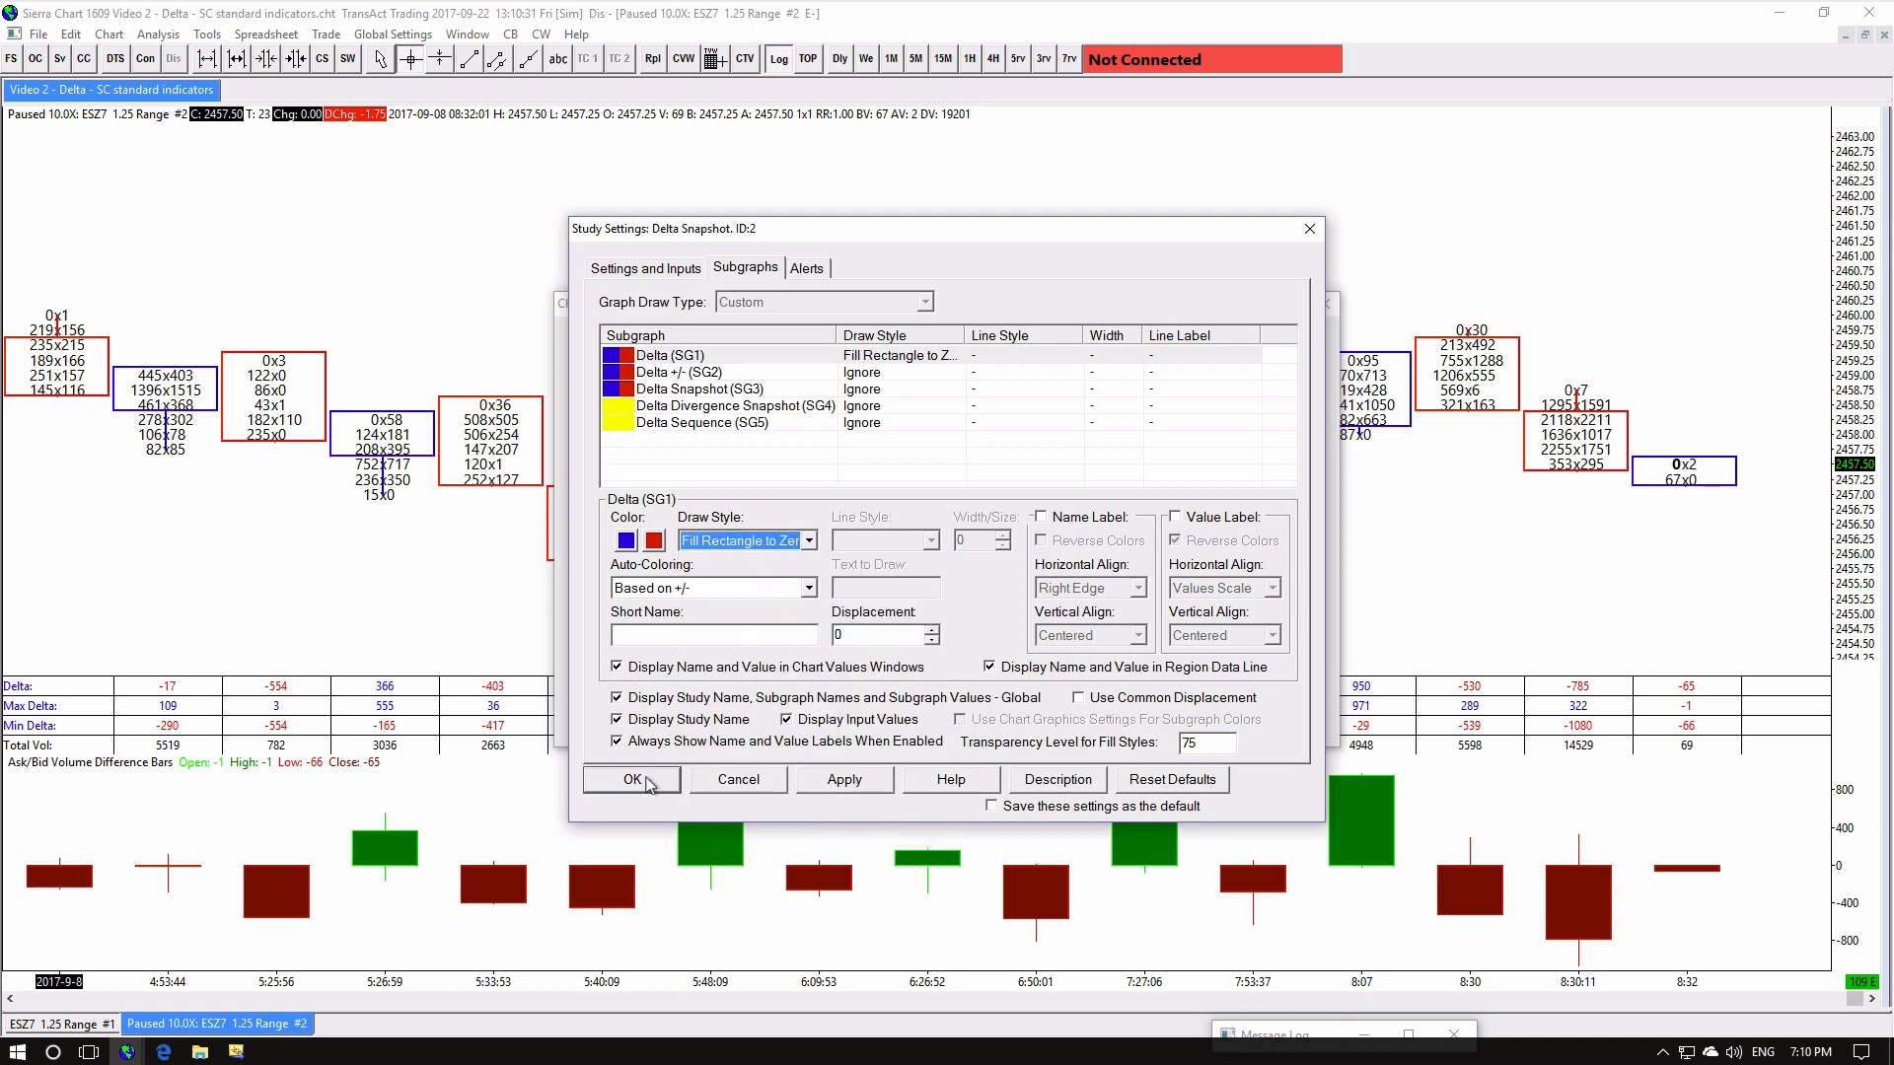
{"action": "left_click", "coordinate": [629, 779]}
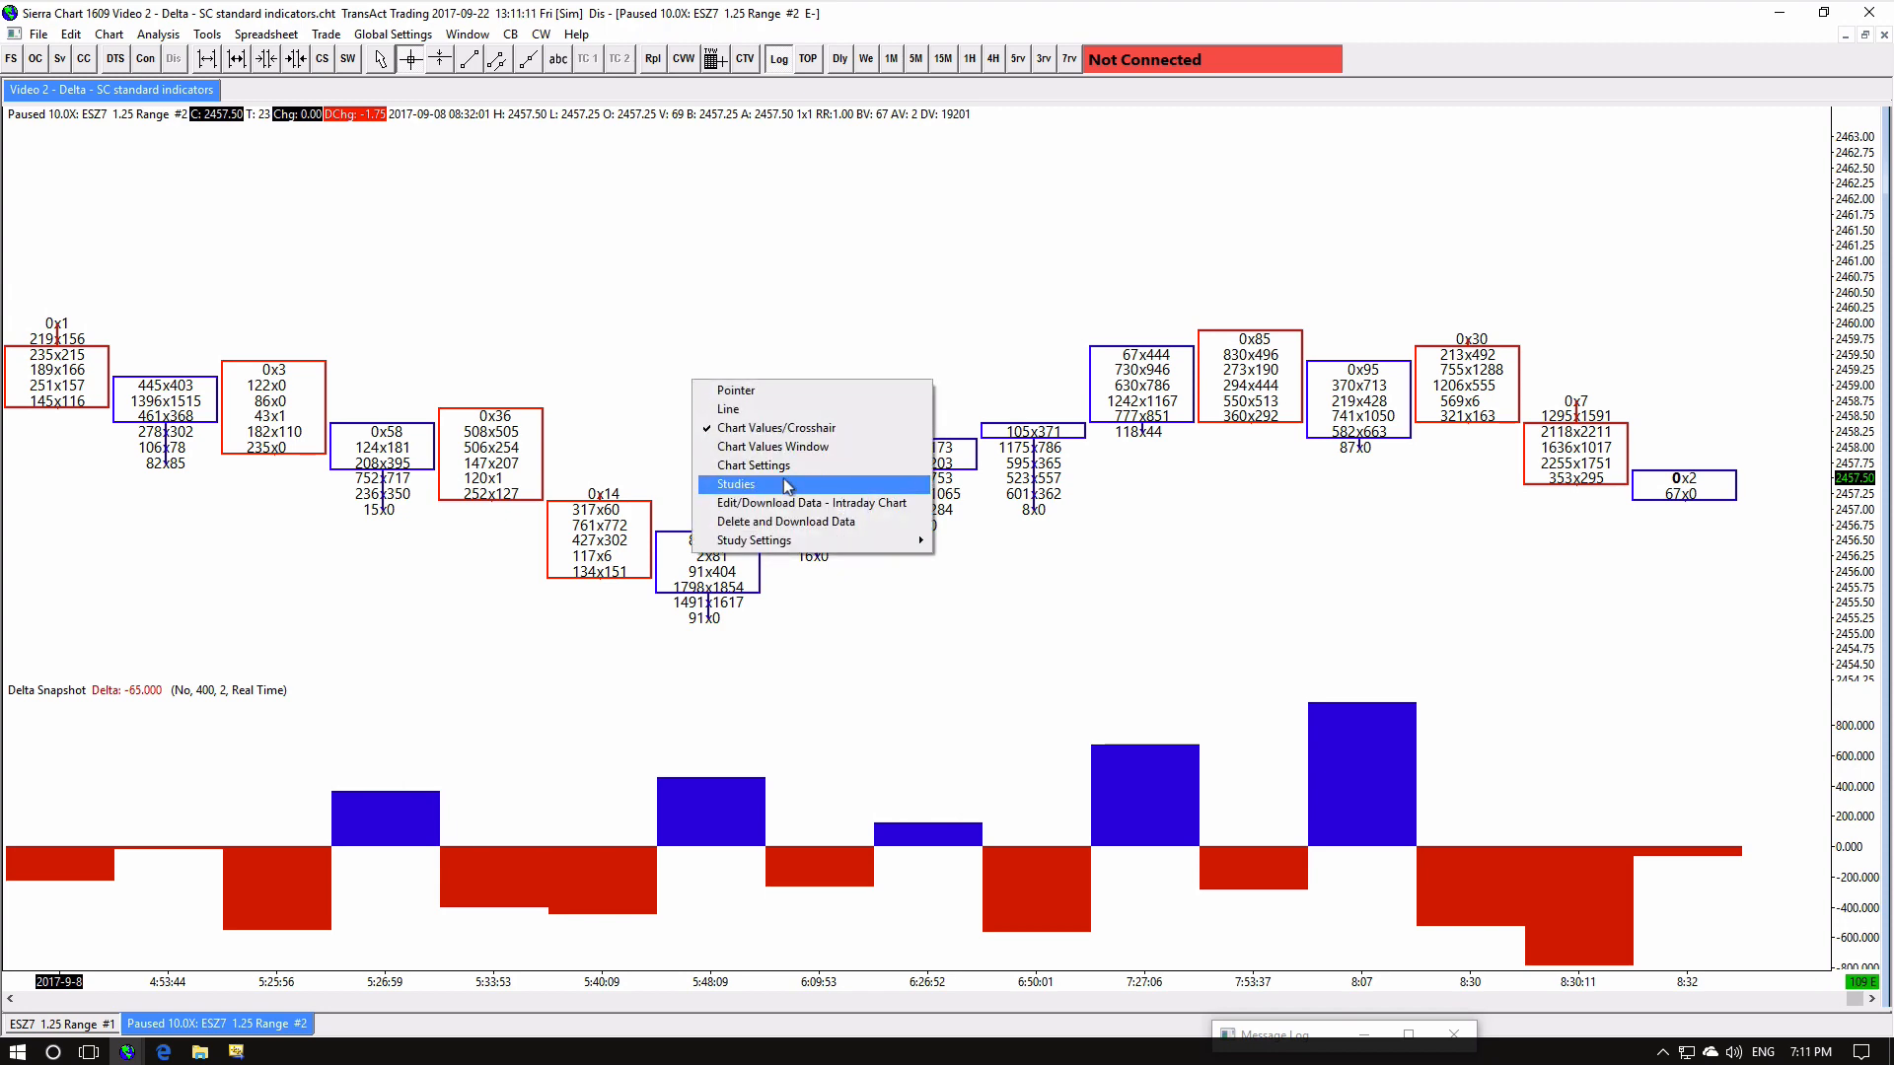
Configure a second Delta Snapshot to draw snapshot values as text labels on the price bars
{"action": "left_click", "coordinate": [735, 483]}
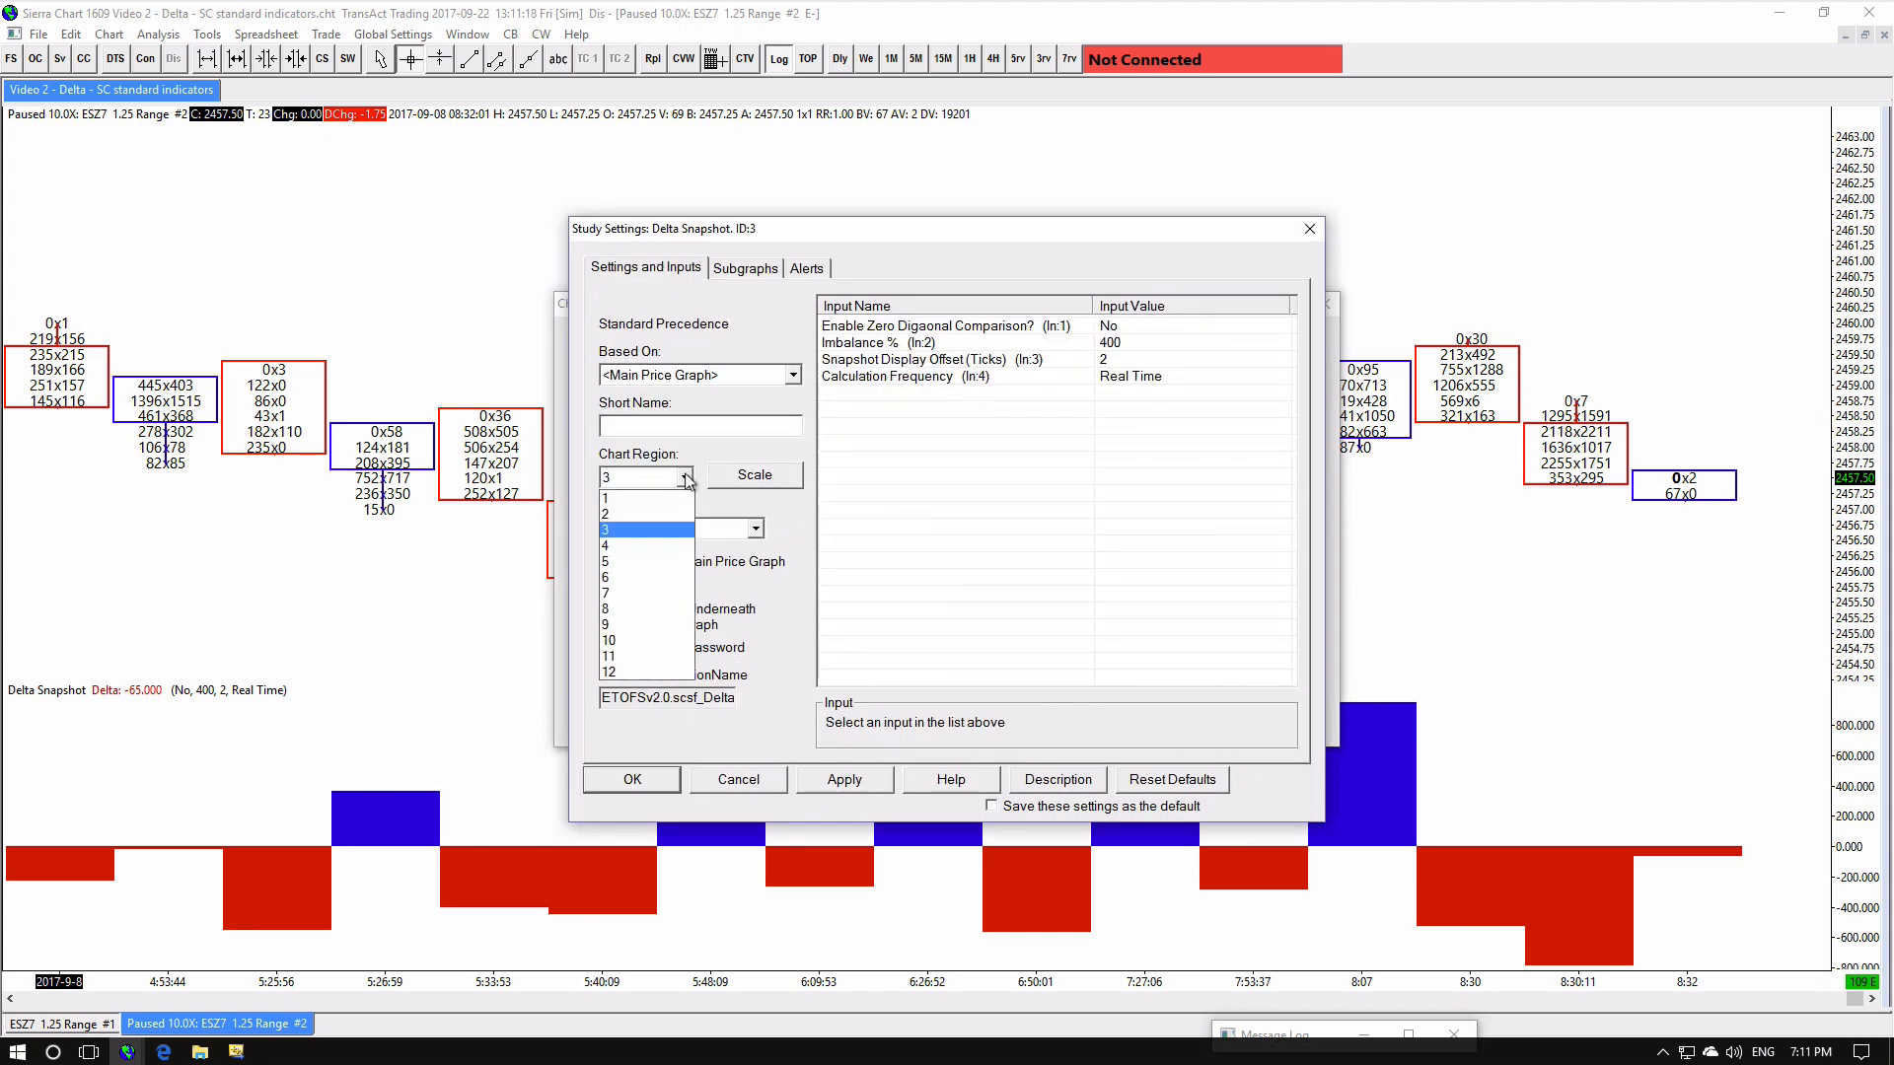
{"action": "left_click", "coordinate": [744, 267]}
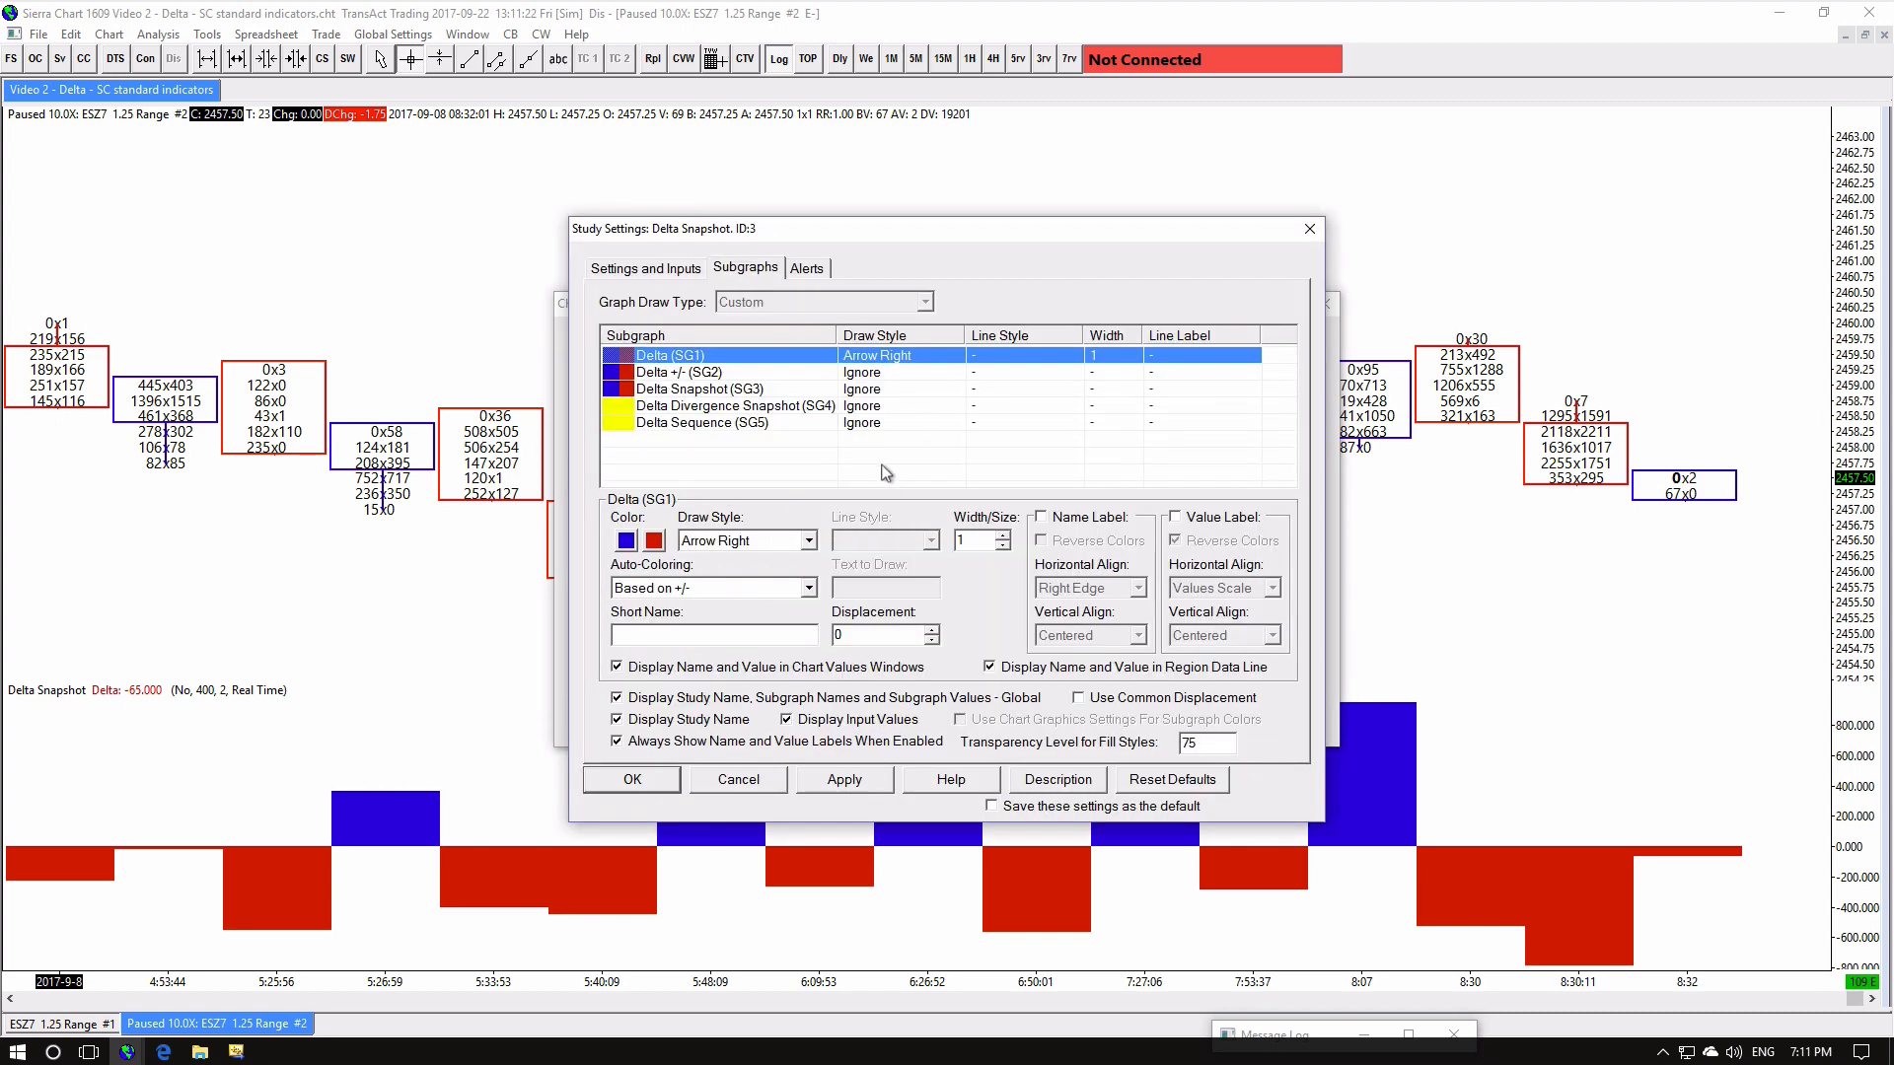
{"action": "left_click", "coordinate": [746, 540]}
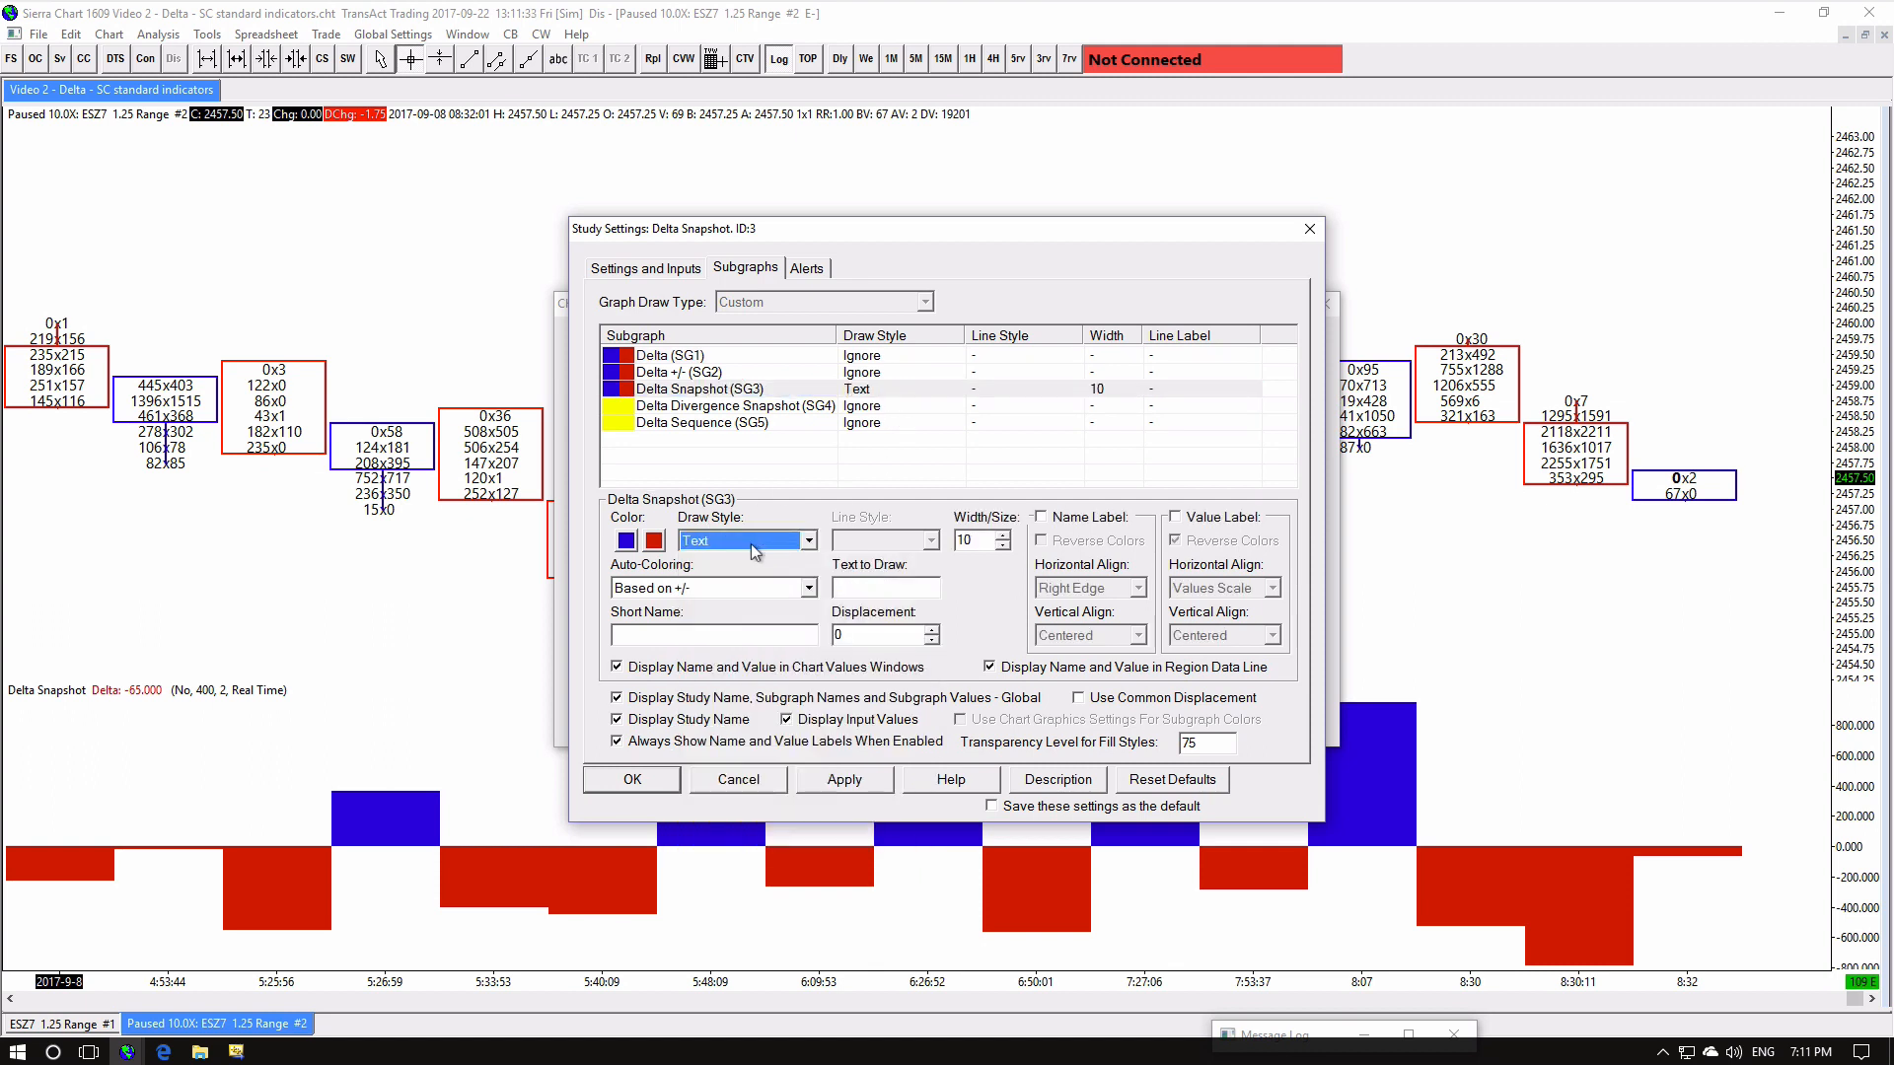
{"action": "left_click", "coordinate": [630, 779]}
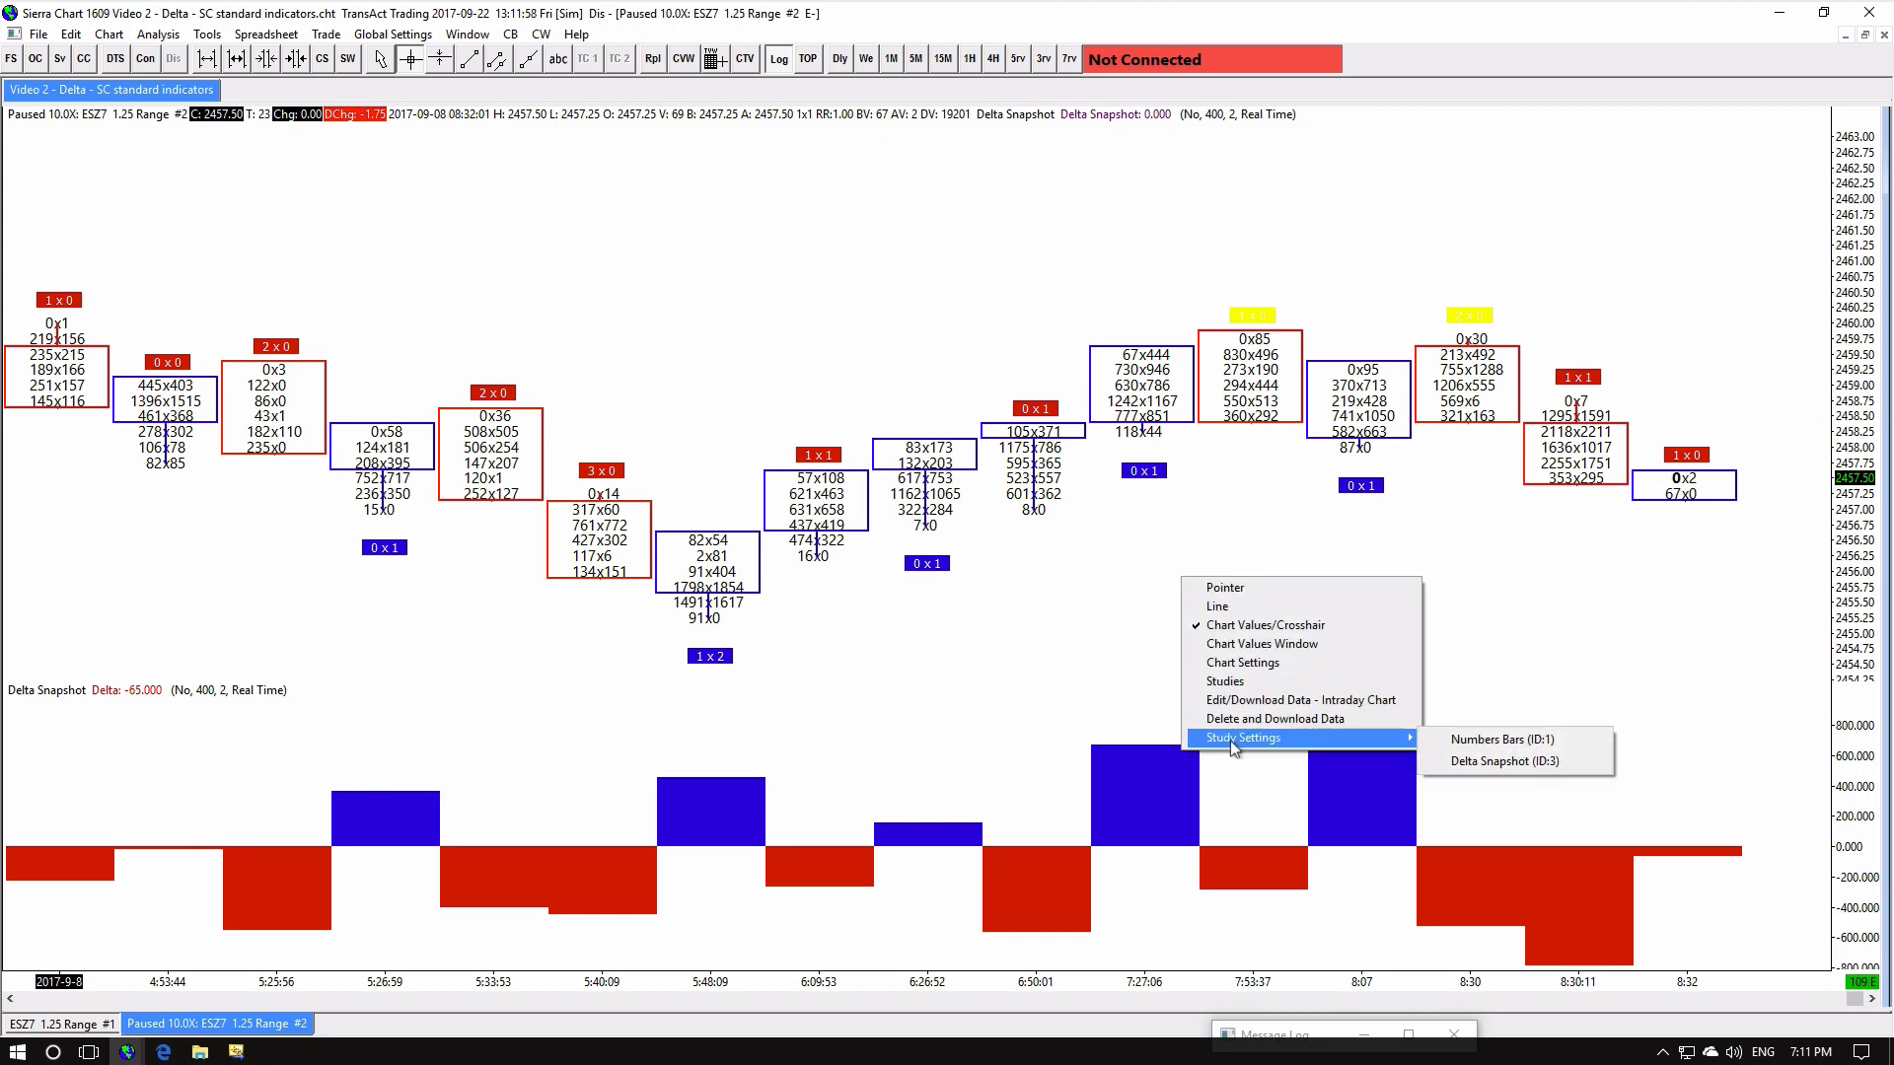
Recolour the Delta Divergence Snapshot subgraph, settling on green for its labels
{"action": "left_click", "coordinate": [1504, 762]}
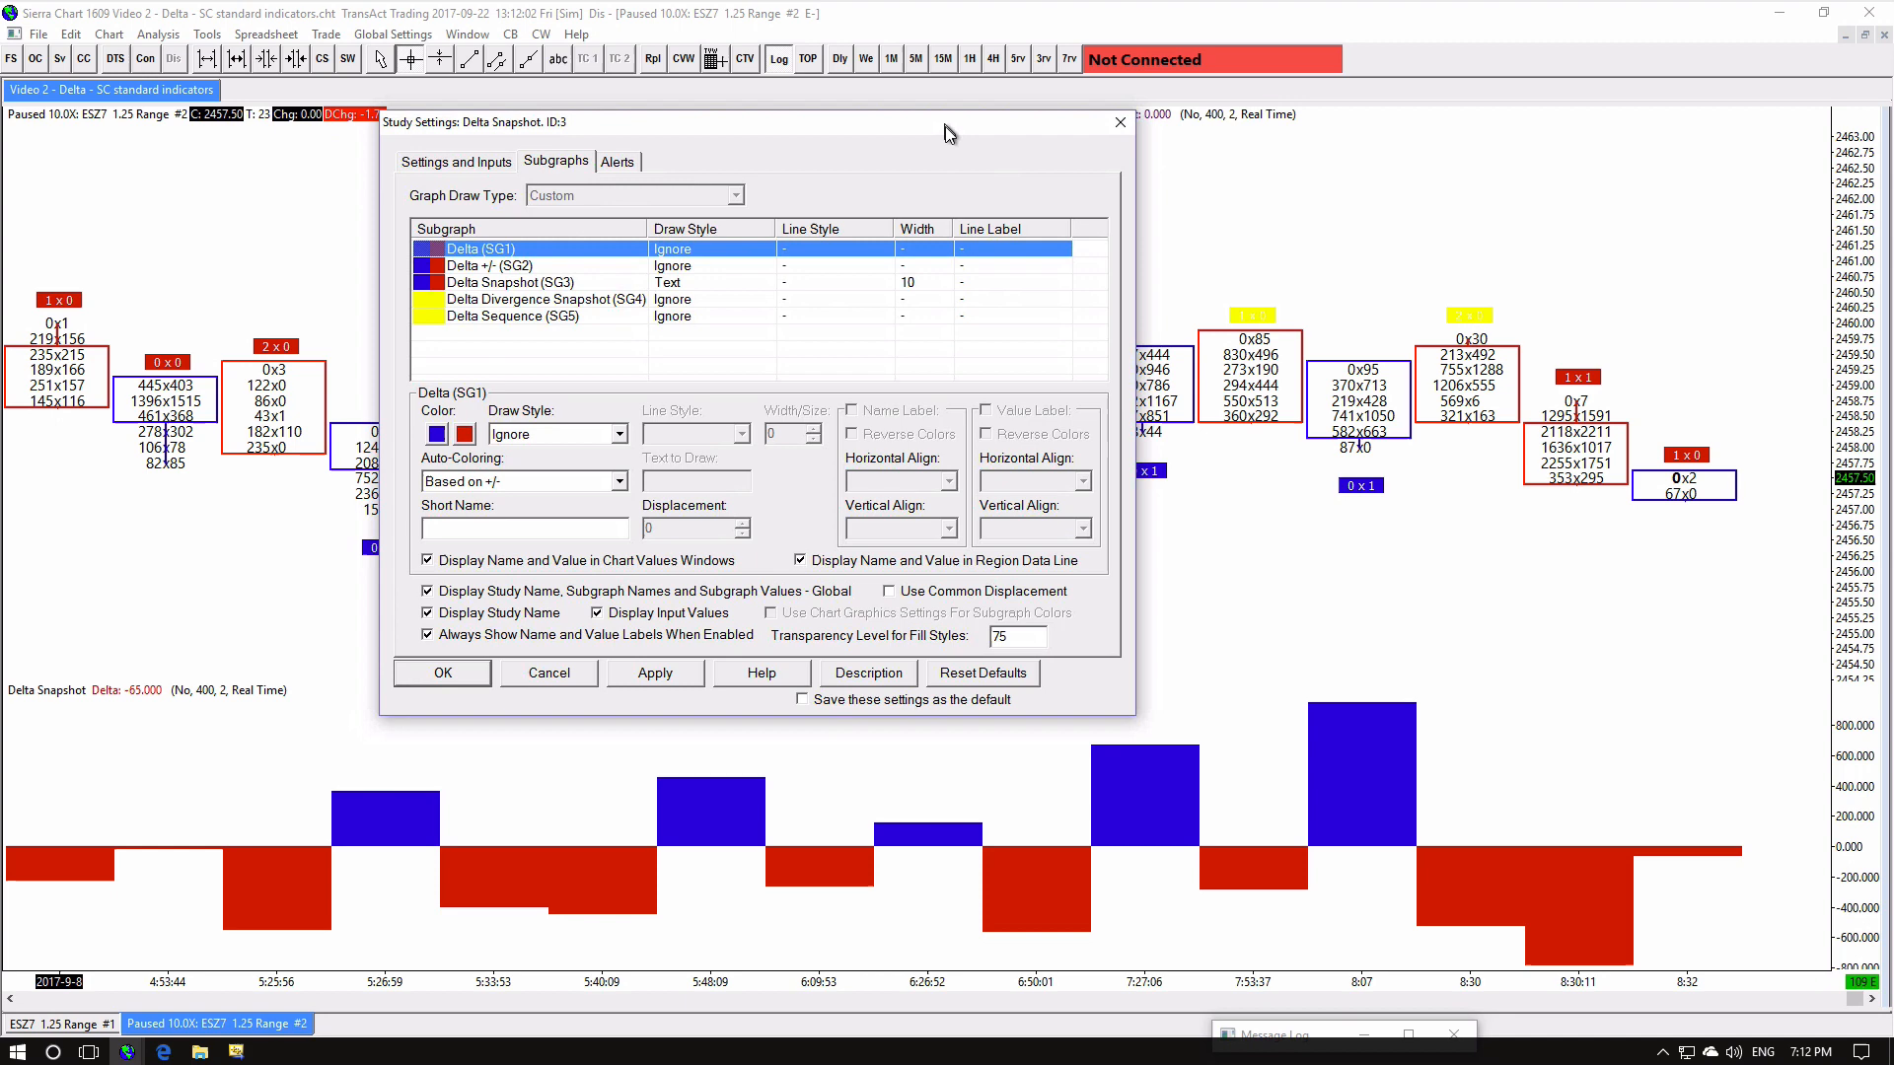
{"action": "left_click", "coordinate": [444, 434]}
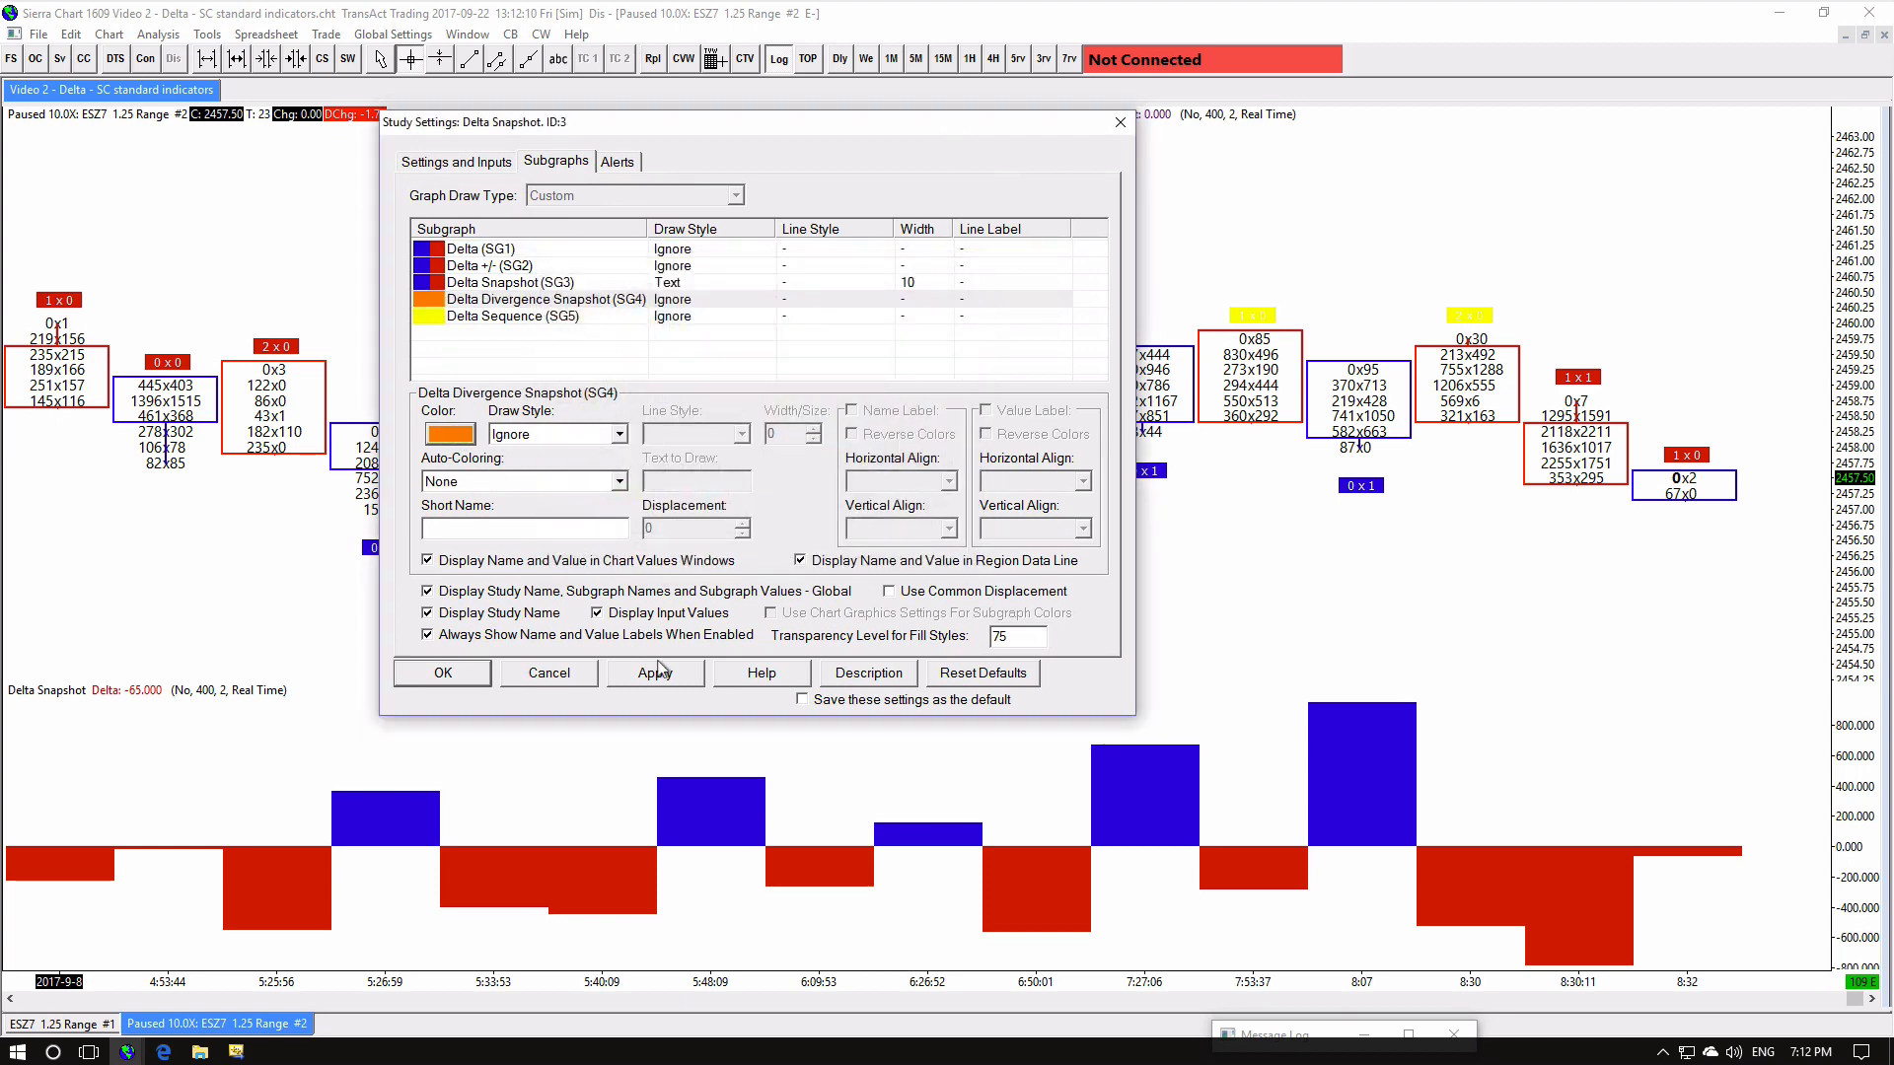
{"action": "left_click", "coordinate": [448, 432]}
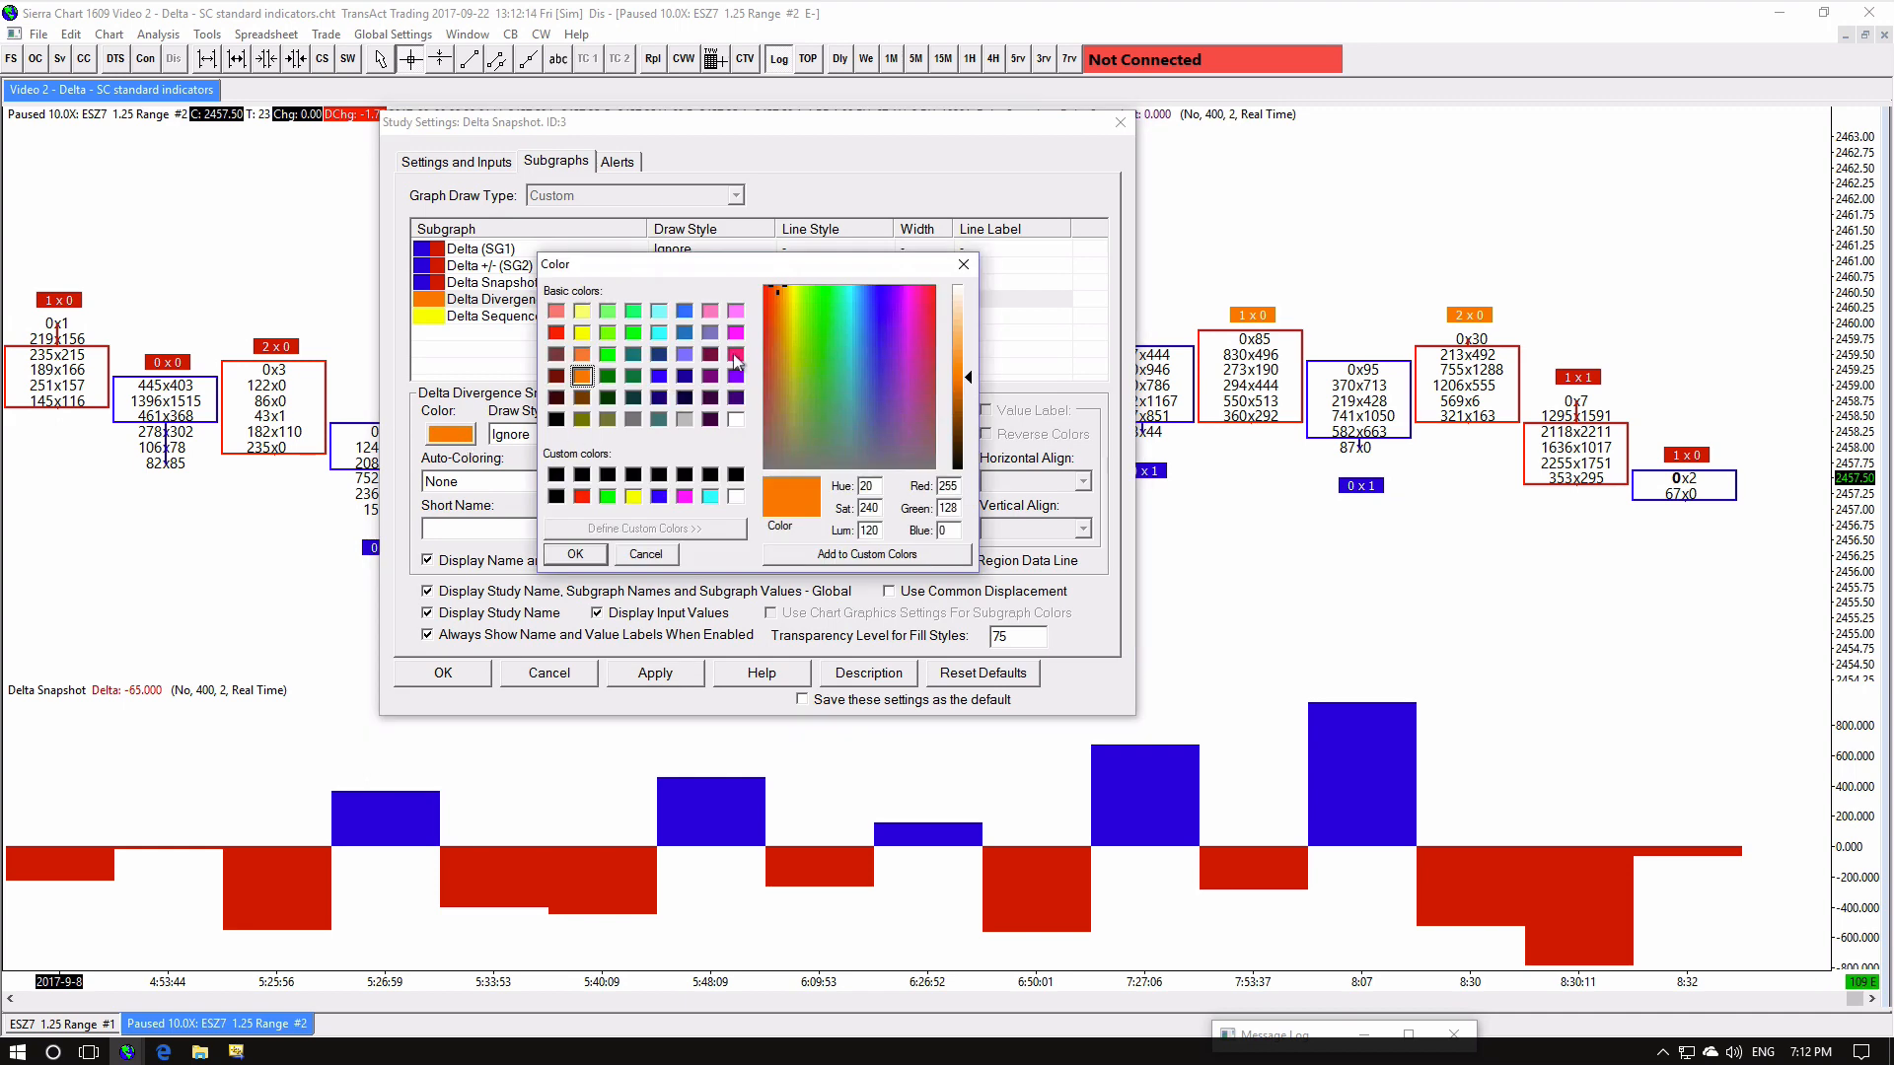
{"action": "left_click", "coordinate": [574, 553]}
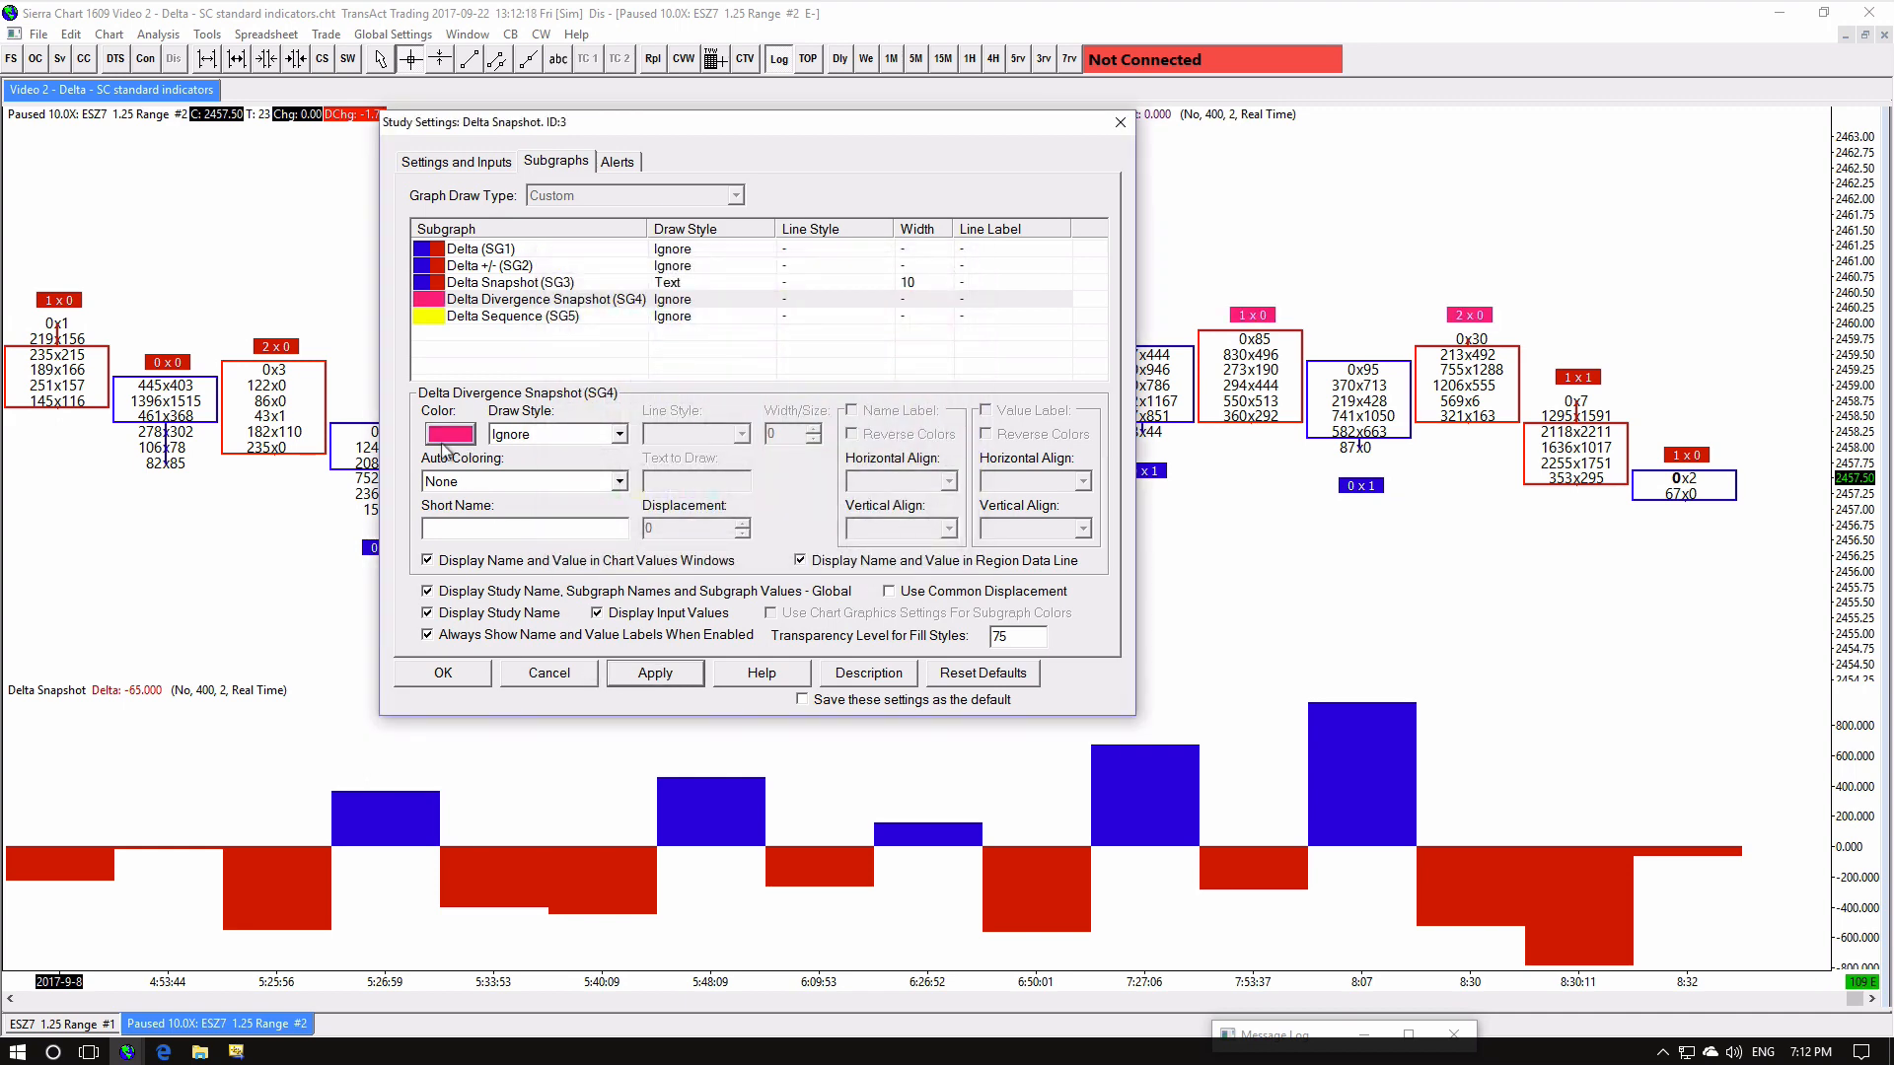
{"action": "left_click", "coordinate": [450, 434]}
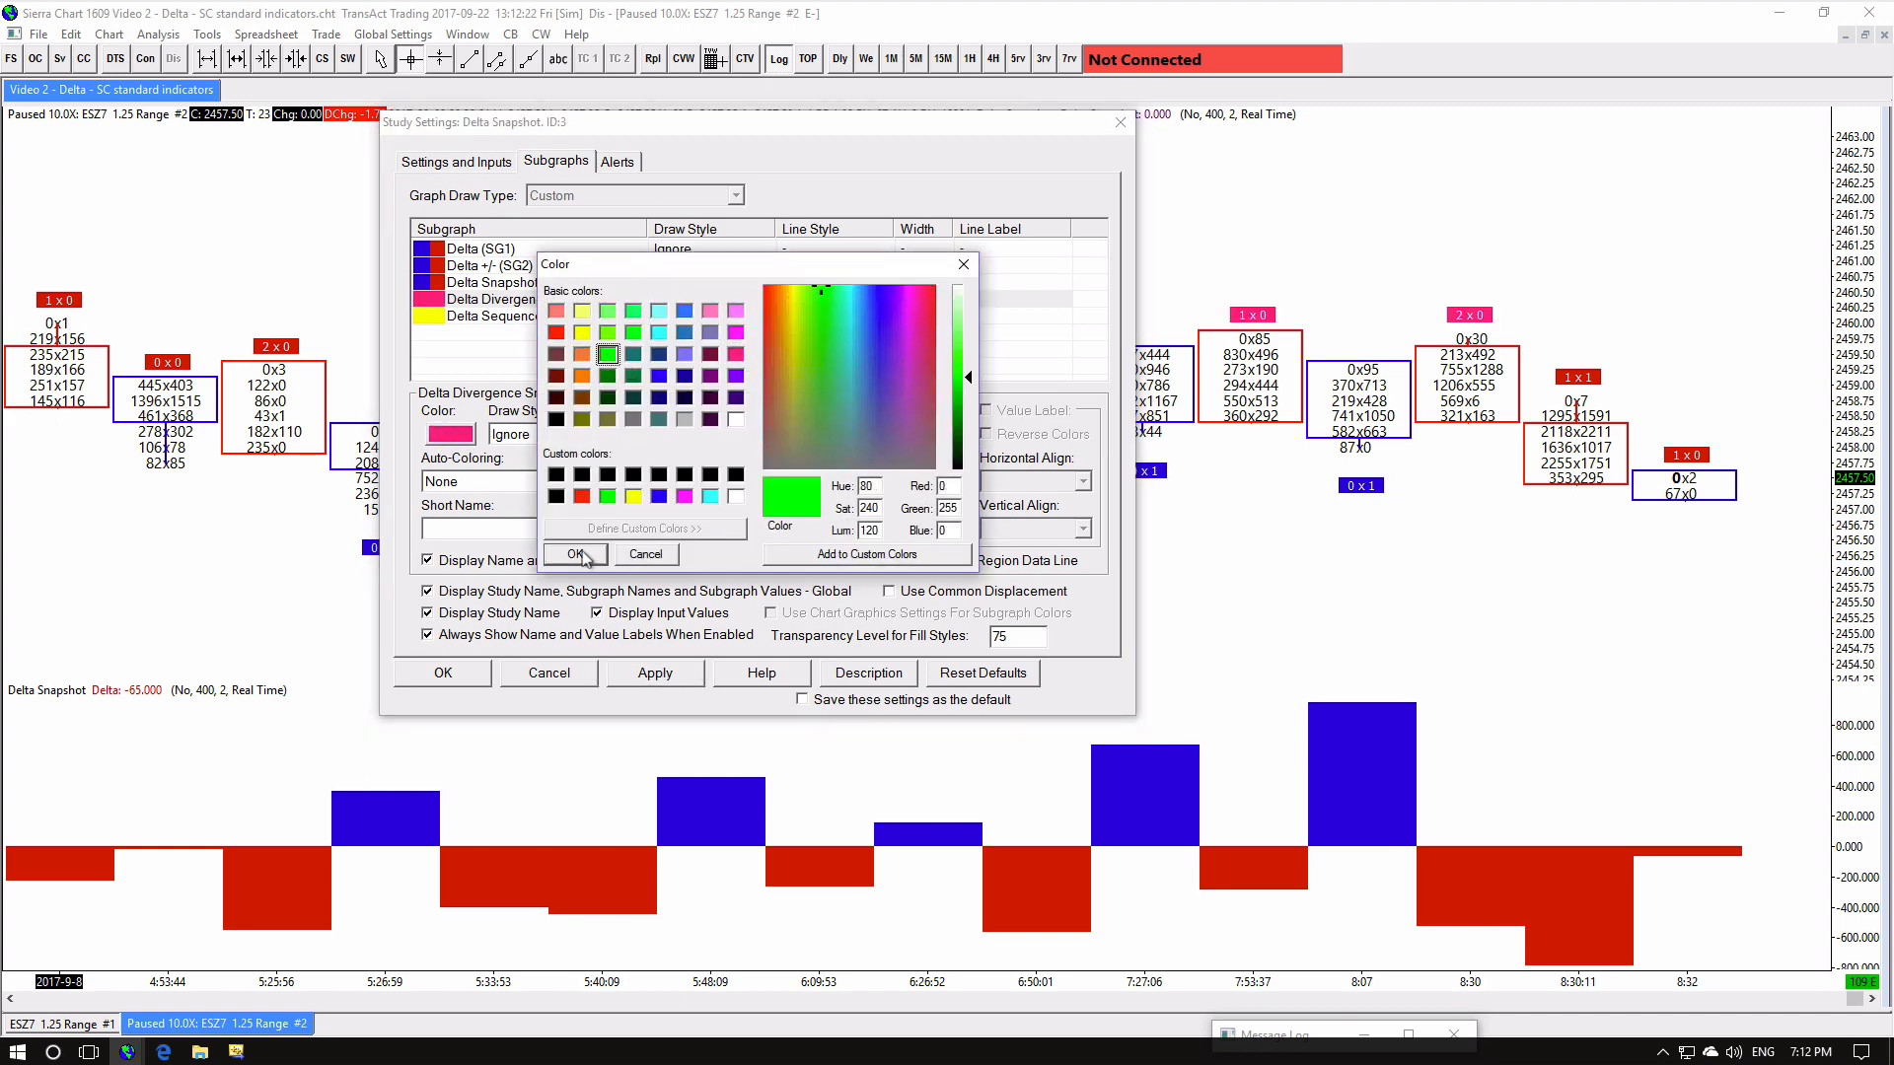
{"action": "left_click", "coordinate": [574, 552]}
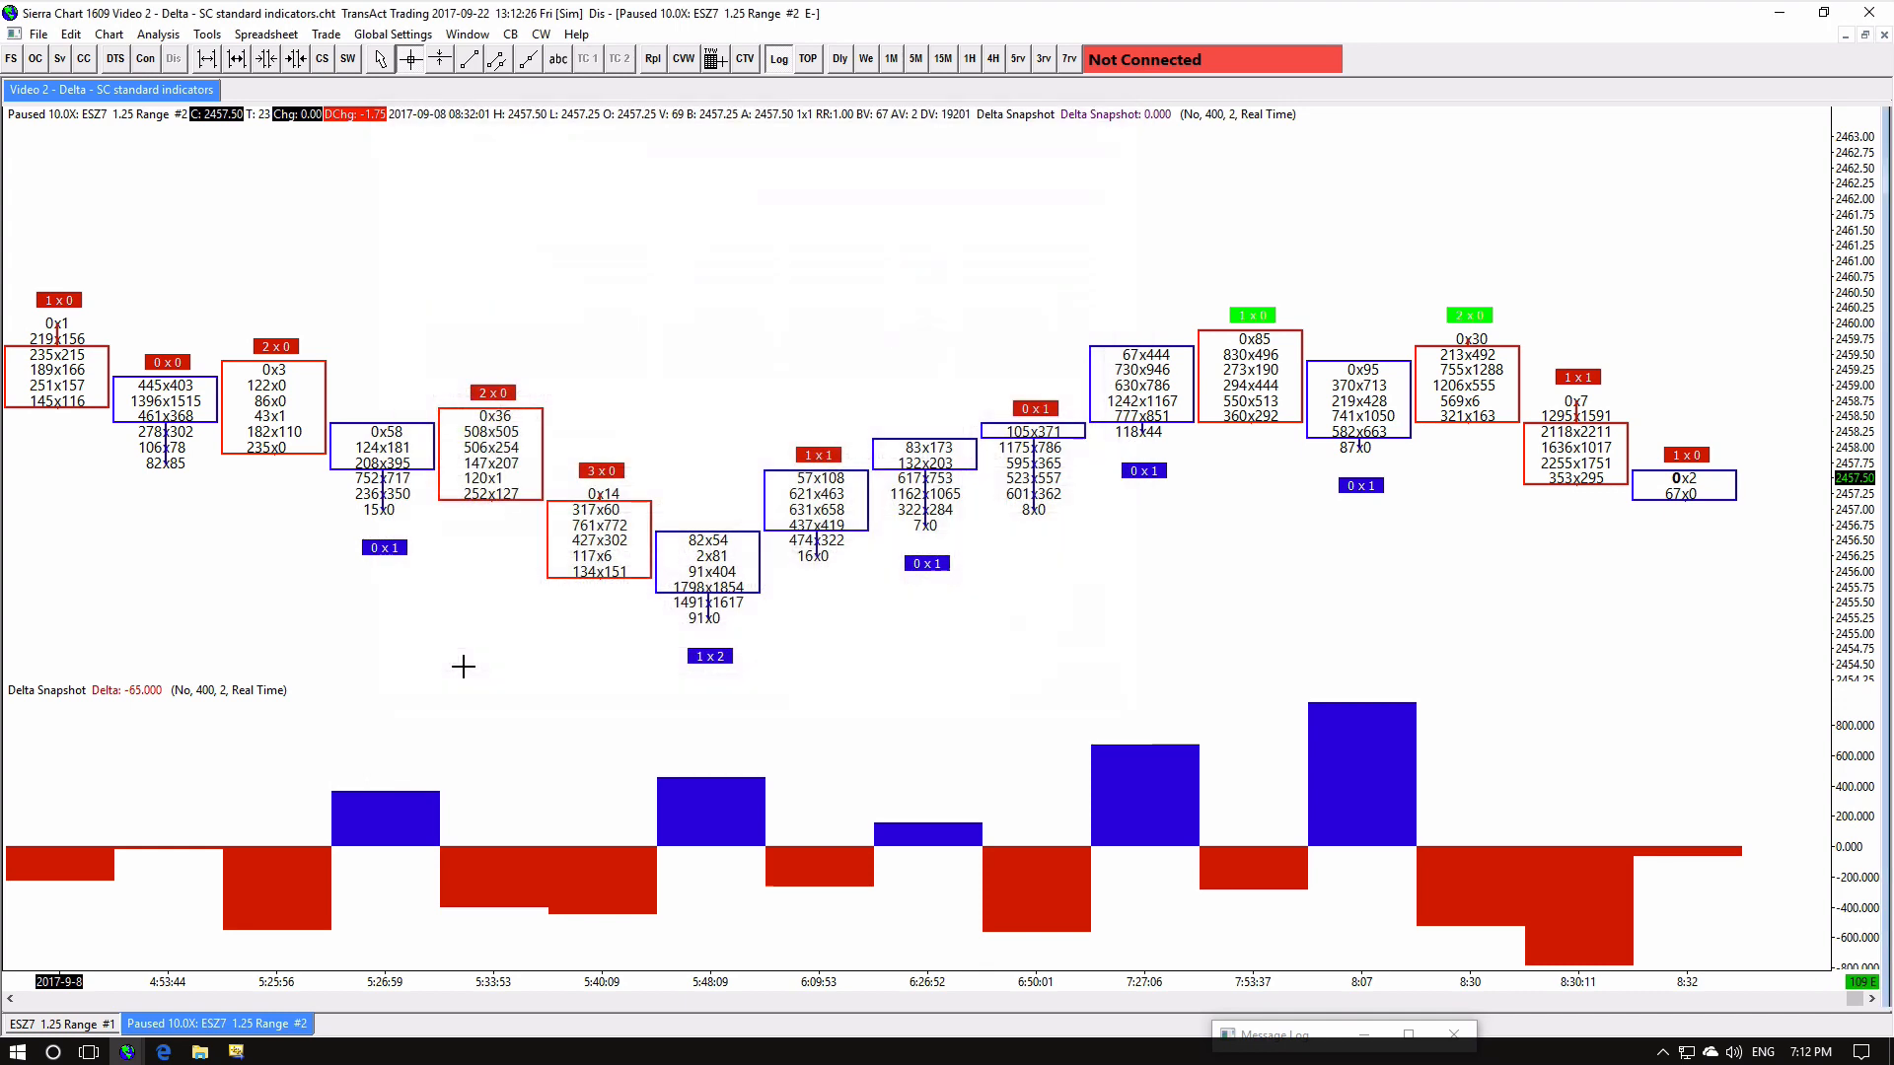
Draw the Delta Divergence indicator subgraph as text reading DIVERGENCE above the bars
{"action": "right_click", "coordinate": [462, 664]}
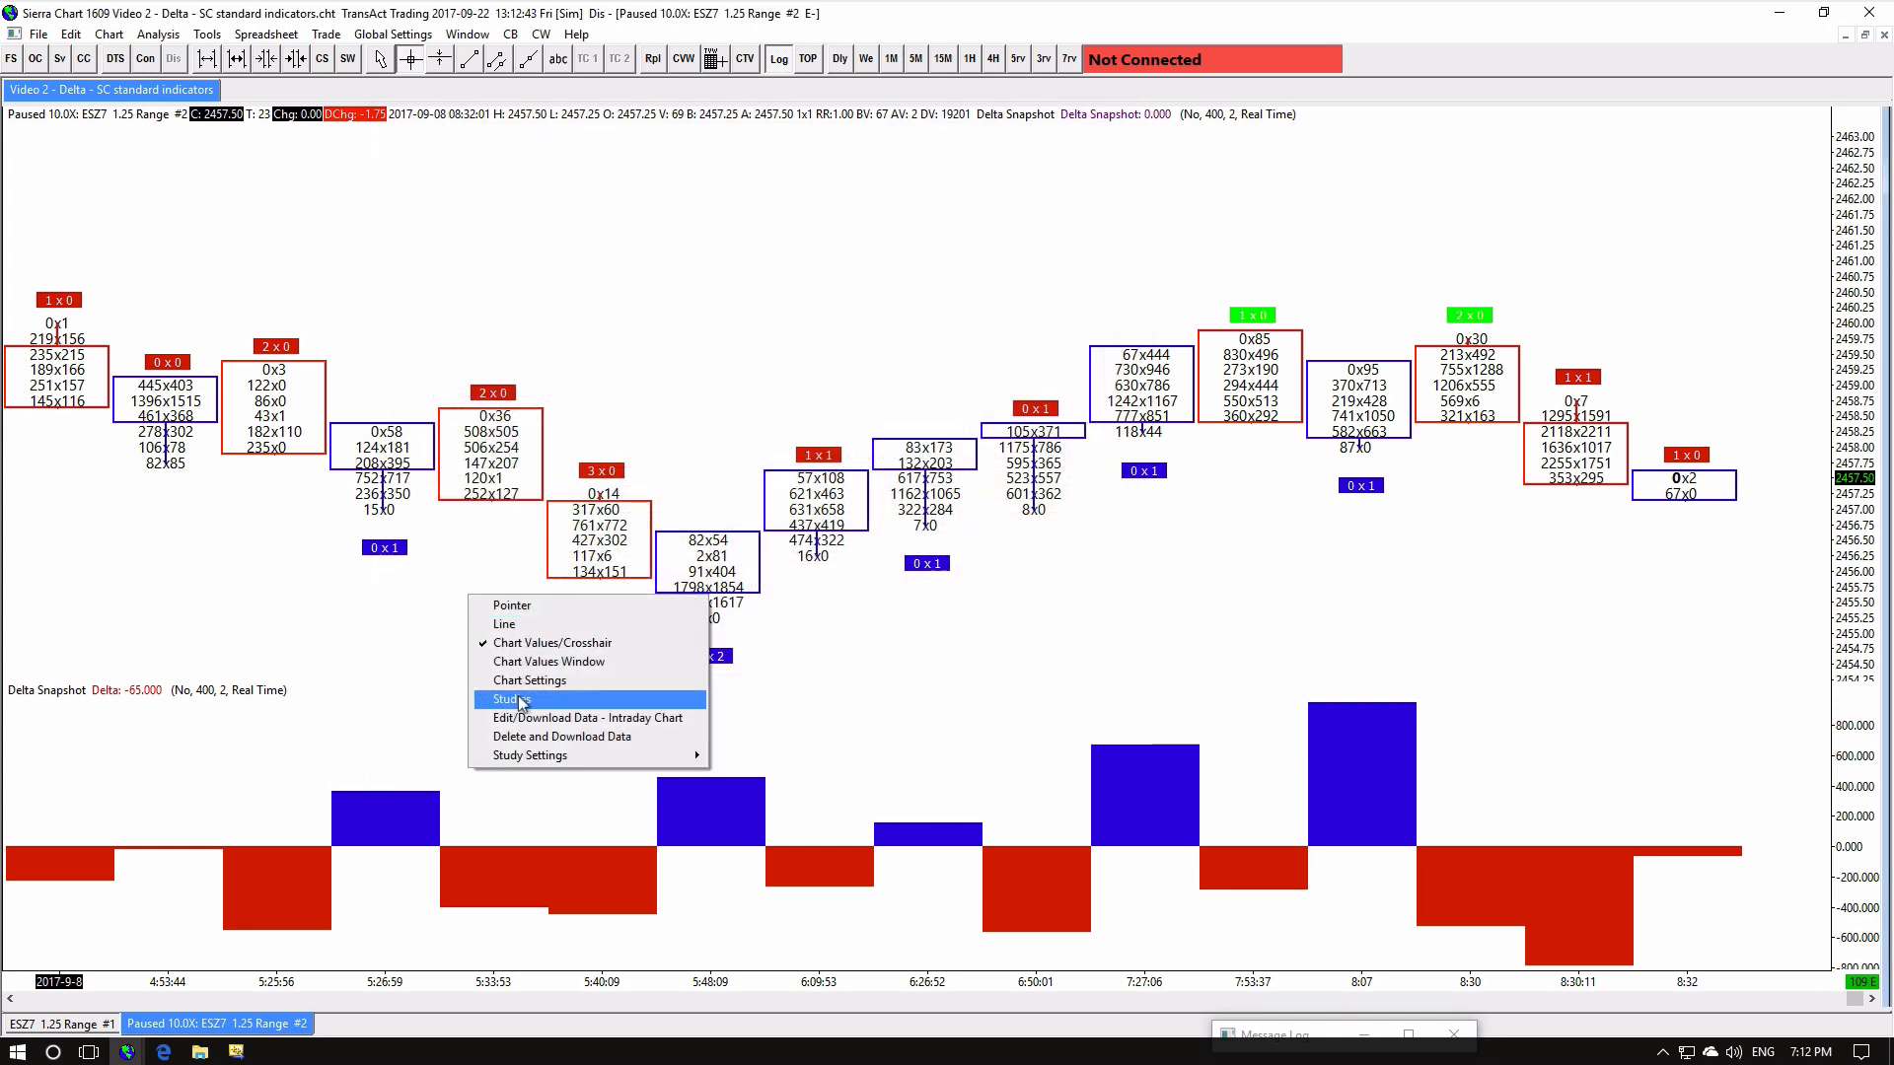
{"action": "left_click", "coordinate": [509, 698]}
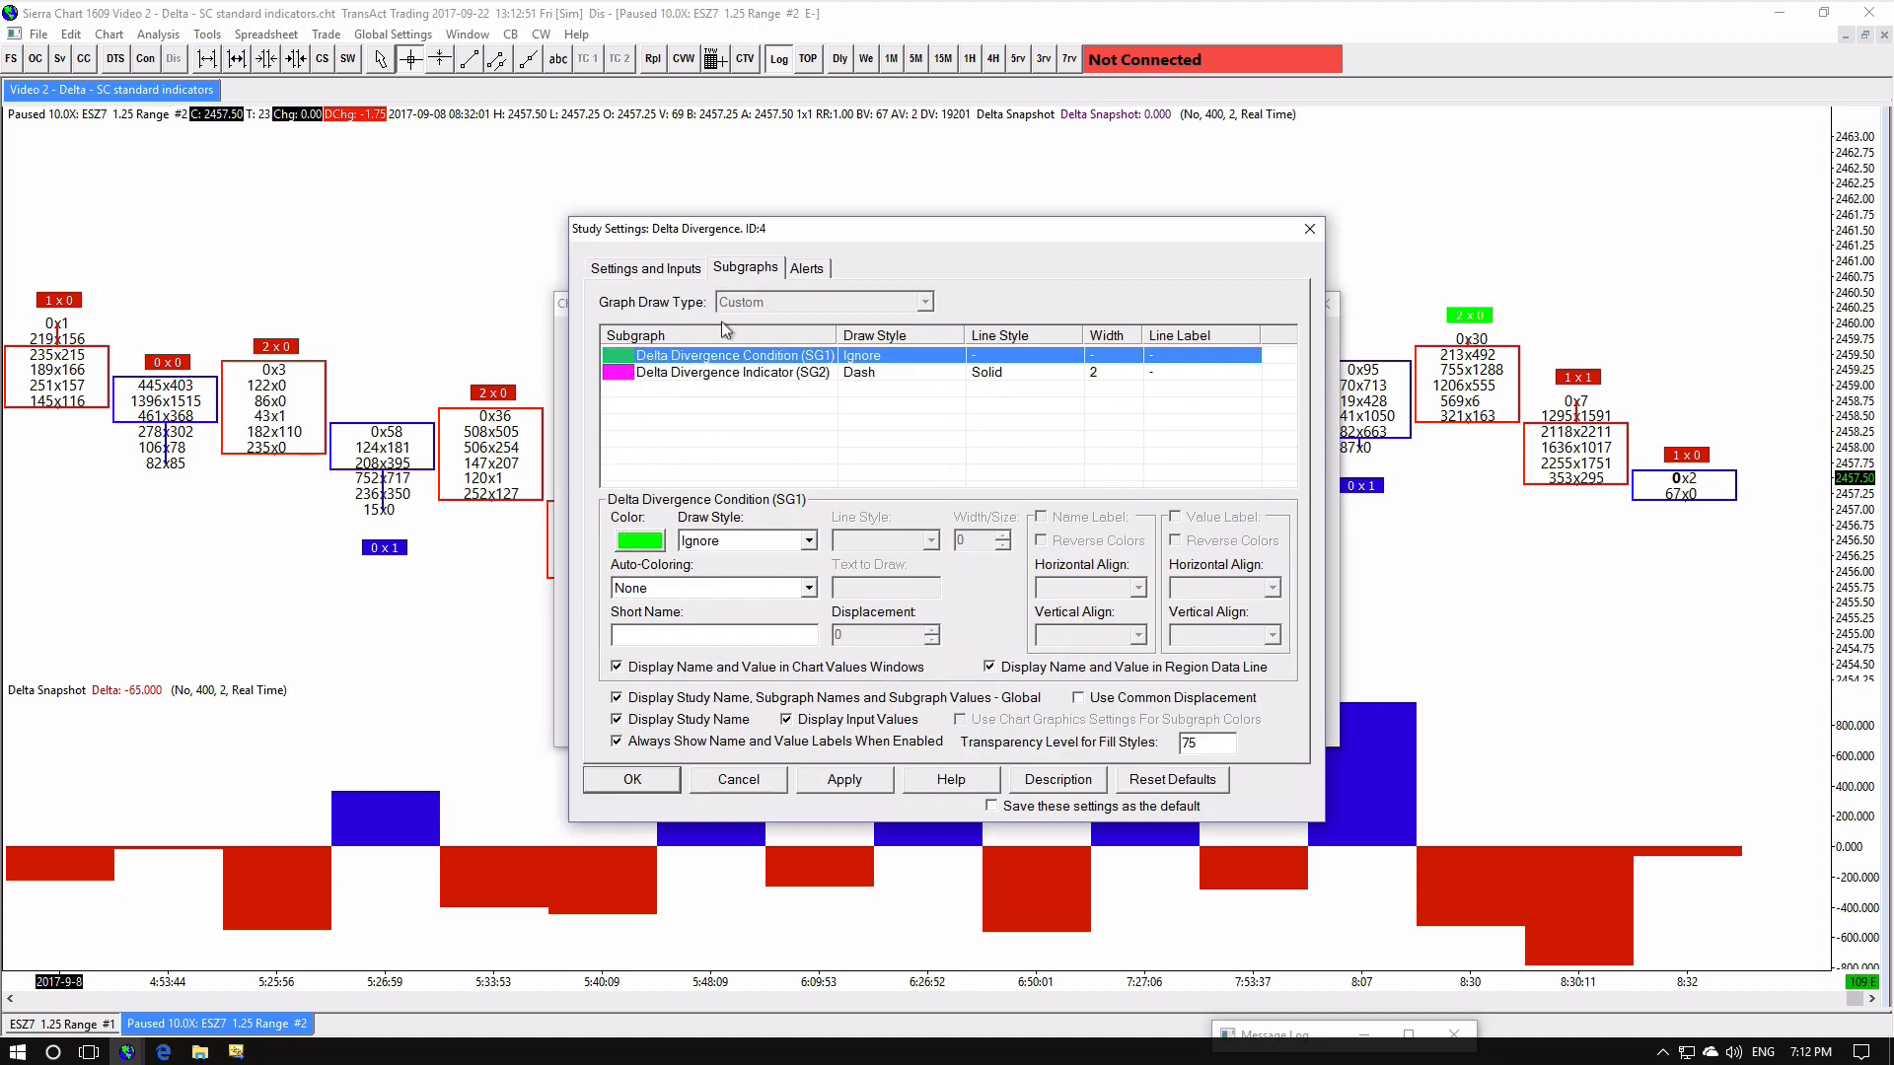
{"action": "left_click", "coordinate": [645, 266]}
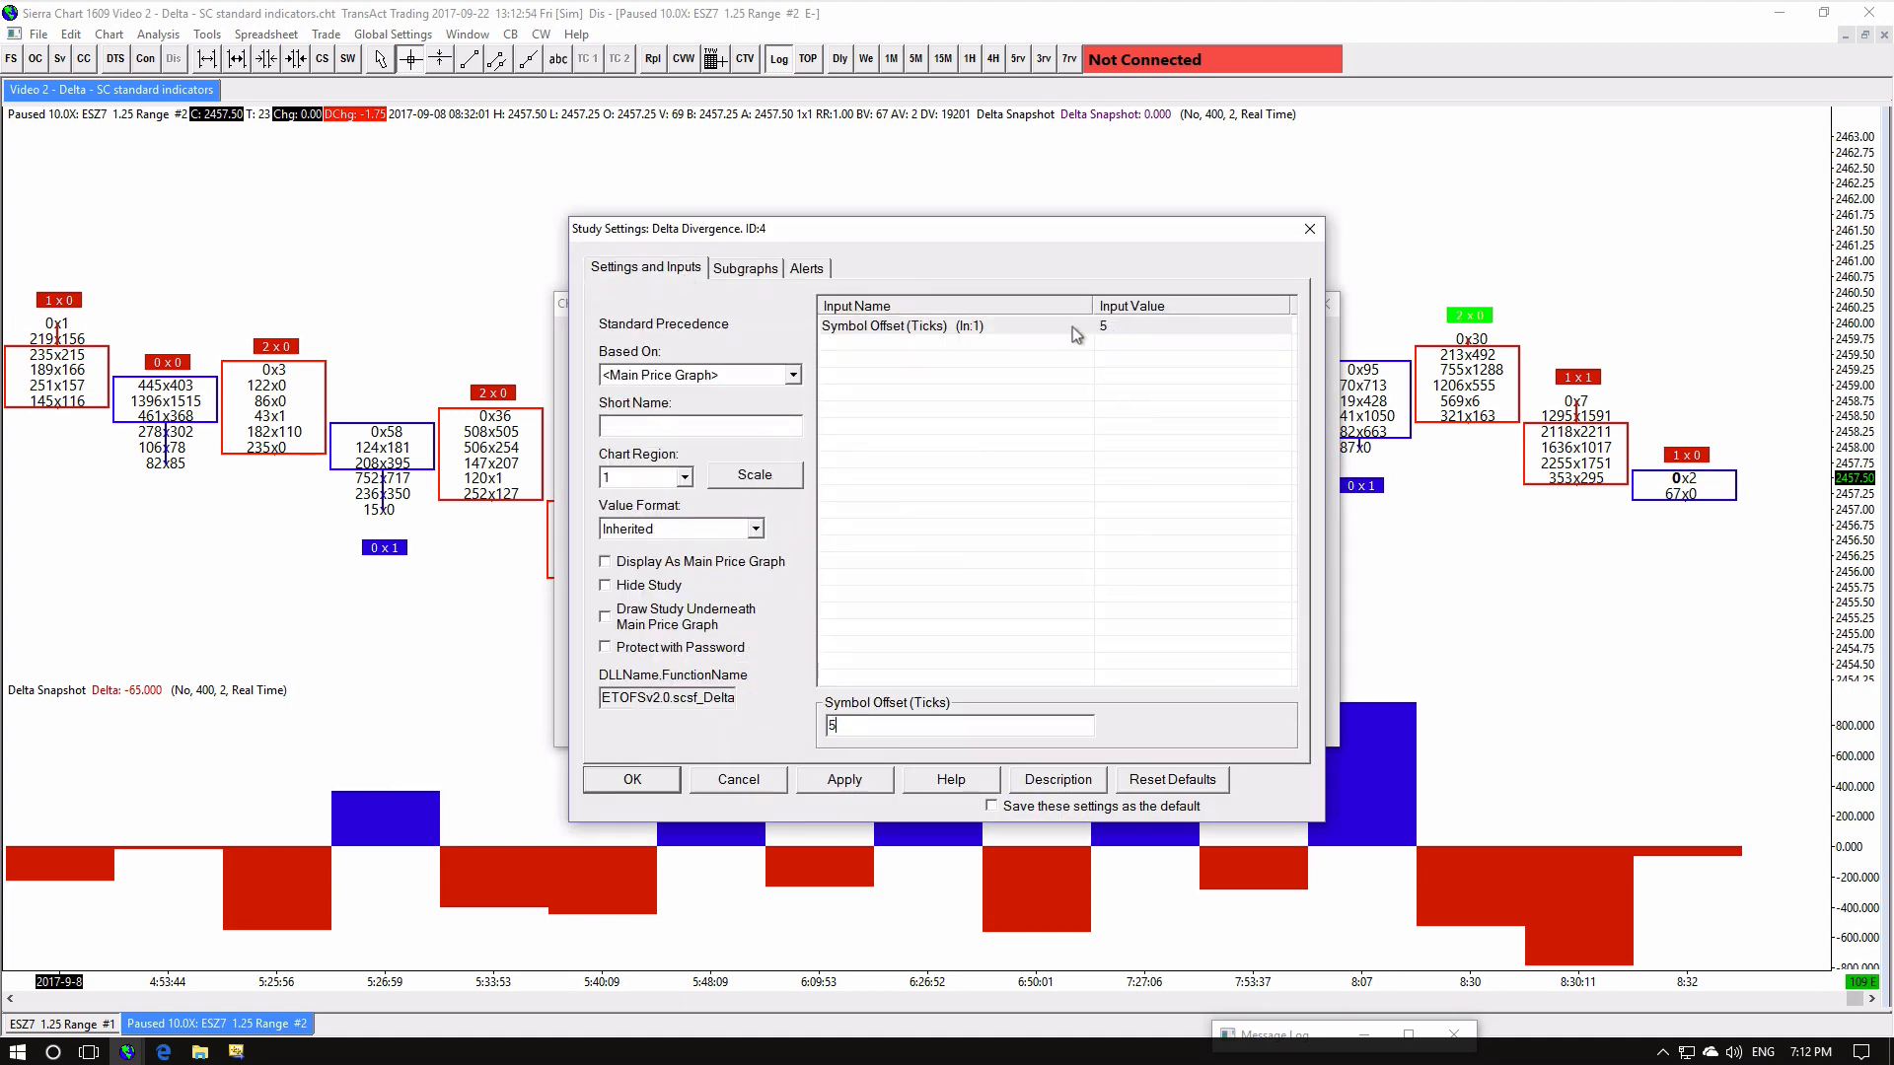
{"action": "left_click", "coordinate": [743, 266]}
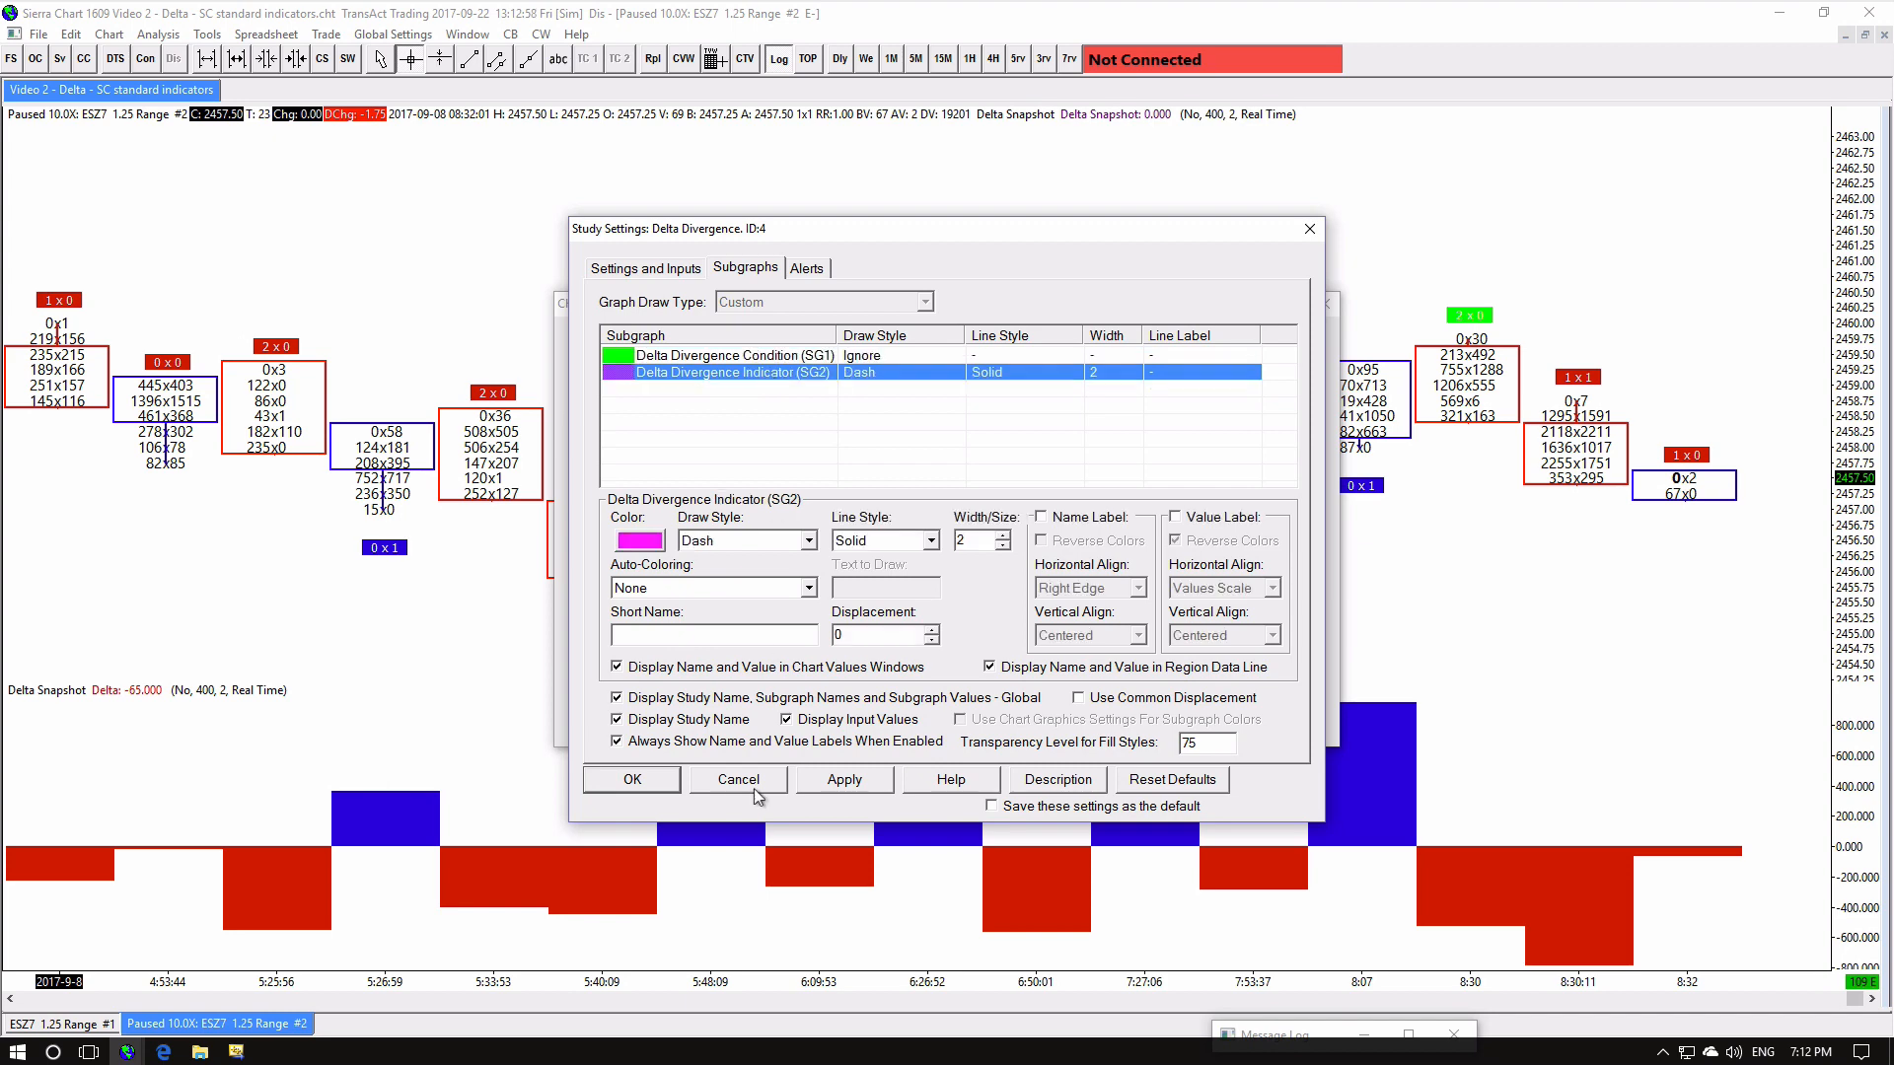
{"action": "left_click", "coordinate": [735, 779]}
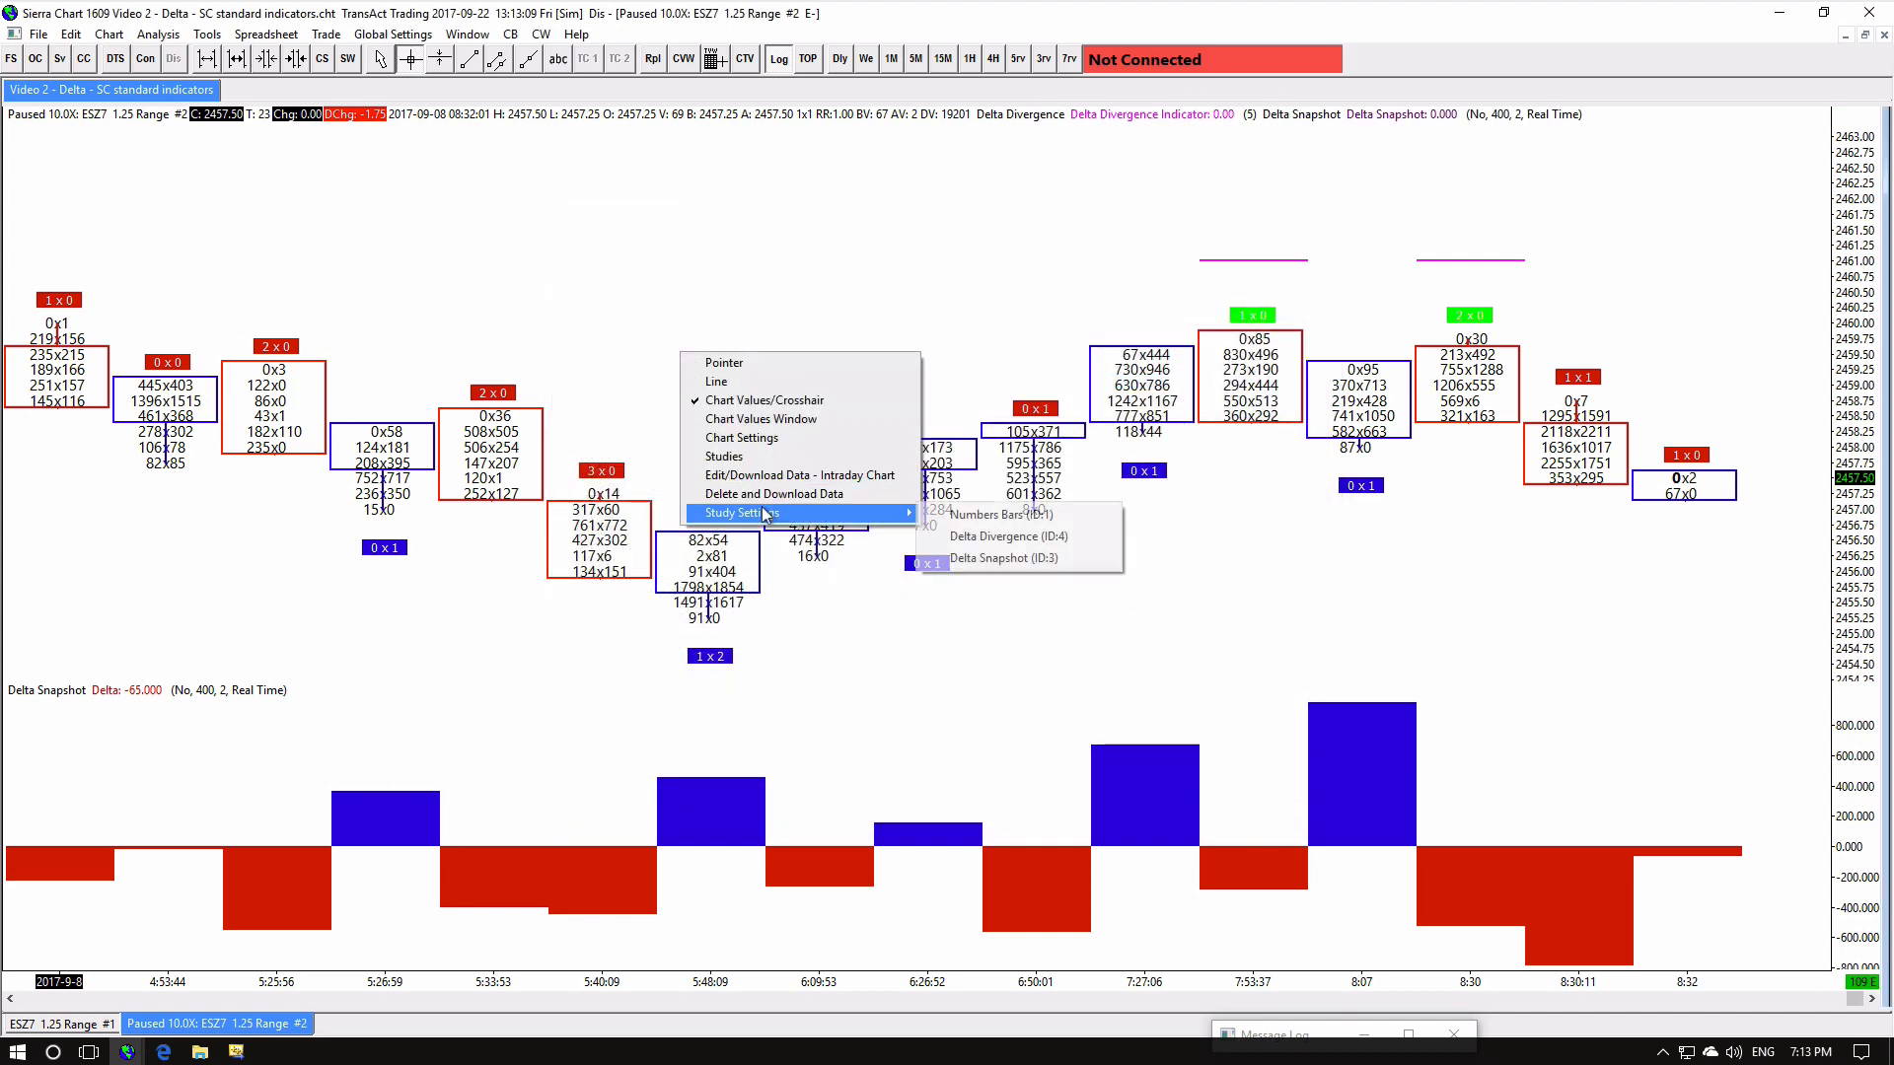
{"action": "left_click", "coordinate": [1006, 536]}
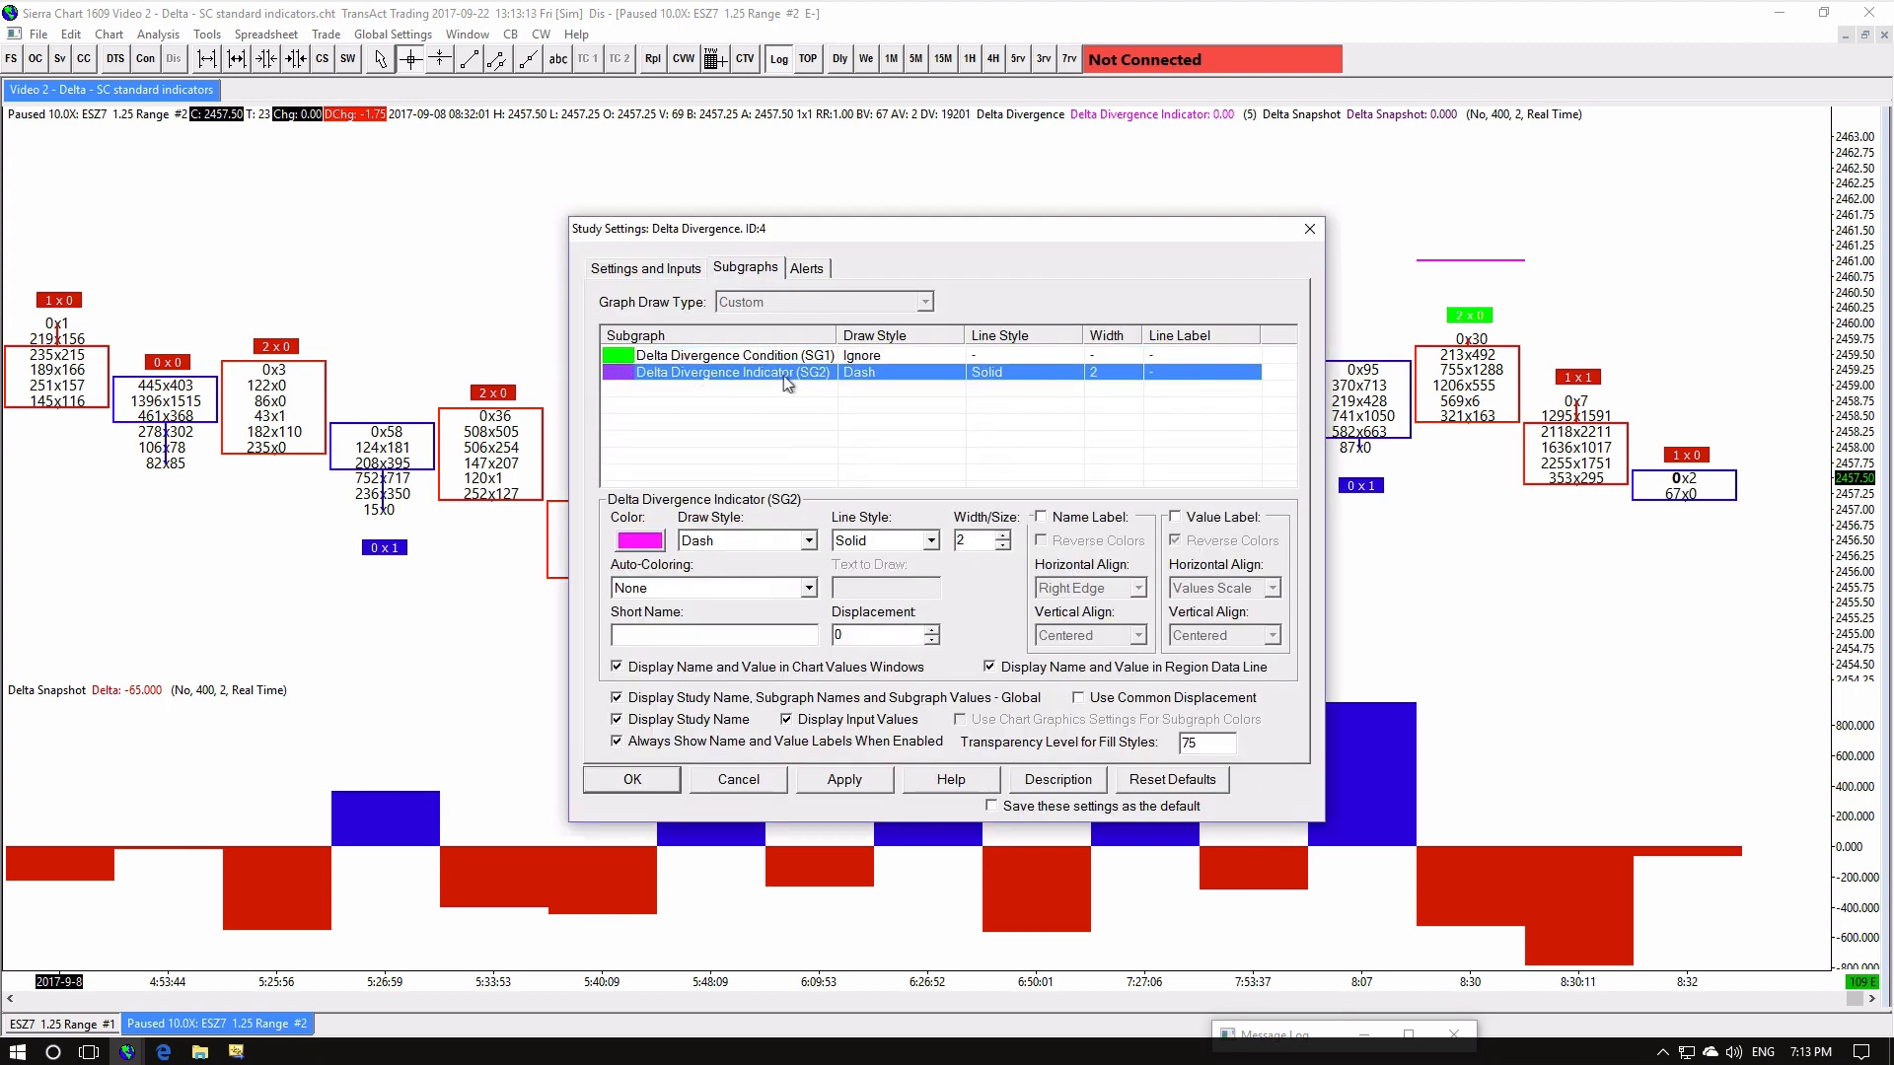
{"action": "left_click", "coordinate": [807, 541]}
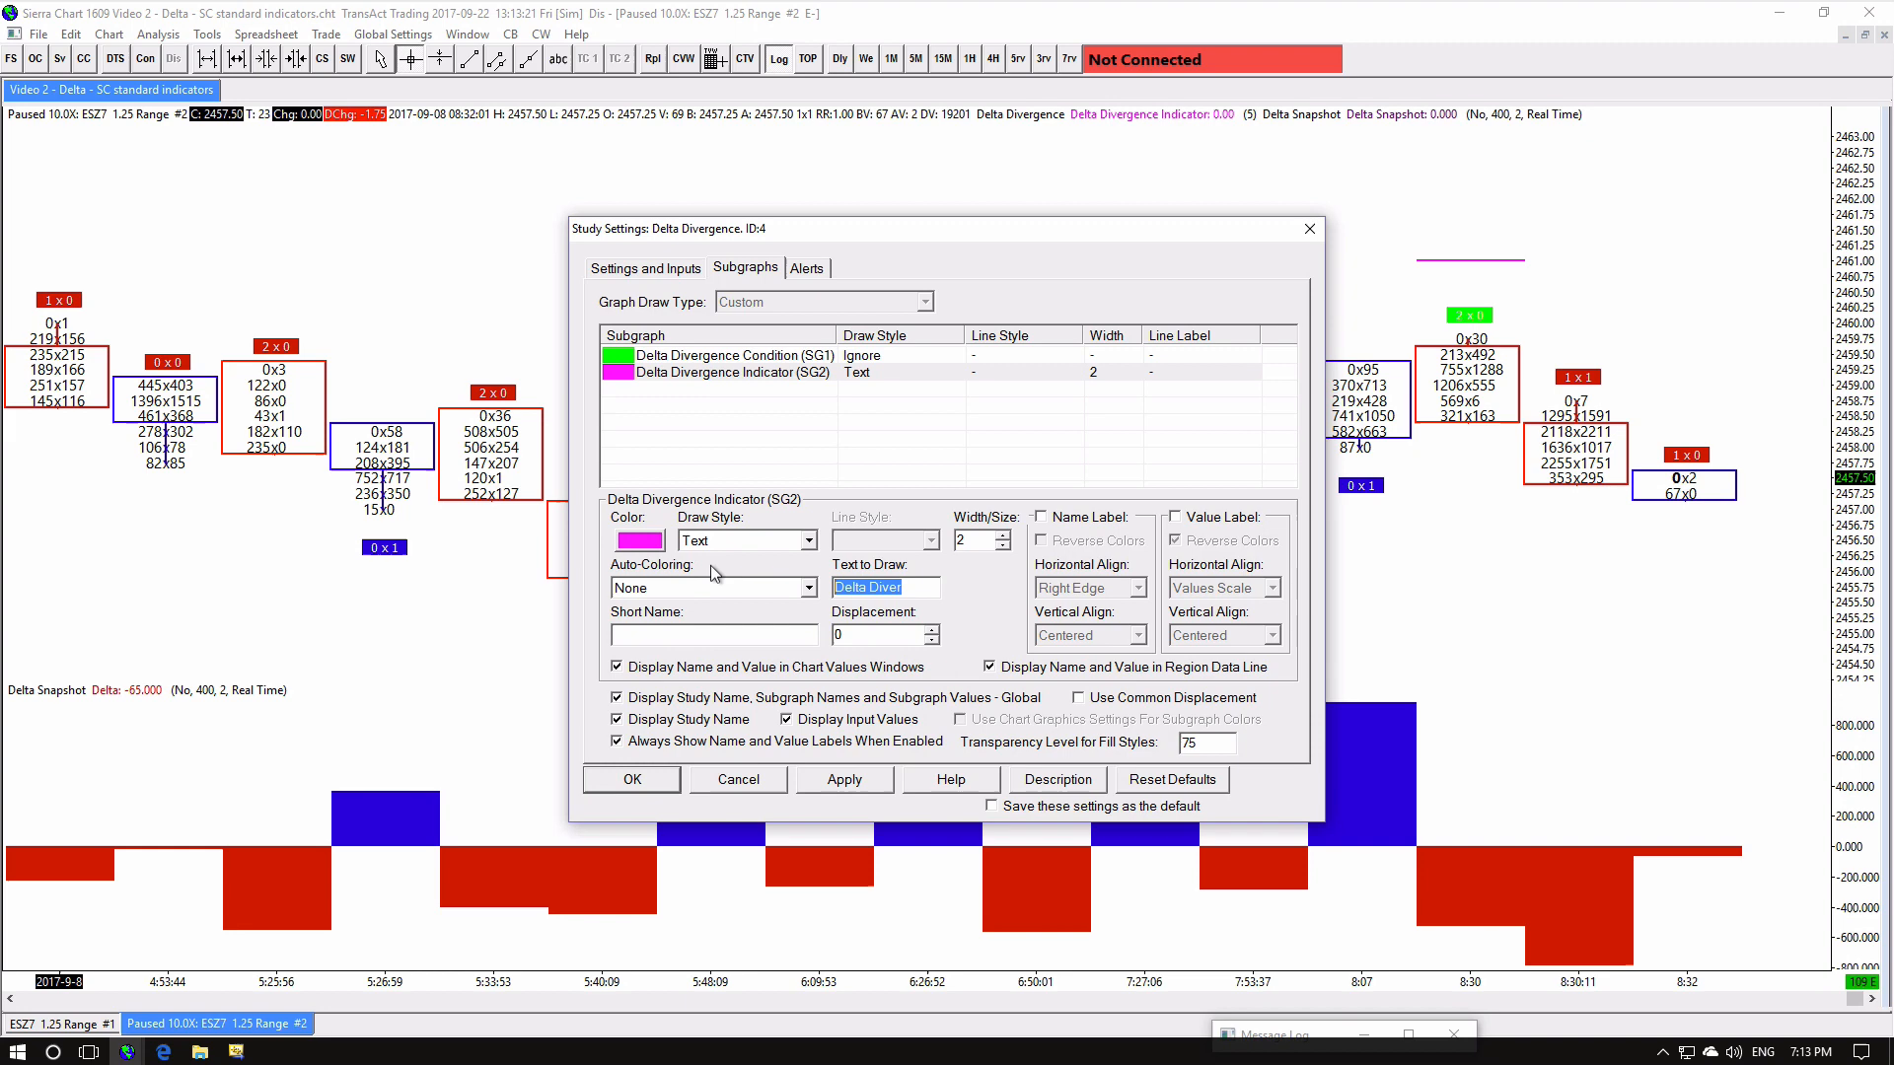
{"action": "type", "text": "DIVERGENCE"}
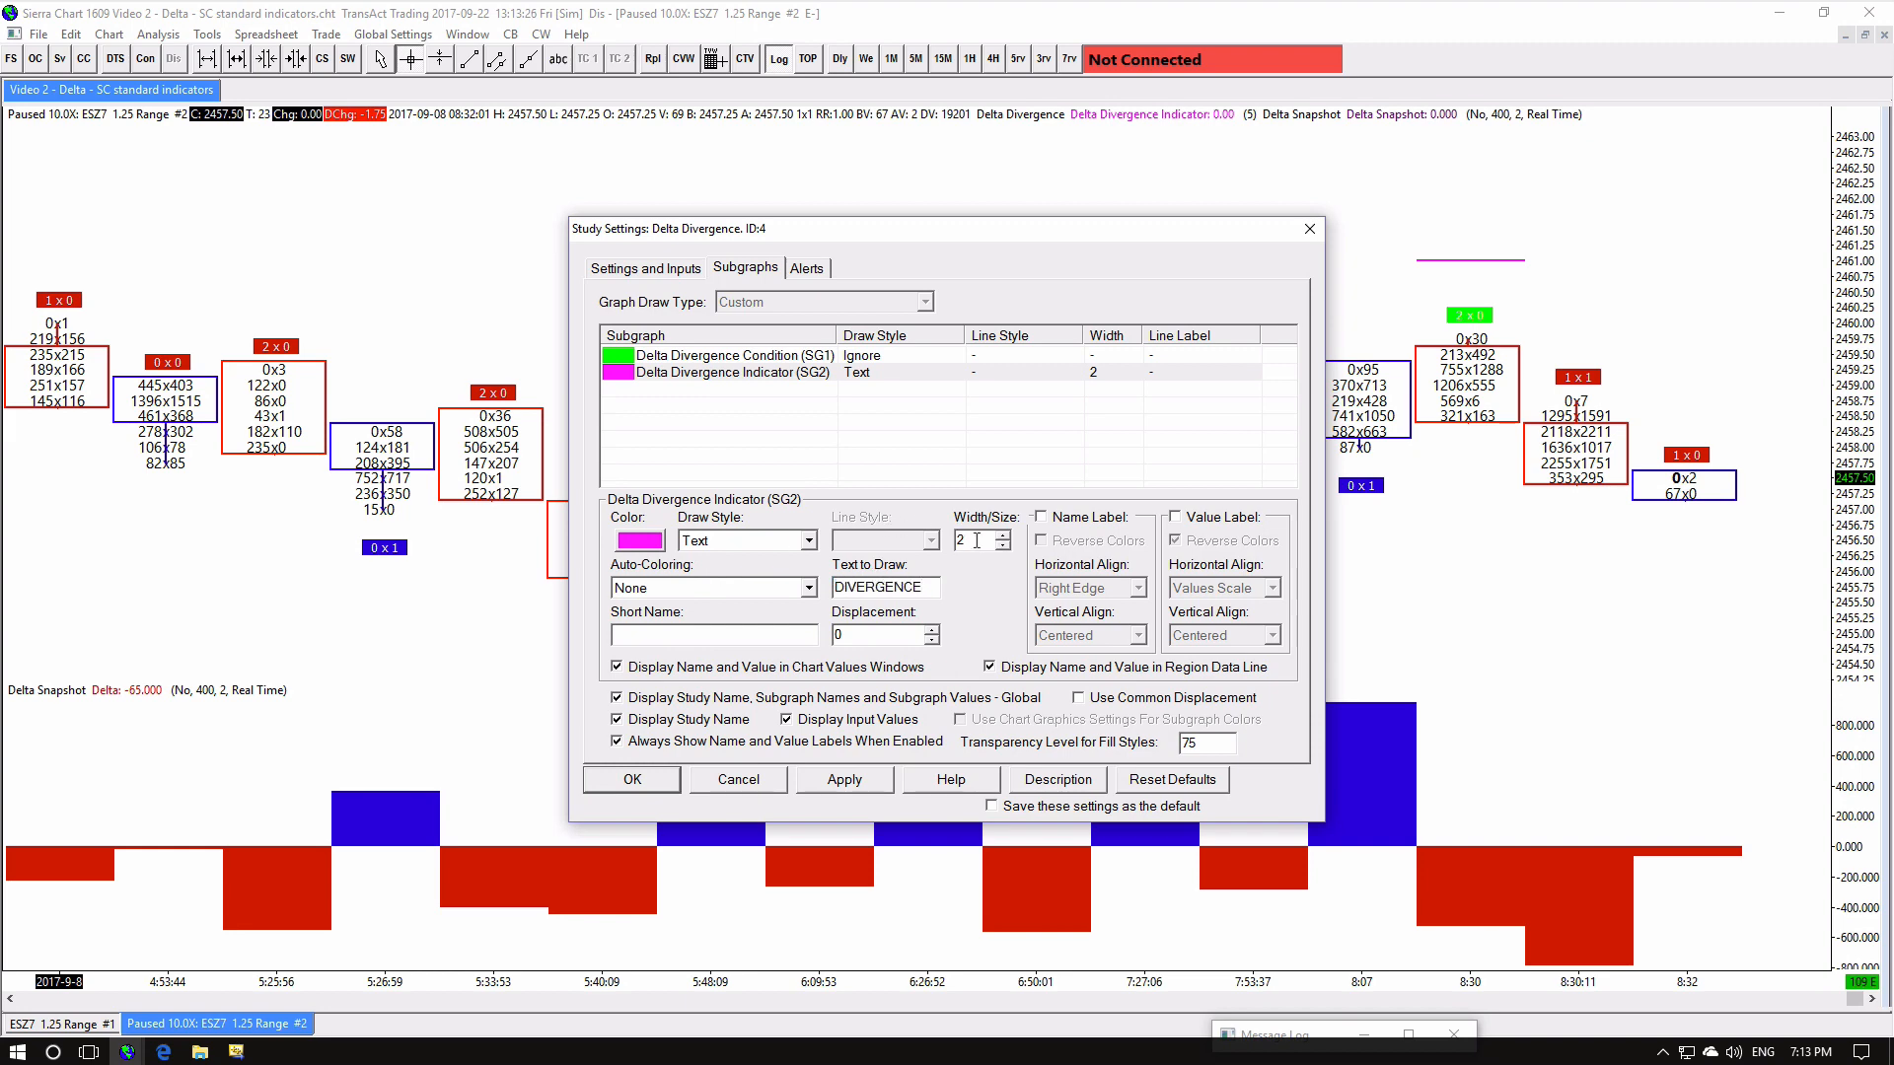
{"action": "left_click", "coordinate": [631, 779]}
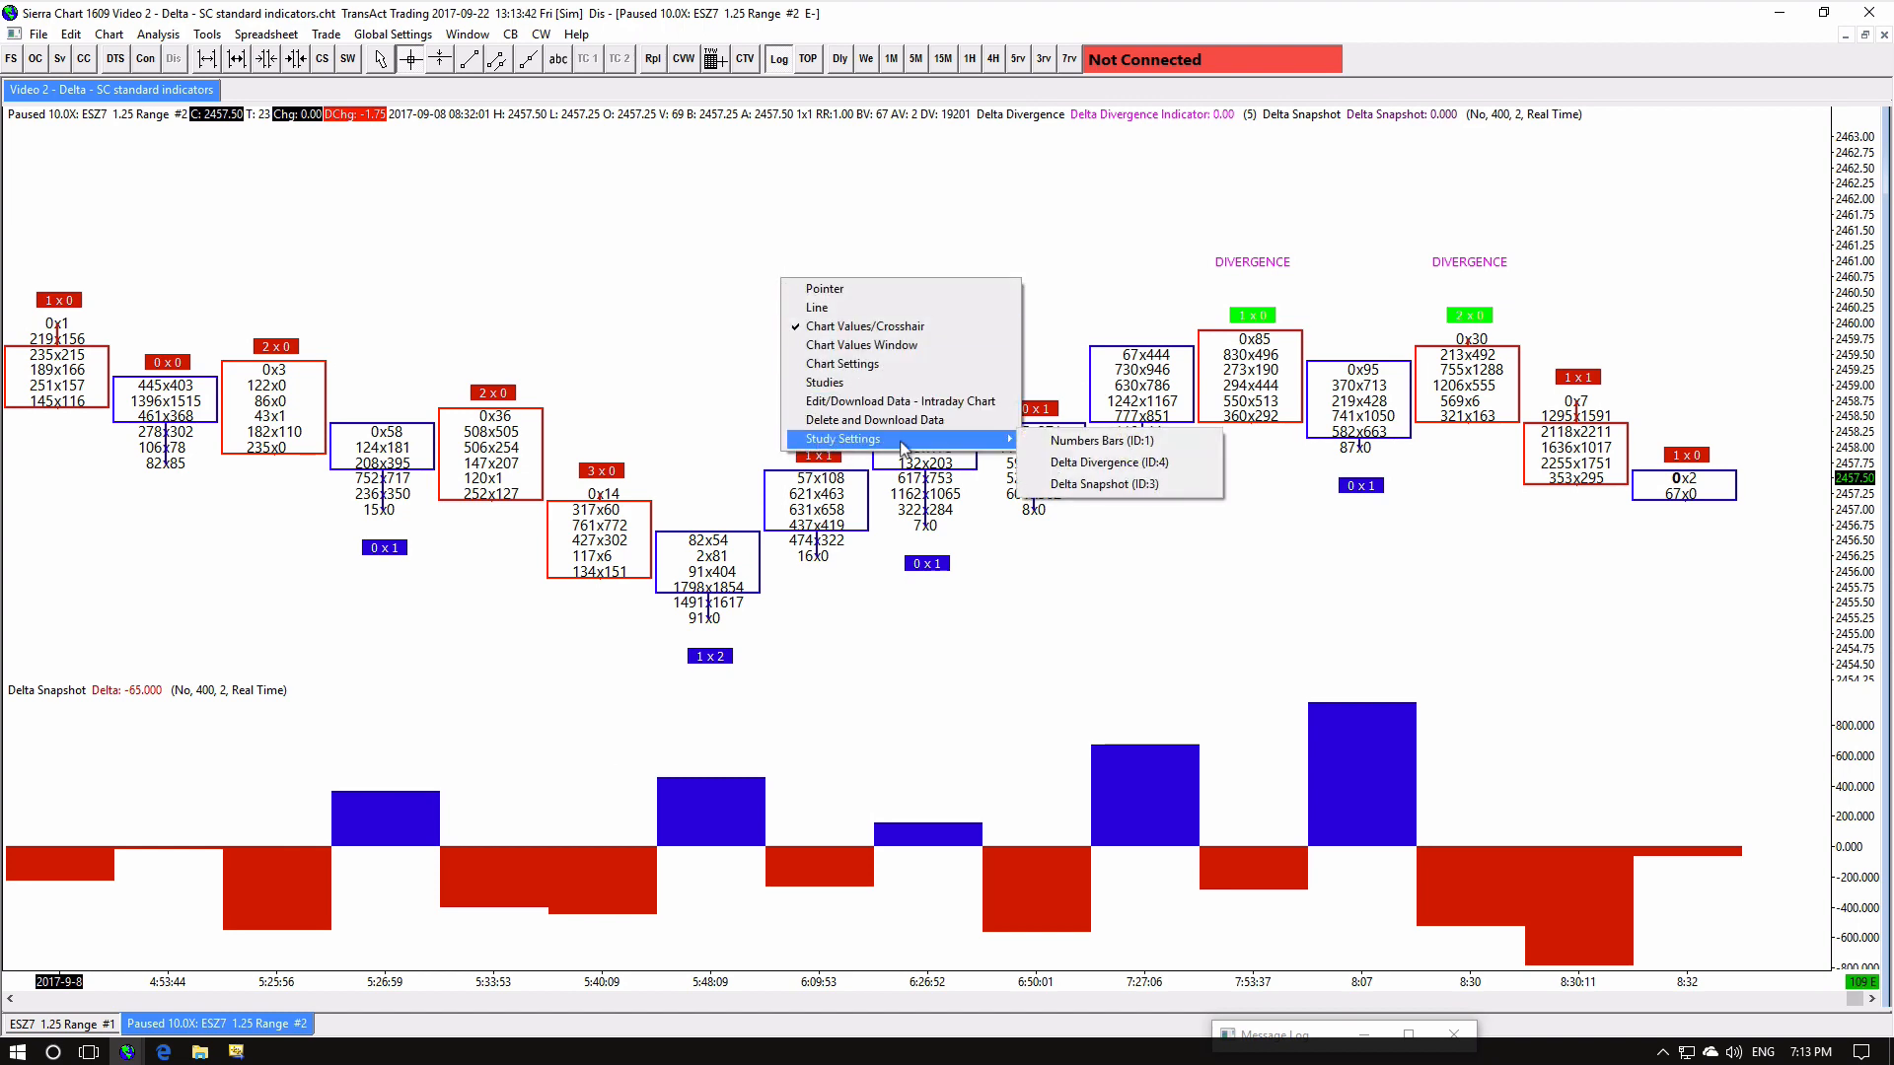
Give Delta Divergence the alert condition SG1<>0, limited to once per bar
{"action": "left_click", "coordinate": [1105, 461]}
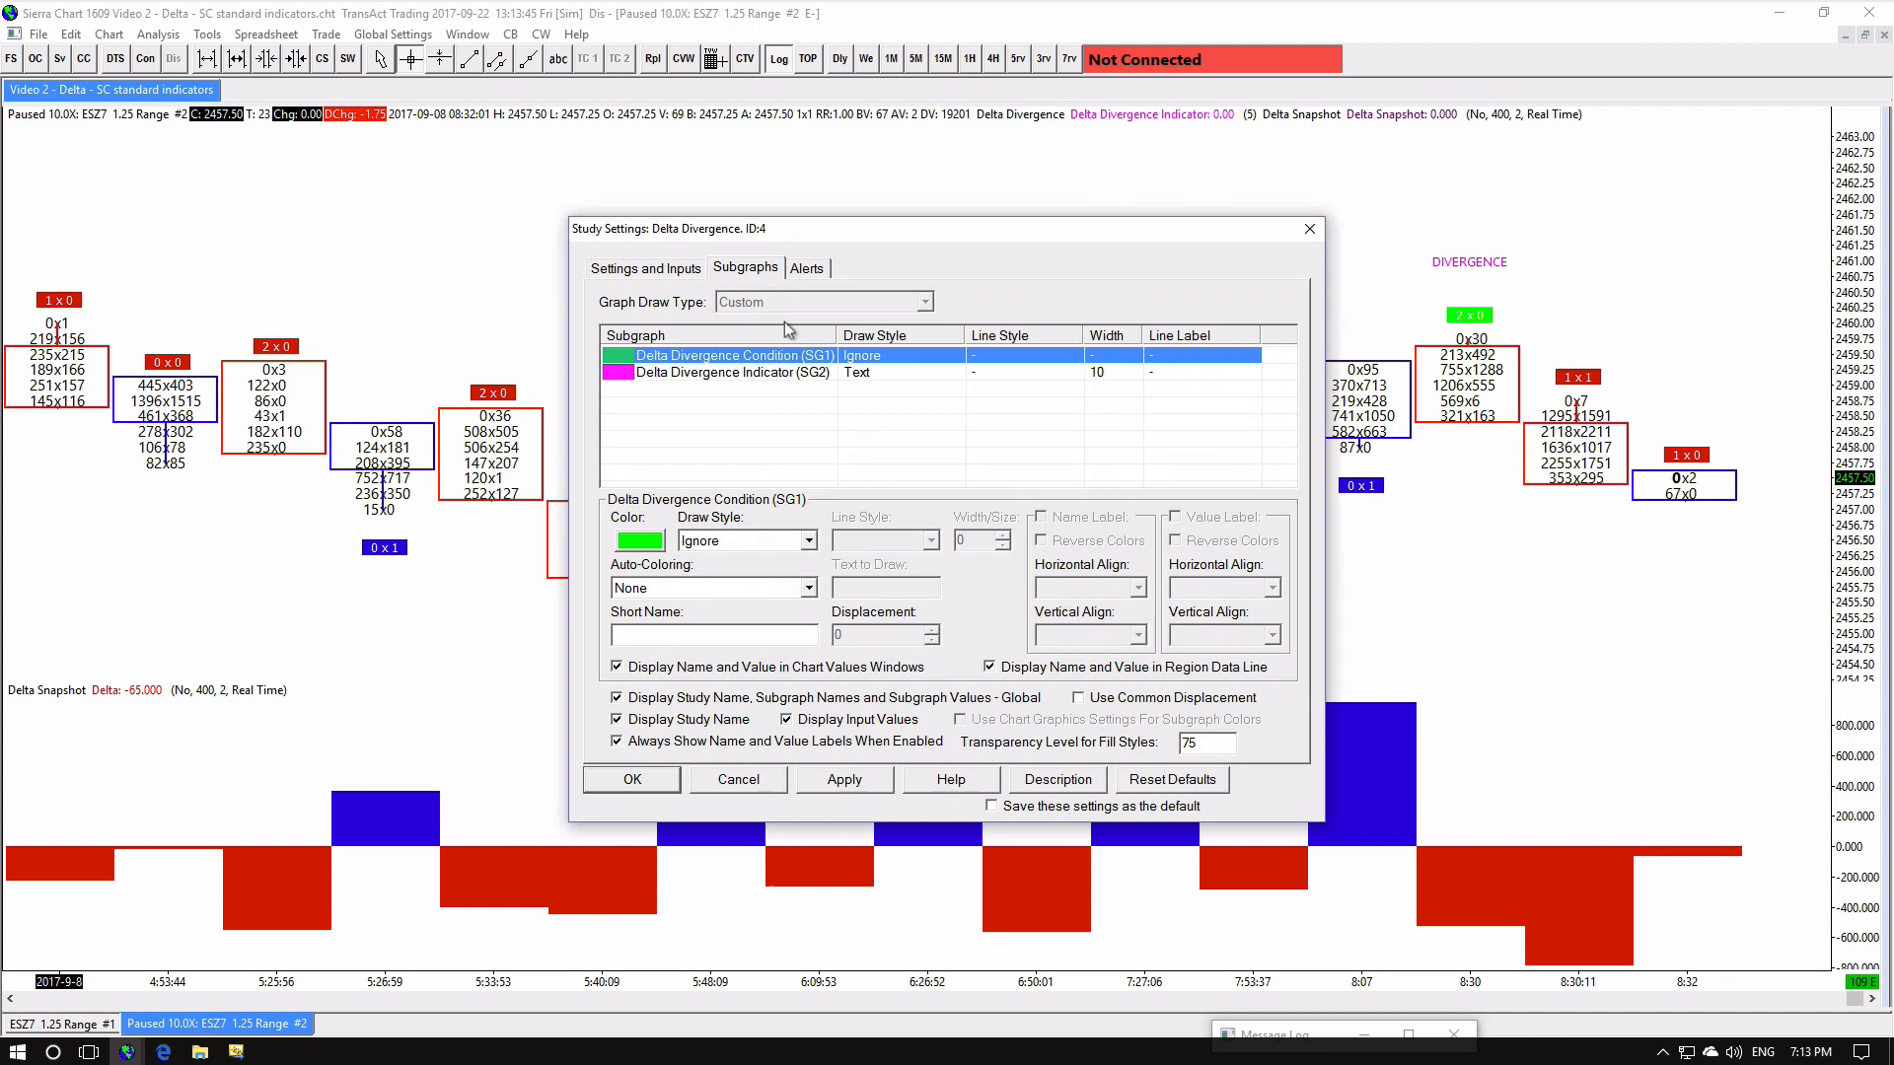
{"action": "left_click", "coordinate": [805, 266]}
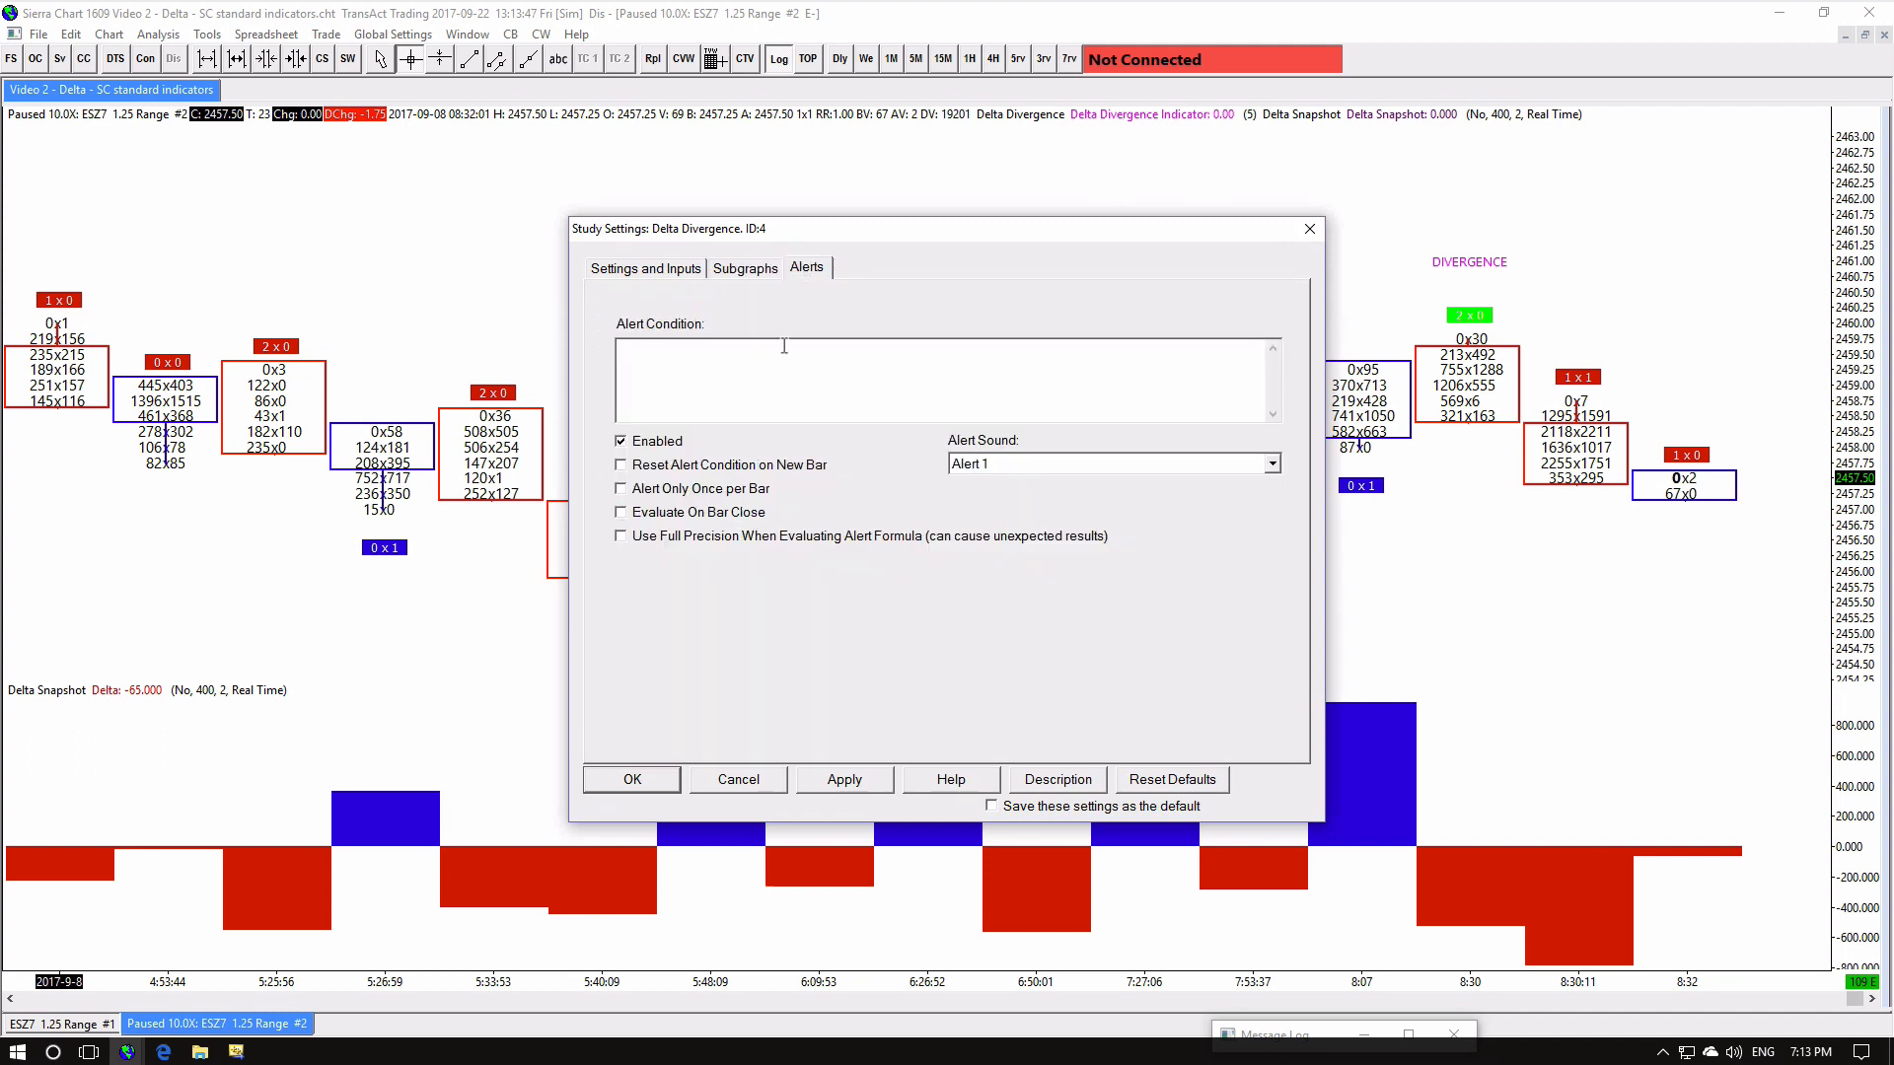
{"action": "type", "text": "SG1"}
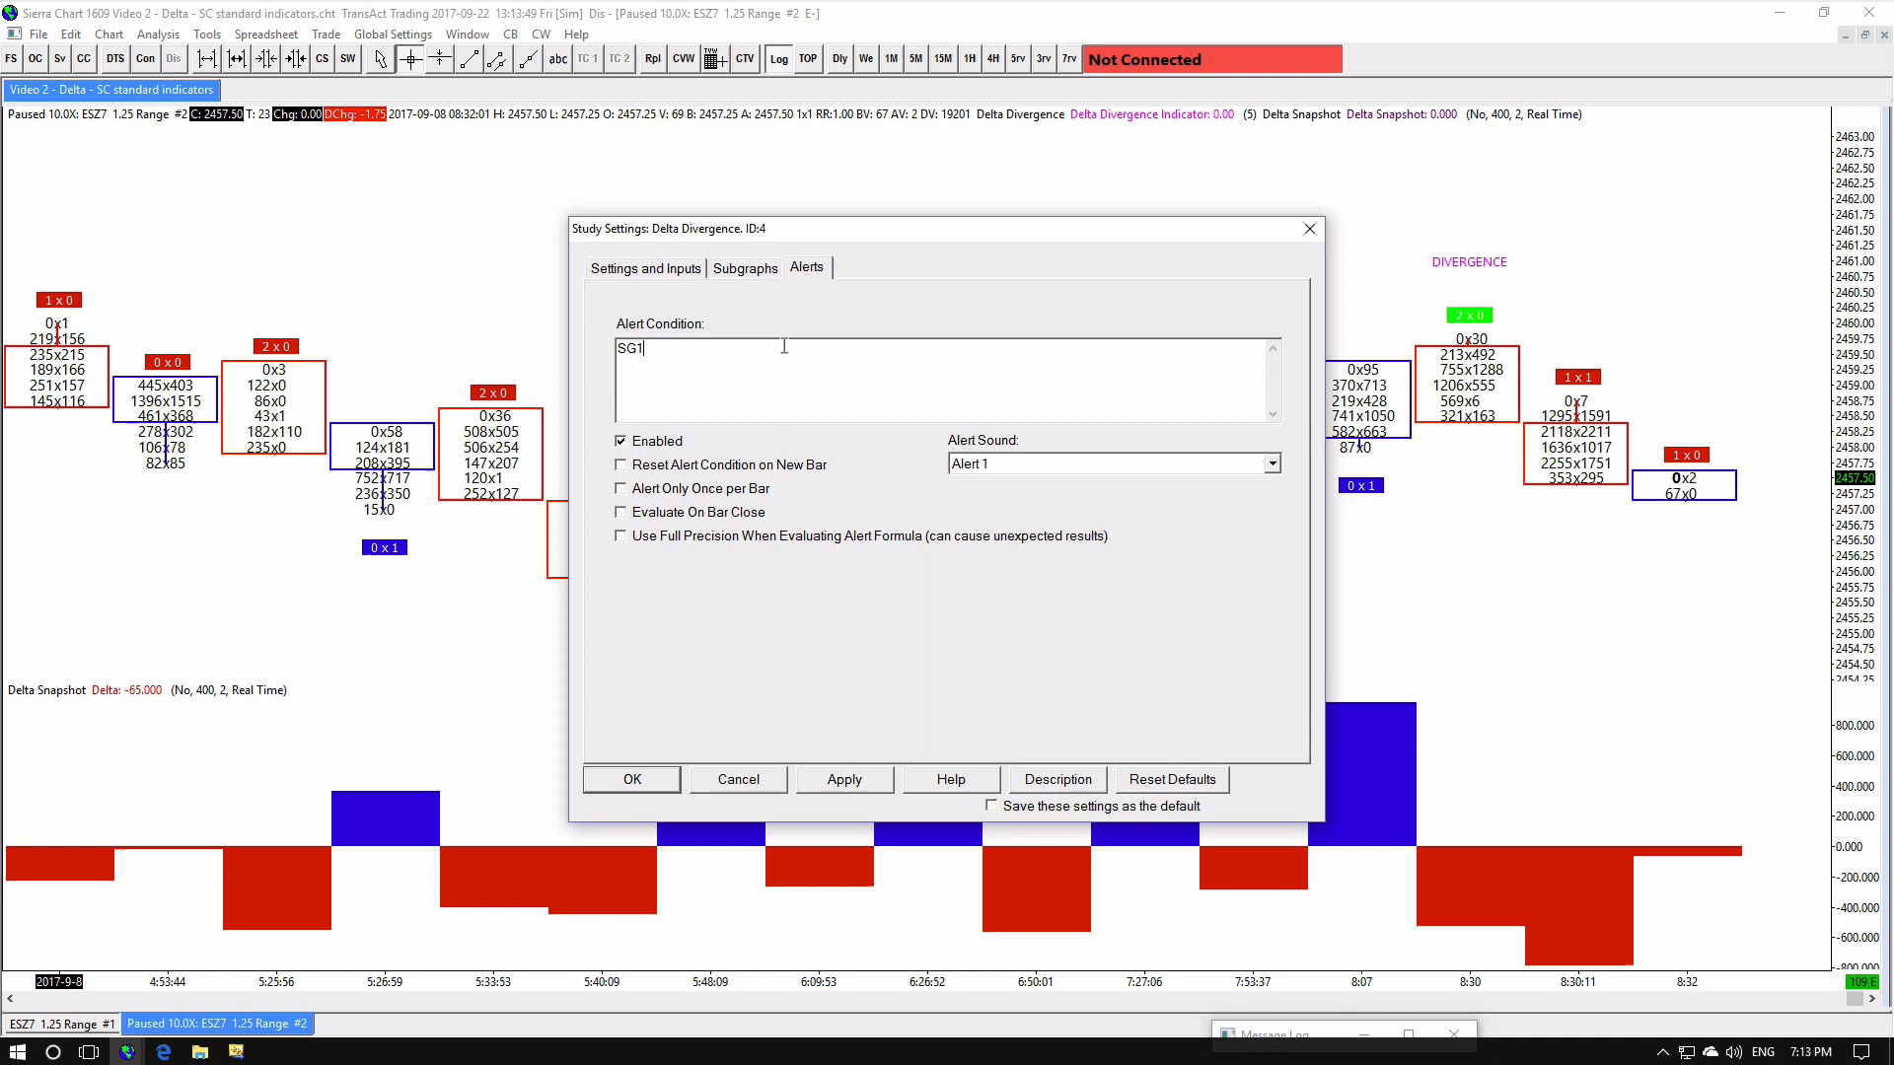
{"action": "type", "text": "<>0"}
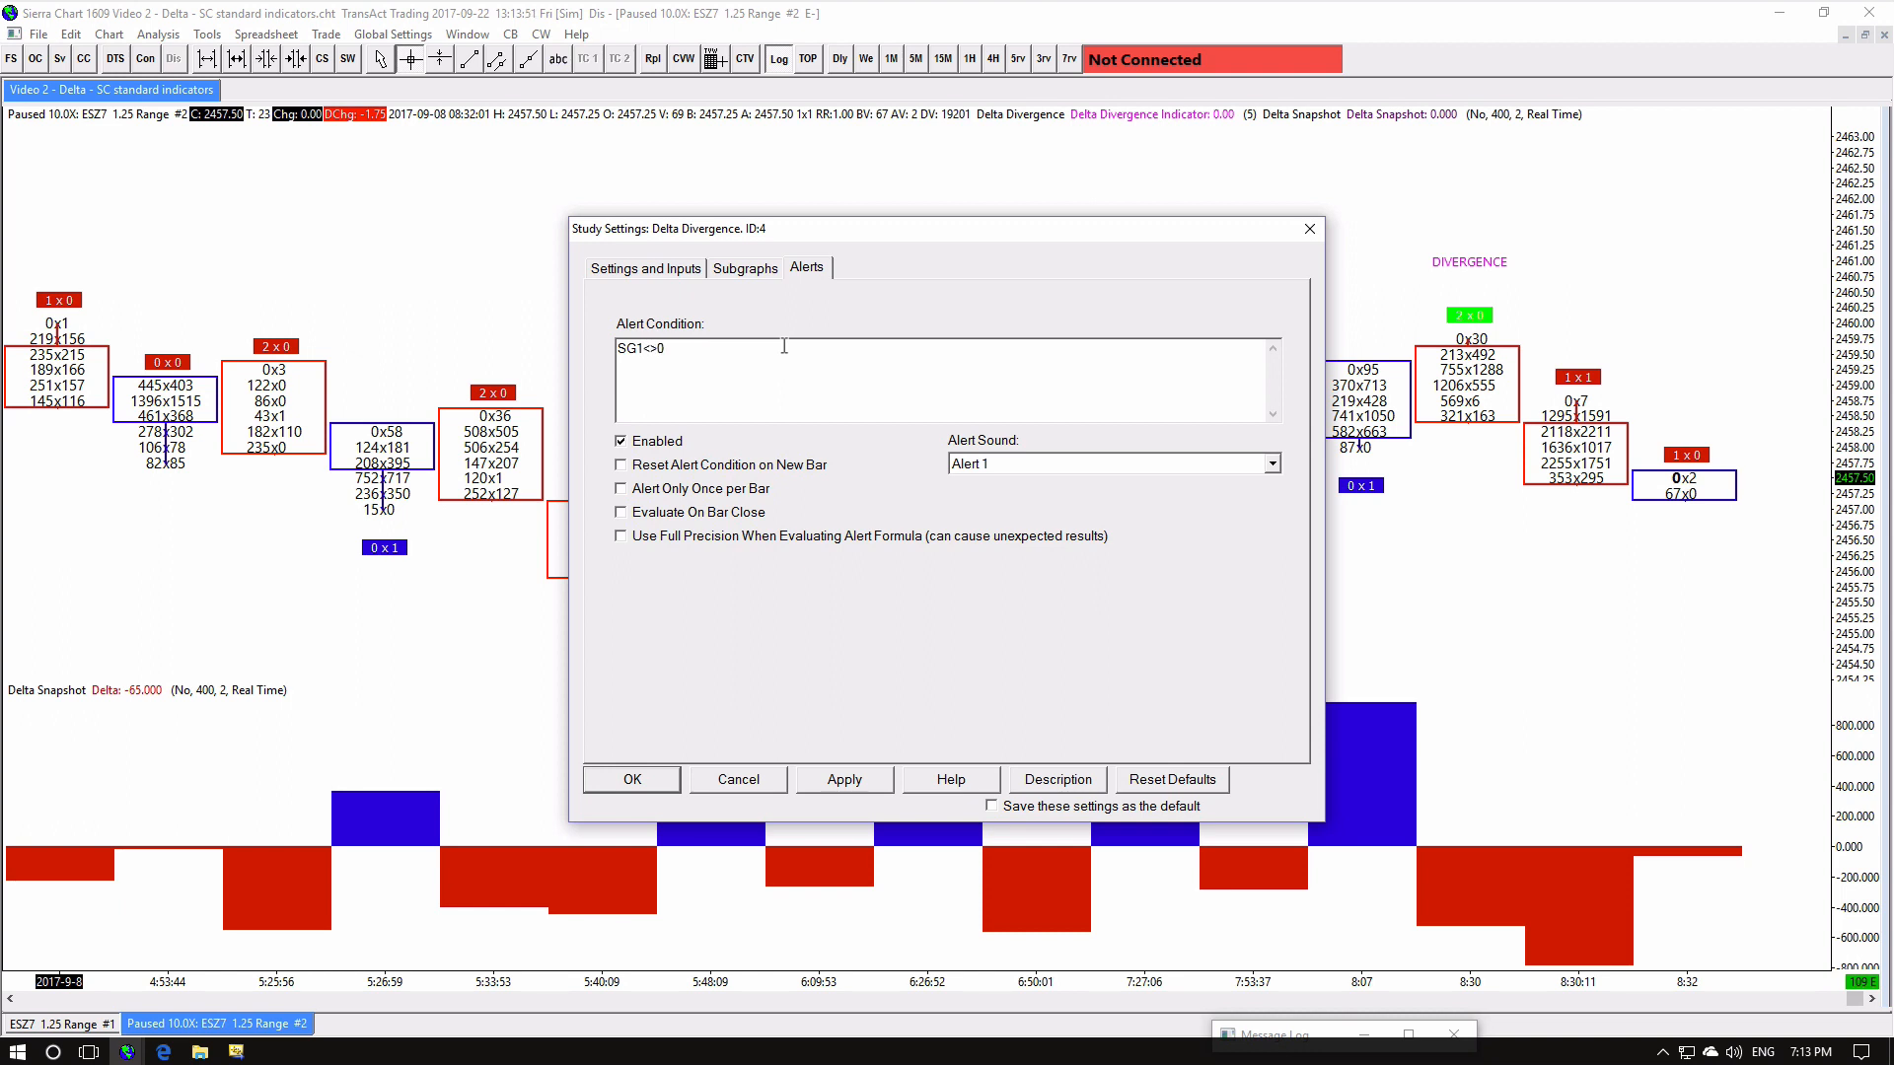
{"action": "left_click", "coordinate": [619, 488]}
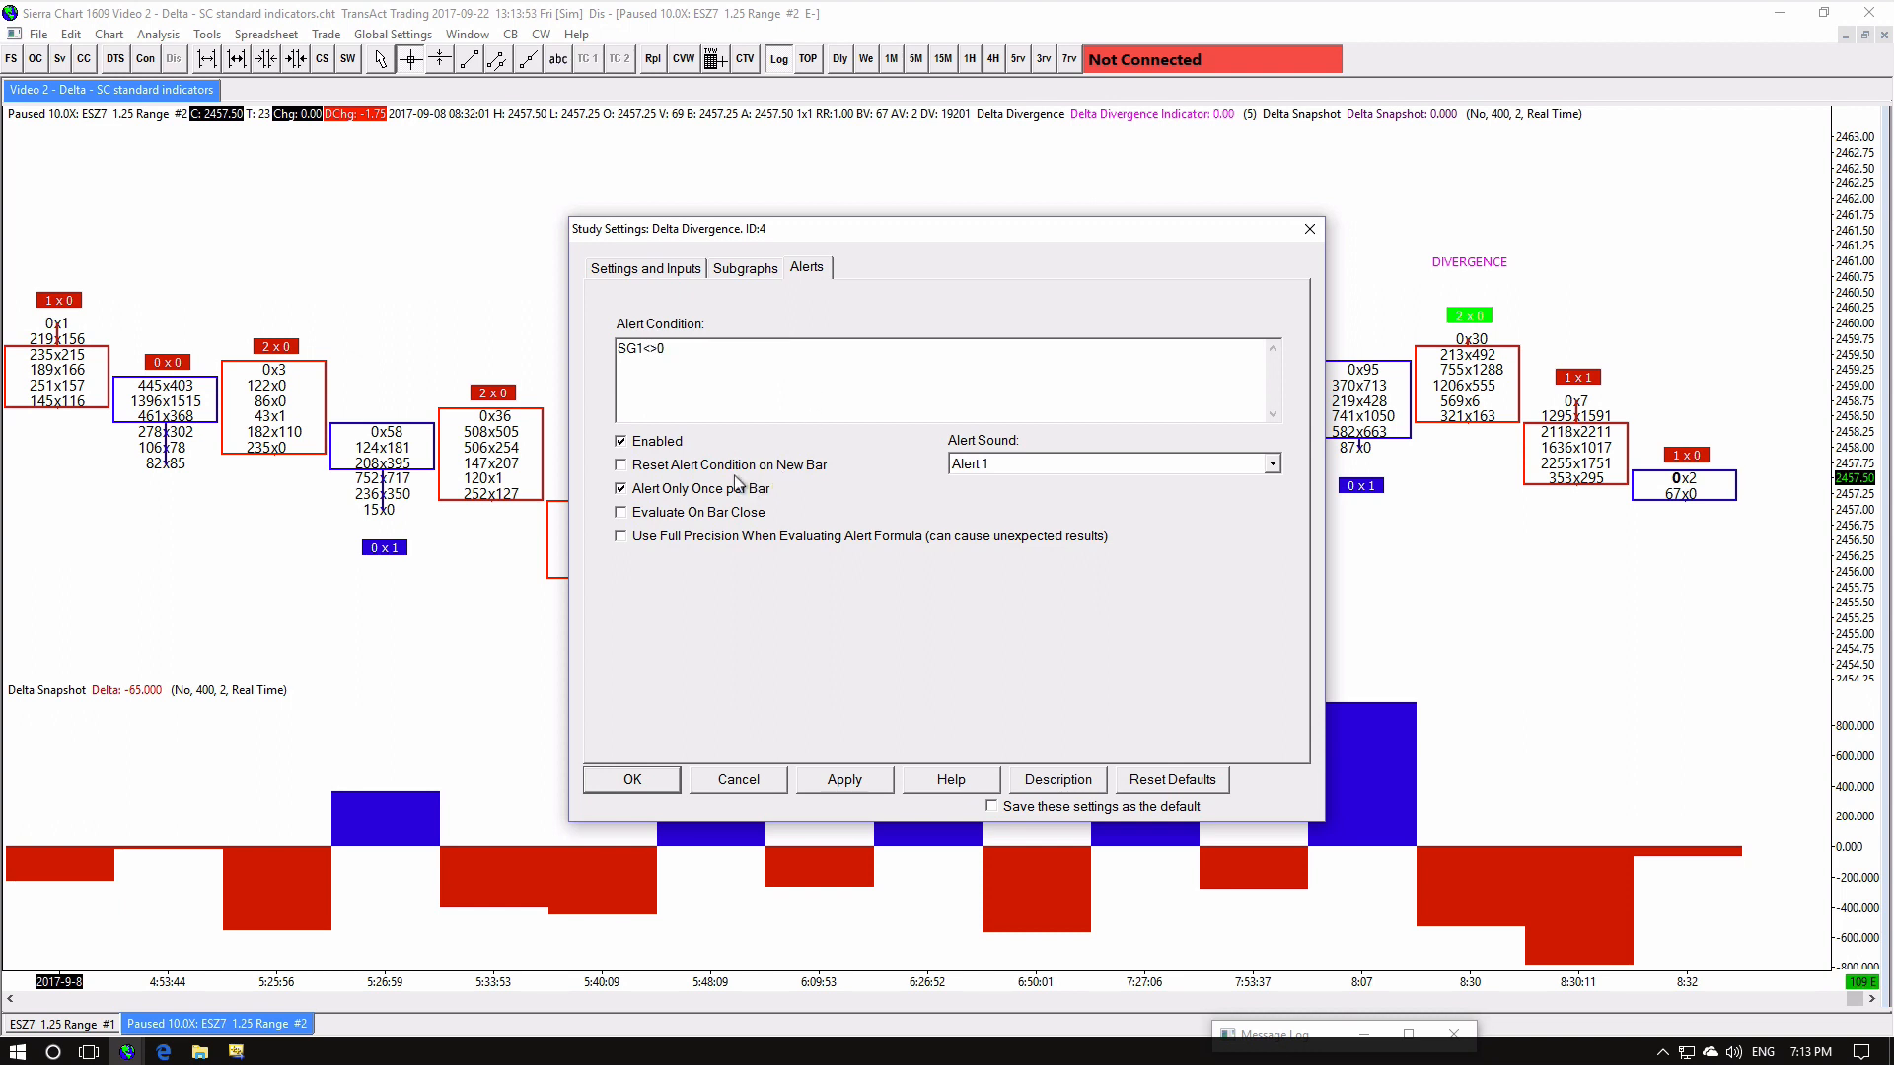
{"action": "left_click", "coordinate": [632, 779]}
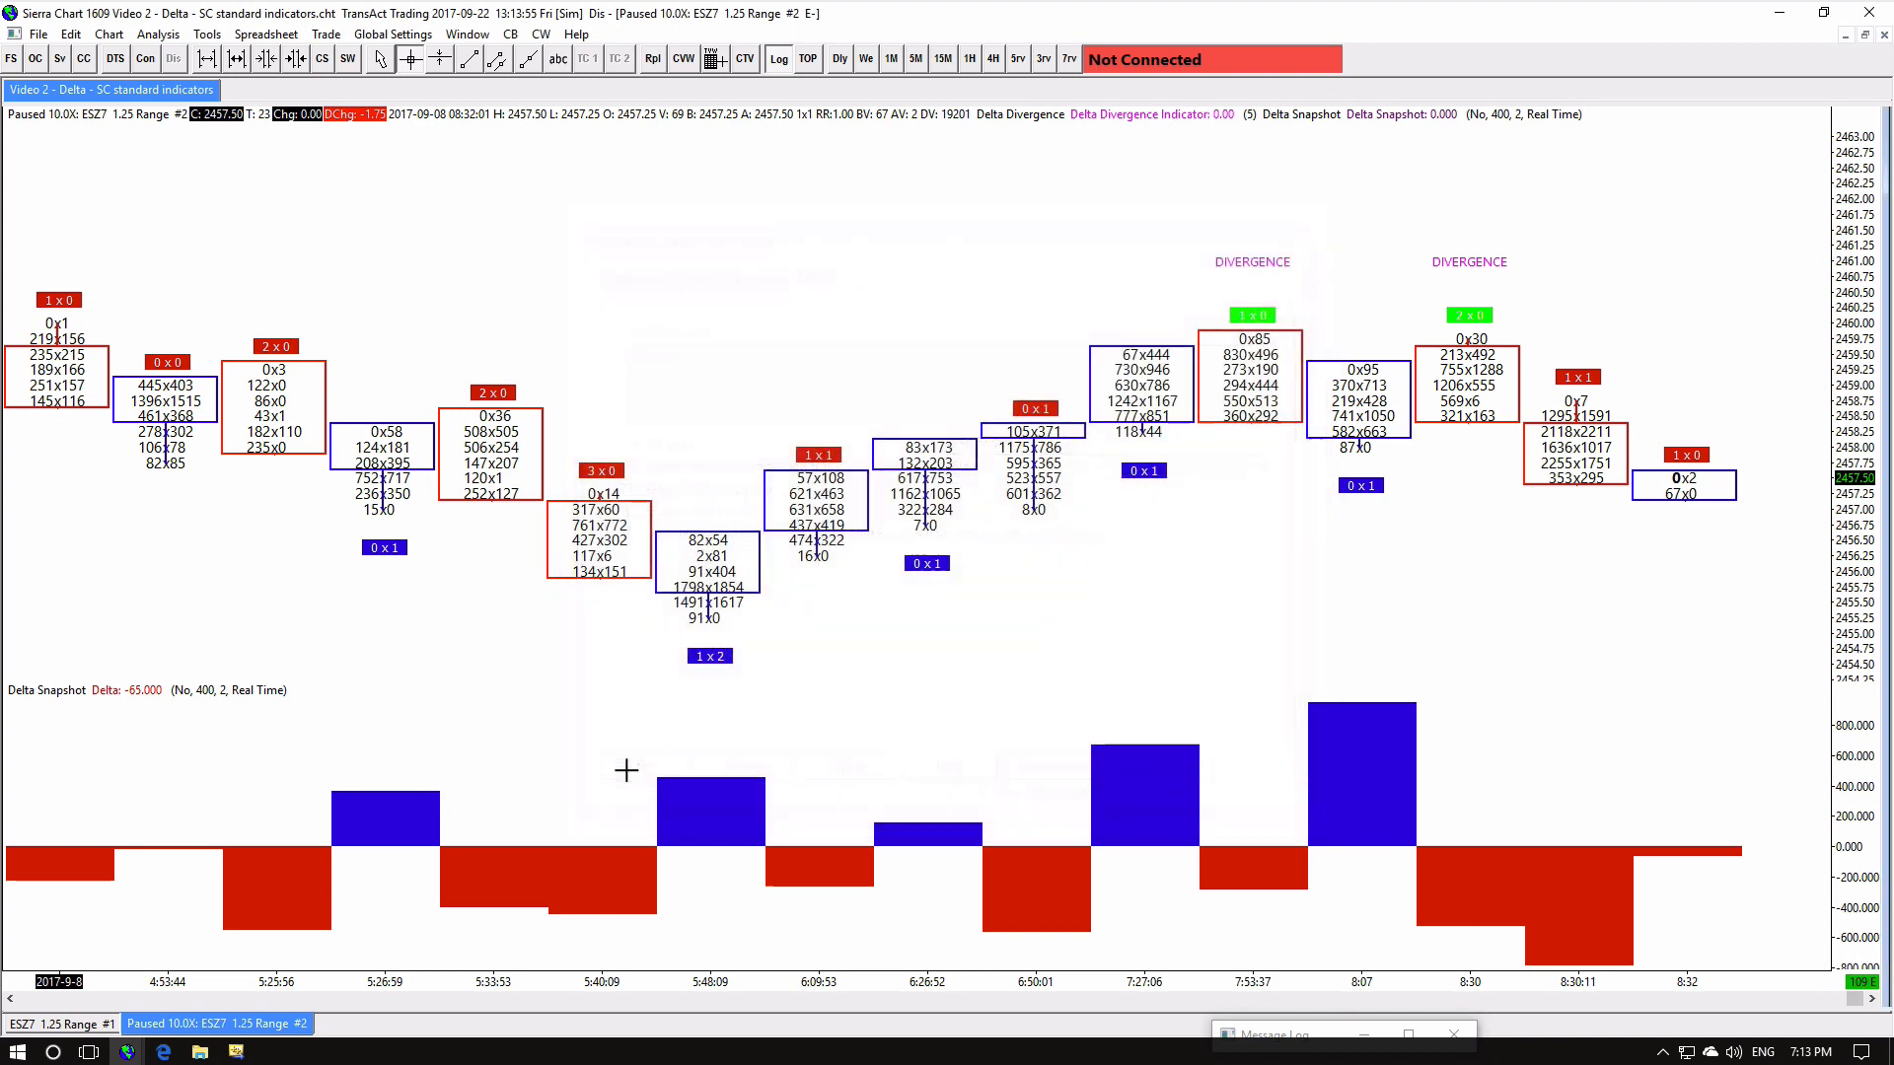
{"action": "mouse_move", "coordinate": [612, 722]}
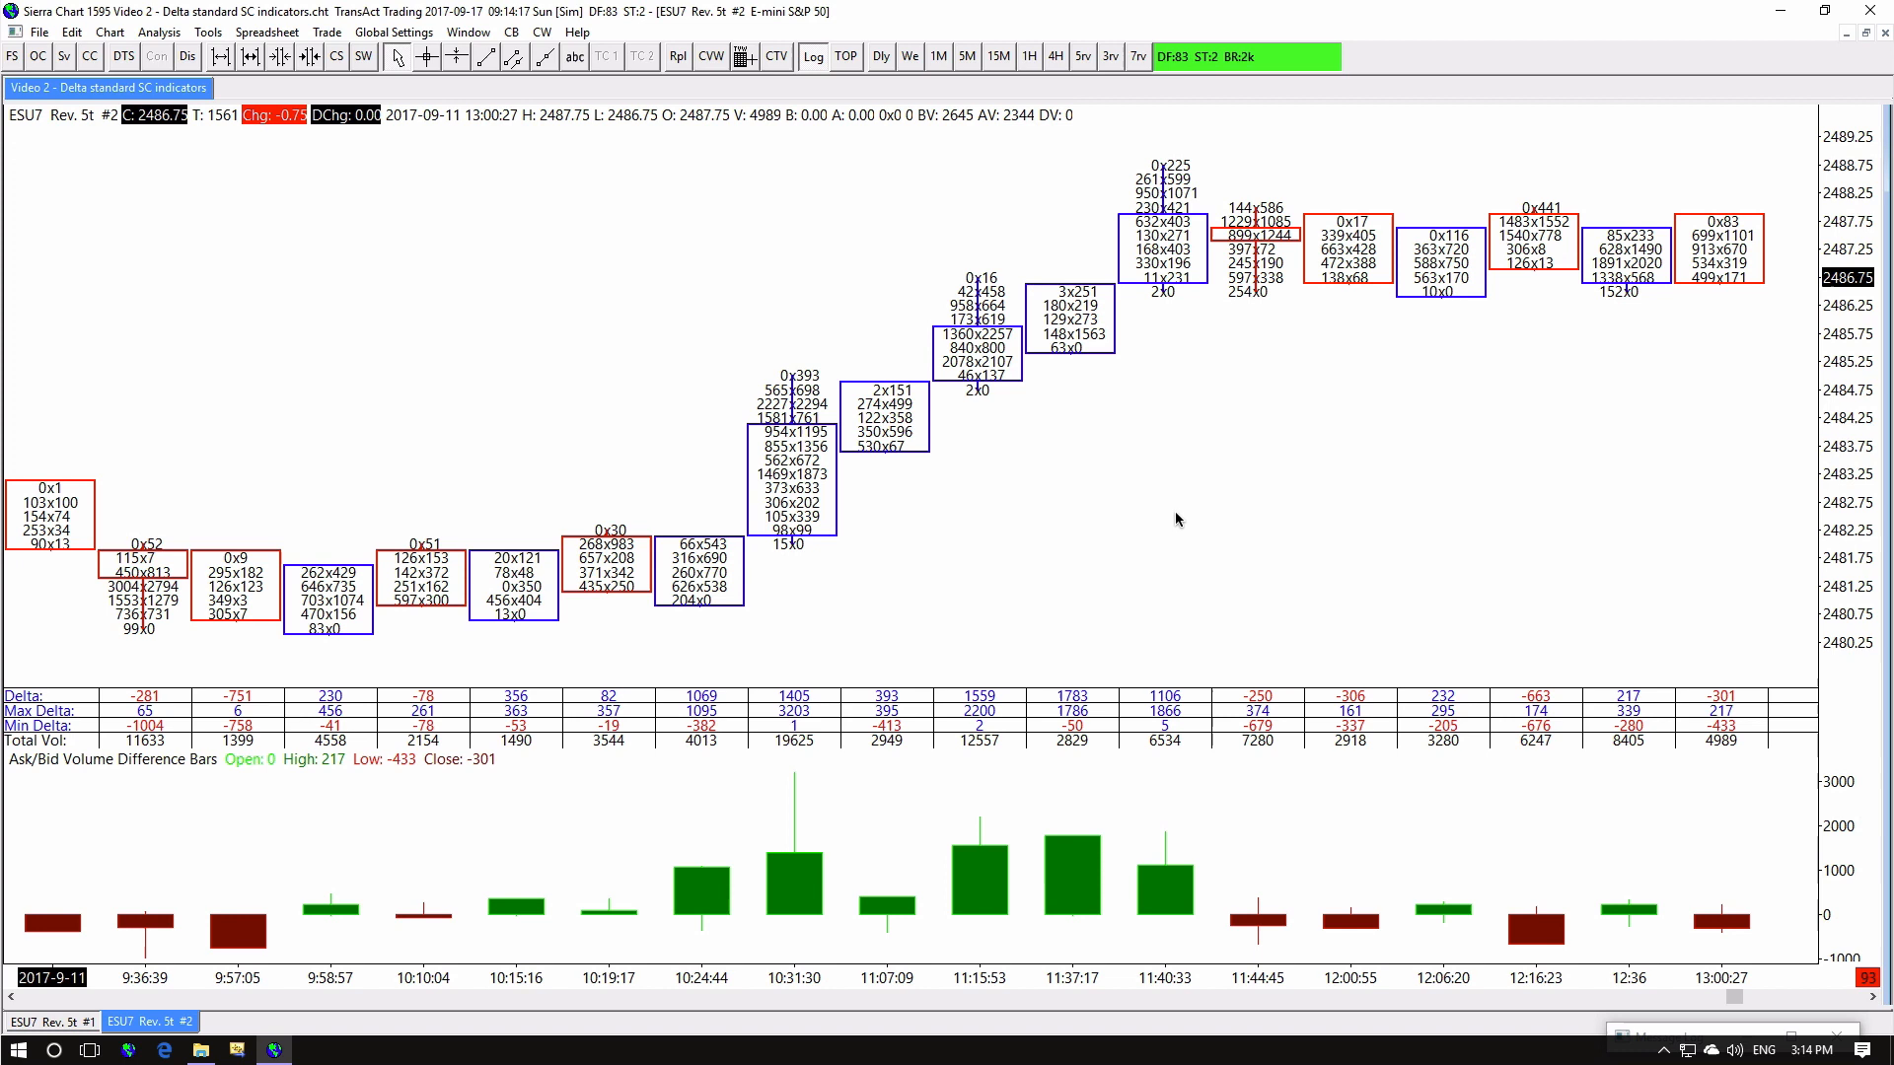
Add Delta Strength with its SG1 percentage plot ignored and the star indicator coloured orange
{"action": "right_click", "coordinate": [1178, 519]}
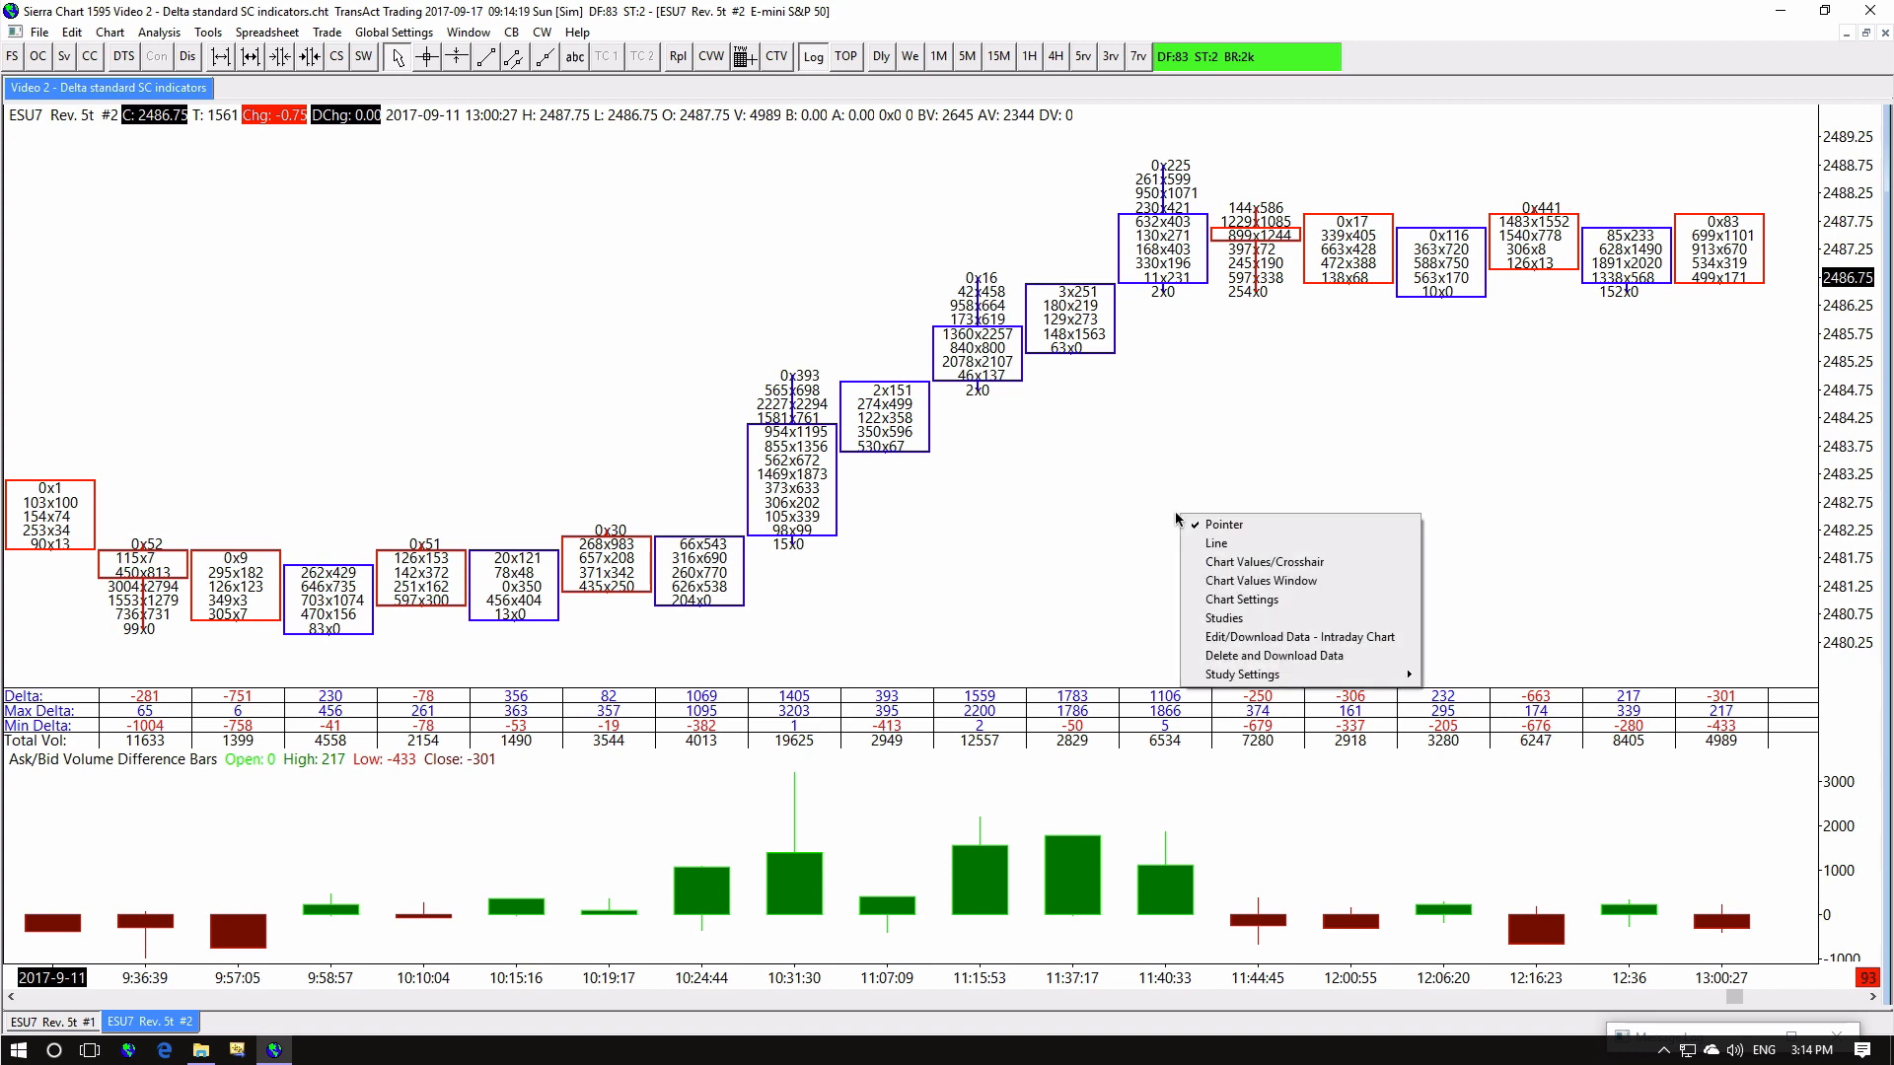
{"action": "left_click", "coordinate": [1223, 618]}
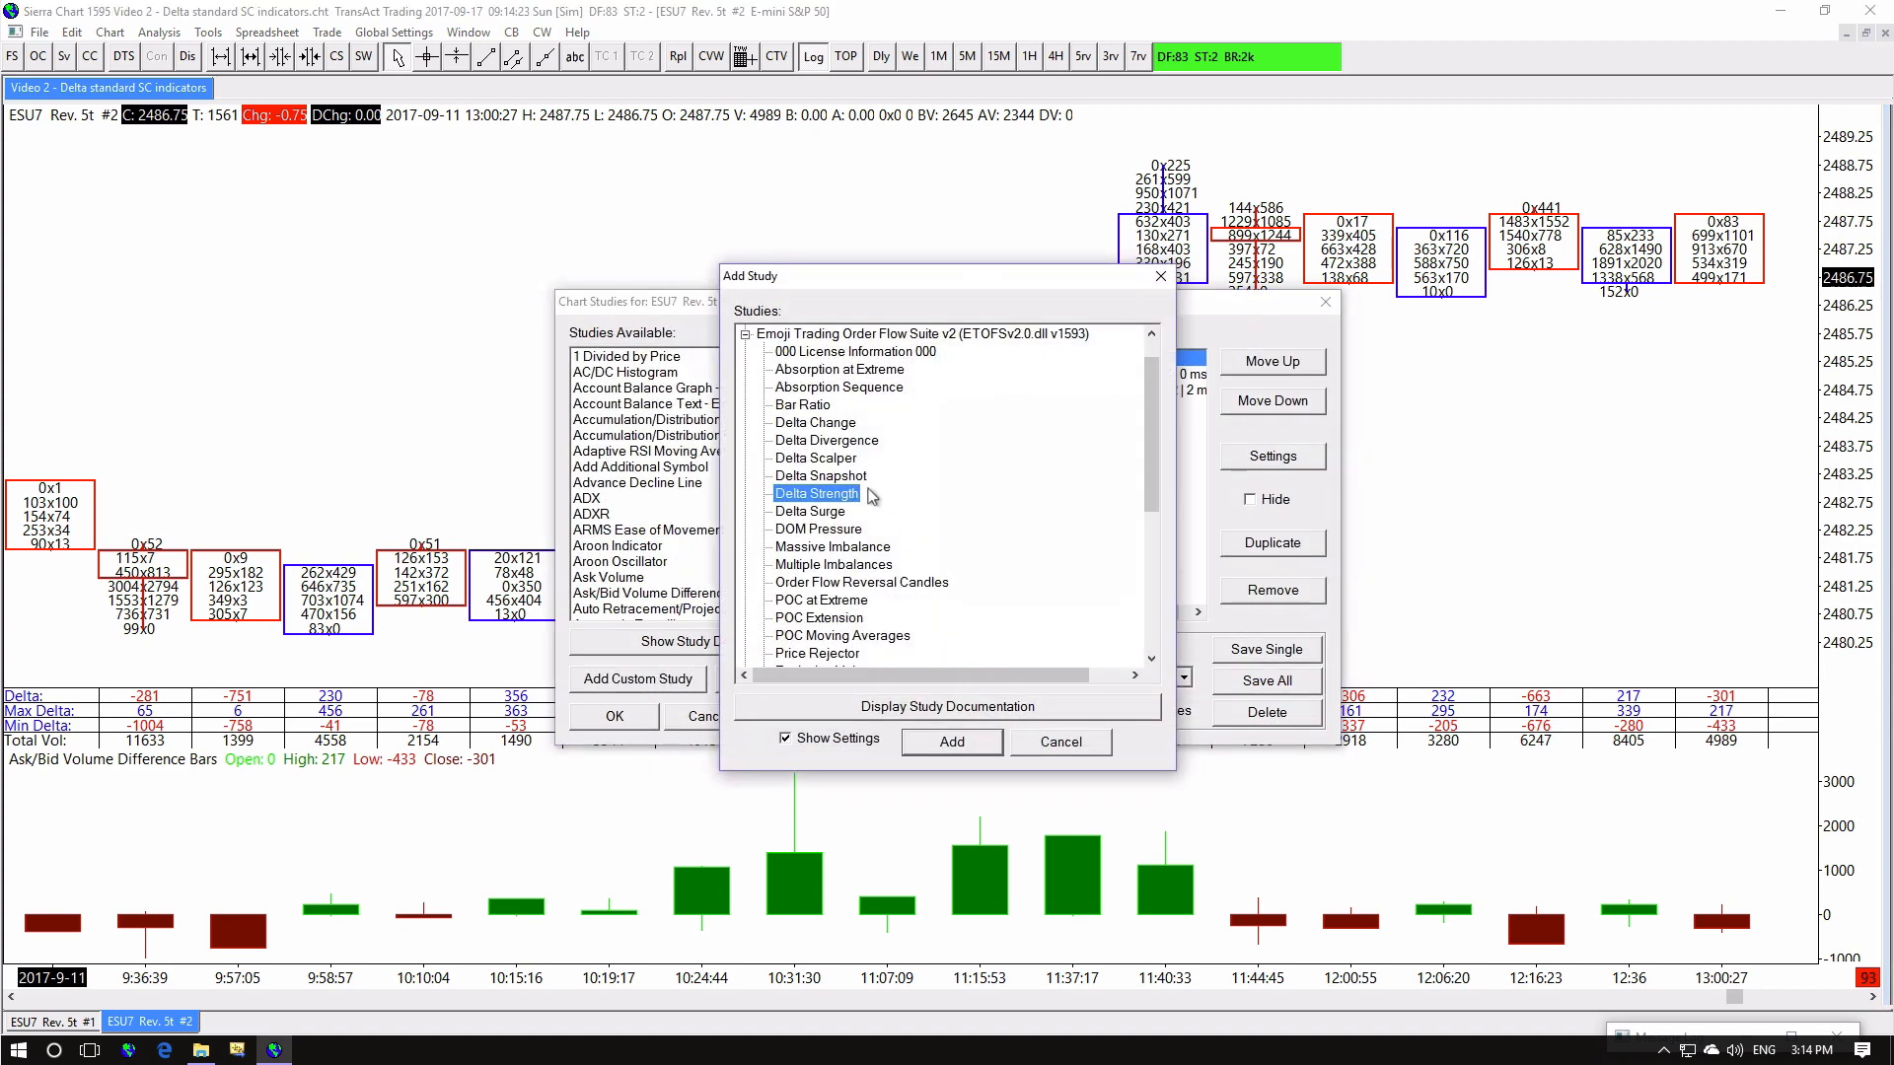
{"action": "left_click", "coordinate": [951, 740]}
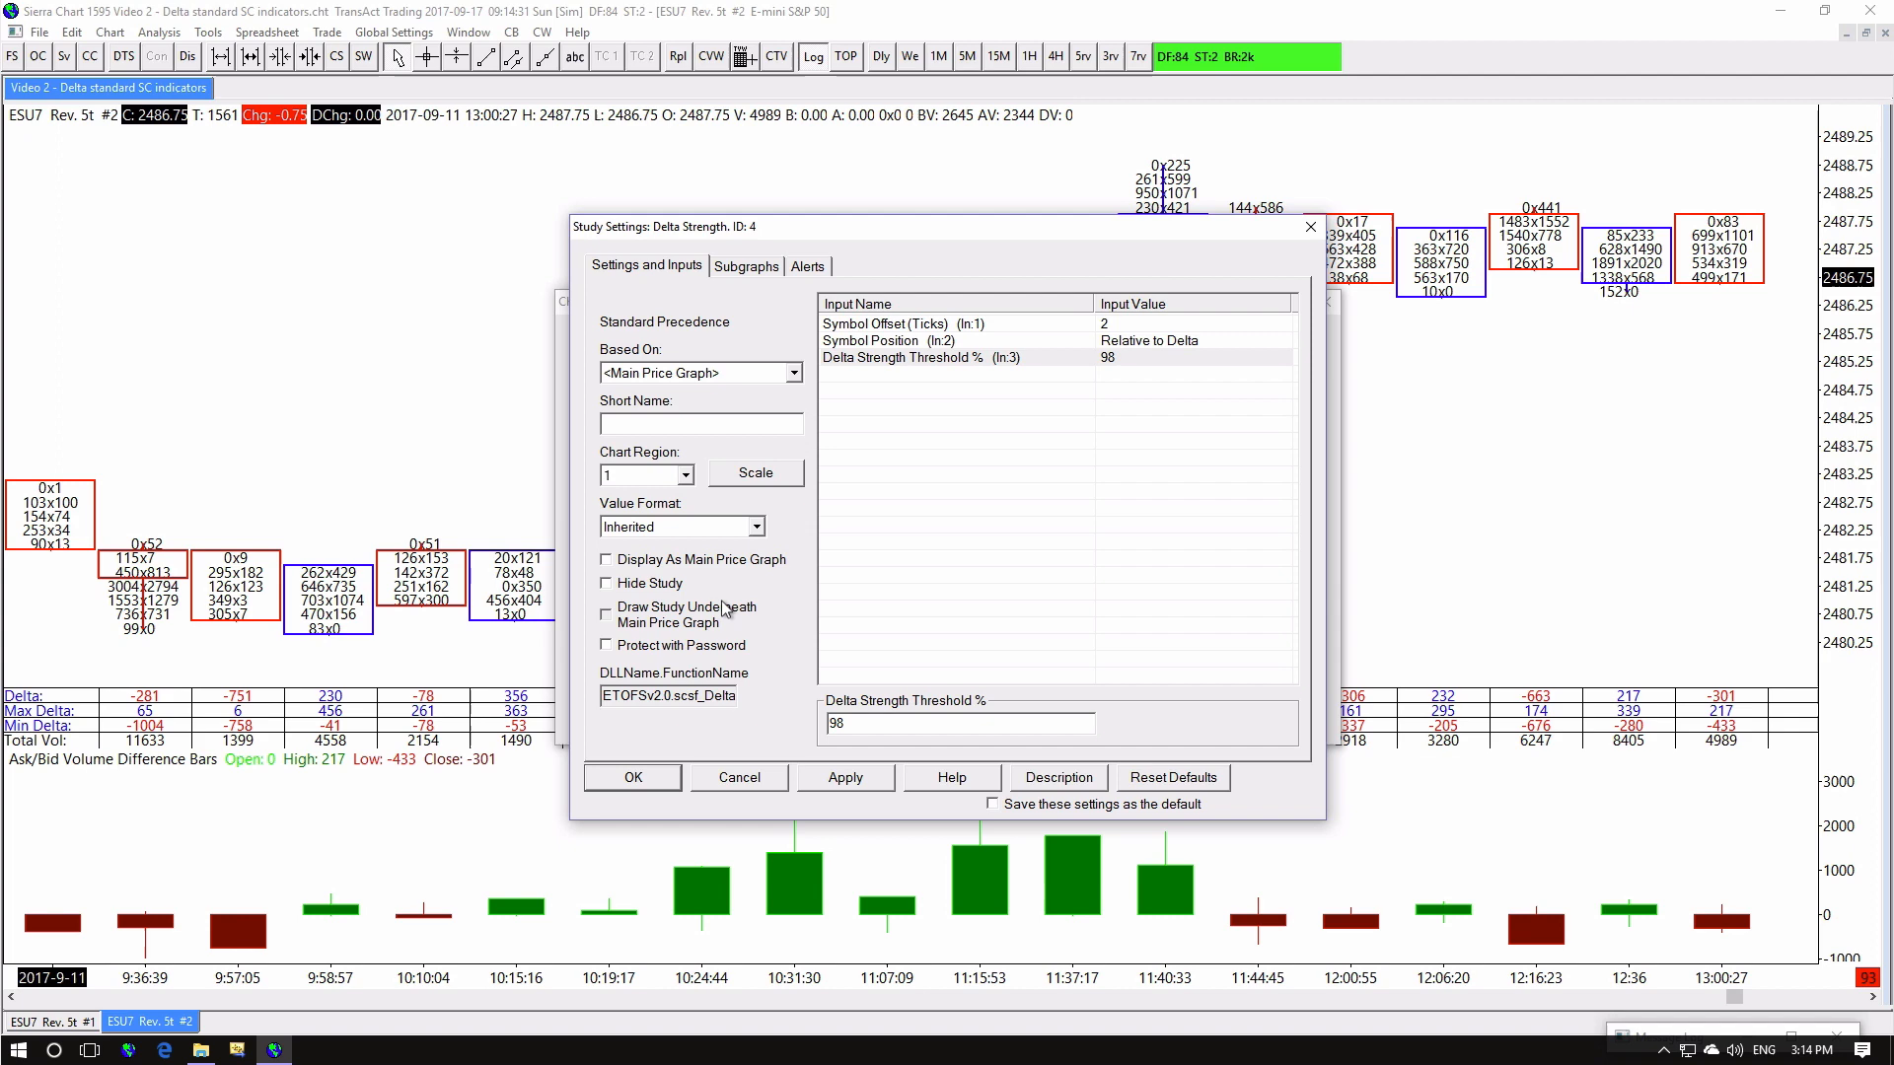
{"action": "left_click", "coordinate": [746, 266]}
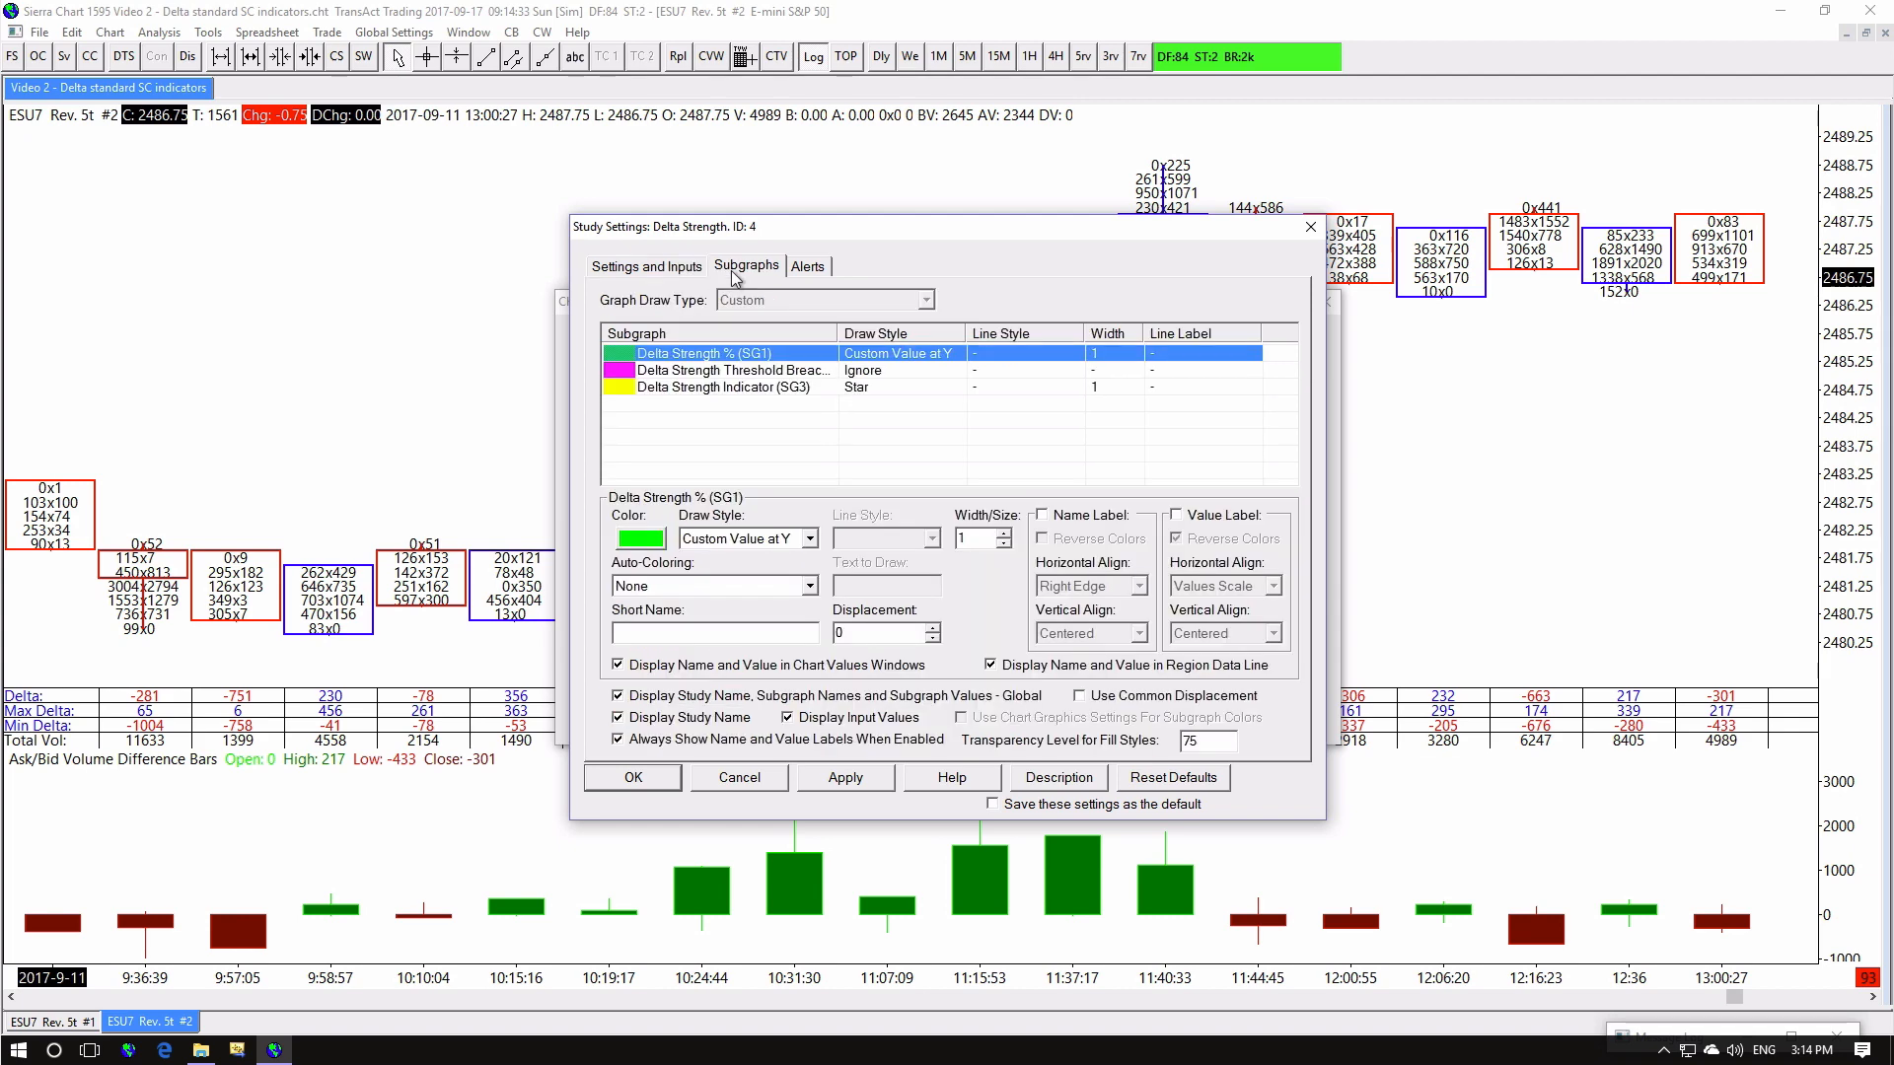
{"action": "left_click", "coordinate": [803, 536]}
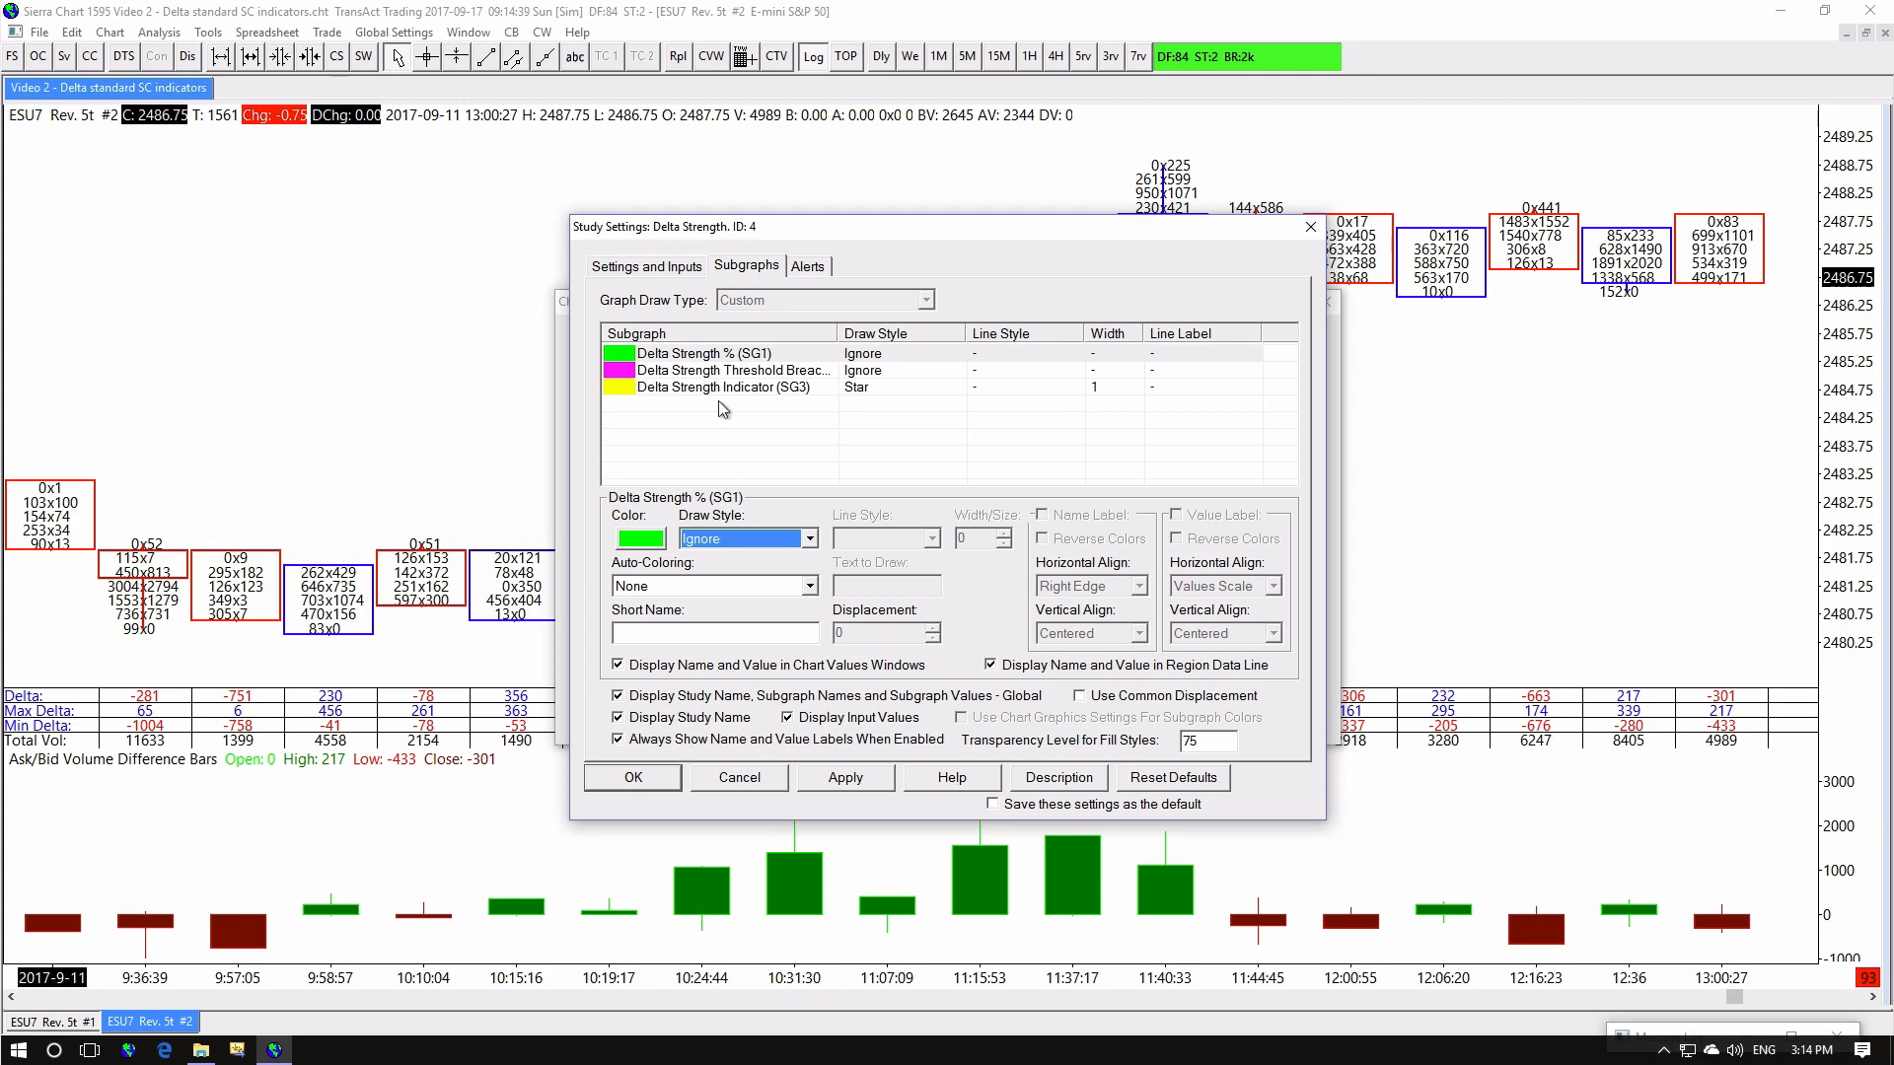
{"action": "left_click", "coordinate": [724, 386]}
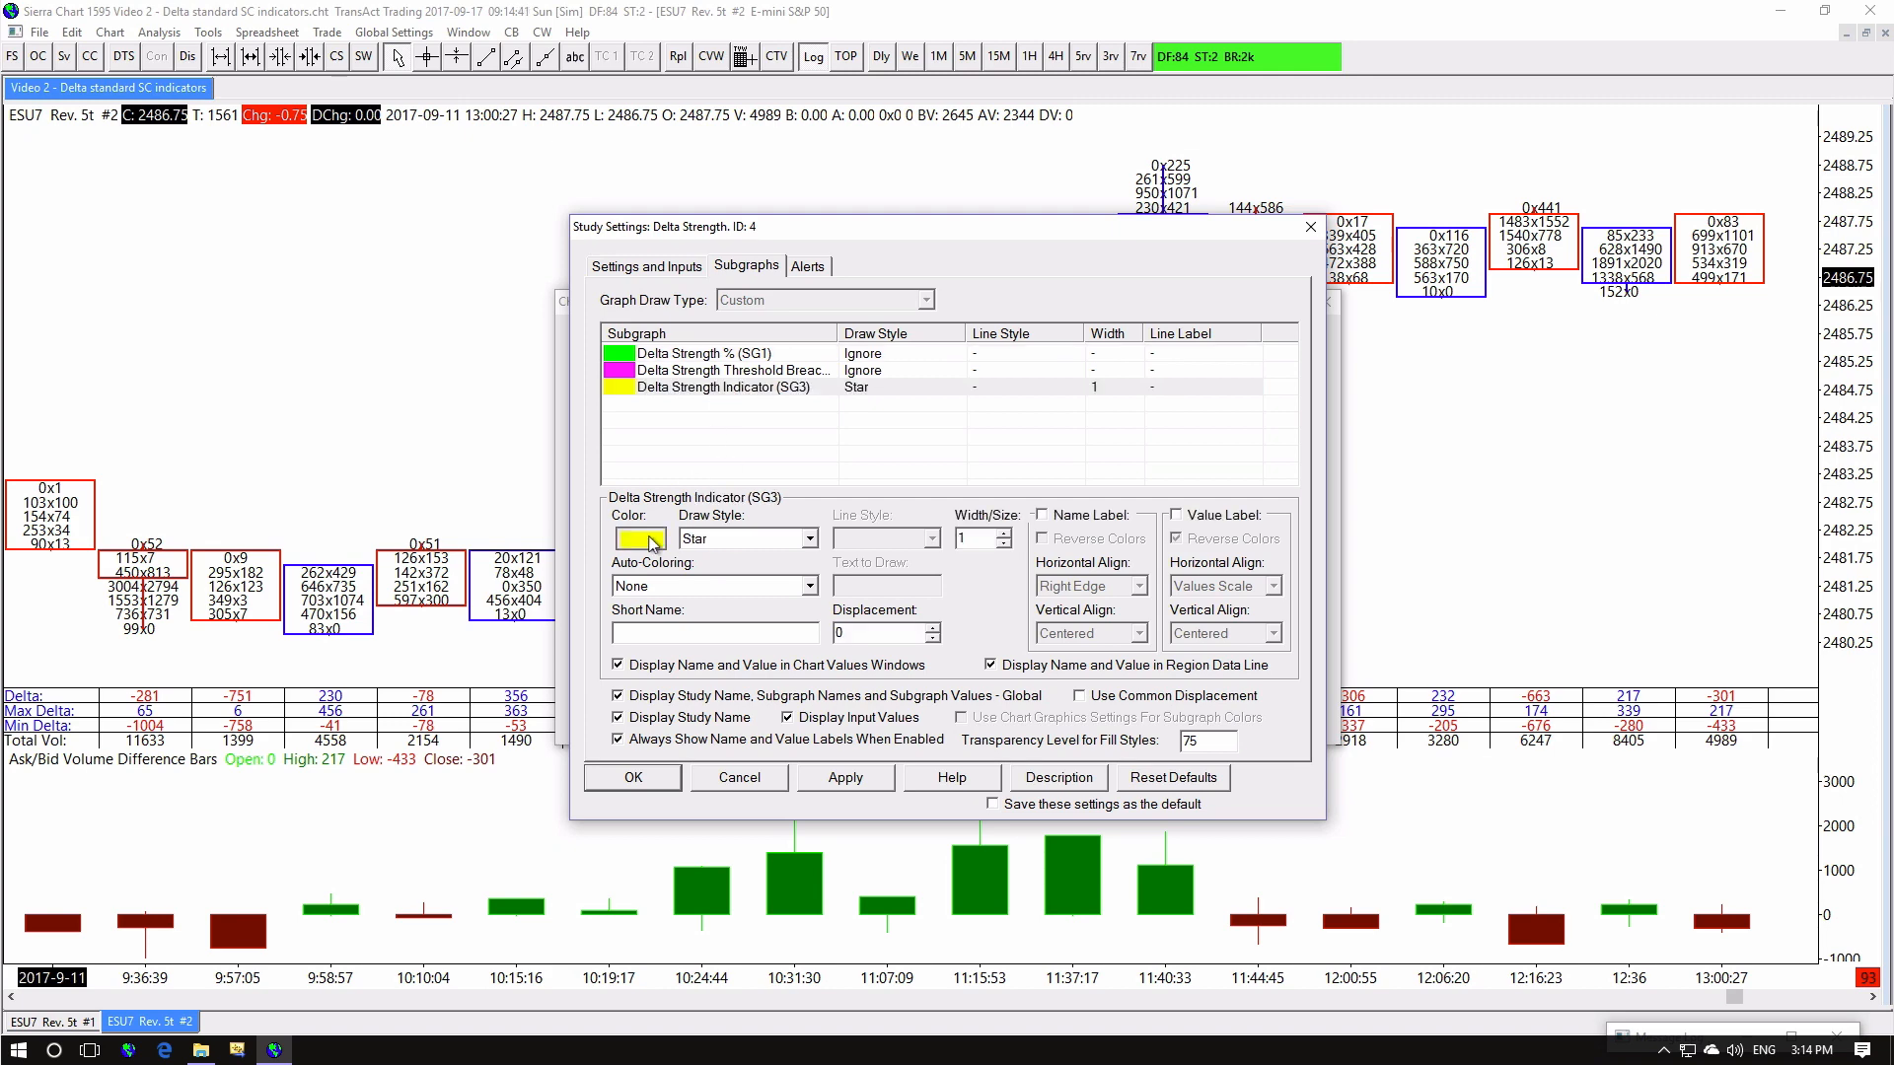
{"action": "left_click", "coordinate": [639, 537]}
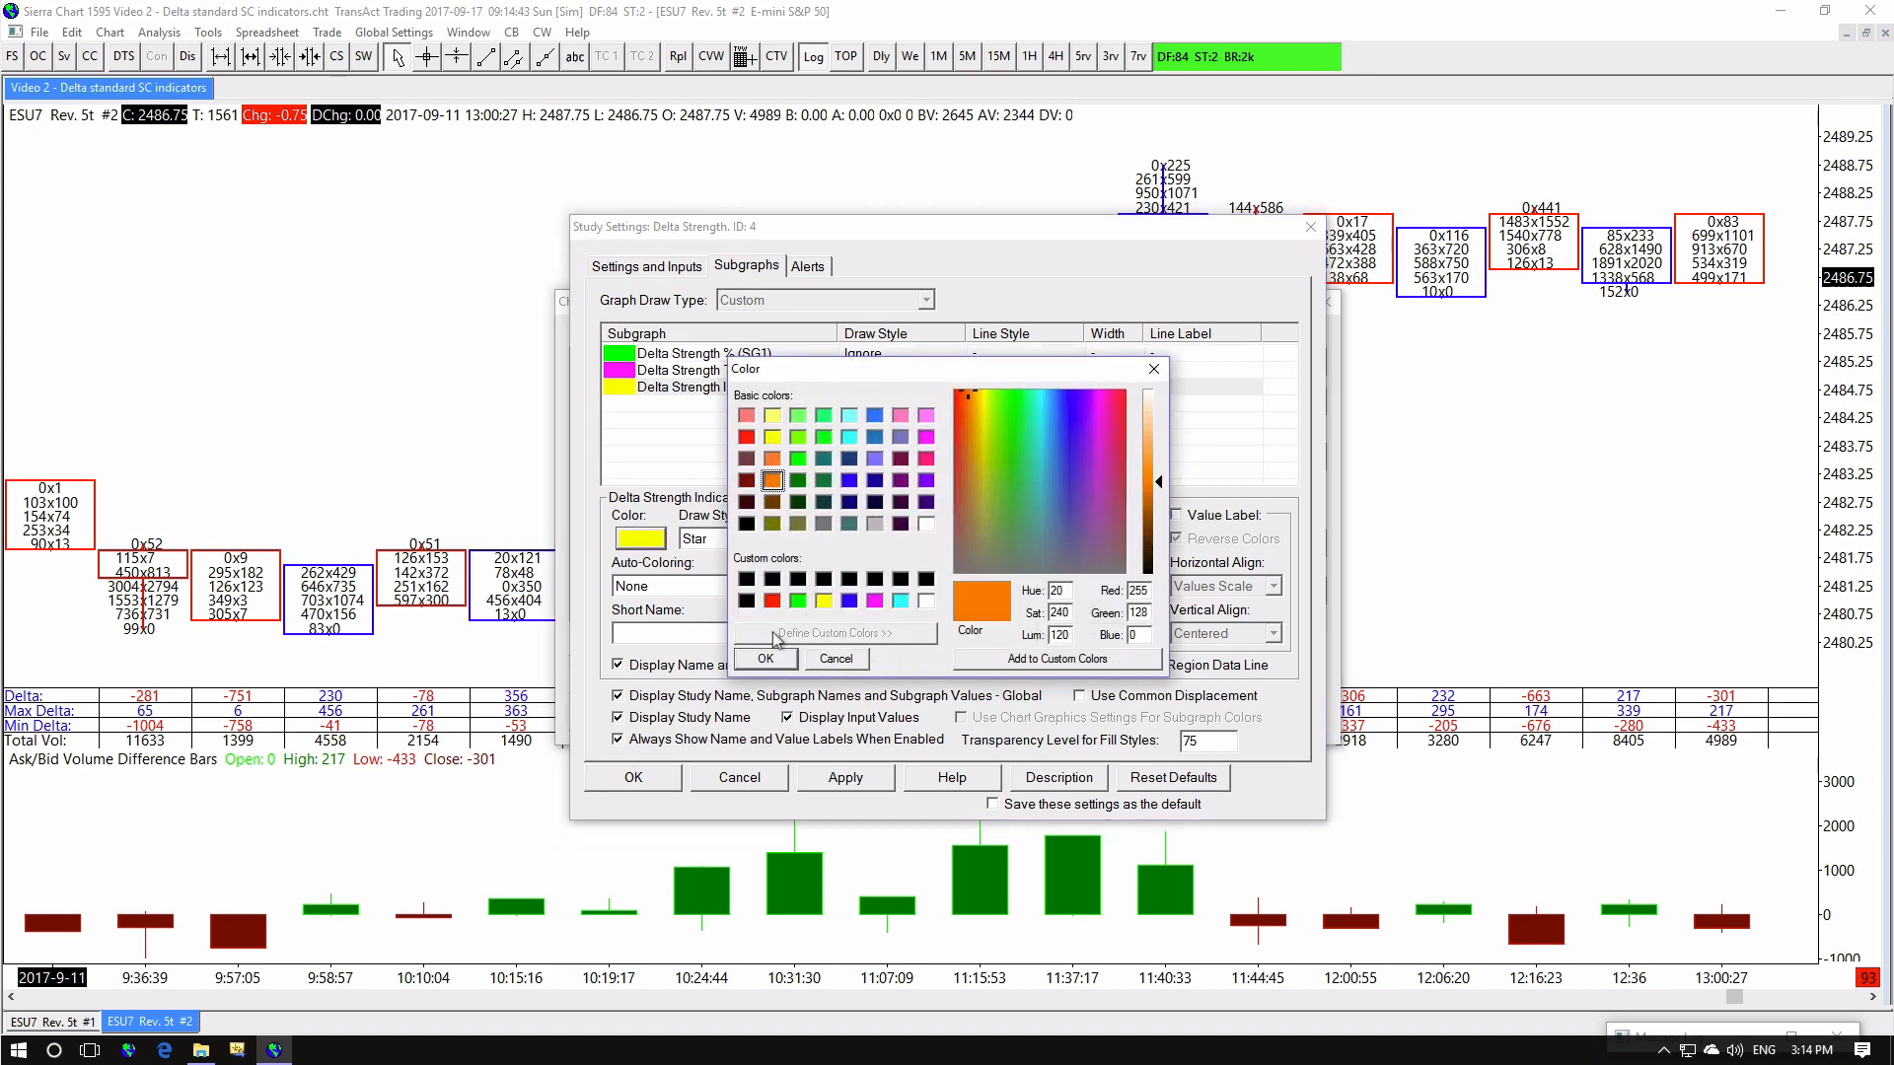
{"action": "left_click", "coordinate": [766, 658]}
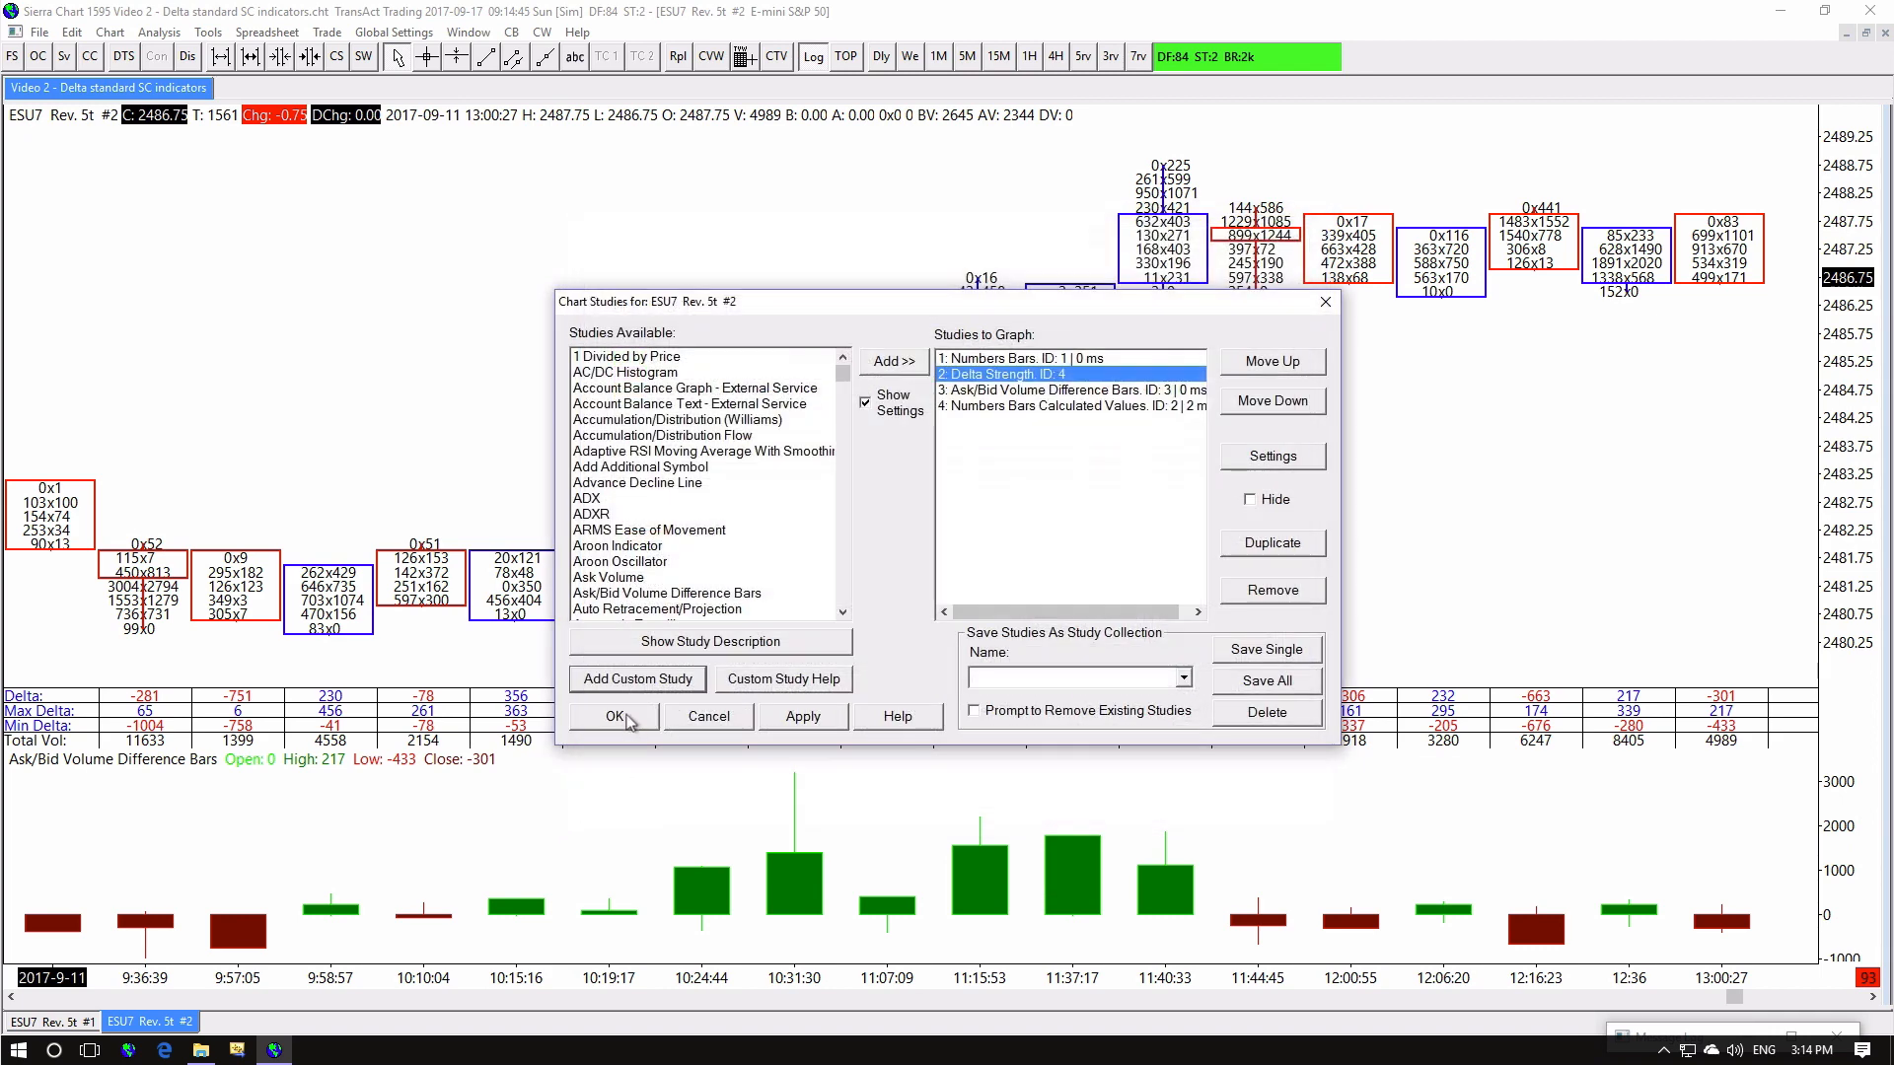
{"action": "left_click", "coordinate": [615, 716]}
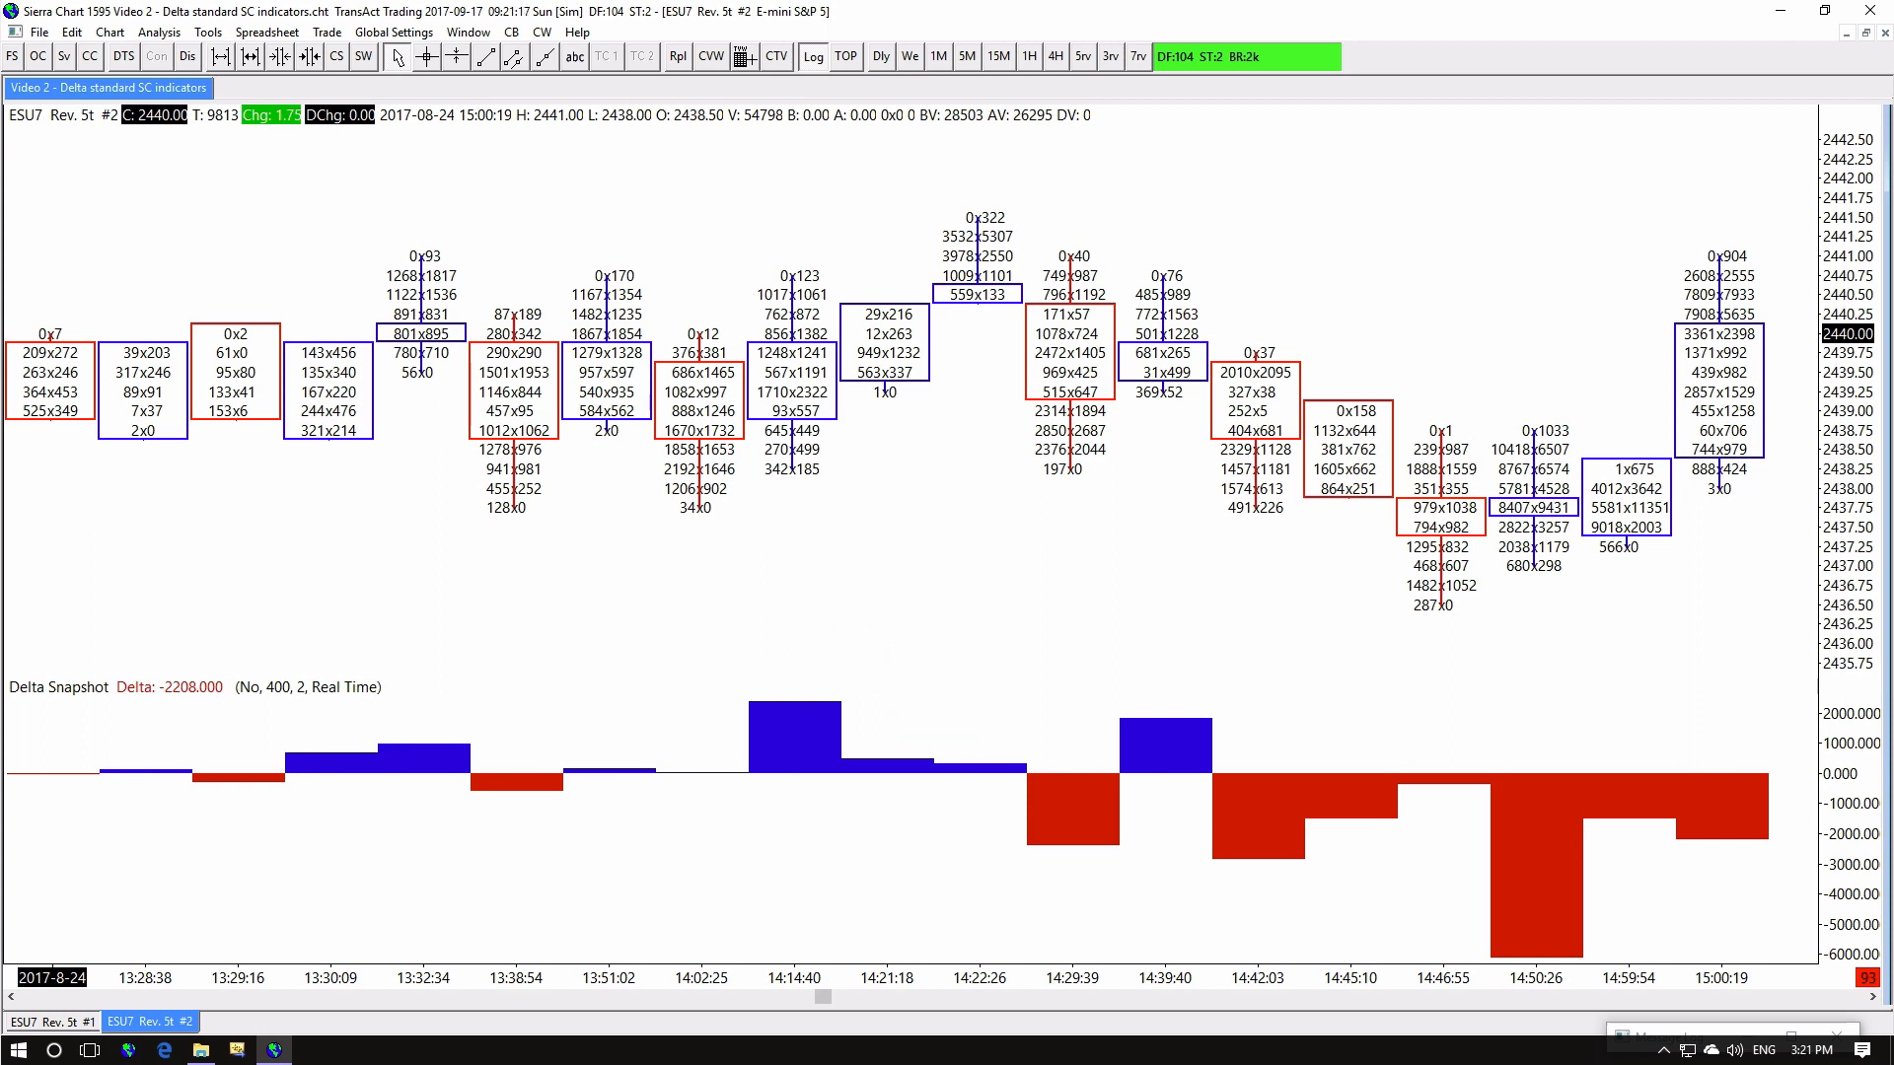
{"action": "mouse_move", "coordinate": [1136, 568]}
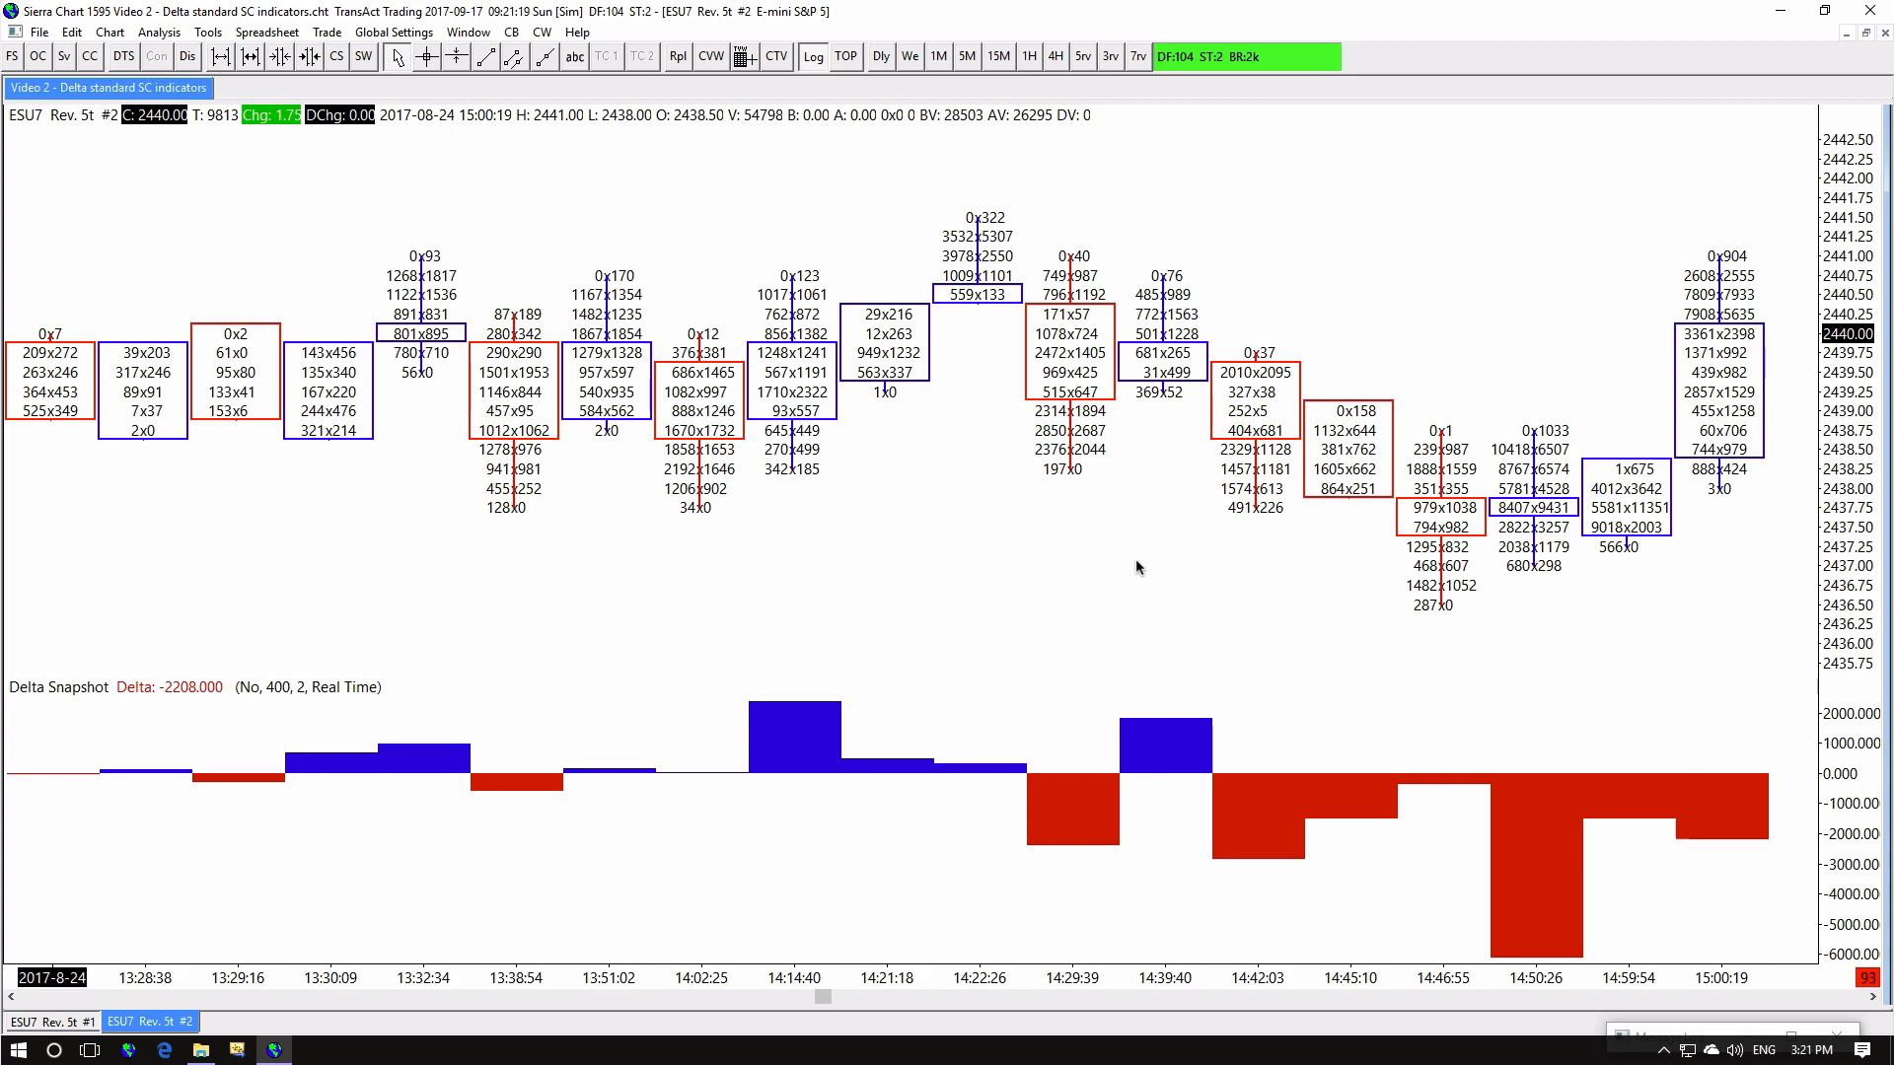
Make Delta Snapshot's Delta Sequence (SG5) draw as orange right arrows and confirm its alert
{"action": "right_click", "coordinate": [1136, 568]}
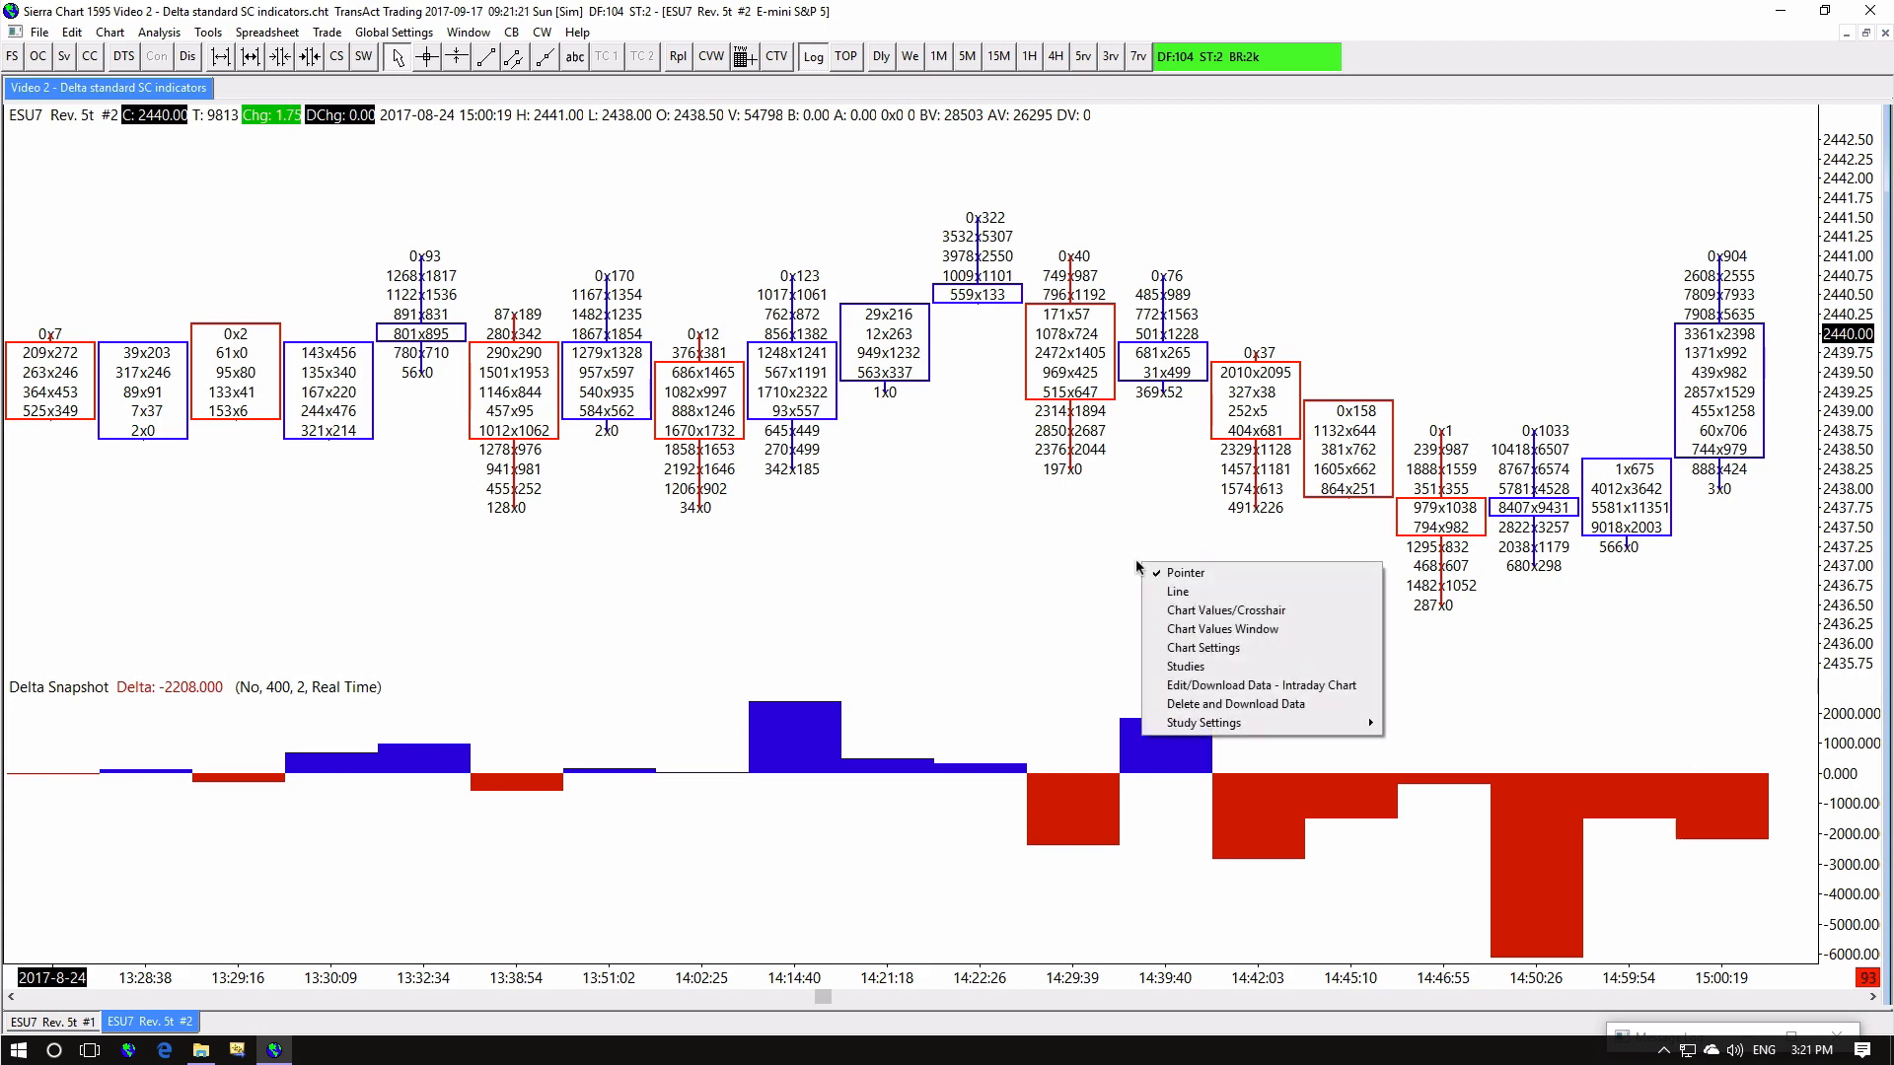
{"action": "mouse_move", "coordinate": [1183, 667]}
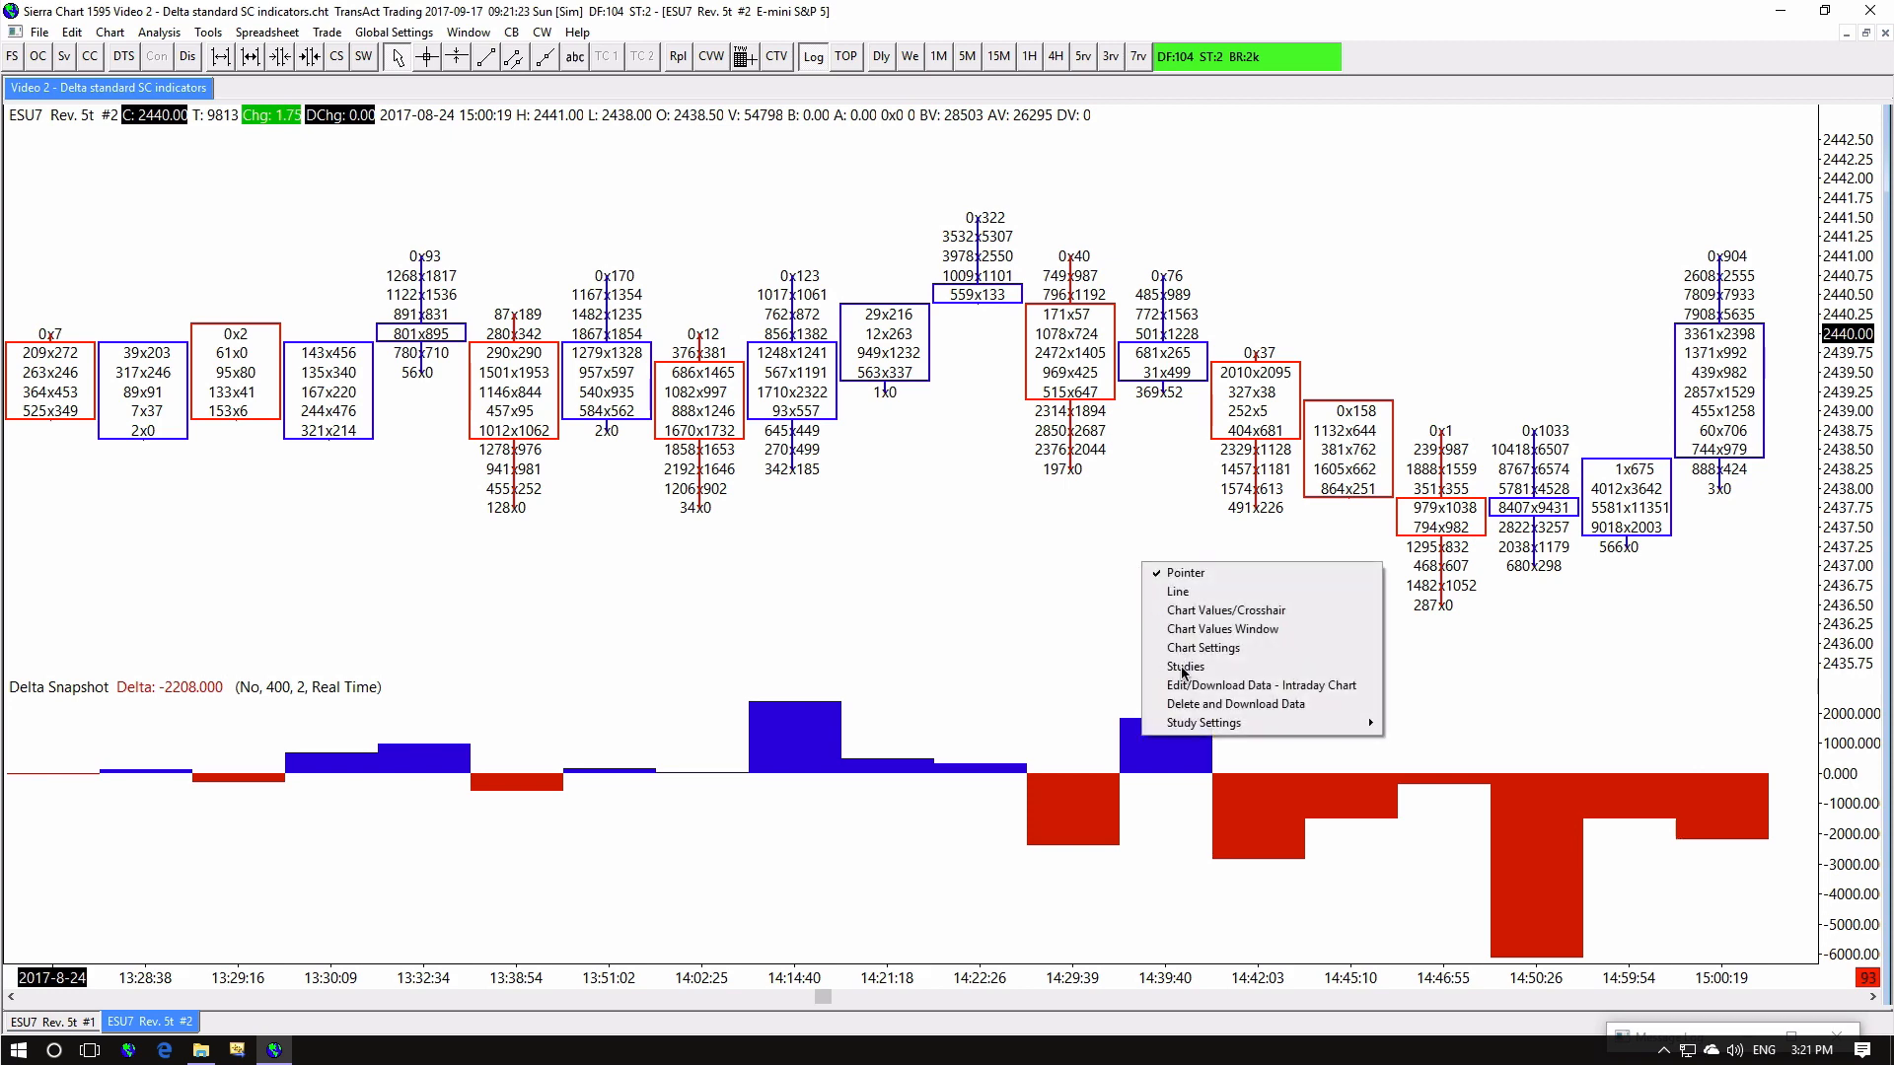
{"action": "left_click", "coordinate": [1185, 666]}
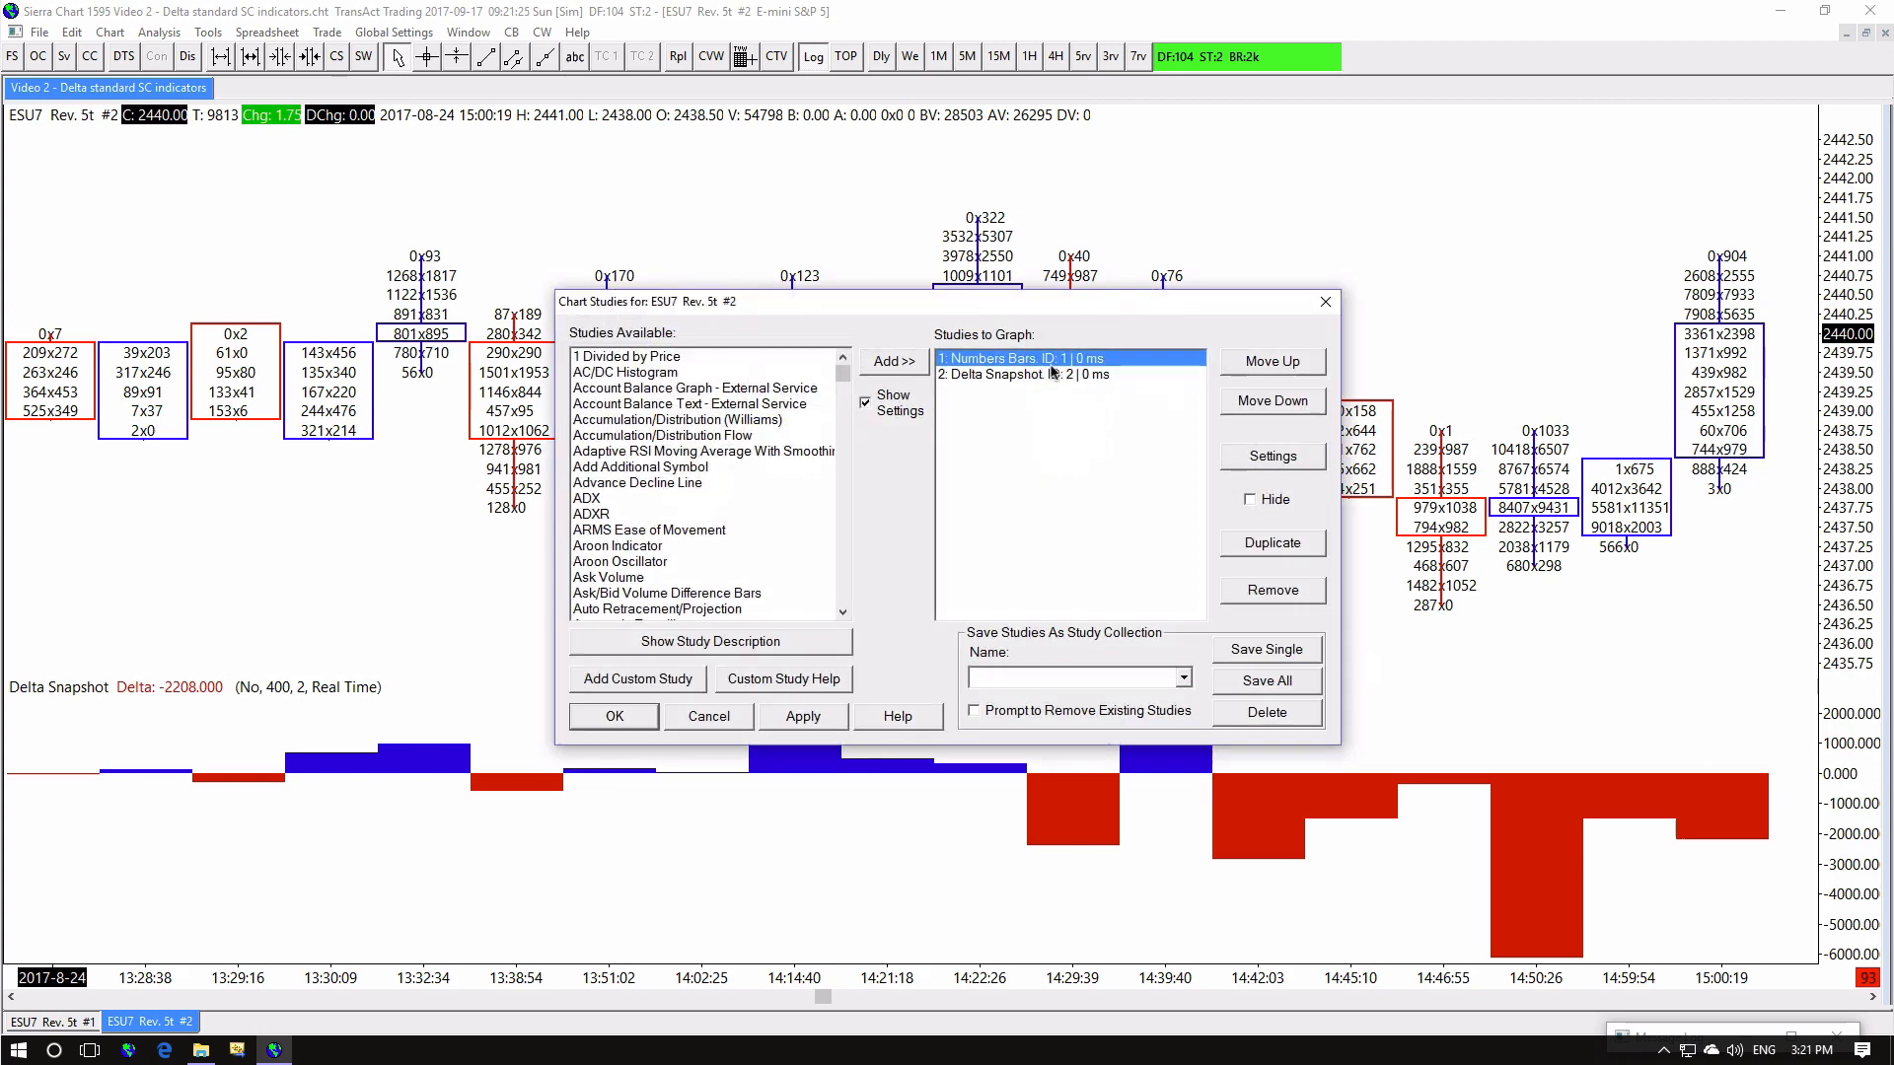
{"action": "left_click", "coordinate": [1067, 373]}
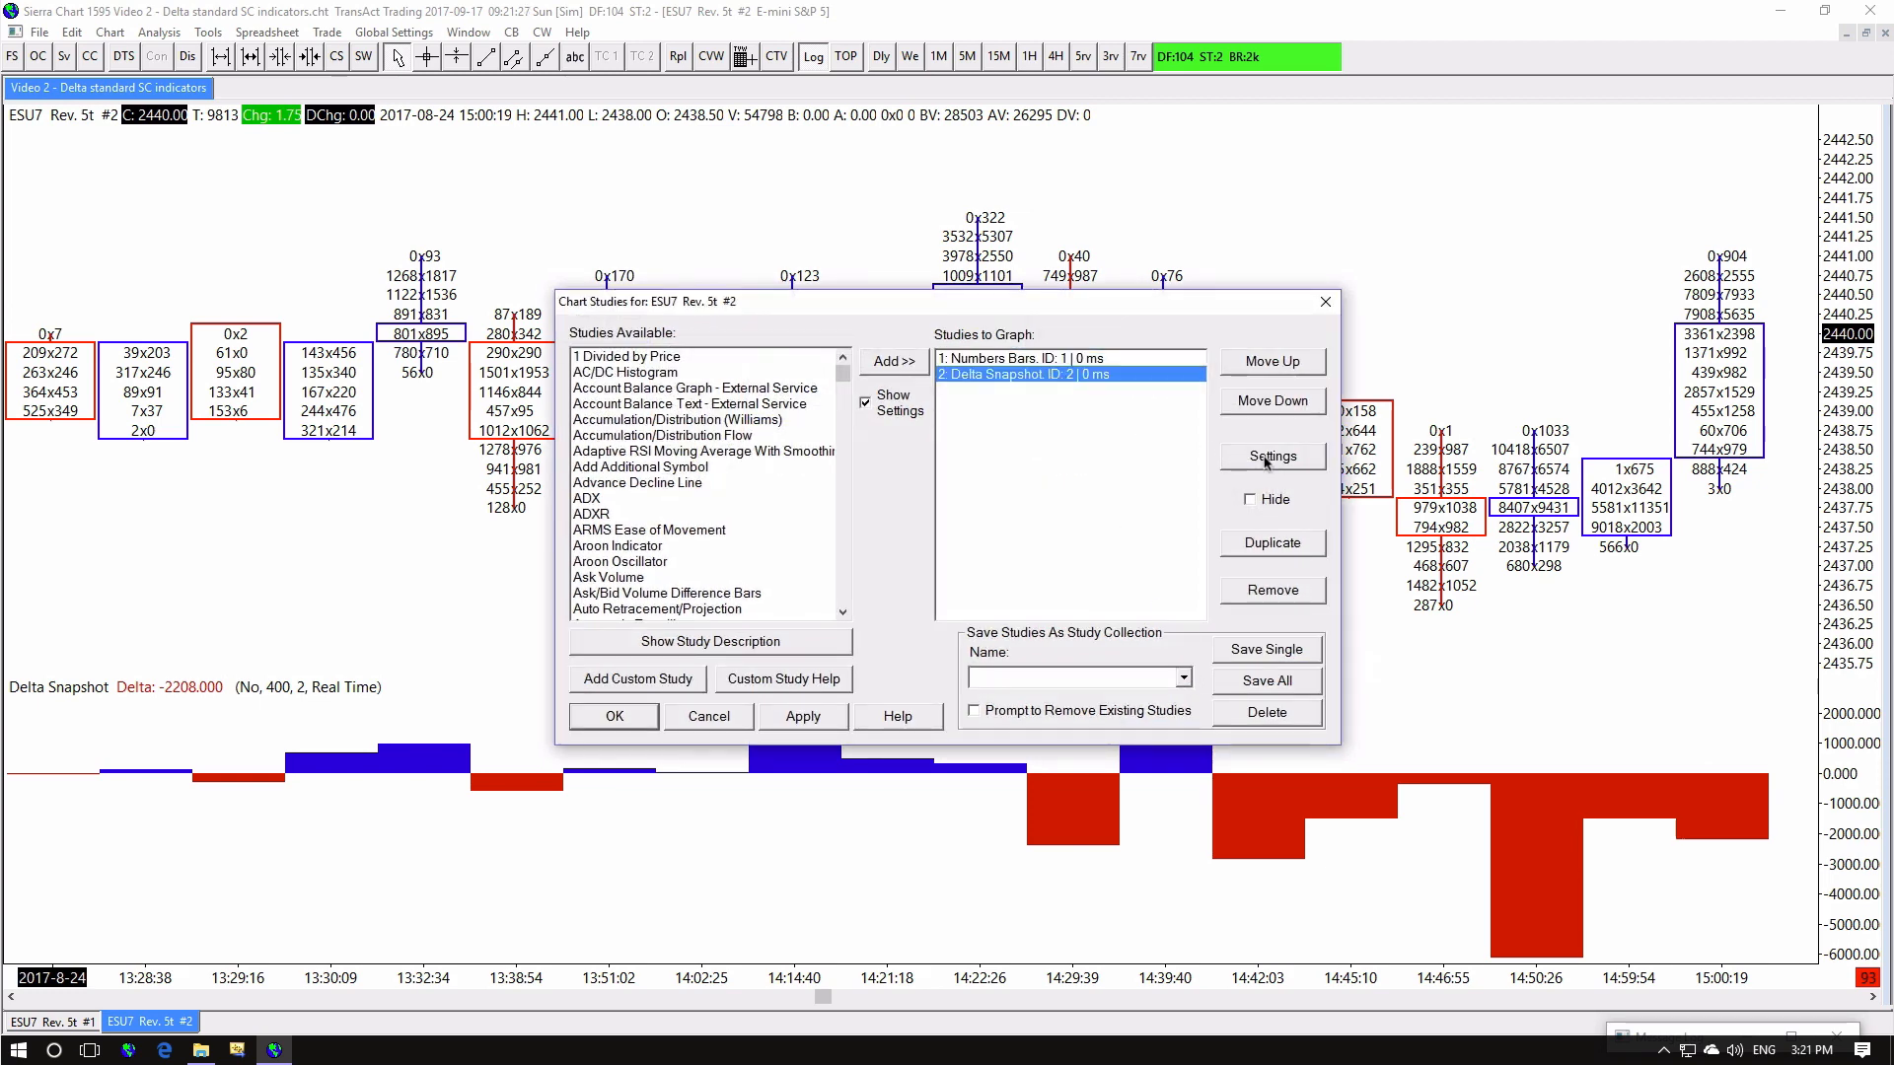
{"action": "left_click", "coordinate": [1270, 456]}
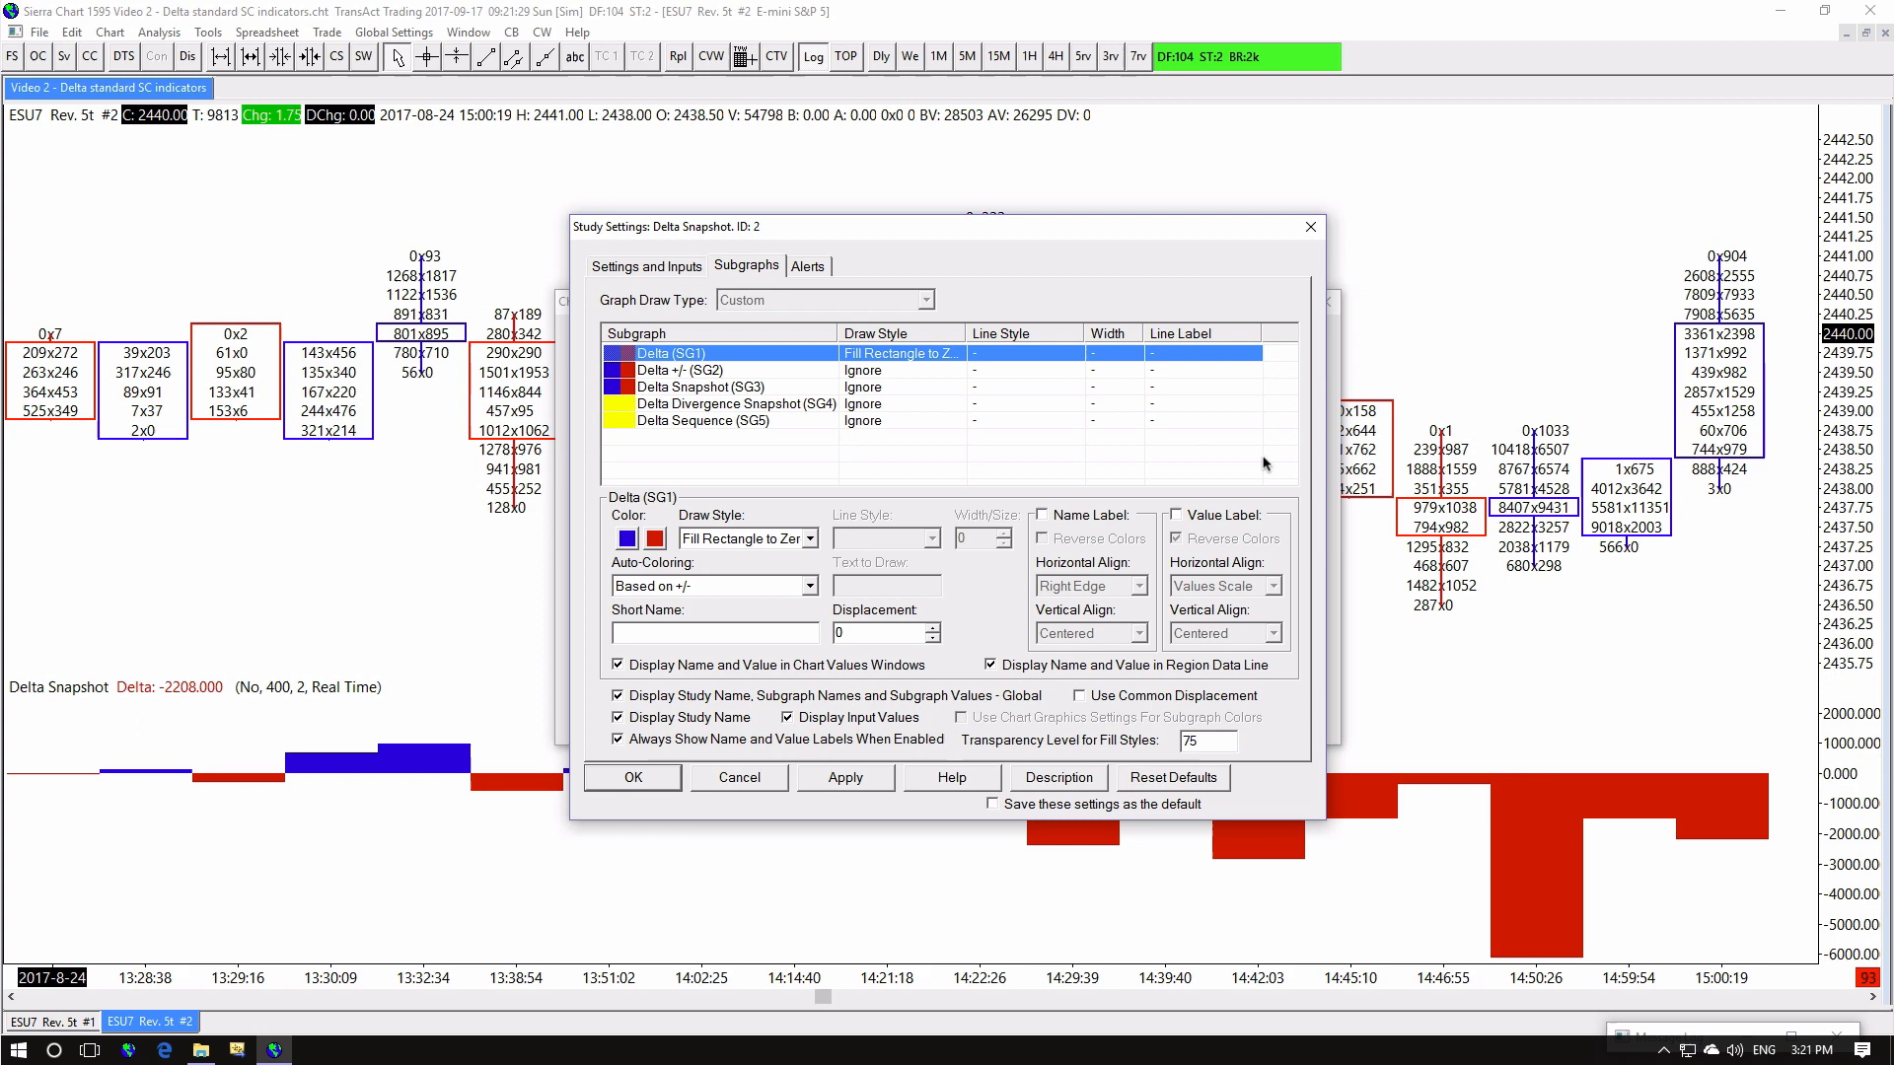
{"action": "left_click", "coordinate": [702, 420]}
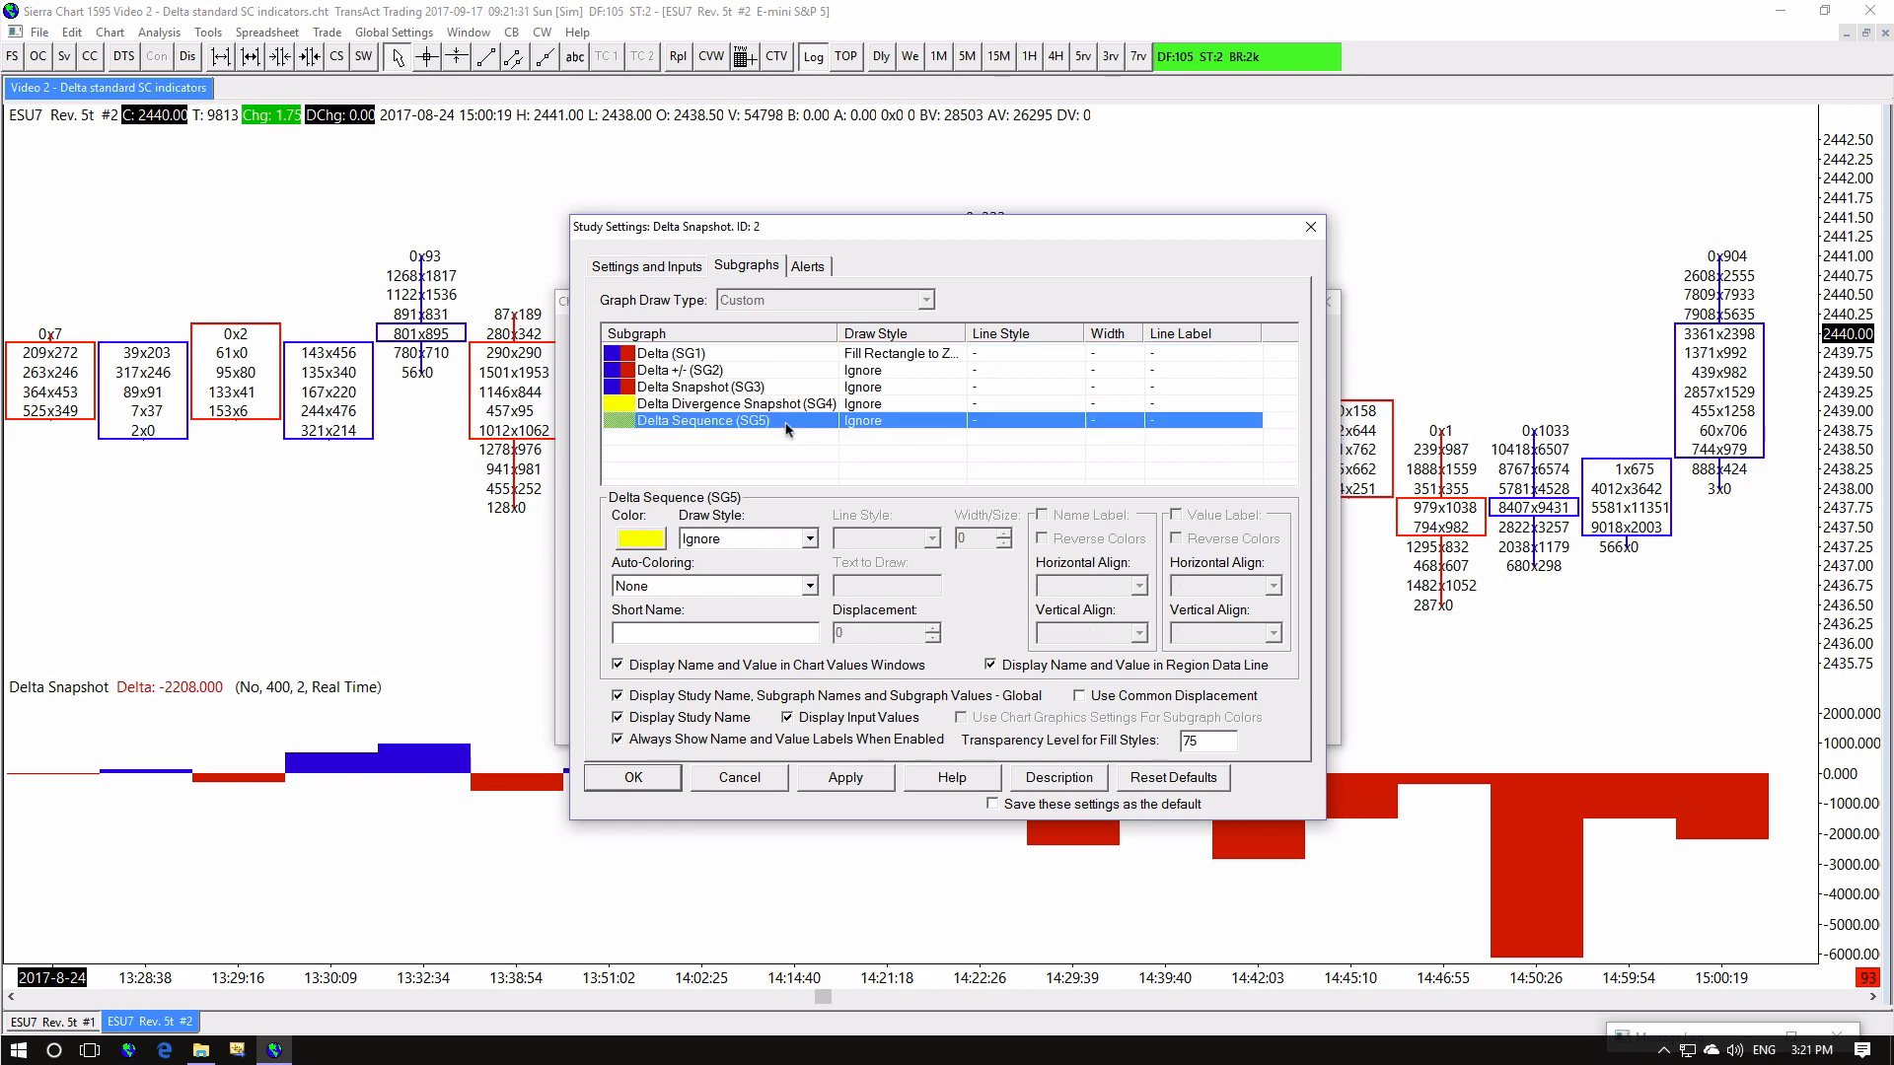
{"action": "left_click", "coordinate": [637, 537]}
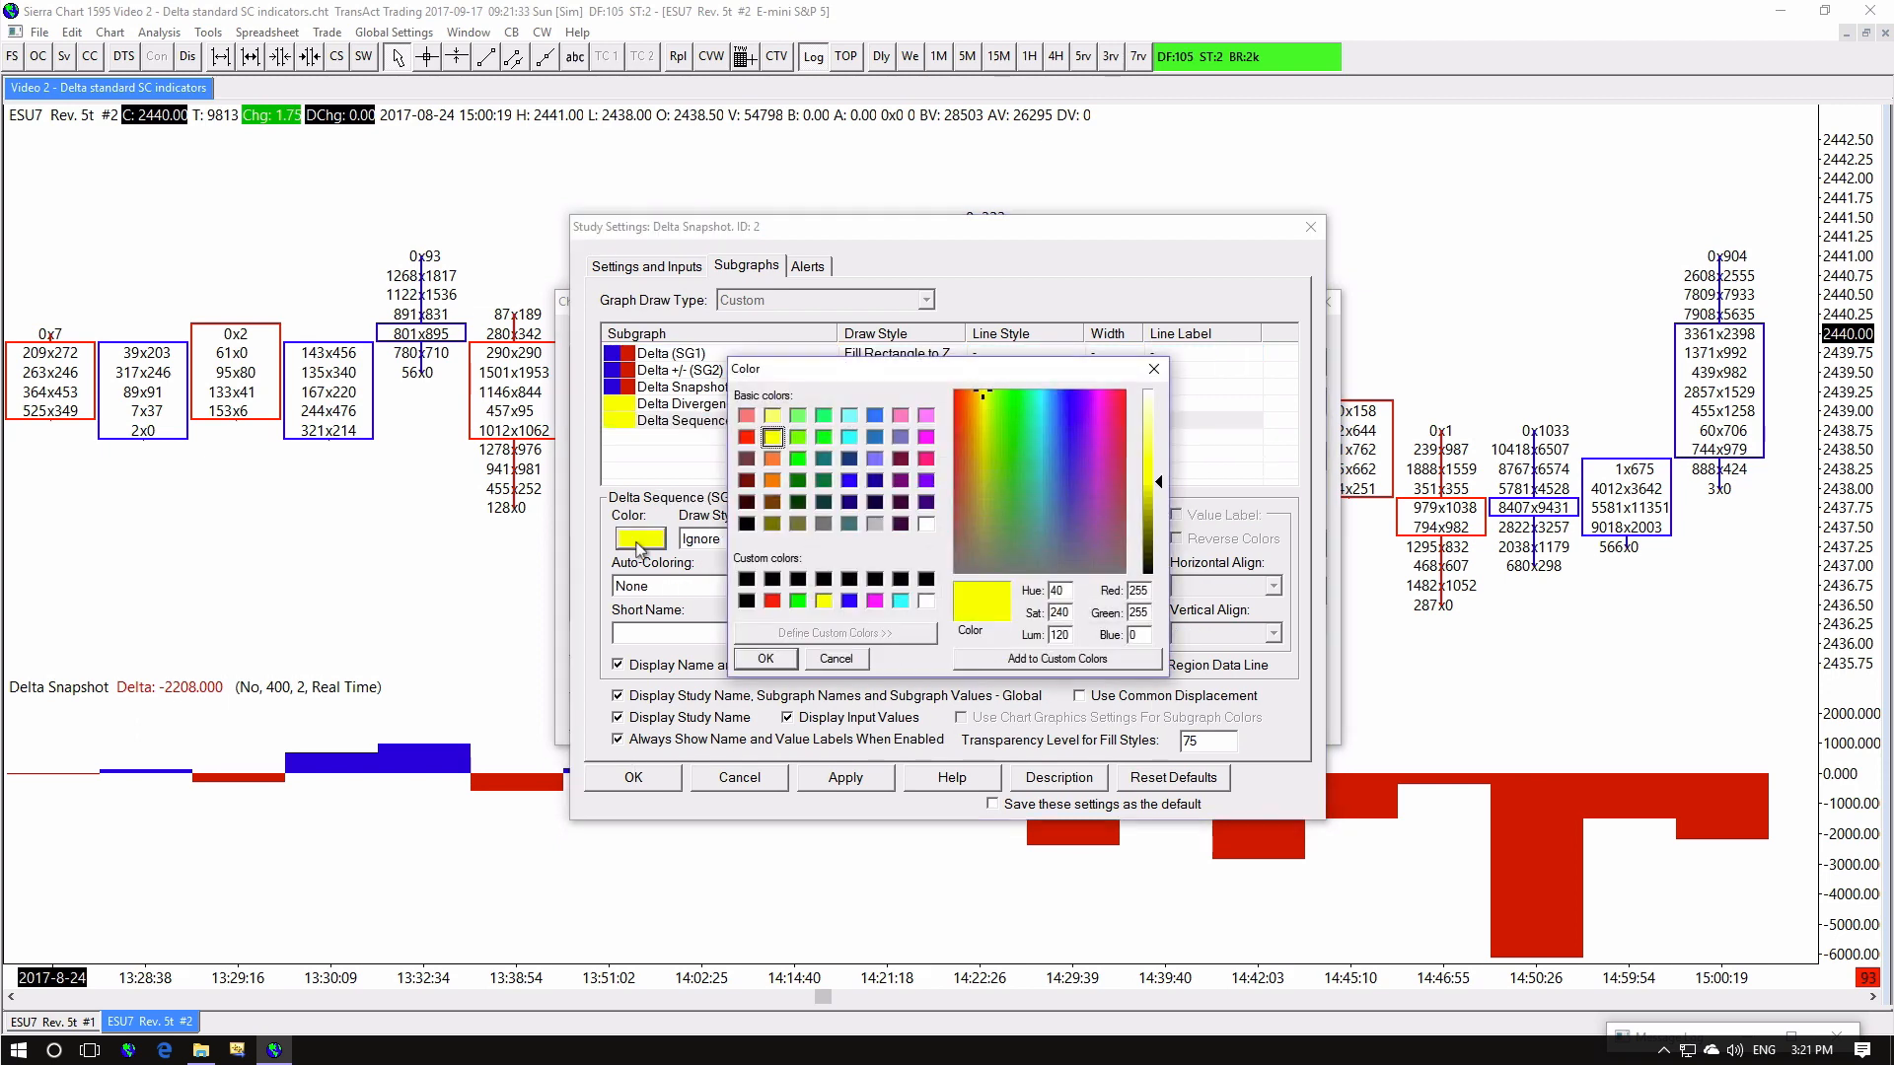
{"action": "left_click", "coordinate": [771, 459]}
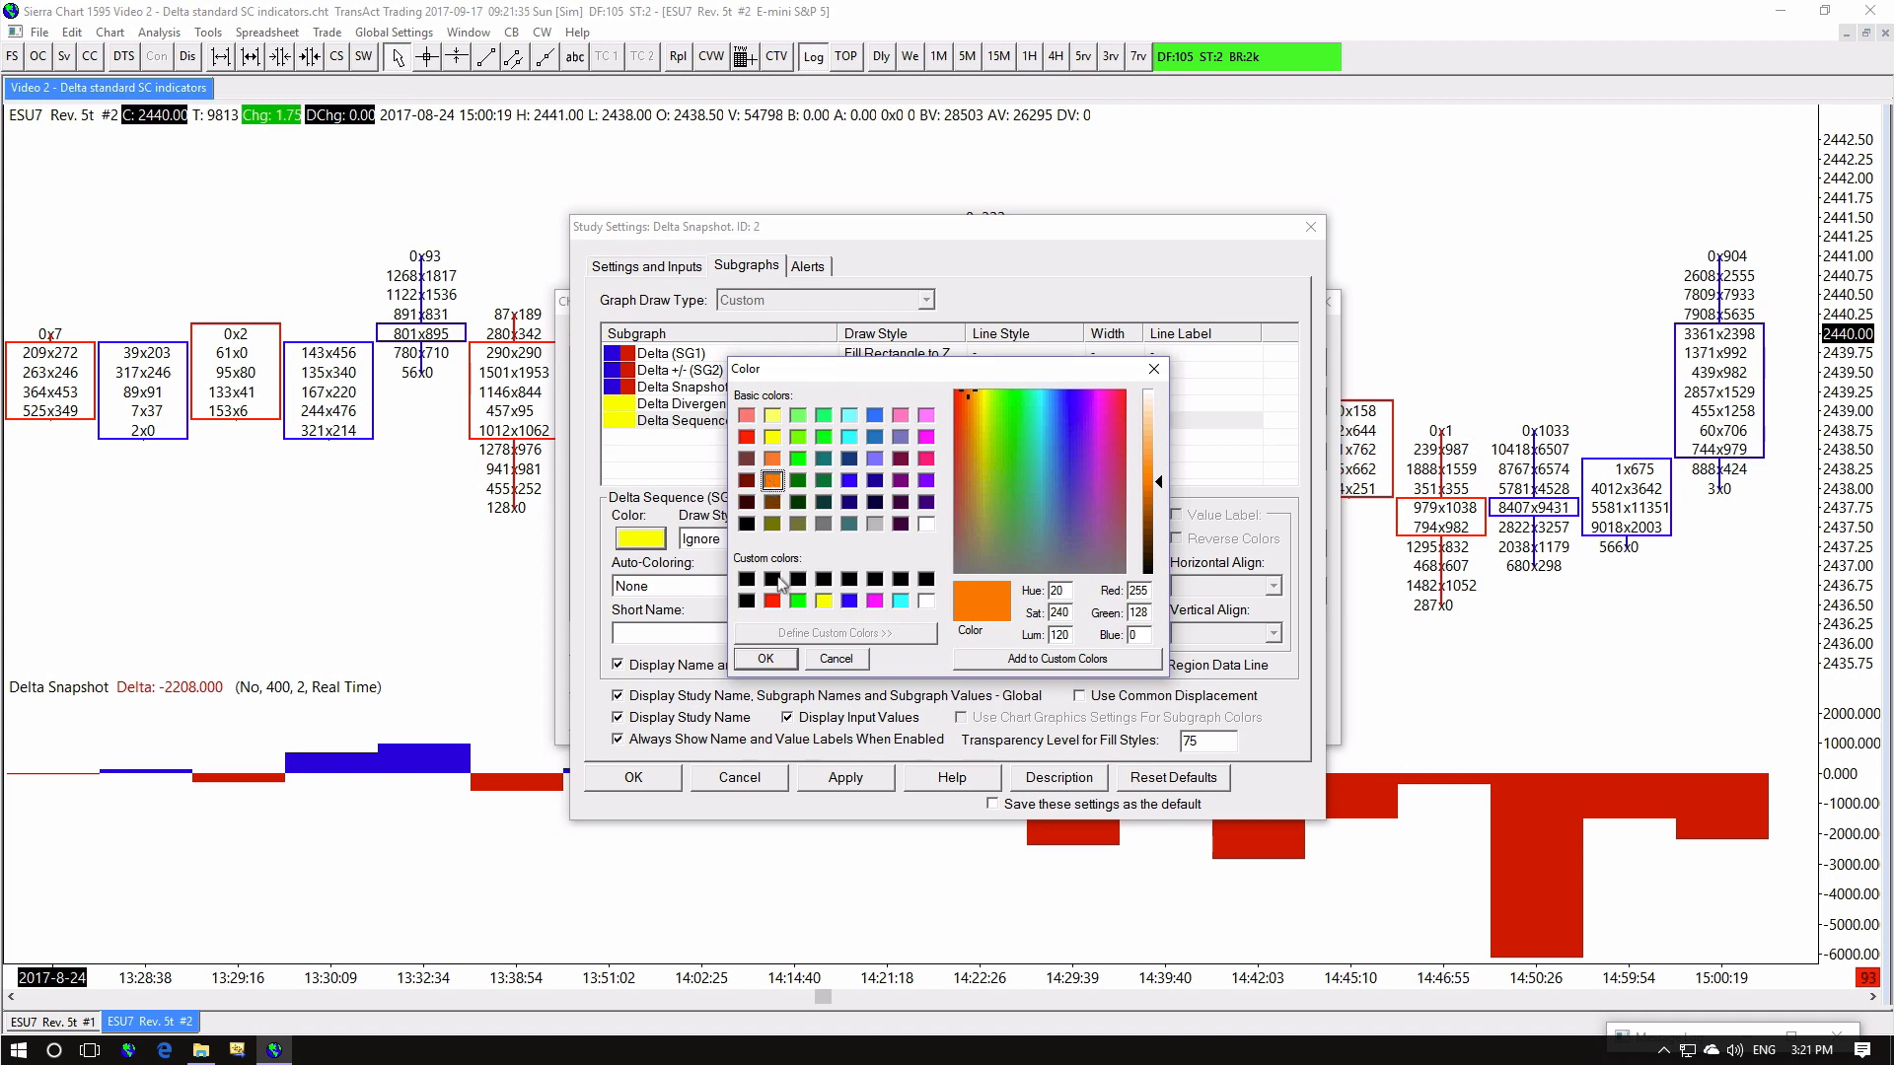
{"action": "left_click", "coordinate": [766, 659]}
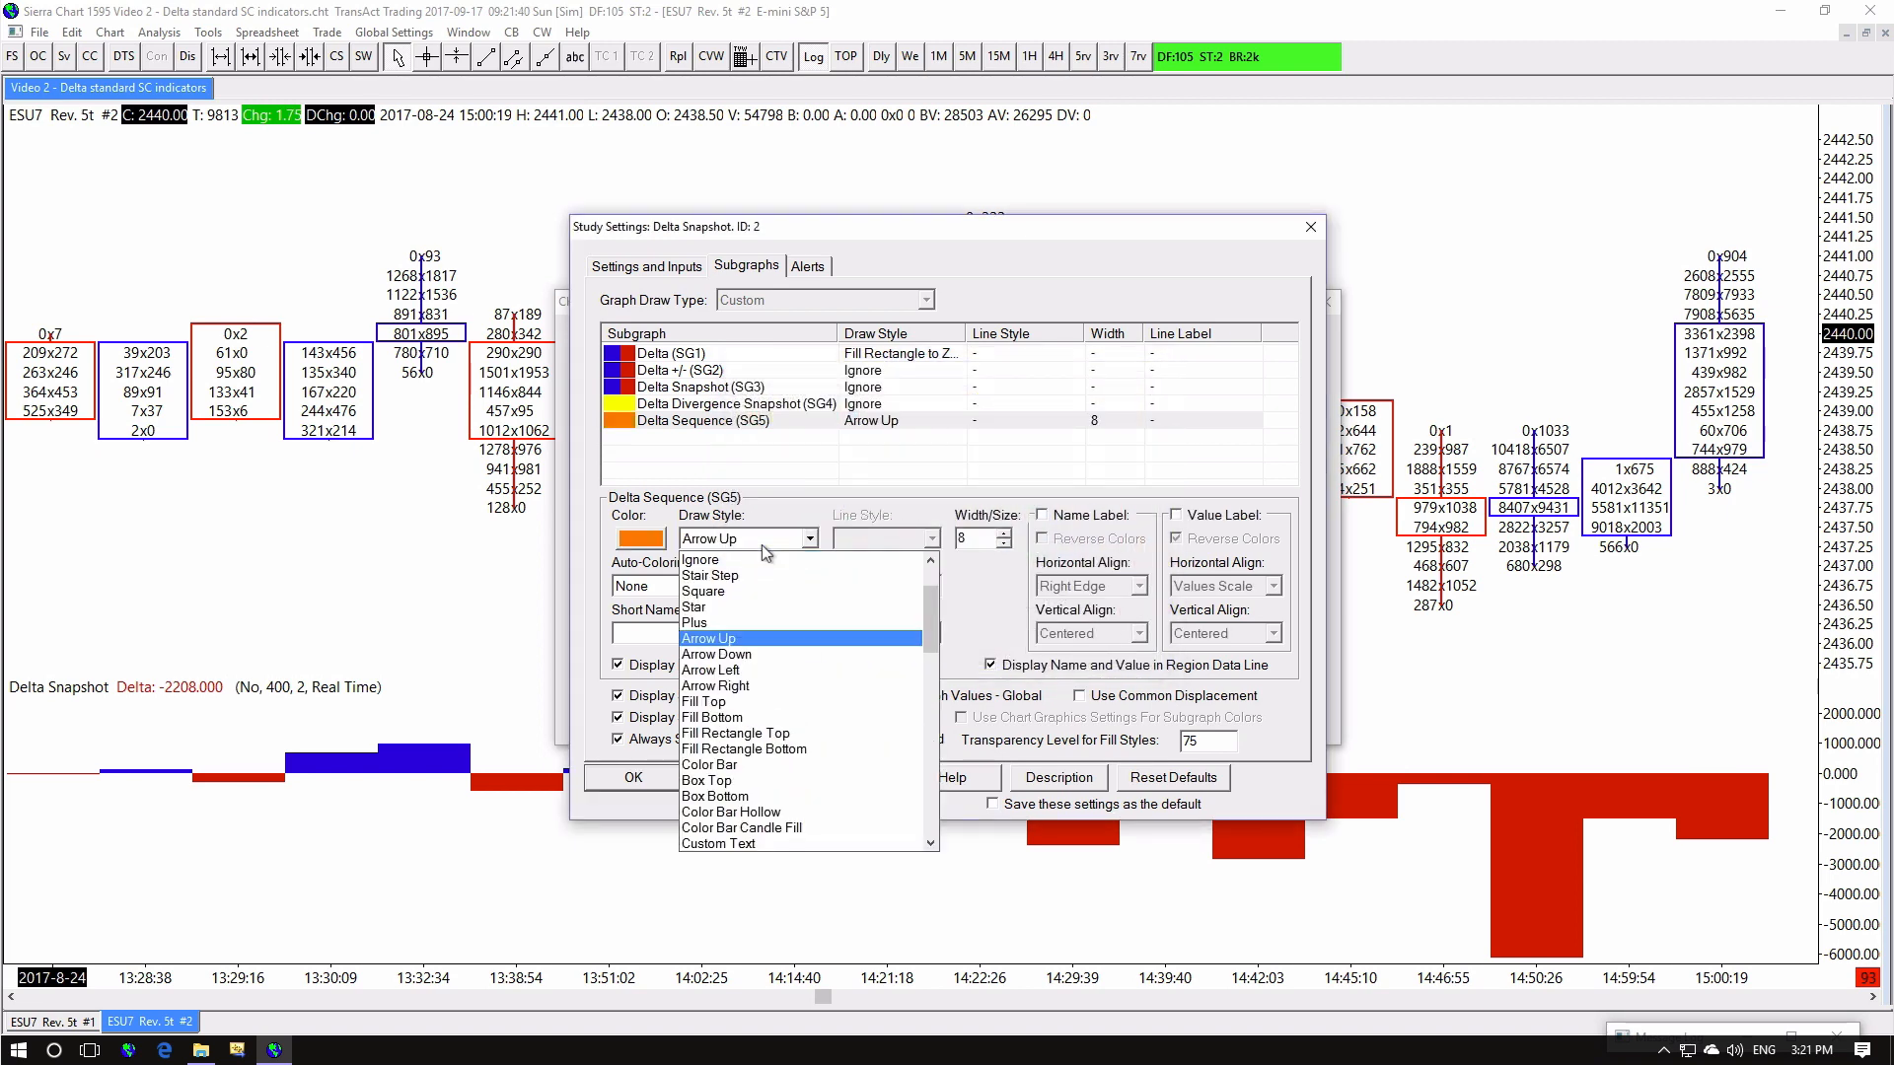
{"action": "left_click", "coordinate": [714, 687]}
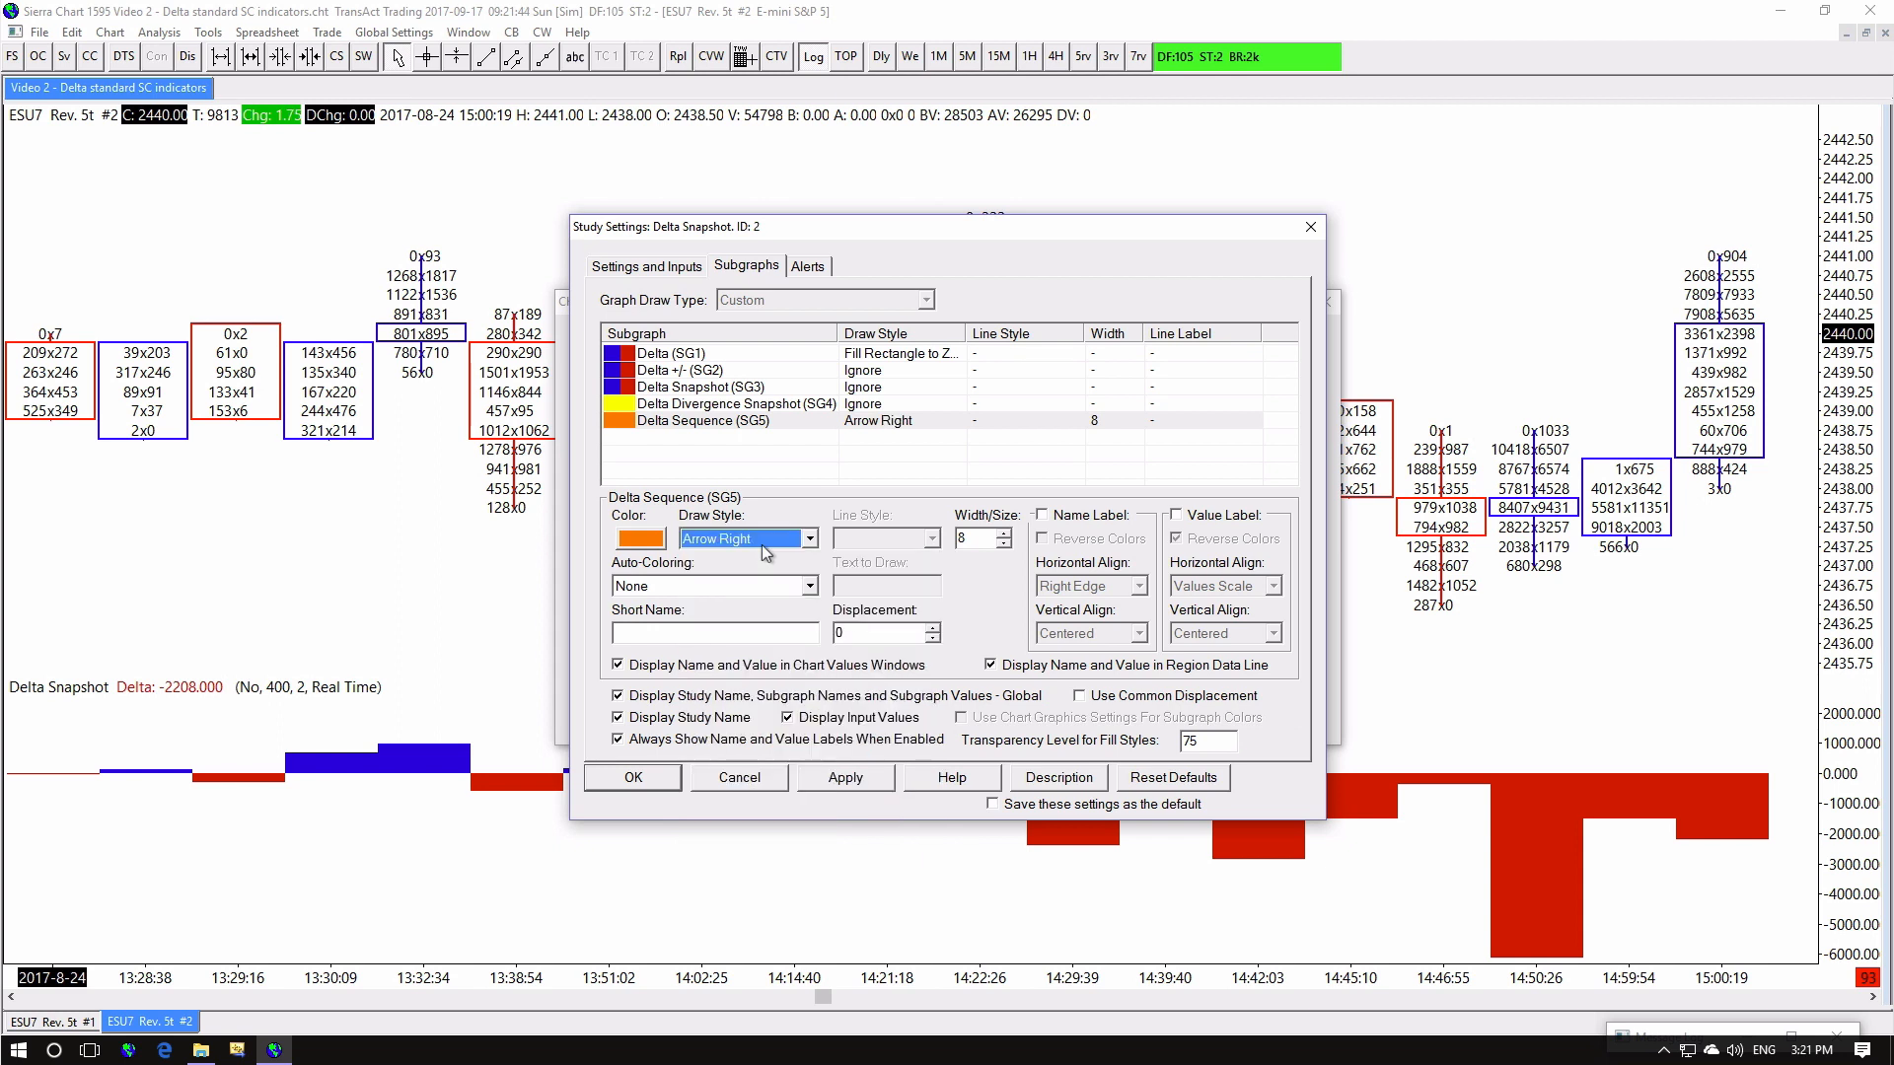
{"action": "mouse_move", "coordinate": [820, 281]}
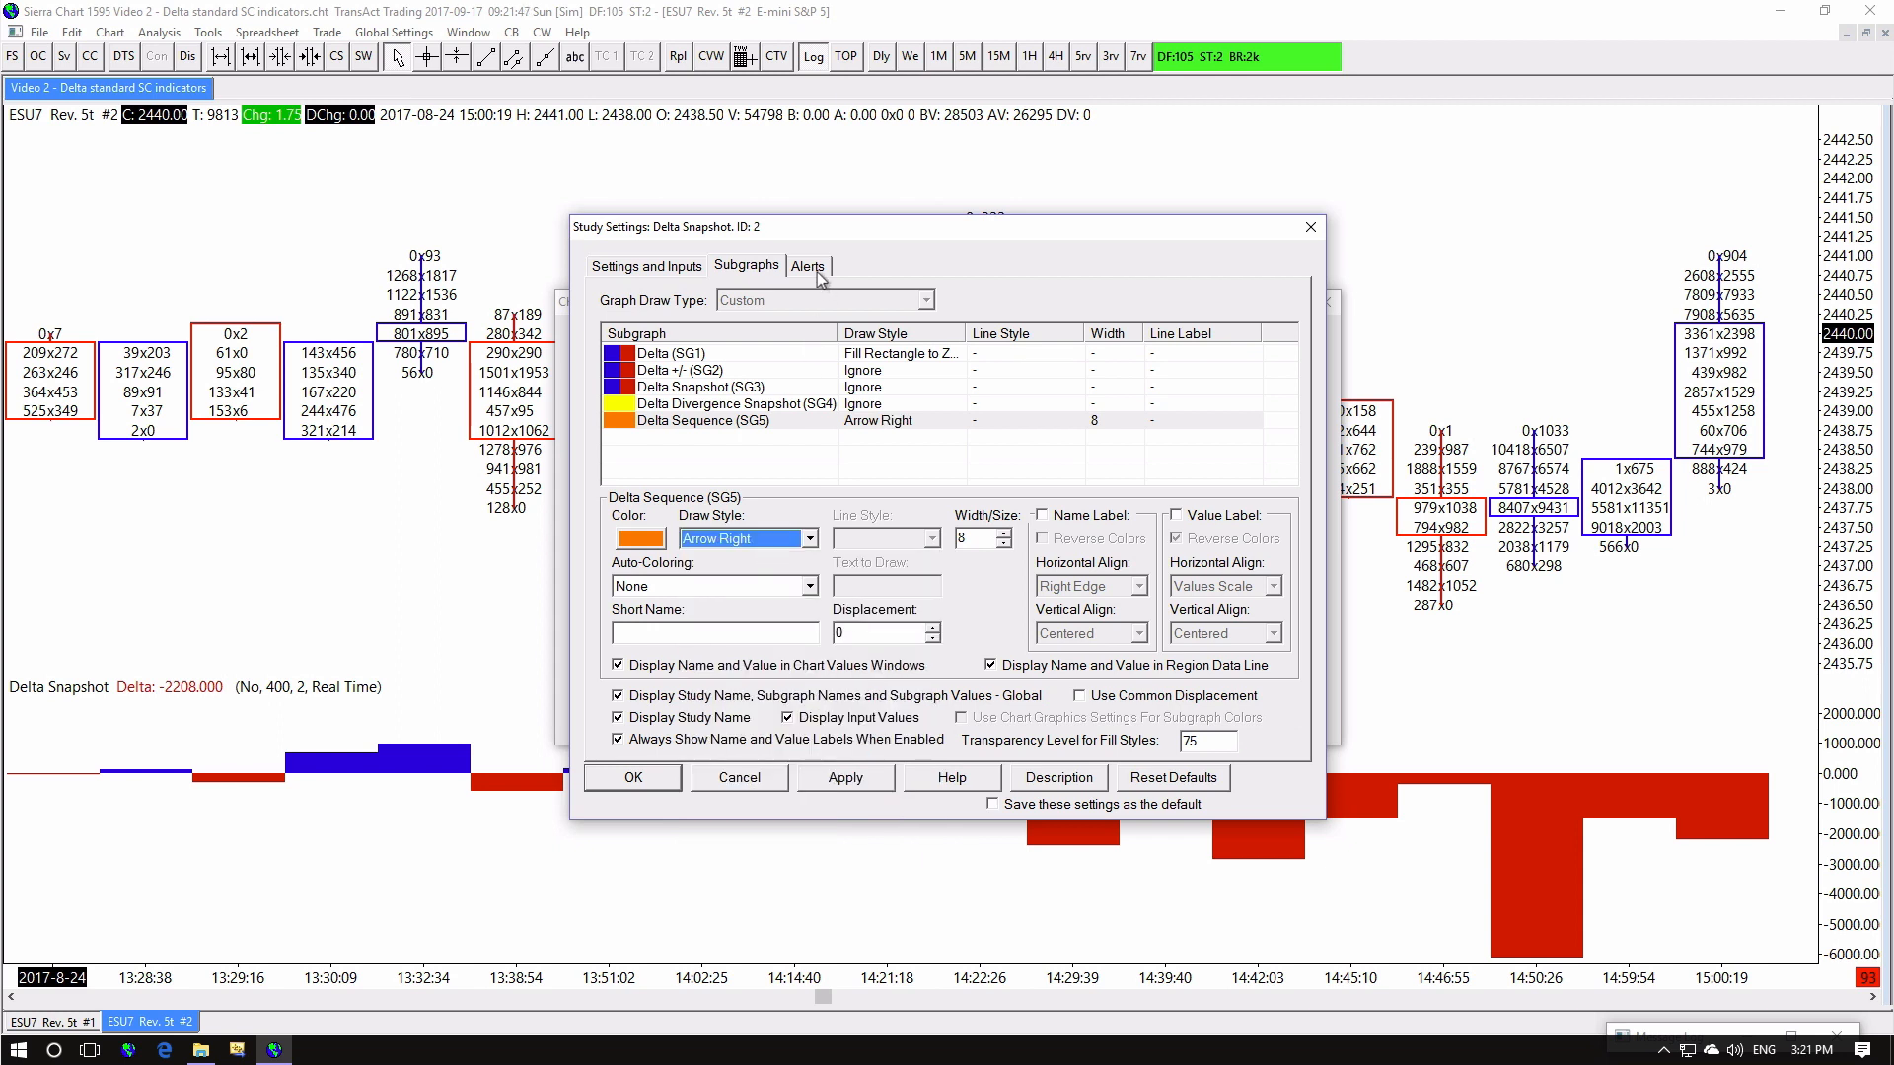
{"action": "left_click", "coordinate": [804, 267]}
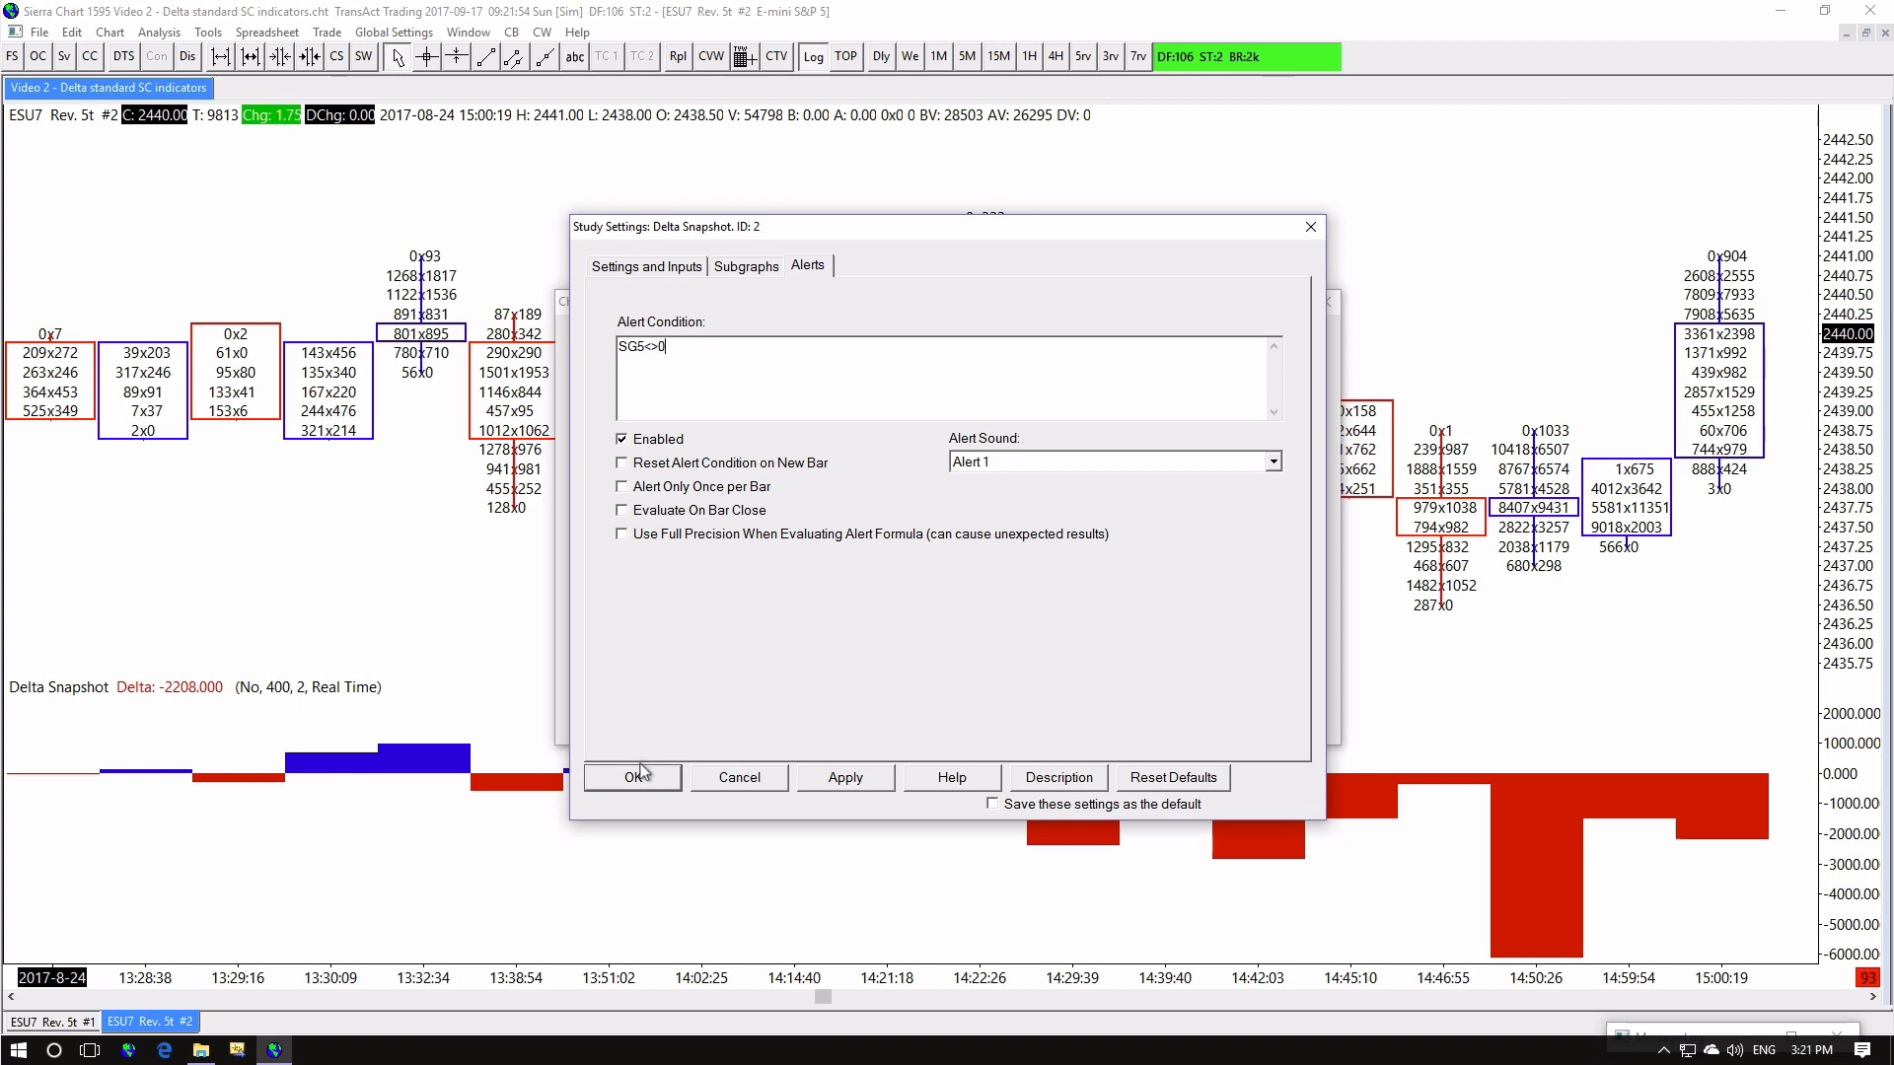
{"action": "left_click", "coordinate": [631, 778]}
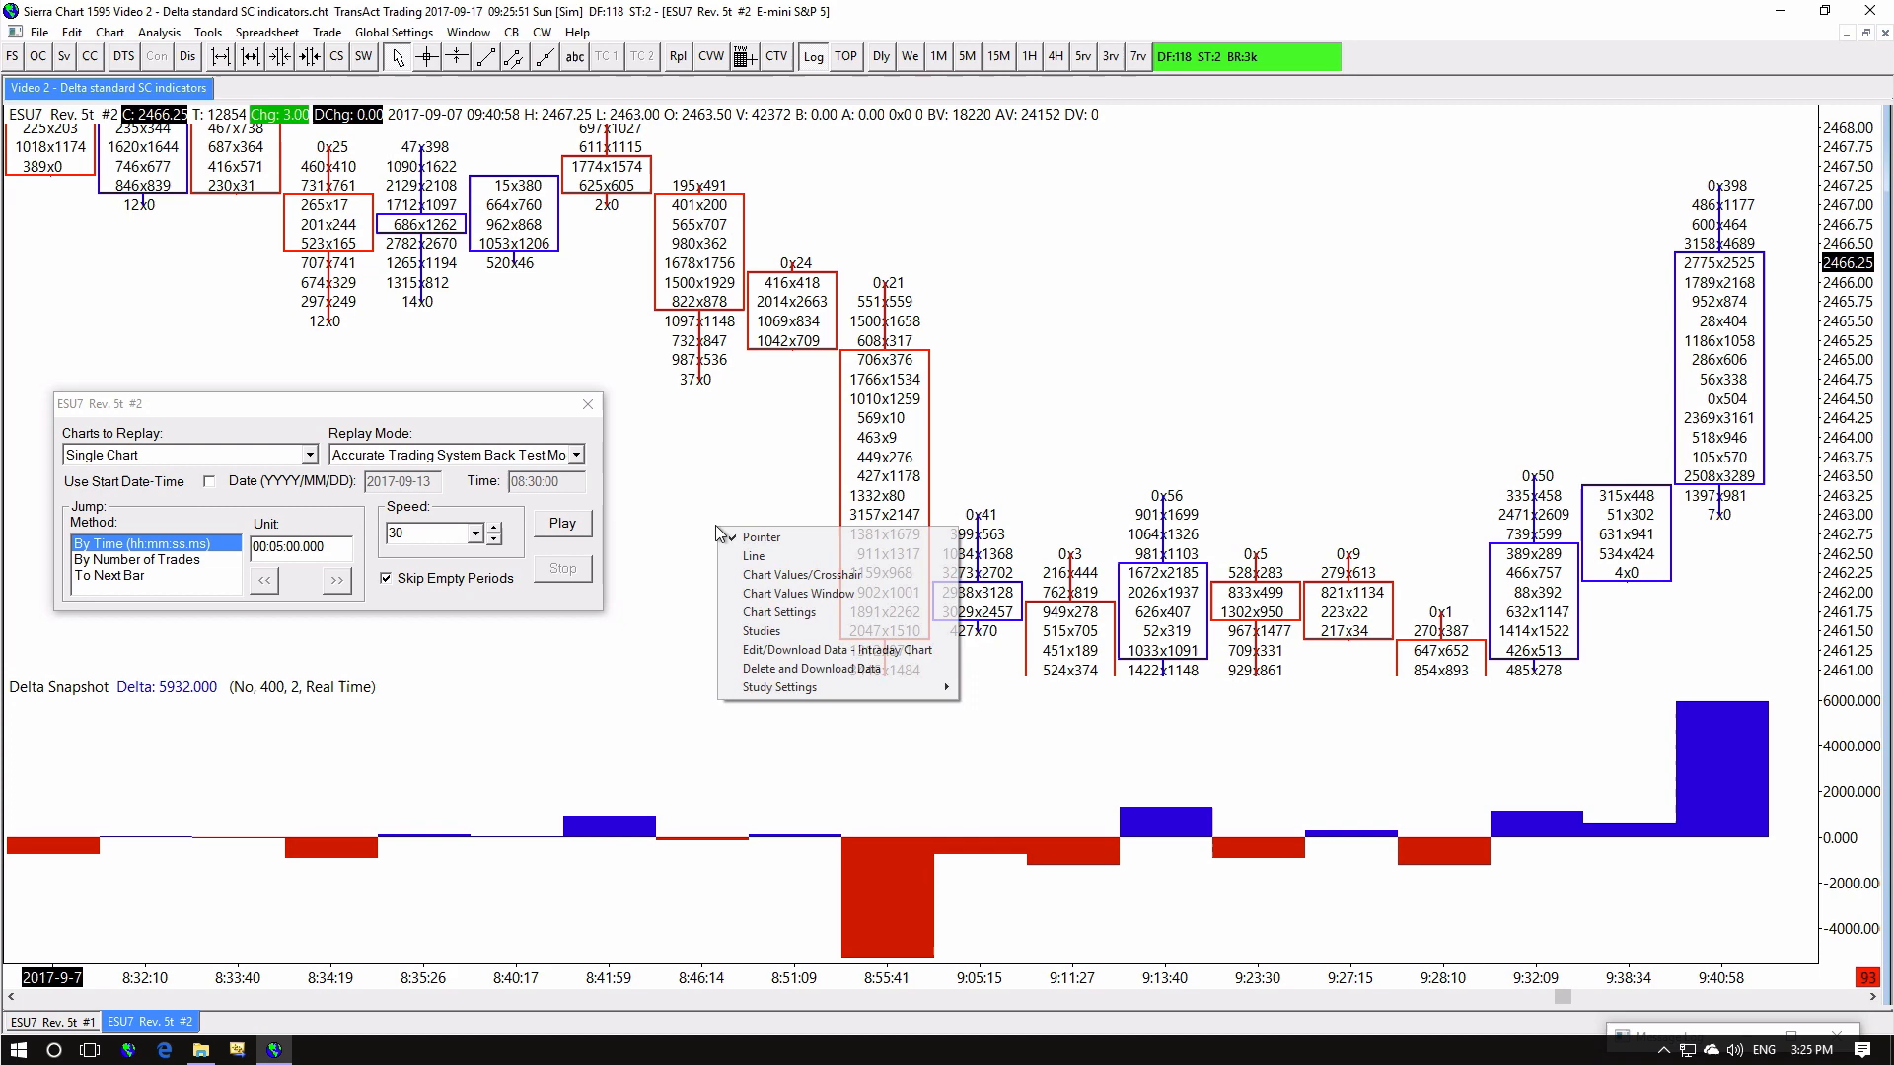
{"action": "mouse_move", "coordinate": [761, 631]}
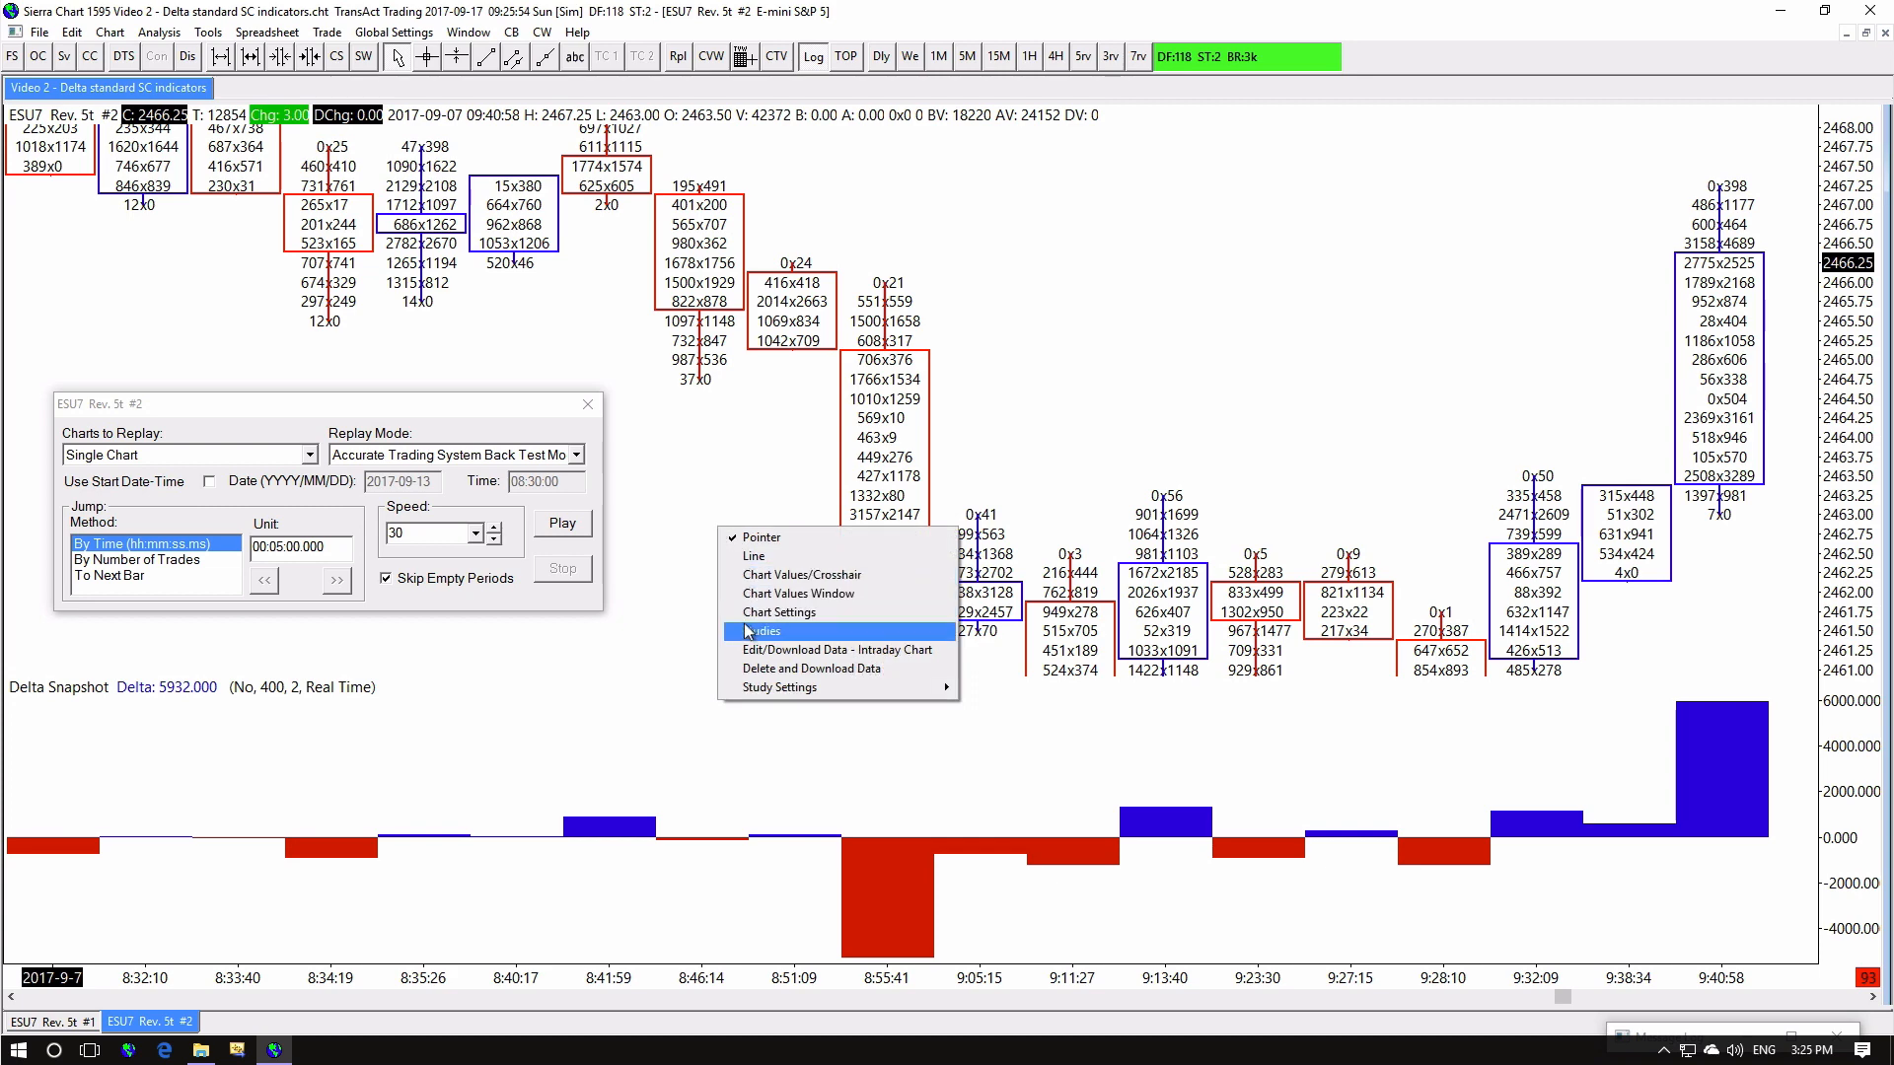
Widen the Delta Scalper positive-indicator triangles to 7 and start the chart replay
{"action": "left_click", "coordinate": [762, 631]}
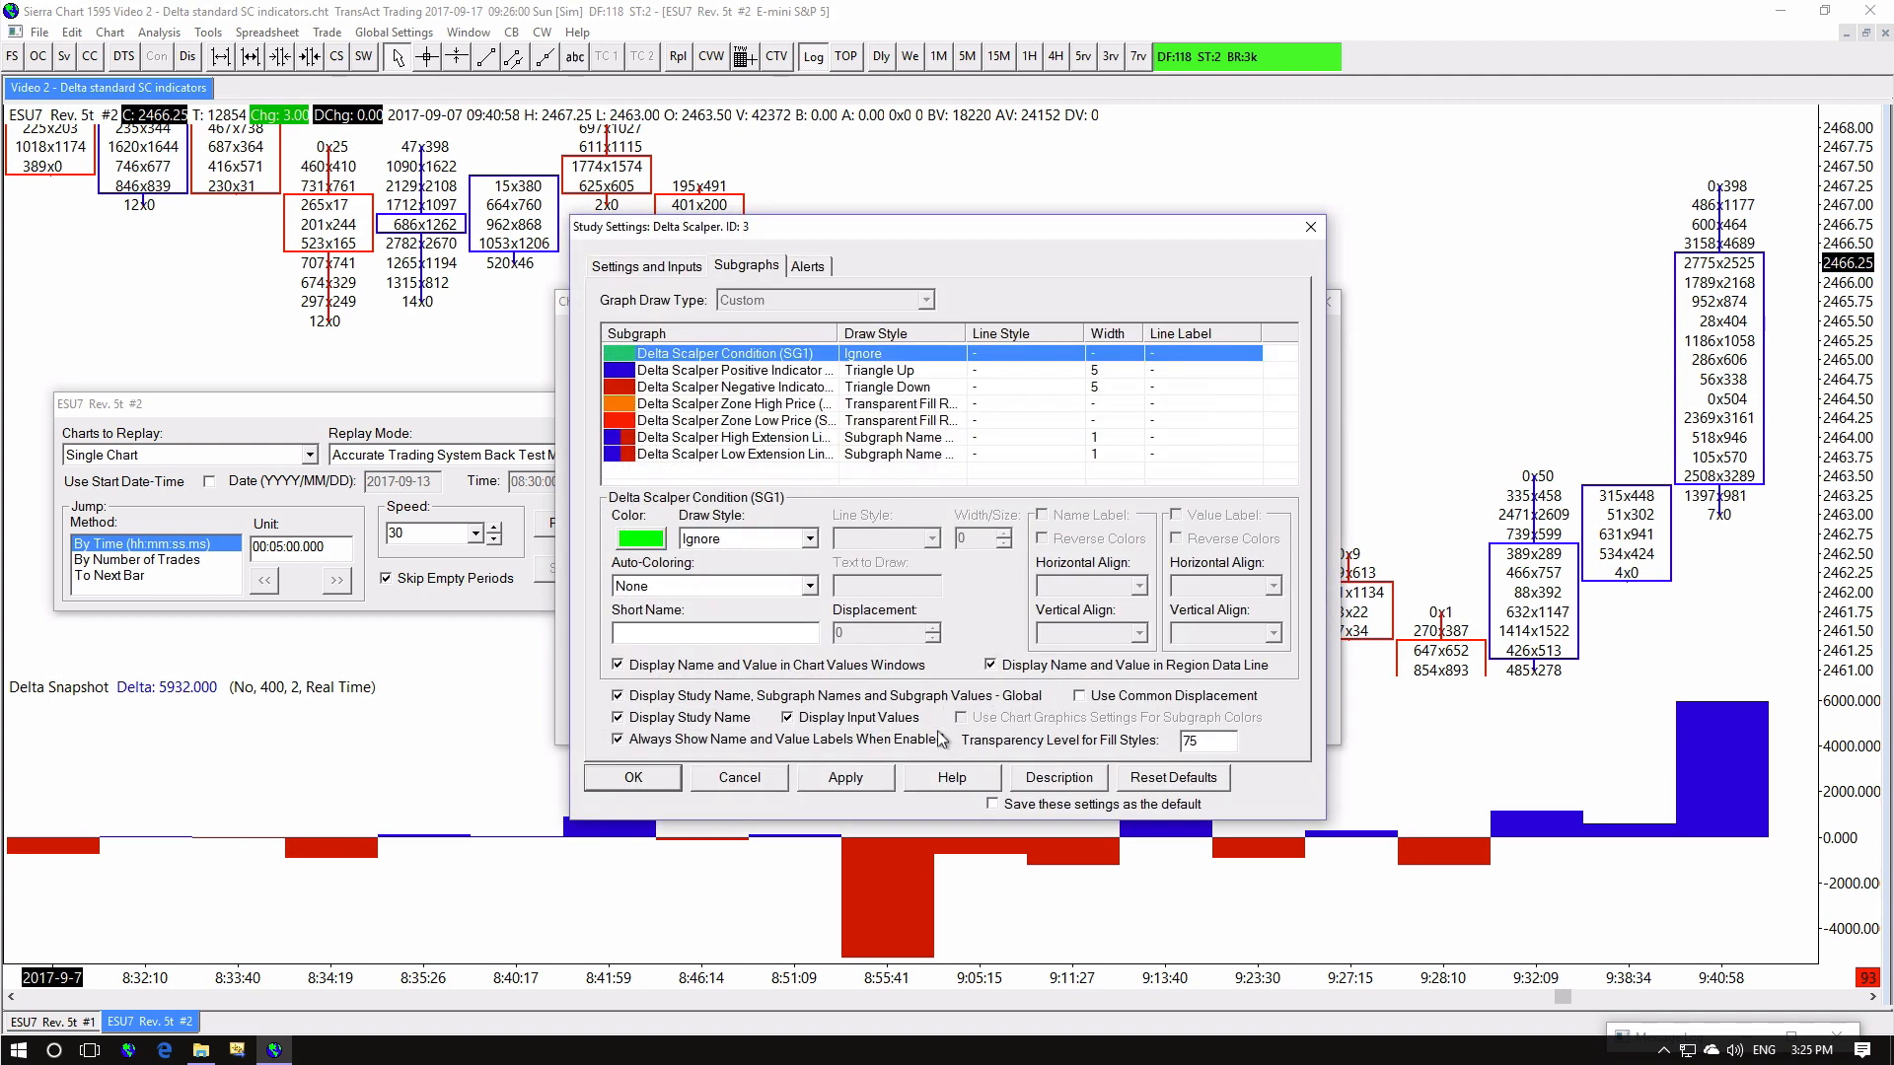
{"action": "left_click", "coordinate": [734, 369]}
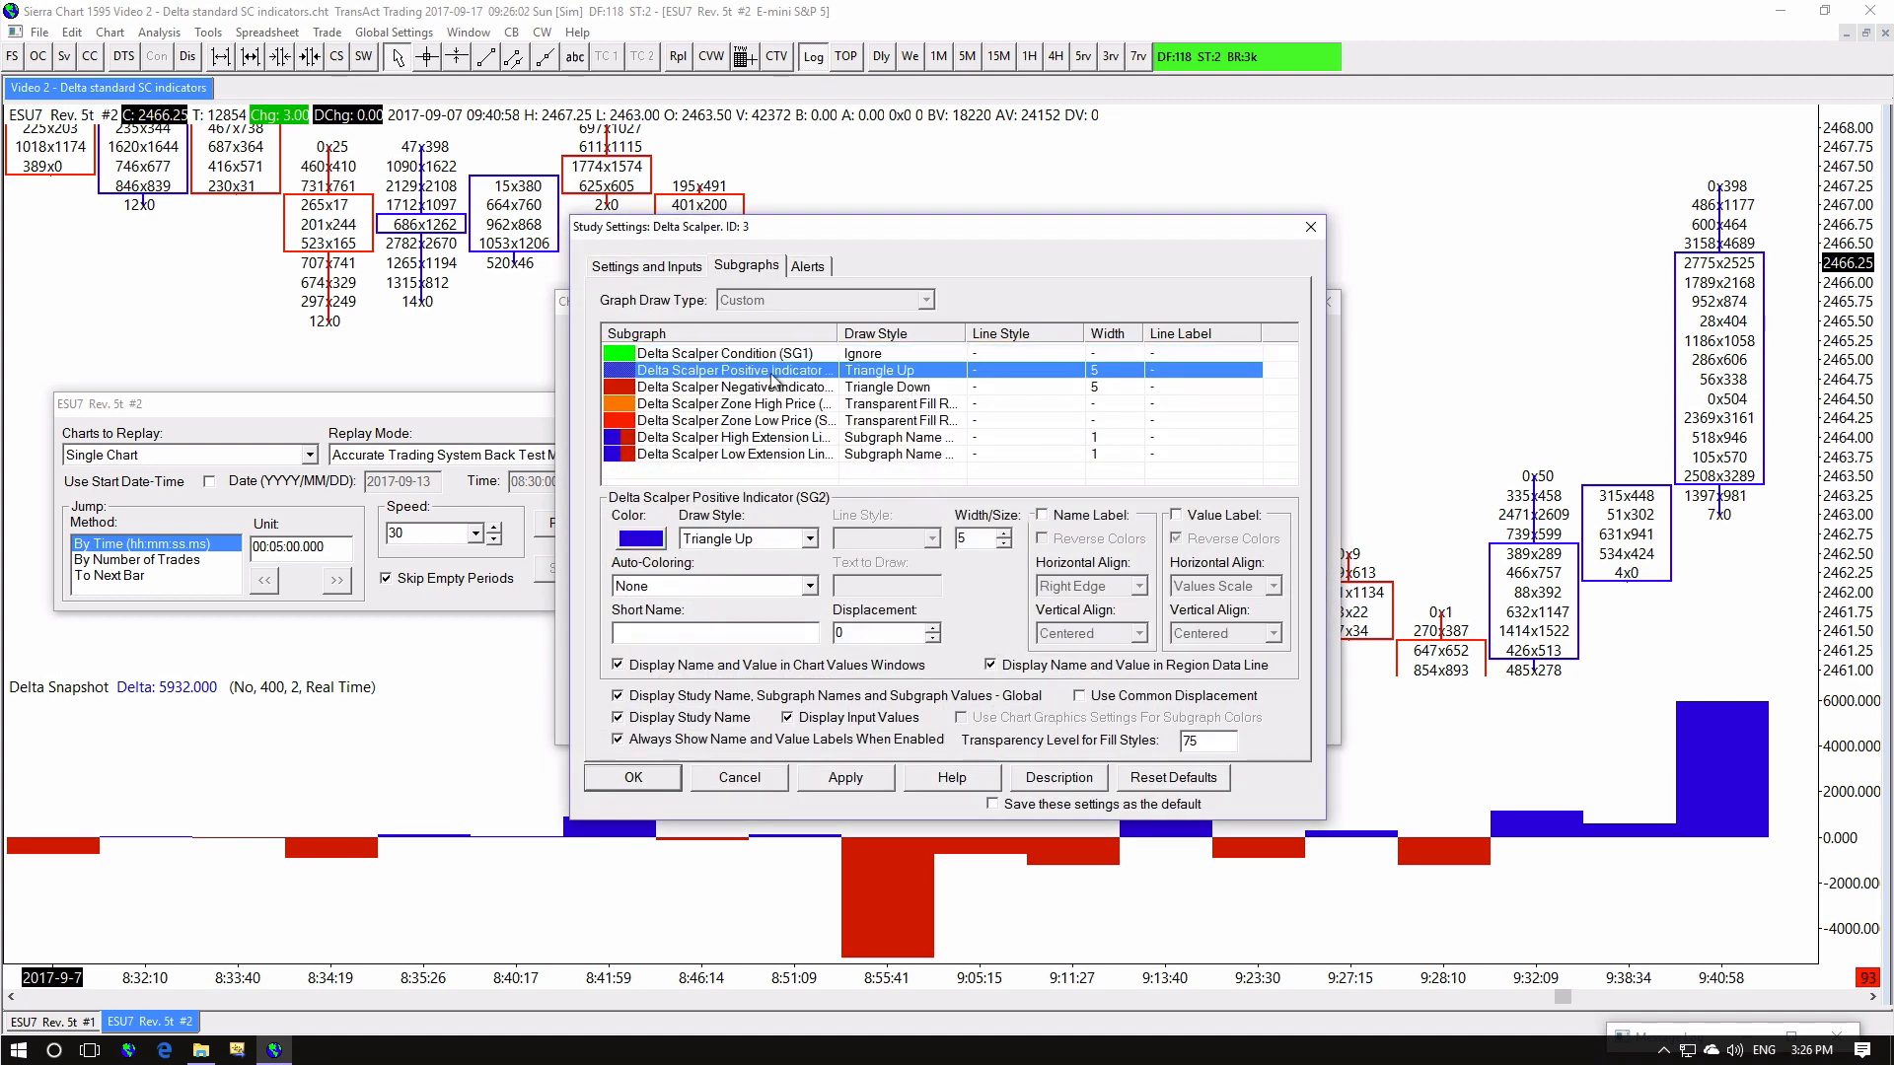
{"action": "left_click", "coordinate": [1004, 537]}
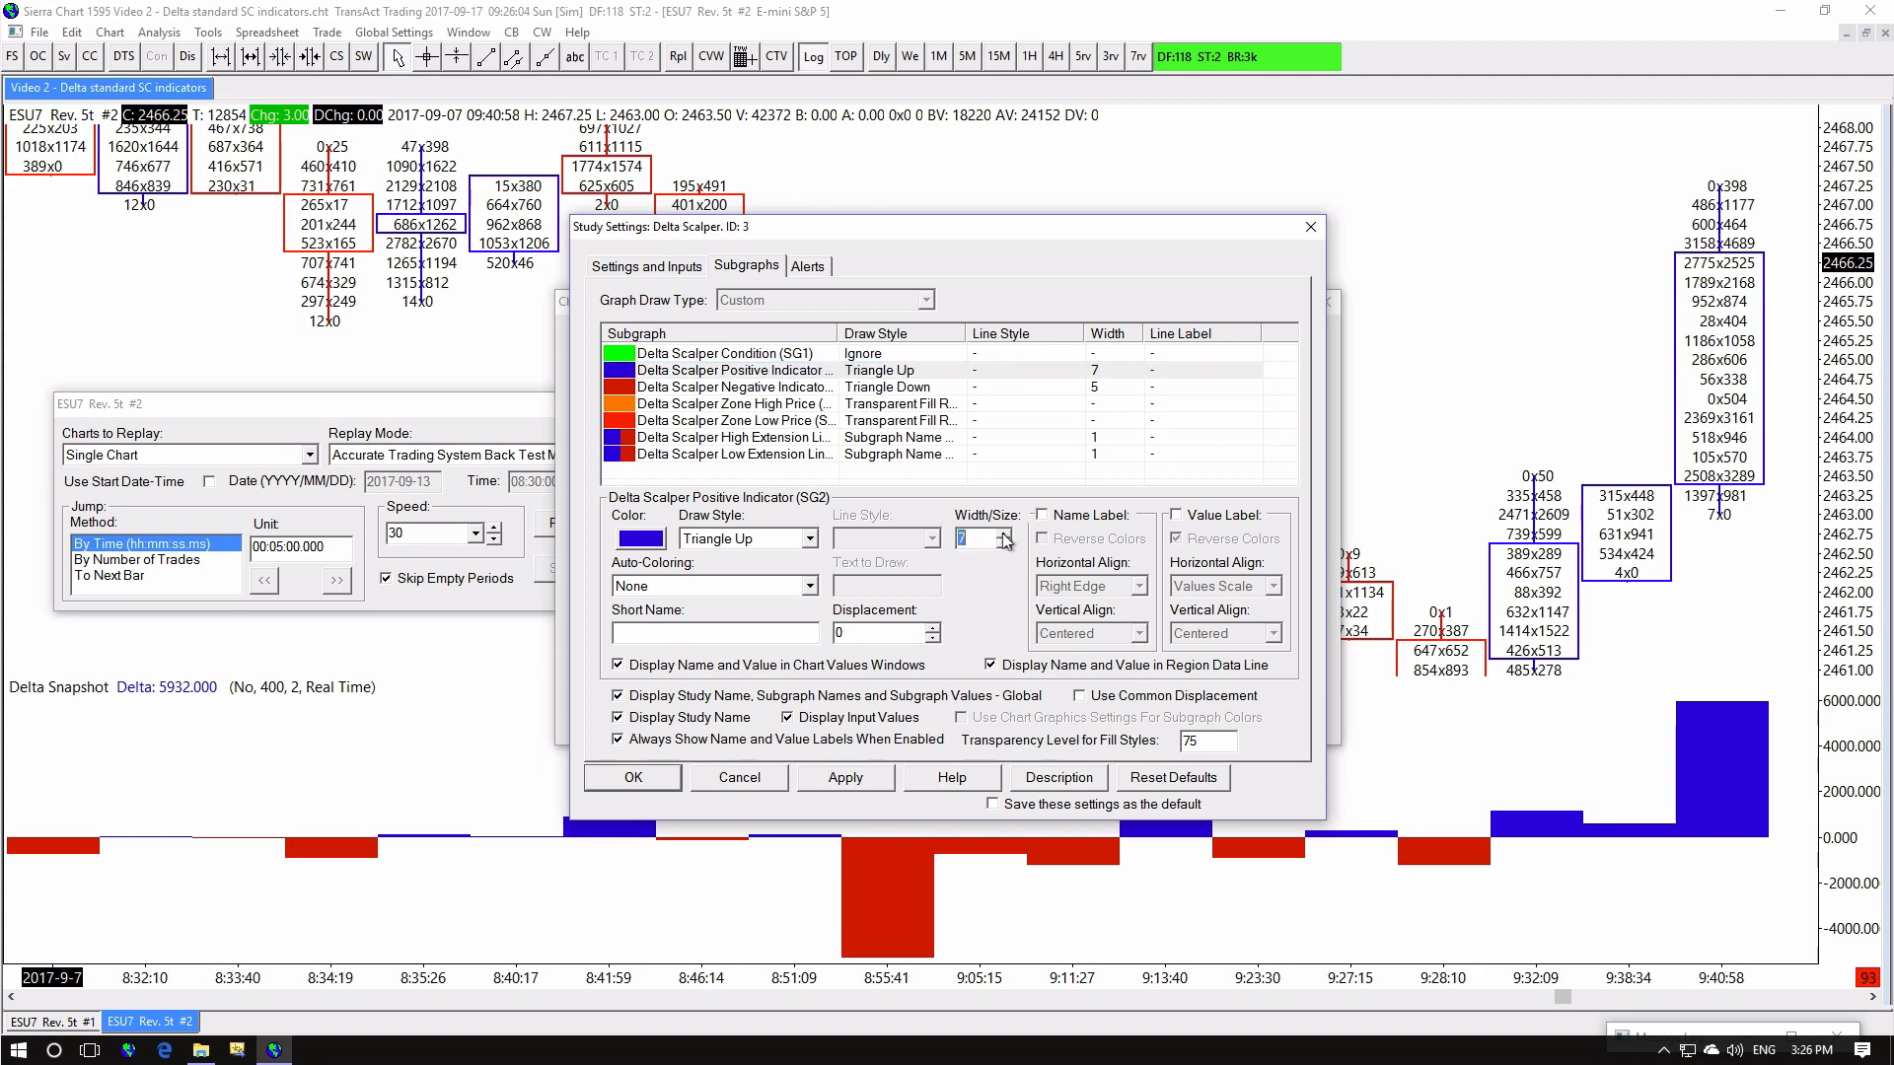
{"action": "left_click", "coordinate": [734, 387]}
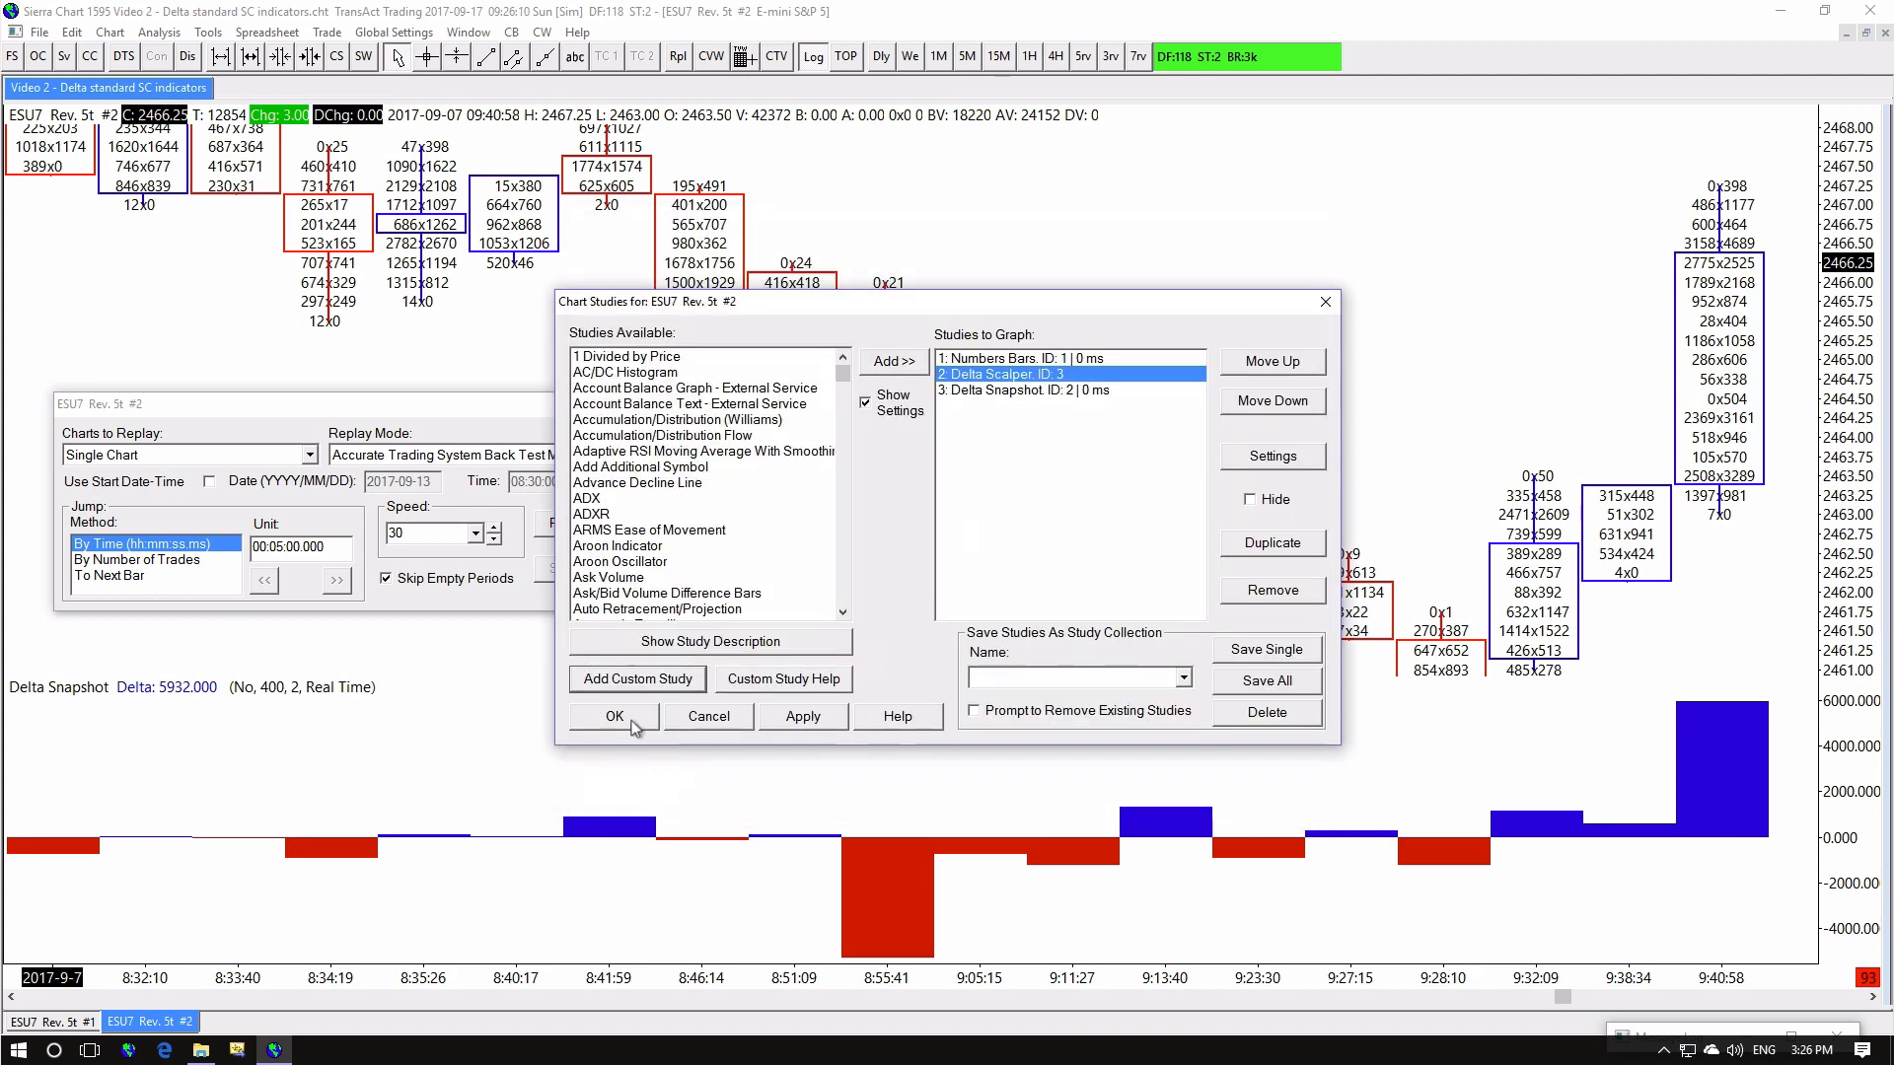
{"action": "left_click", "coordinate": [614, 716]}
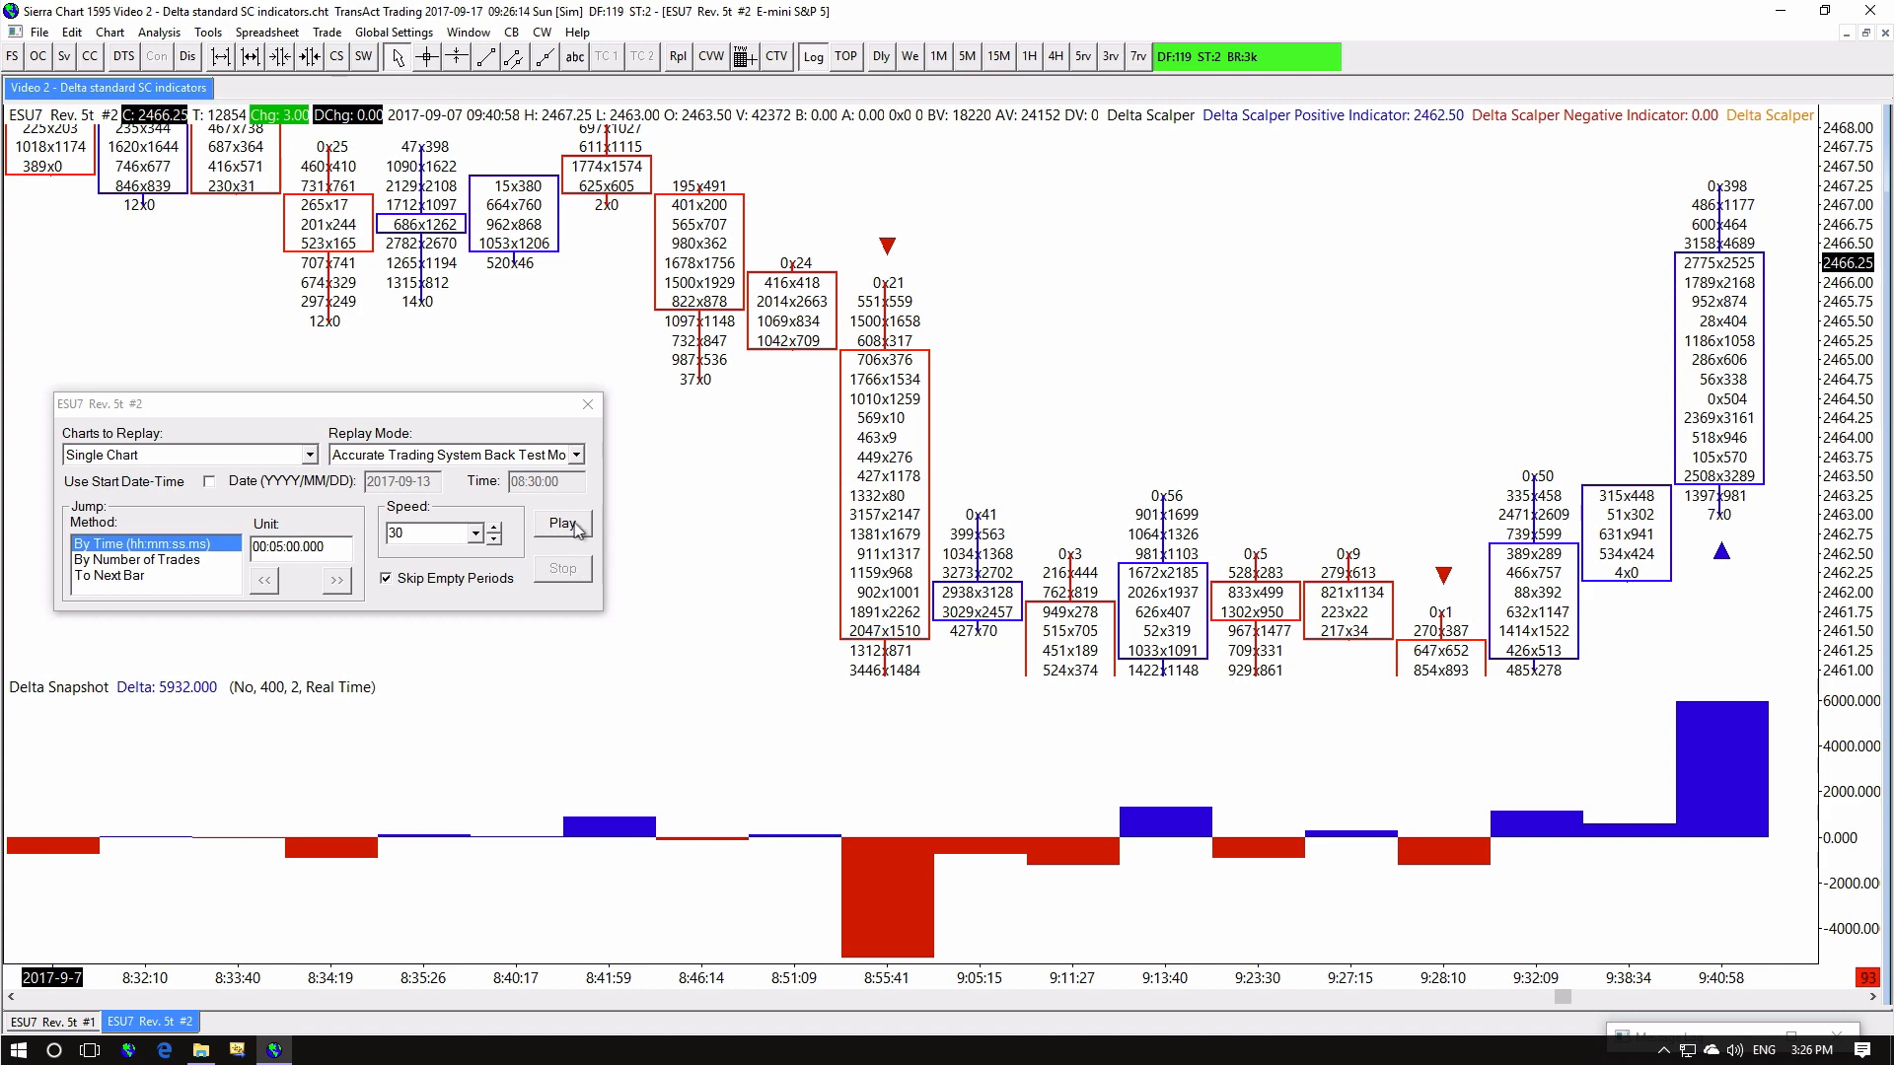
{"action": "left_click", "coordinate": [560, 522]}
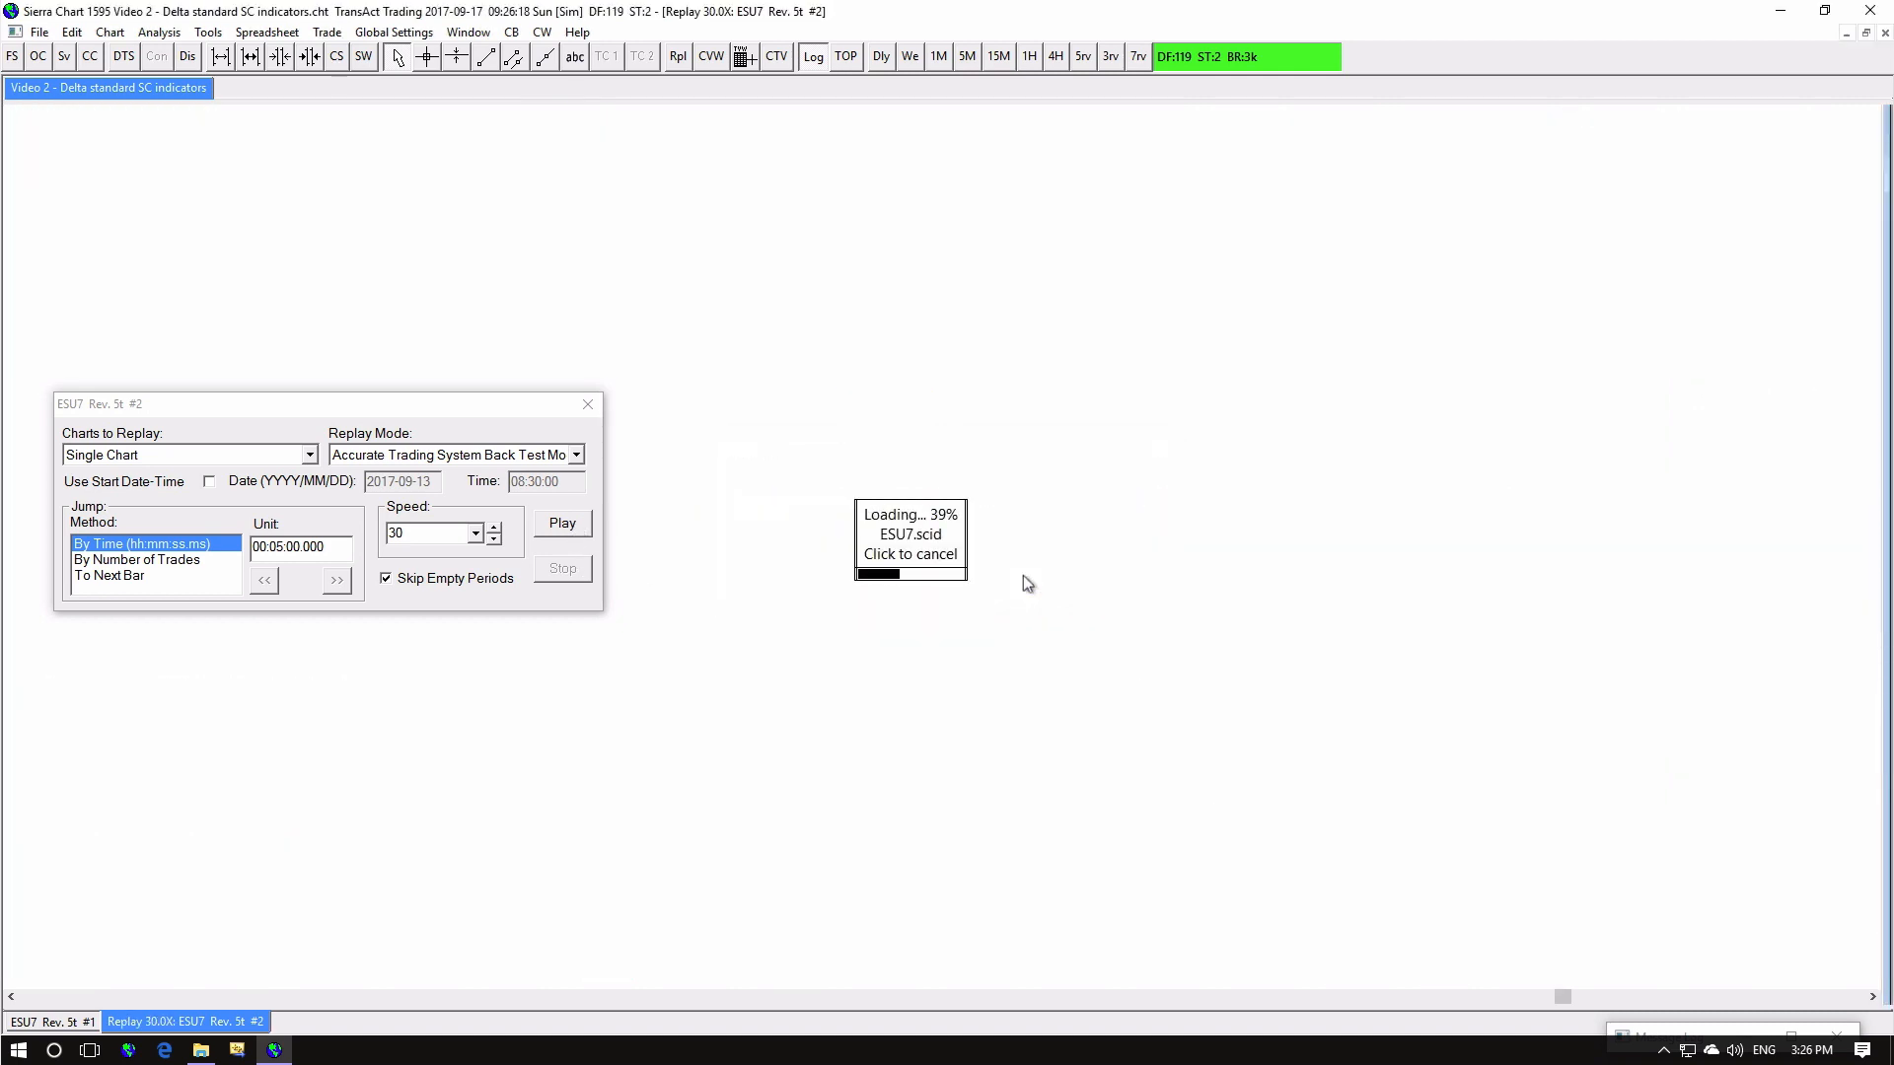
Run the ESU7 replay at 30x and watch Delta Scalper triangles and shaded zones draw
{"action": "left_click", "coordinate": [562, 523]}
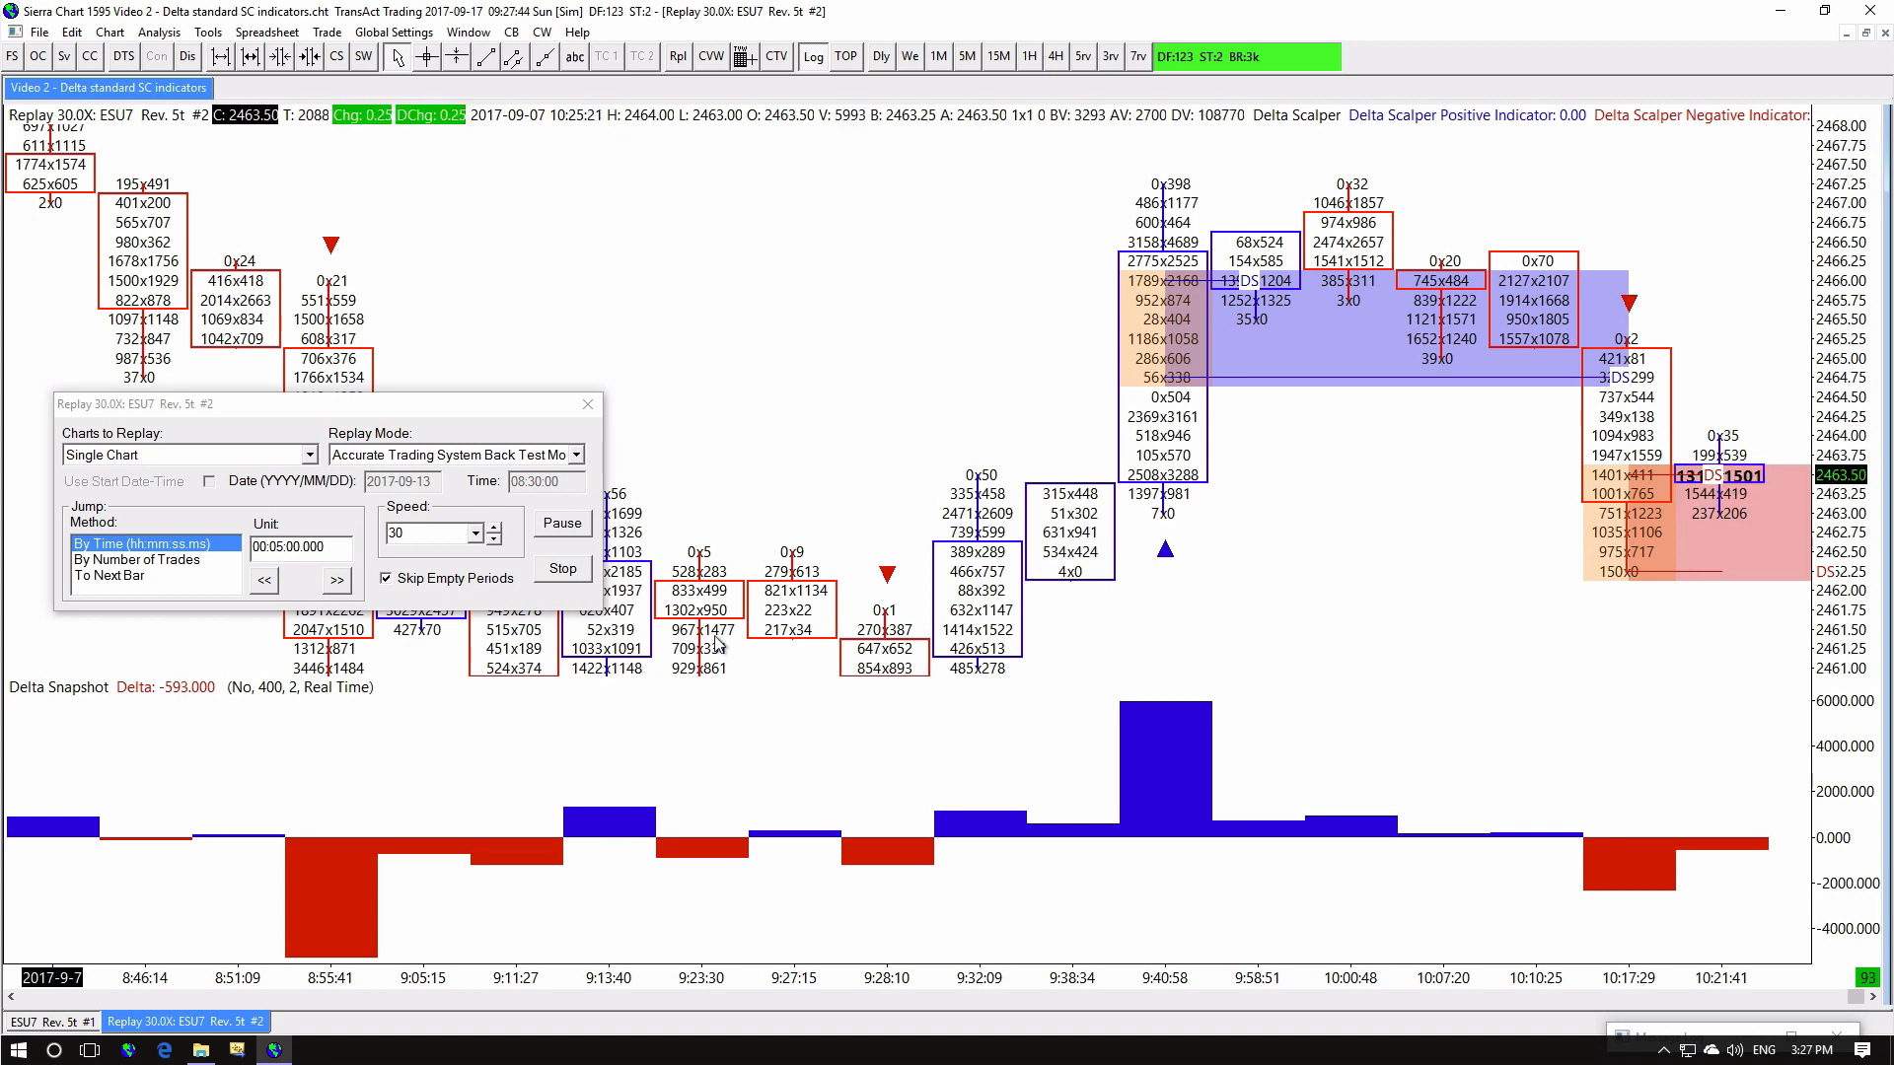
{"action": "left_click", "coordinate": [335, 580]}
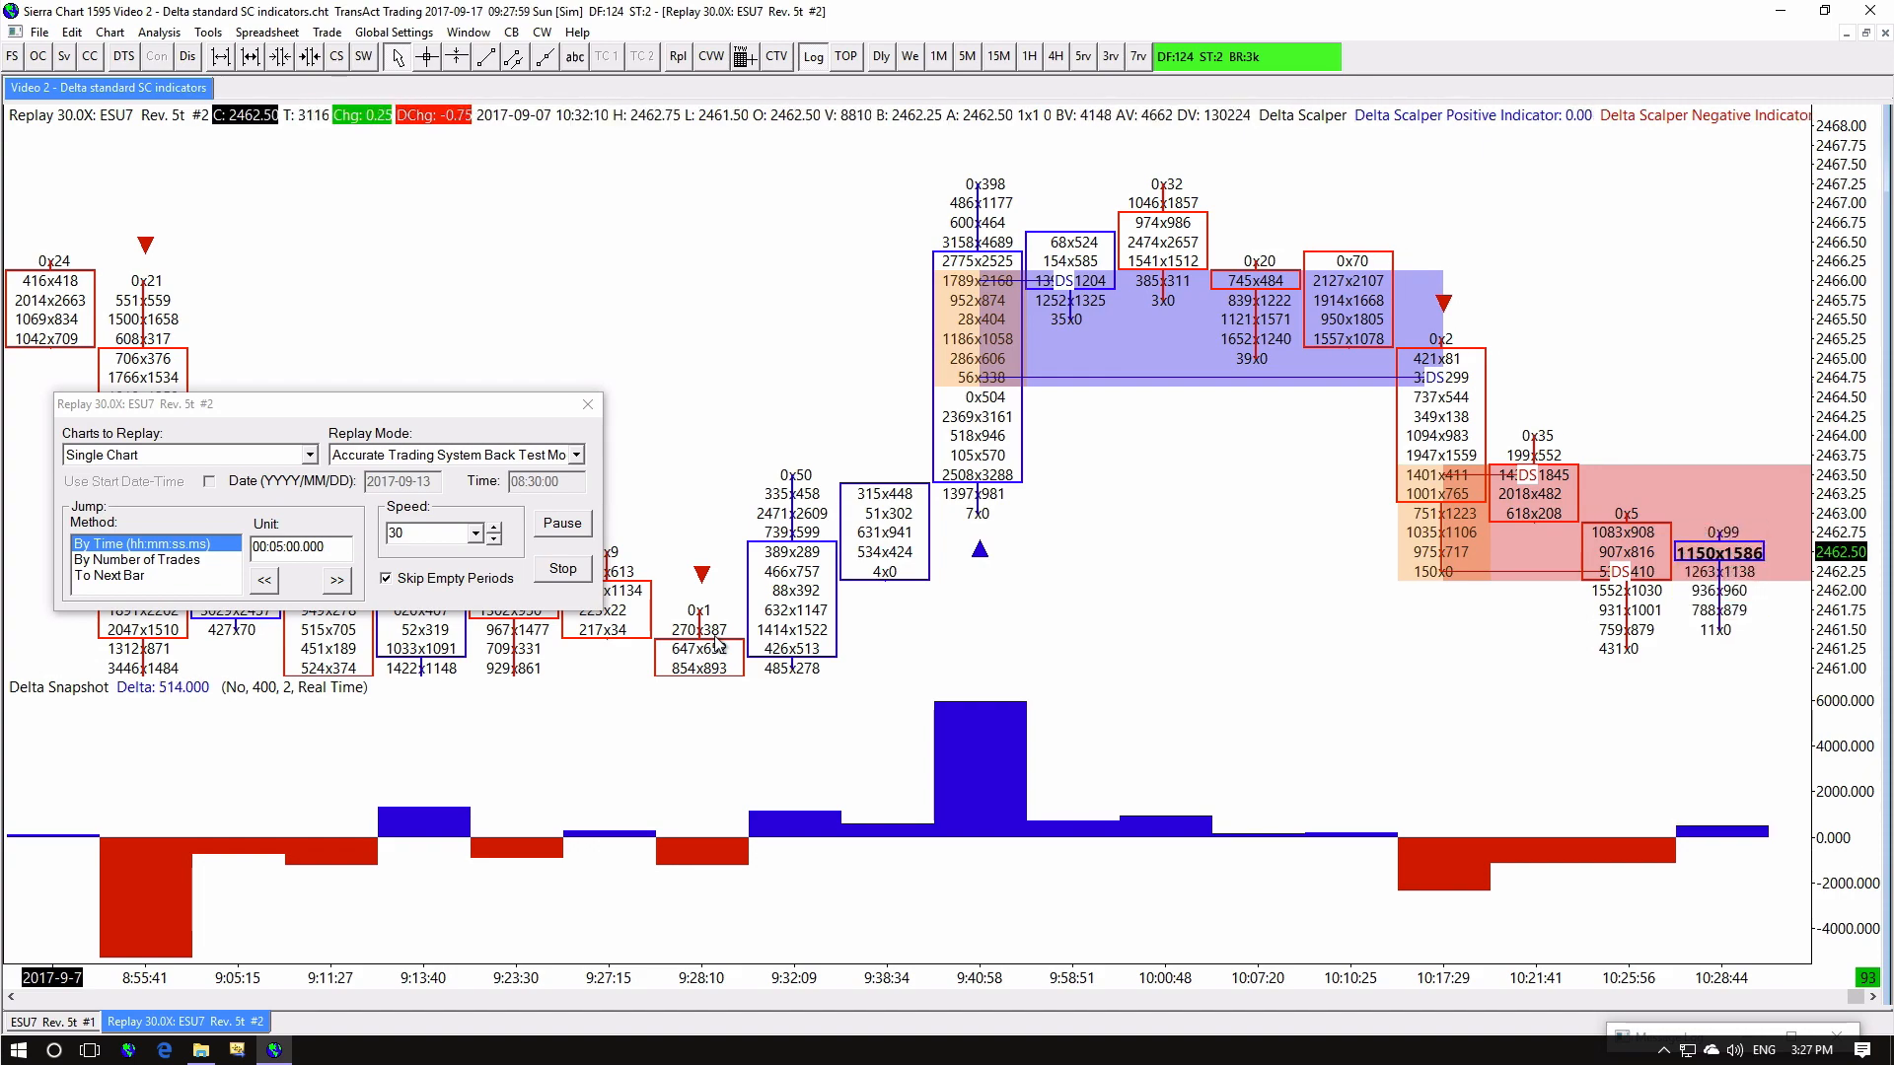
Add the Delta Change custom study with offset 6 and subgraph width 10 to label each bar in green
{"action": "right_click", "coordinate": [870, 513]}
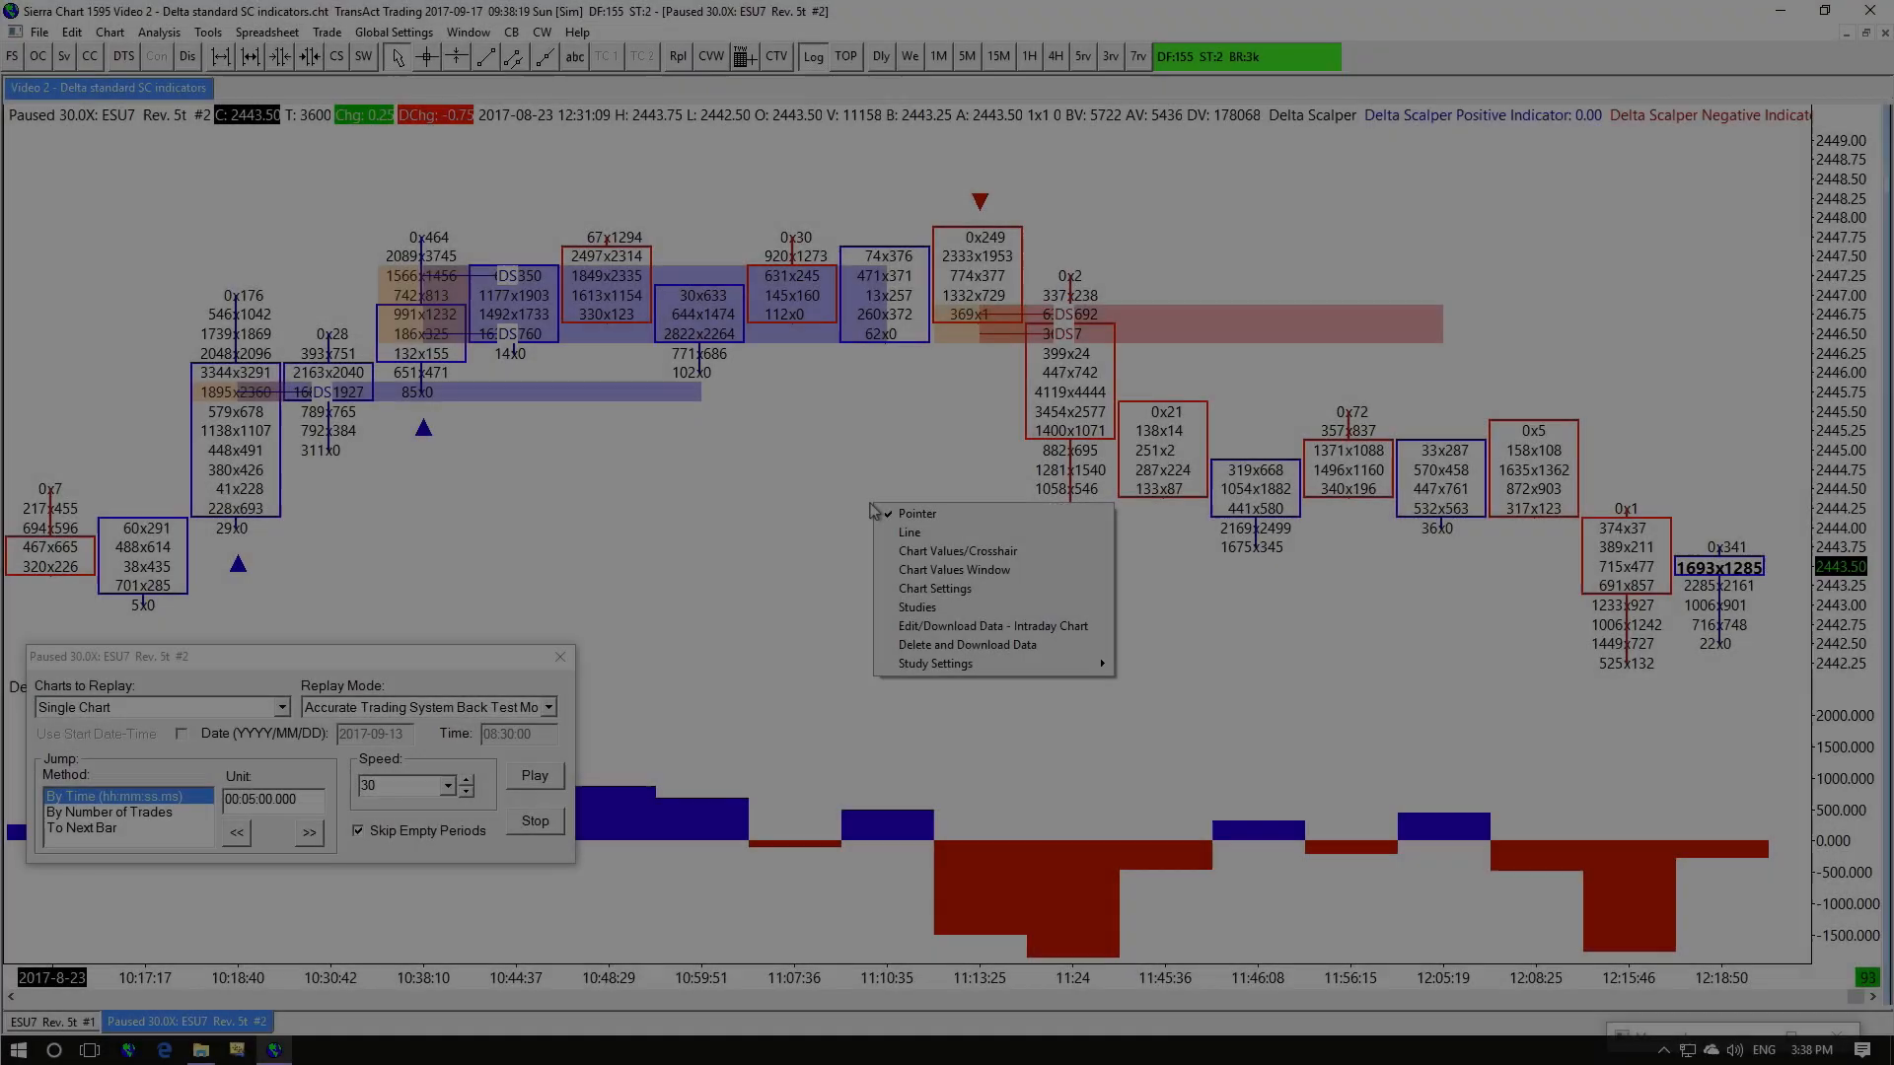
{"action": "left_click", "coordinate": [918, 605]}
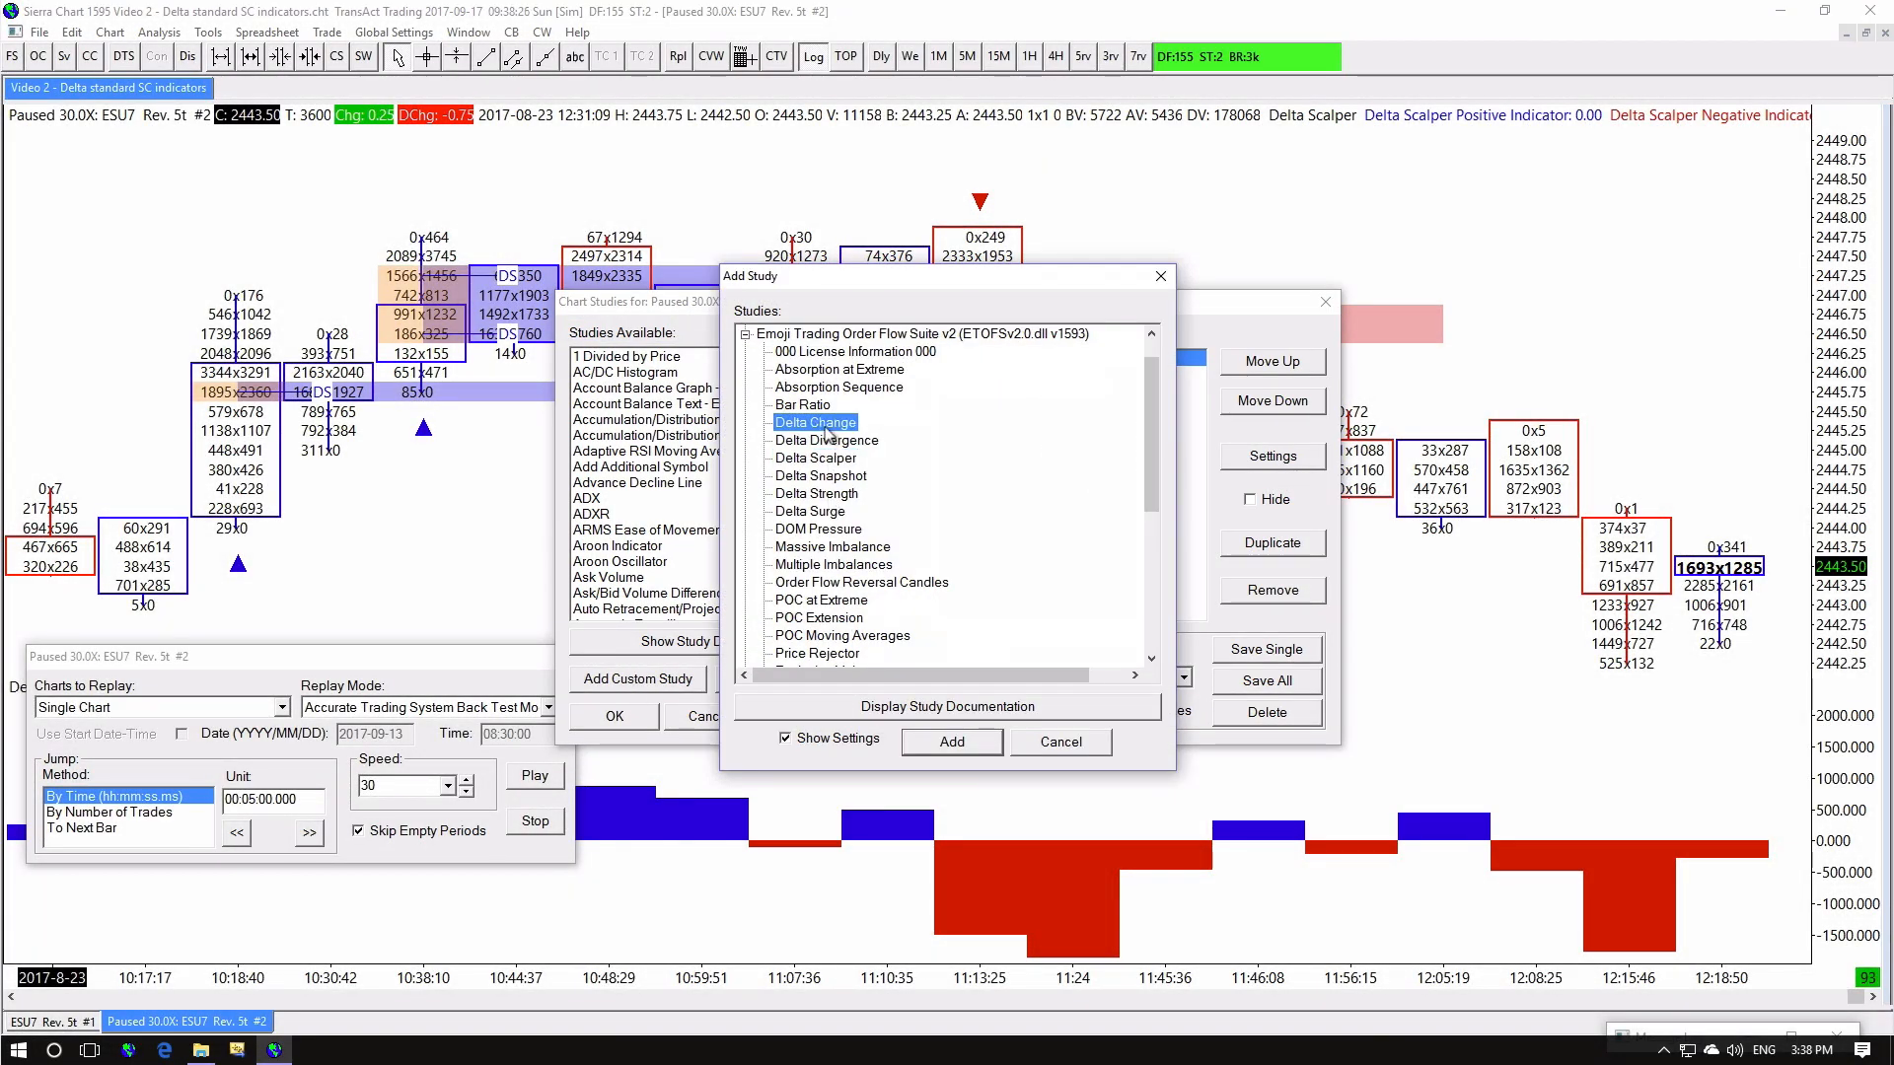
{"action": "left_click", "coordinate": [1269, 456]}
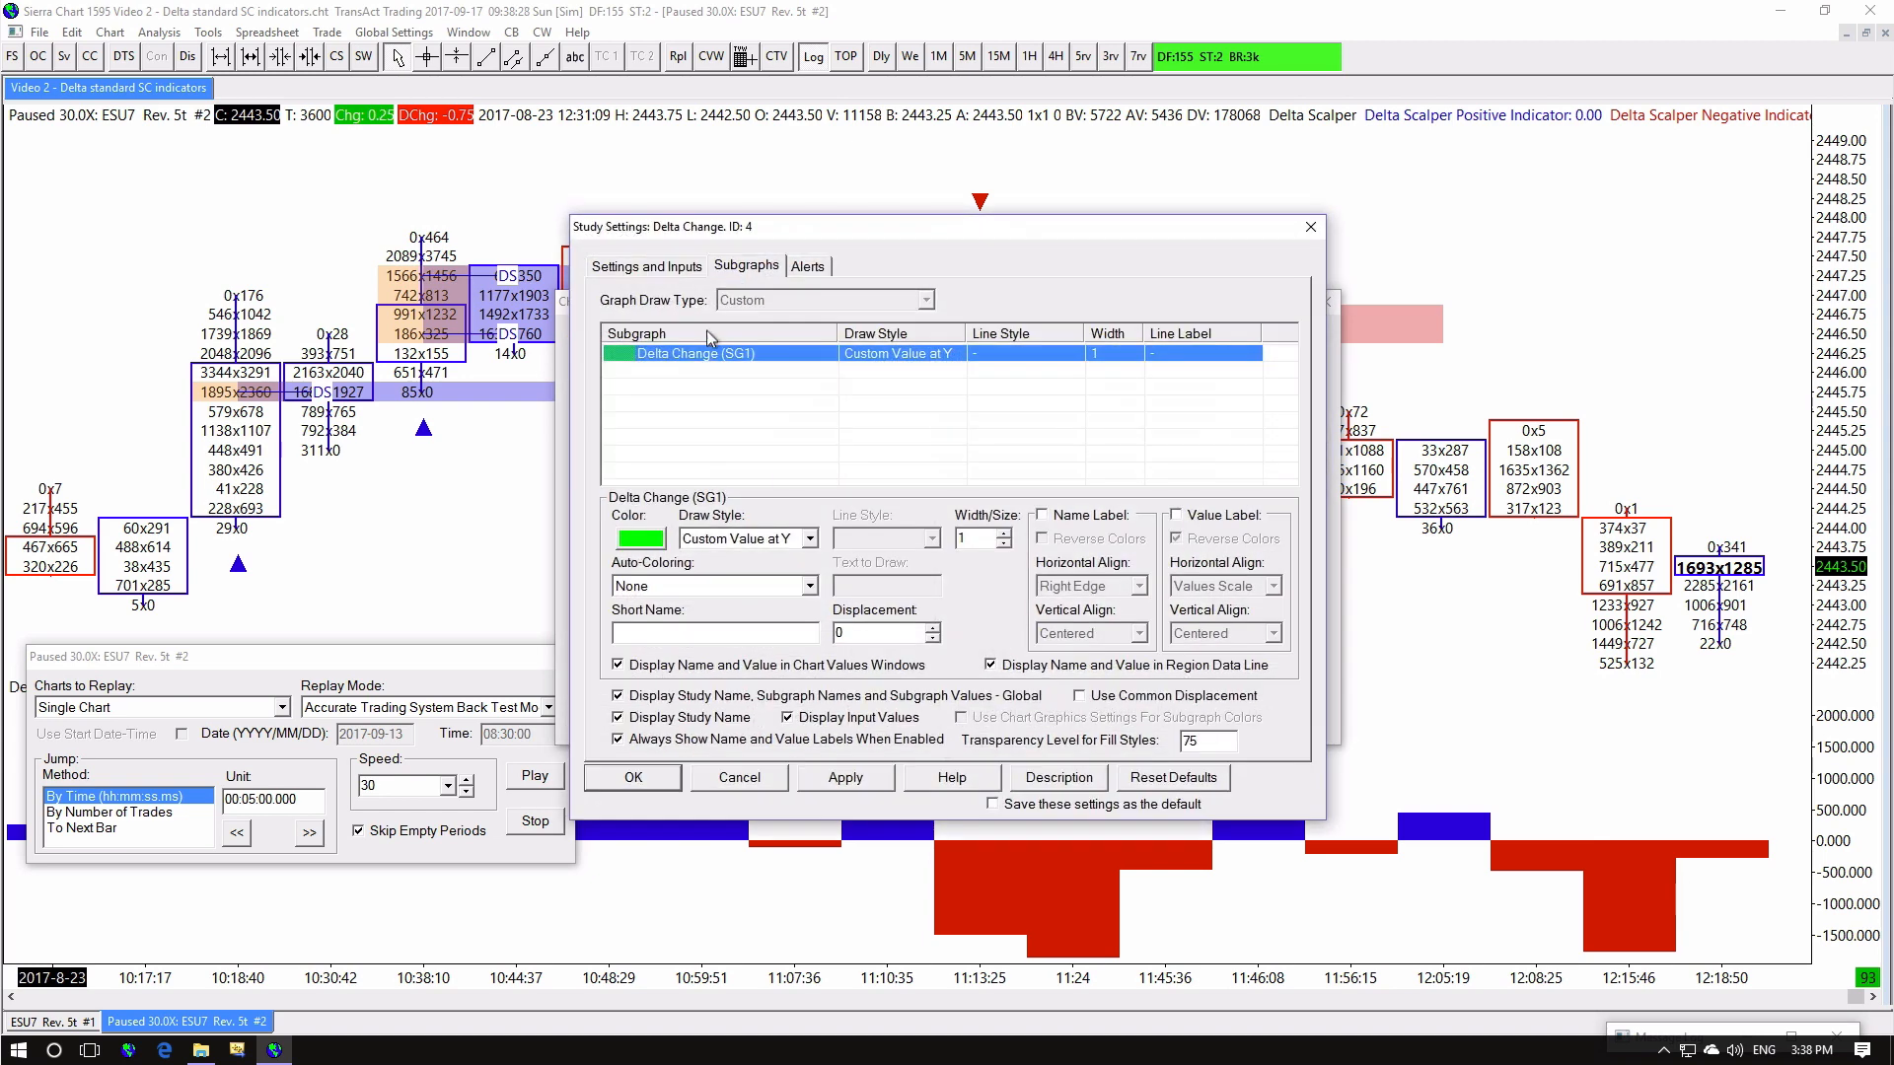
{"action": "left_click", "coordinate": [645, 266]}
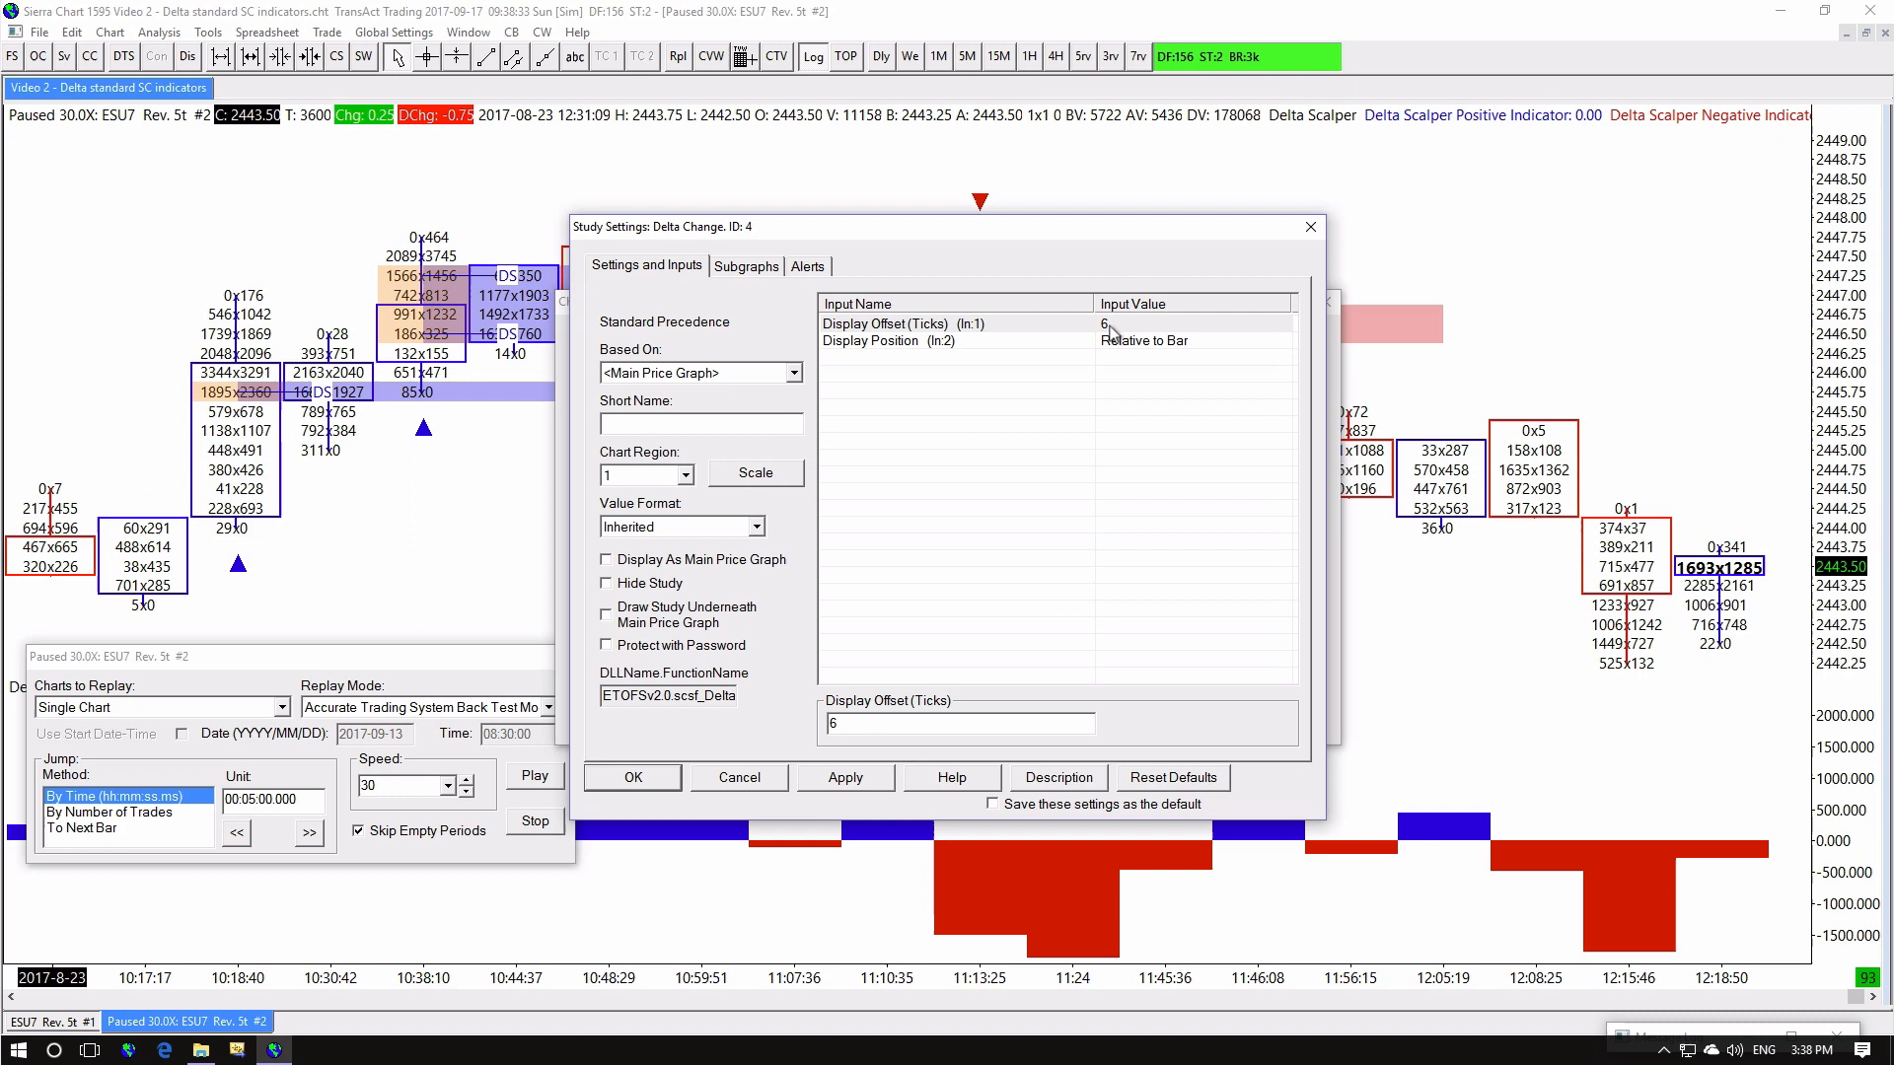
{"action": "left_click", "coordinate": [745, 267]}
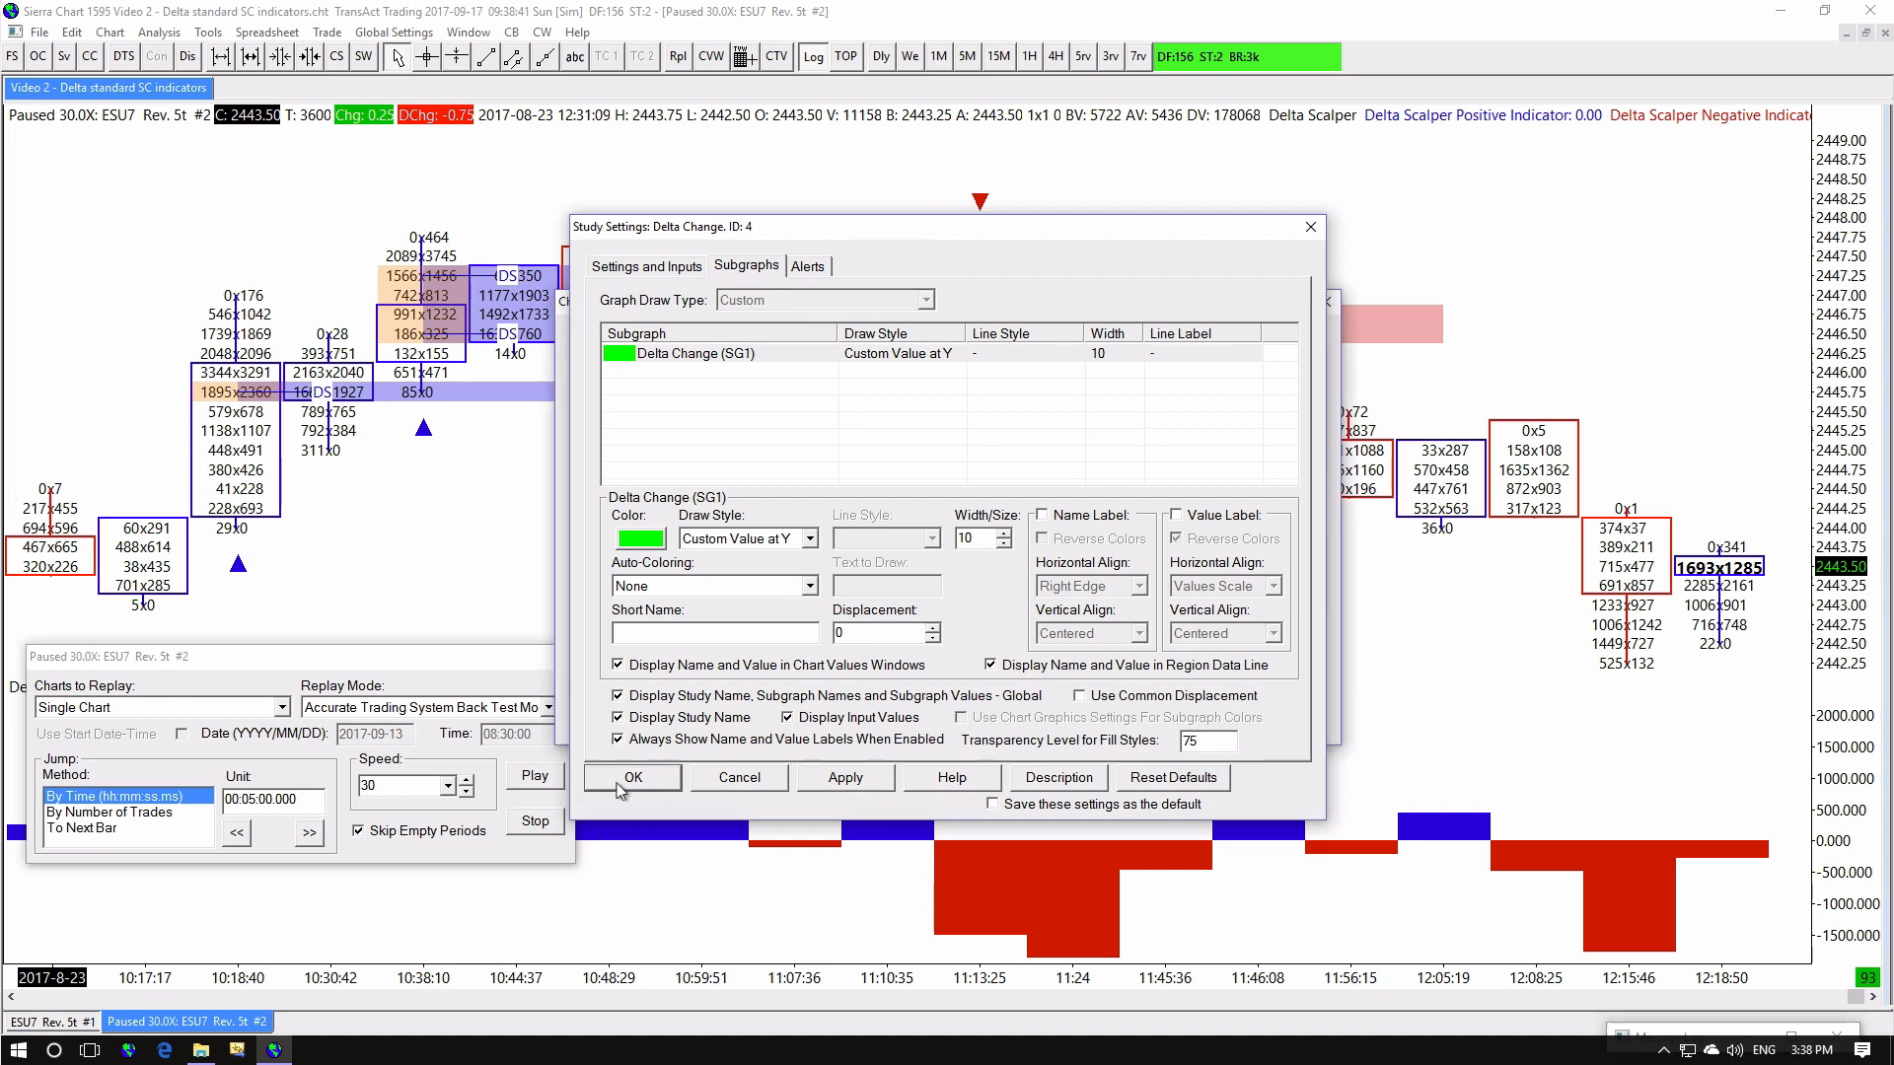
{"action": "left_click", "coordinate": [631, 778]}
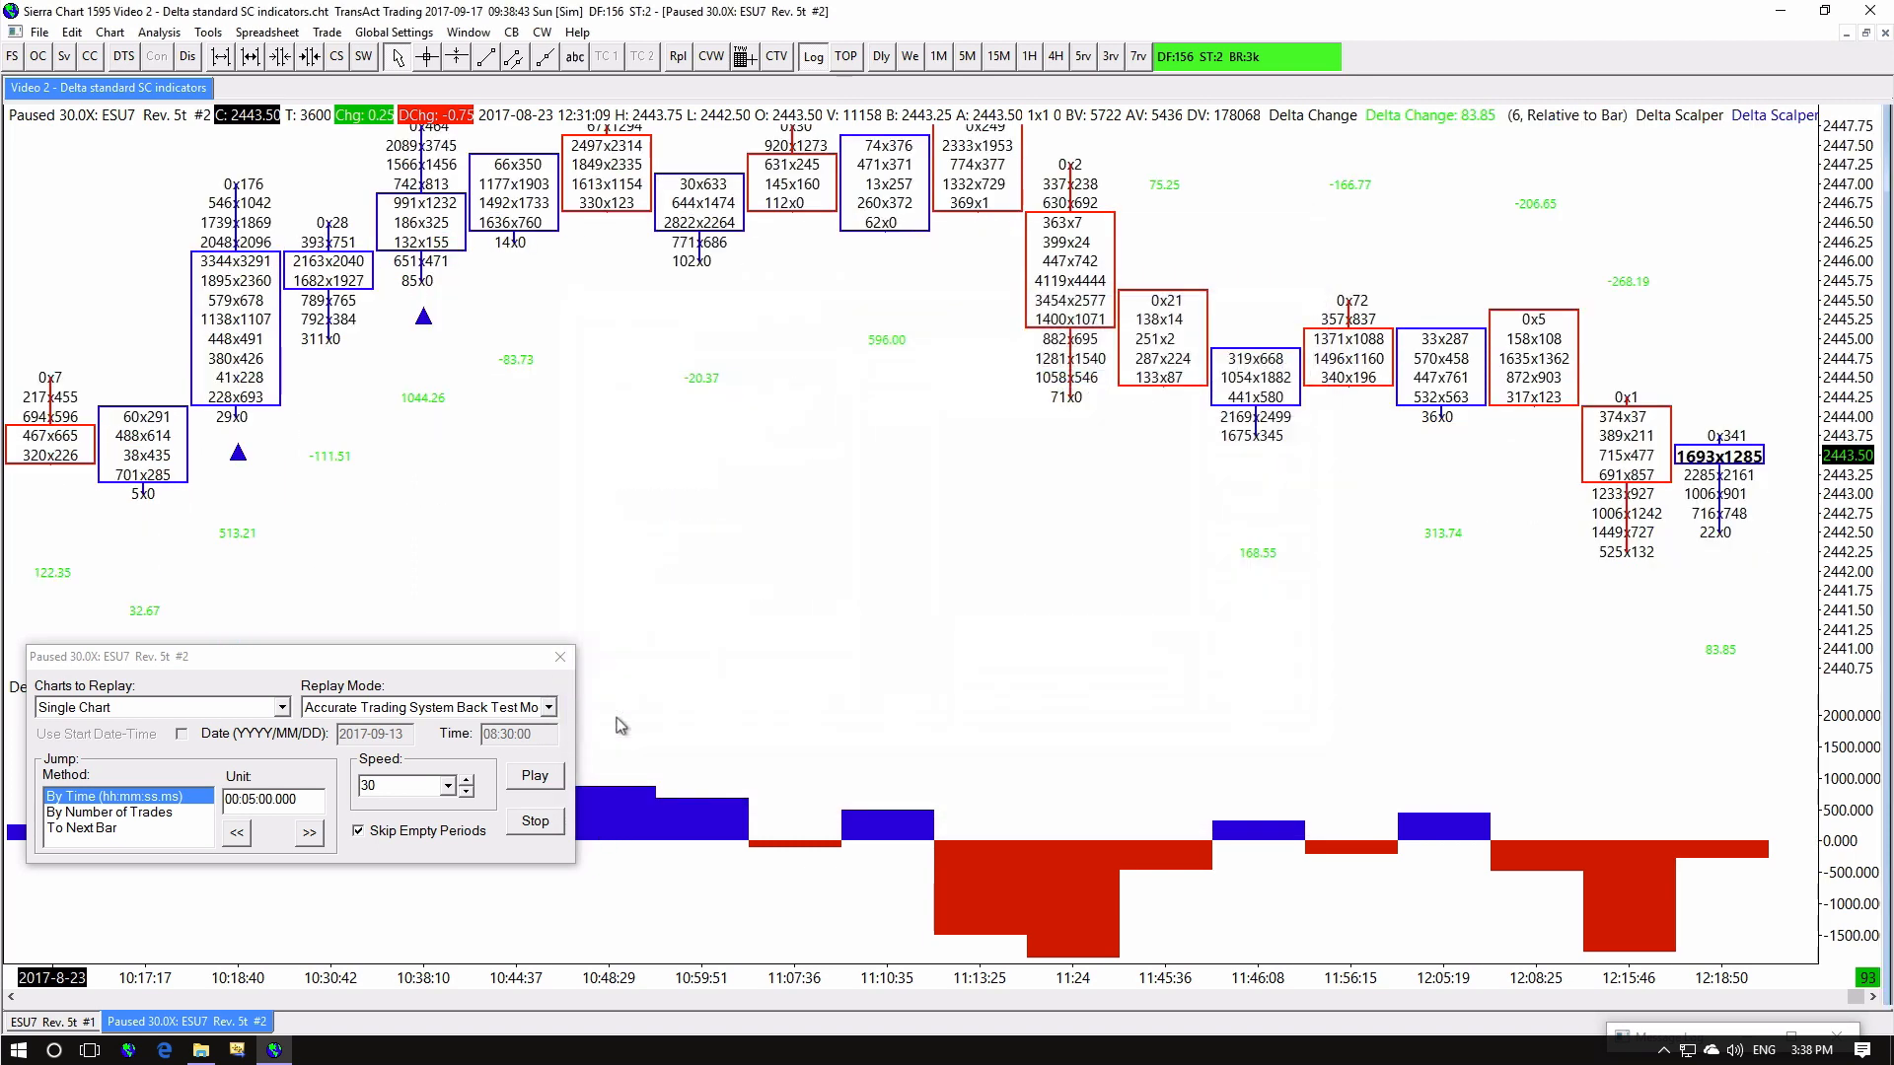
{"action": "mouse_move", "coordinate": [1432, 615]}
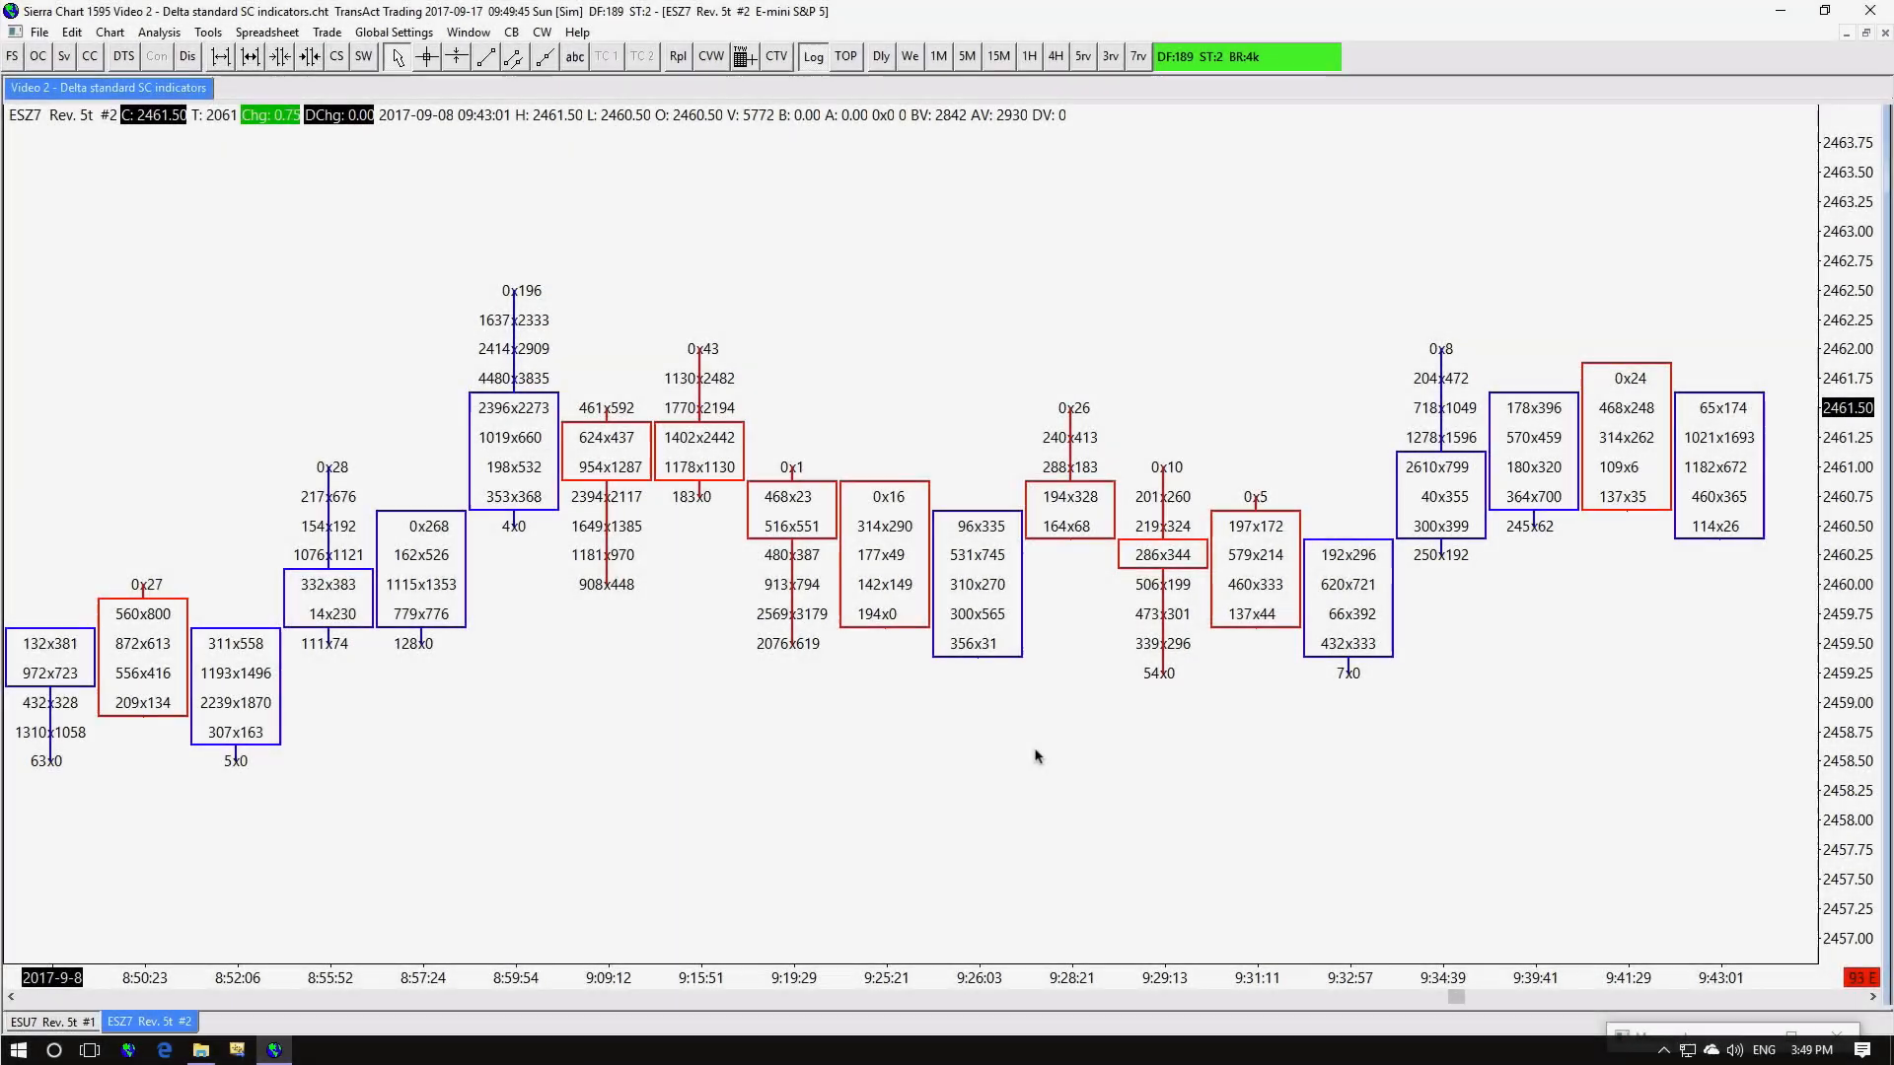
Set Numbers Bars Column 1 text to Ask Vol Bid Vol Difference so each price shows one delta value
{"action": "right_click", "coordinate": [1035, 755]}
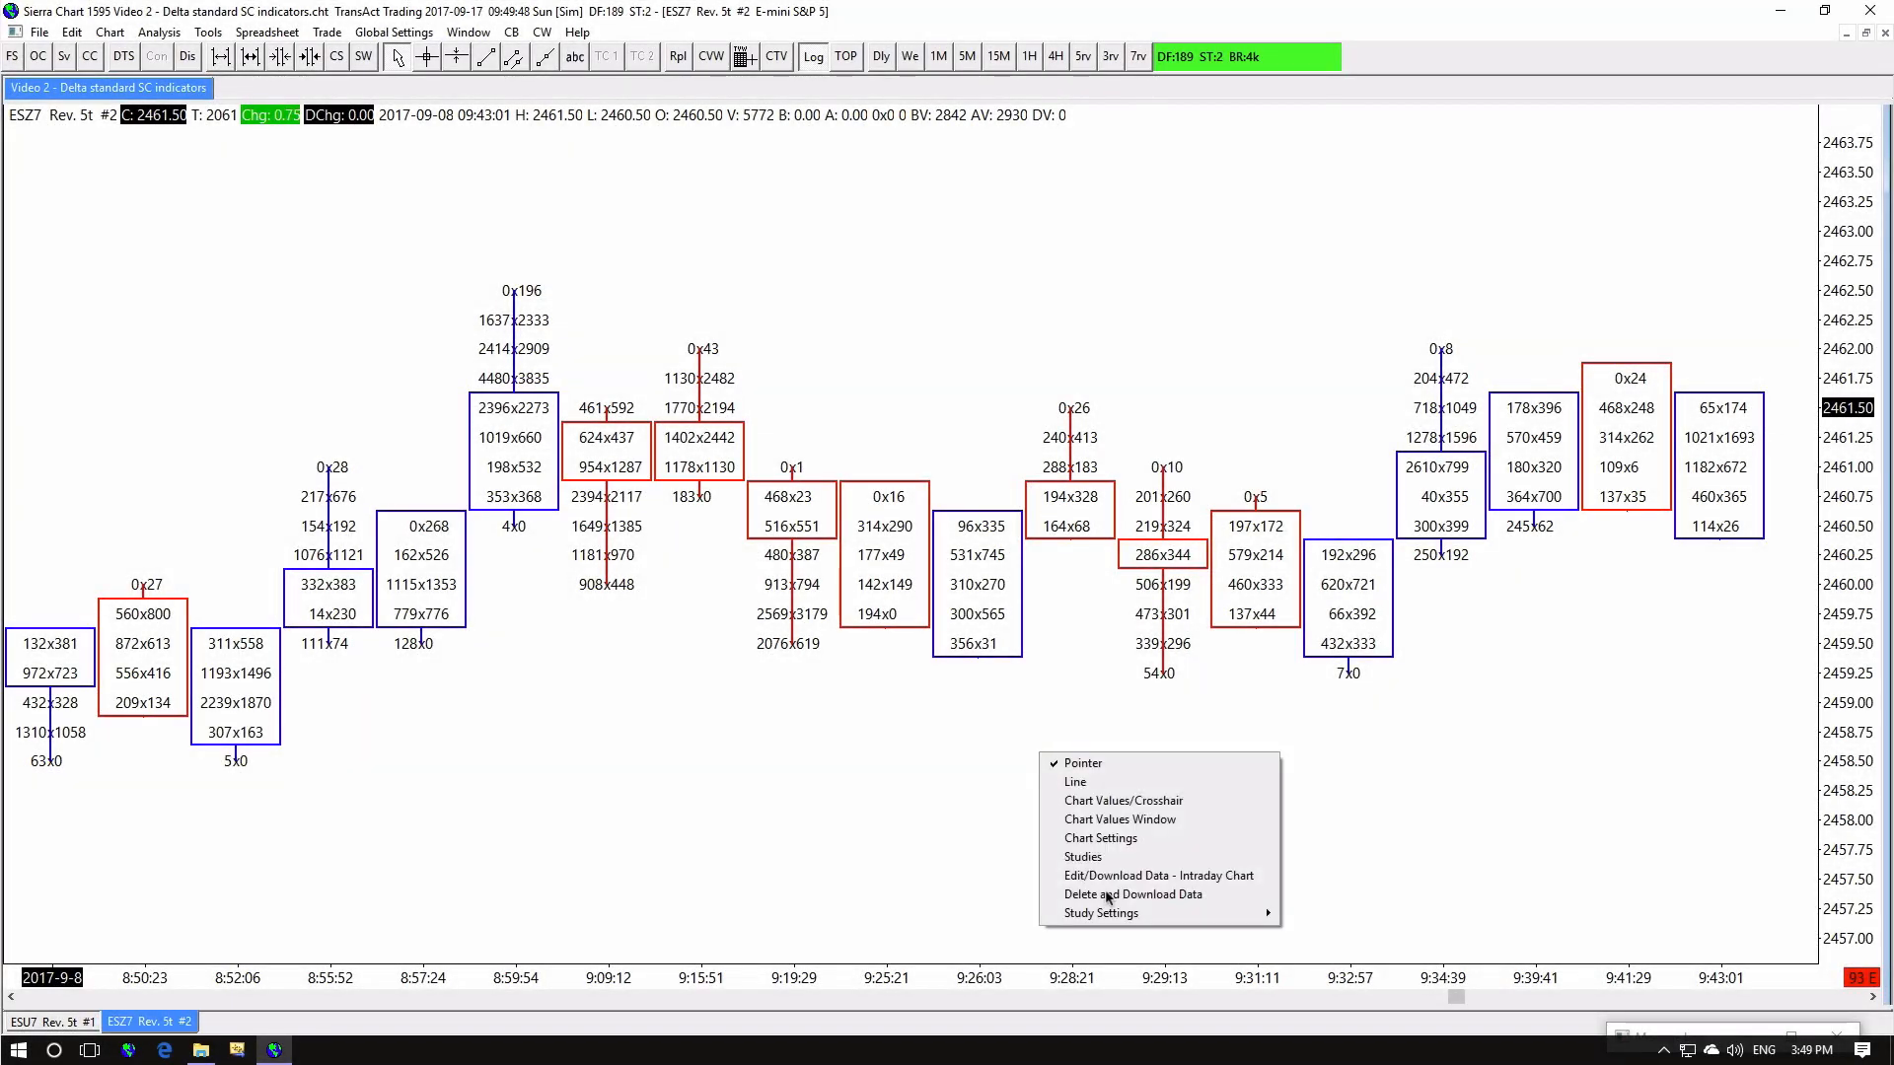
{"action": "left_click", "coordinate": [1099, 911]}
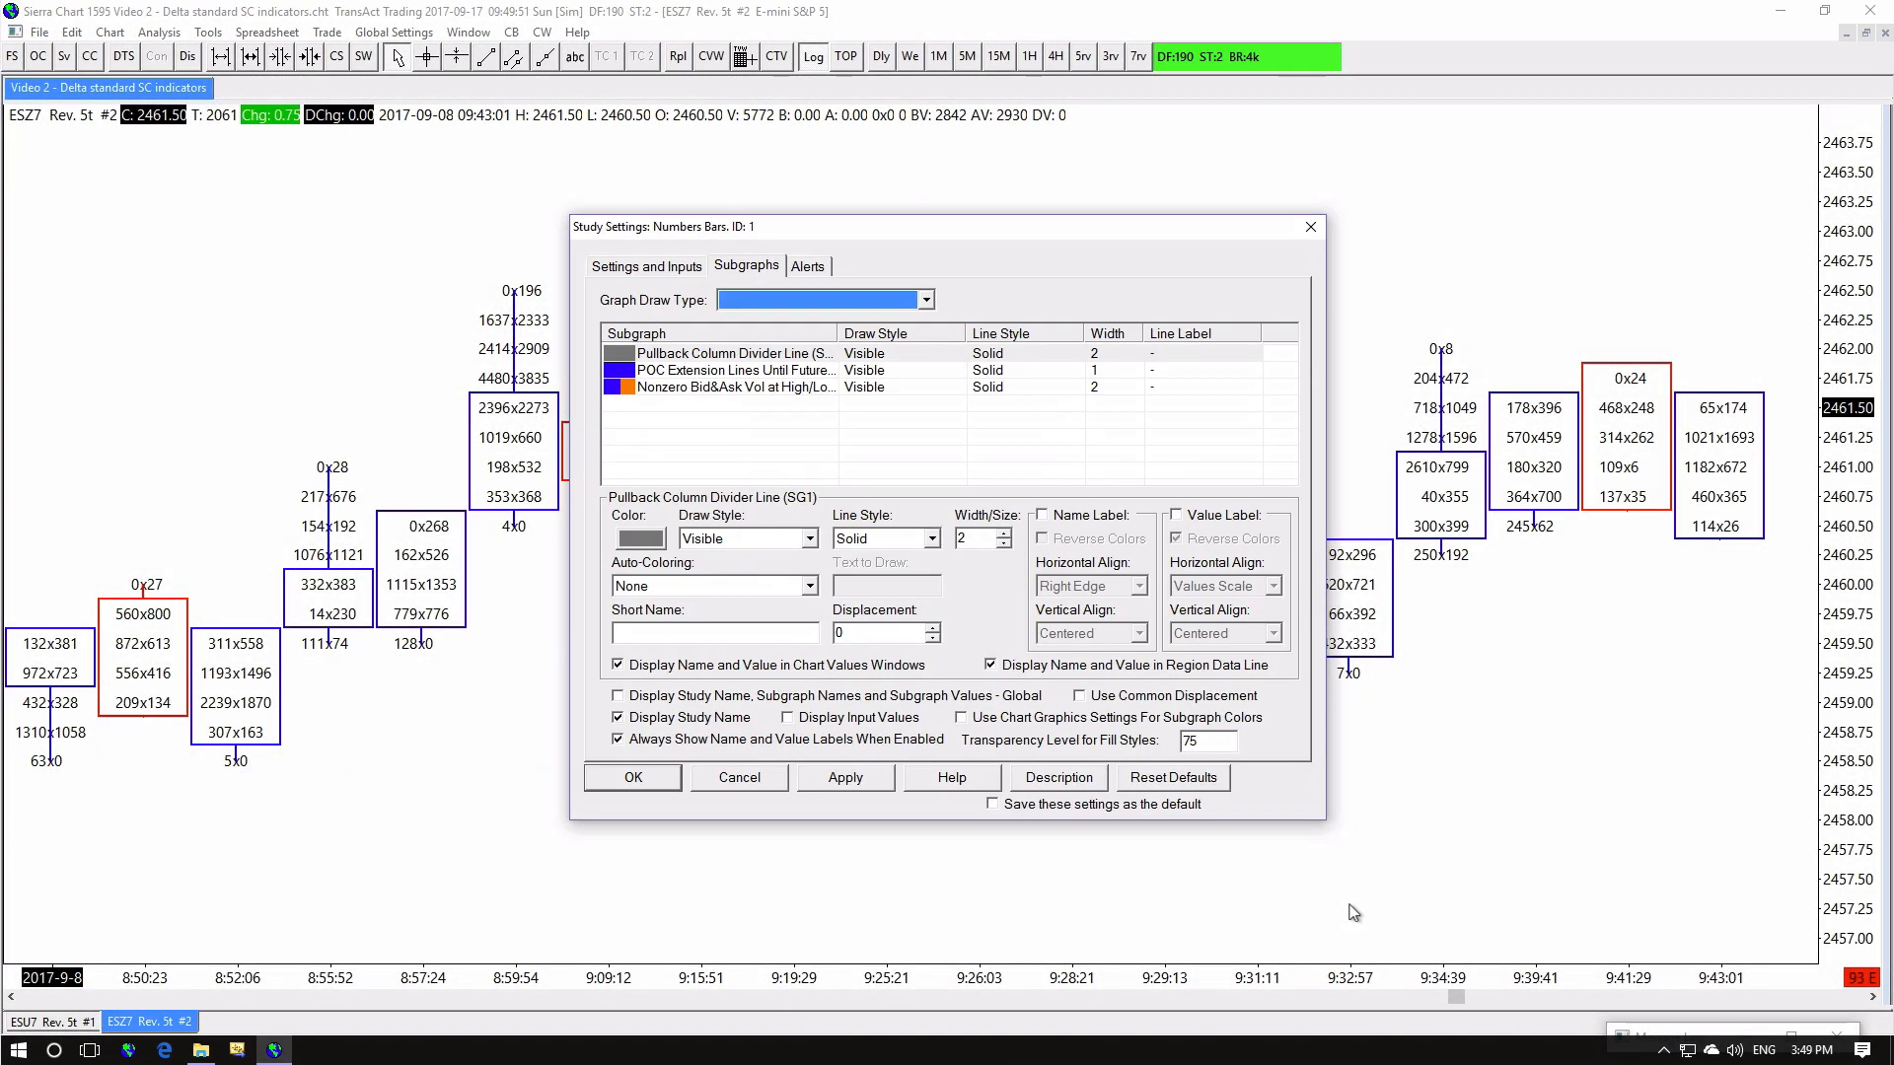
{"action": "left_click", "coordinate": [647, 267]}
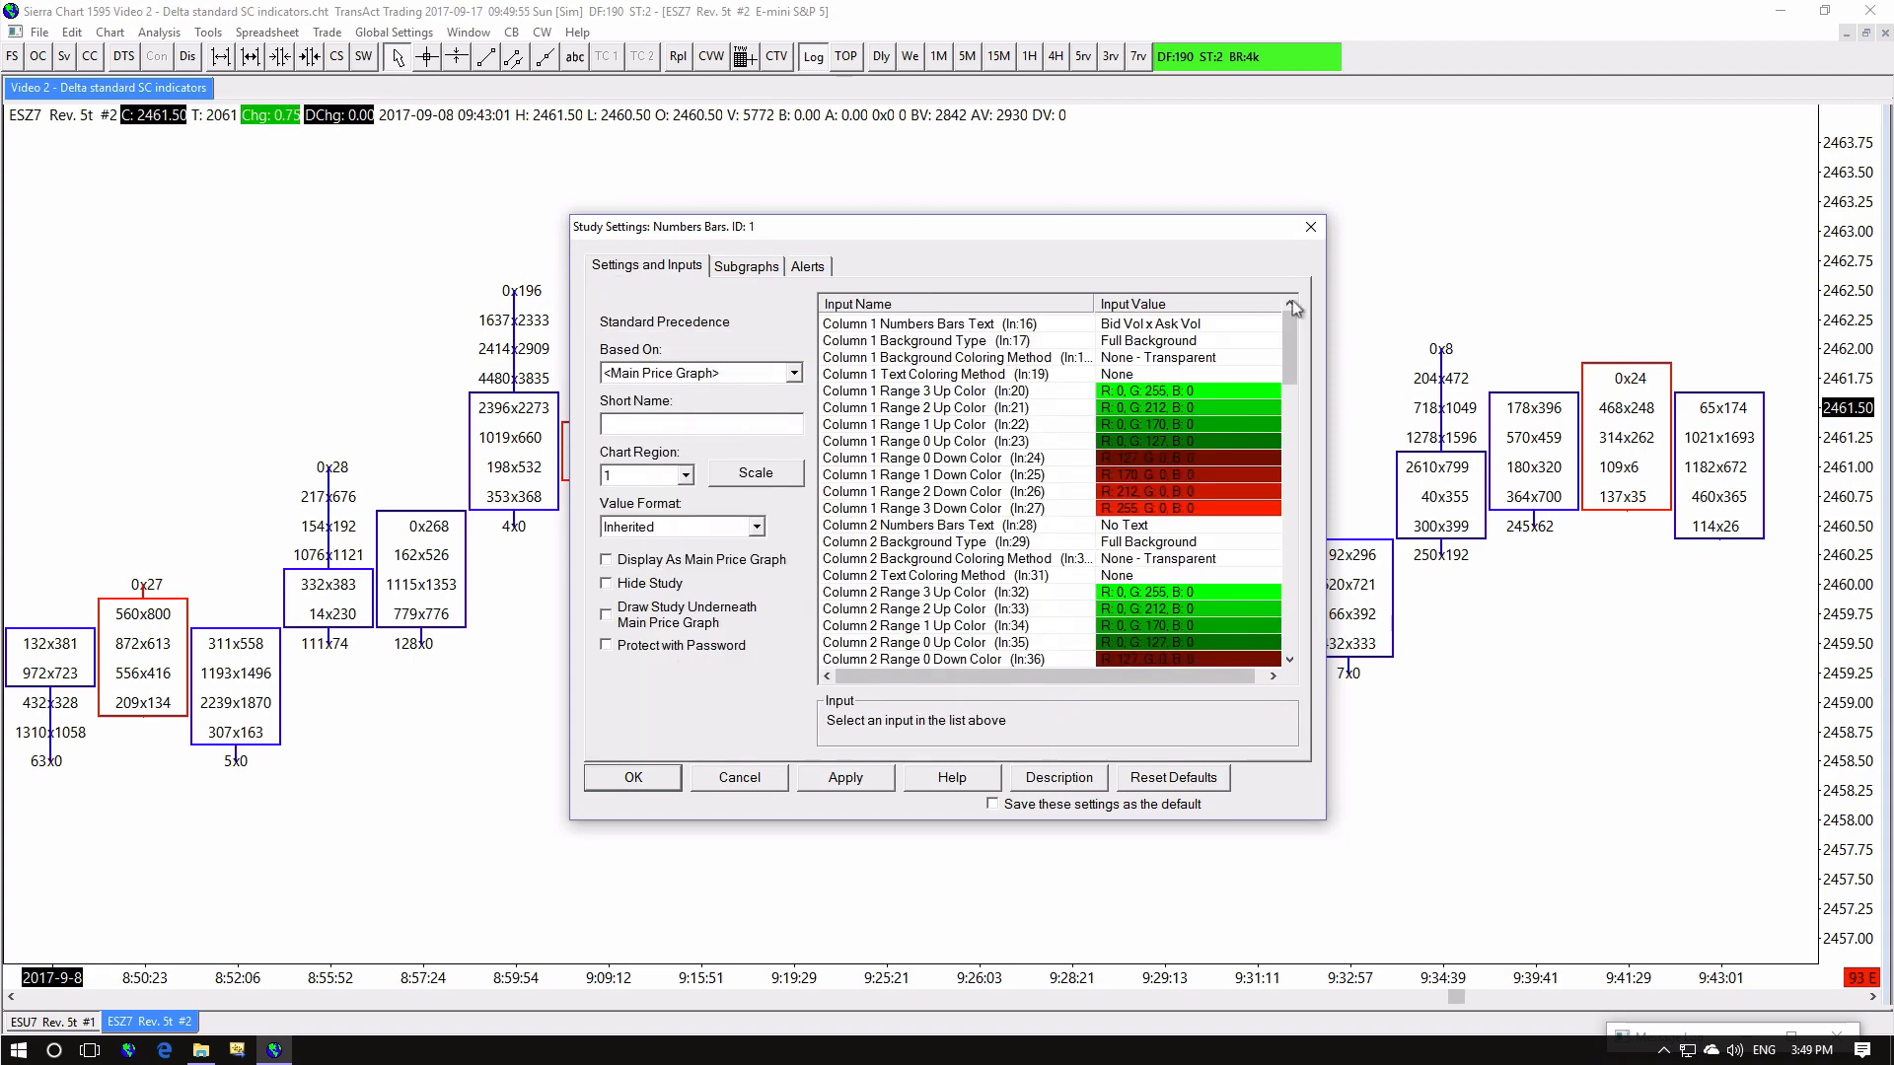
{"action": "left_click", "coordinate": [954, 321]}
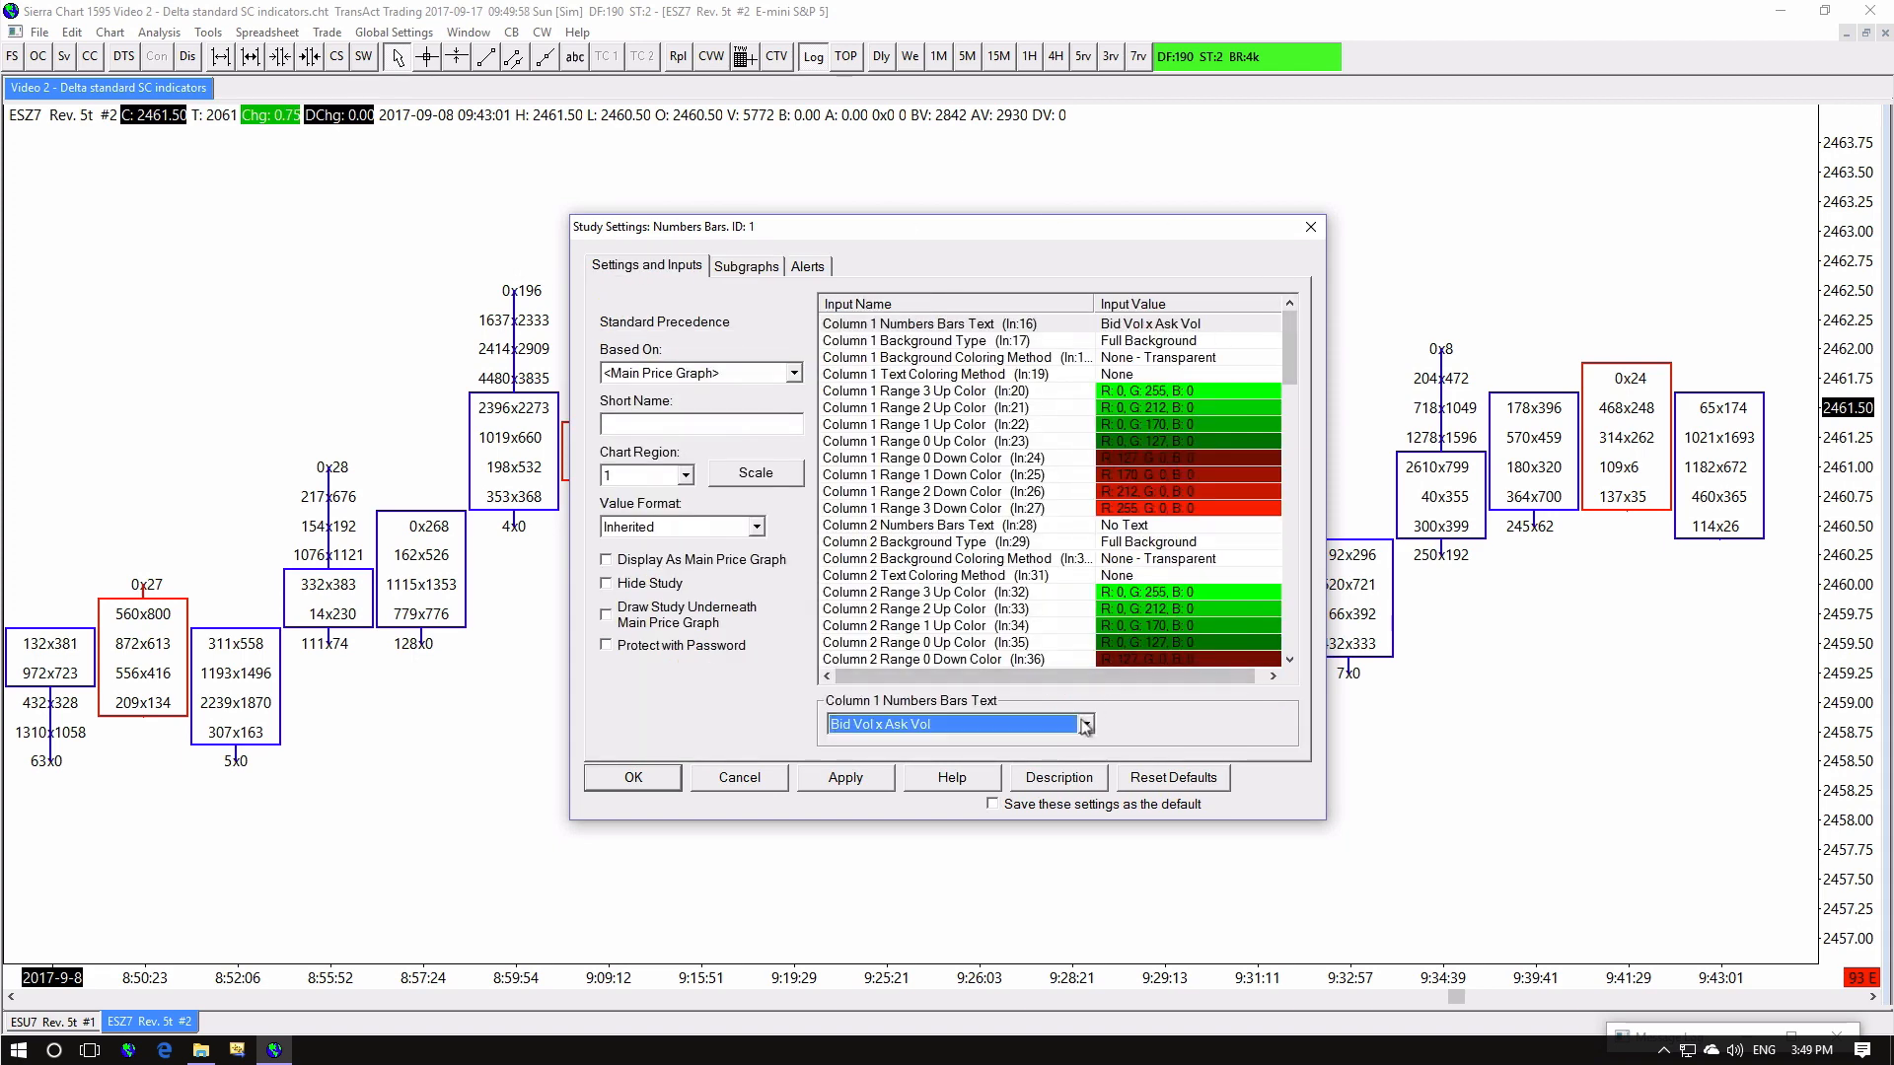
{"action": "left_click", "coordinate": [1083, 724]}
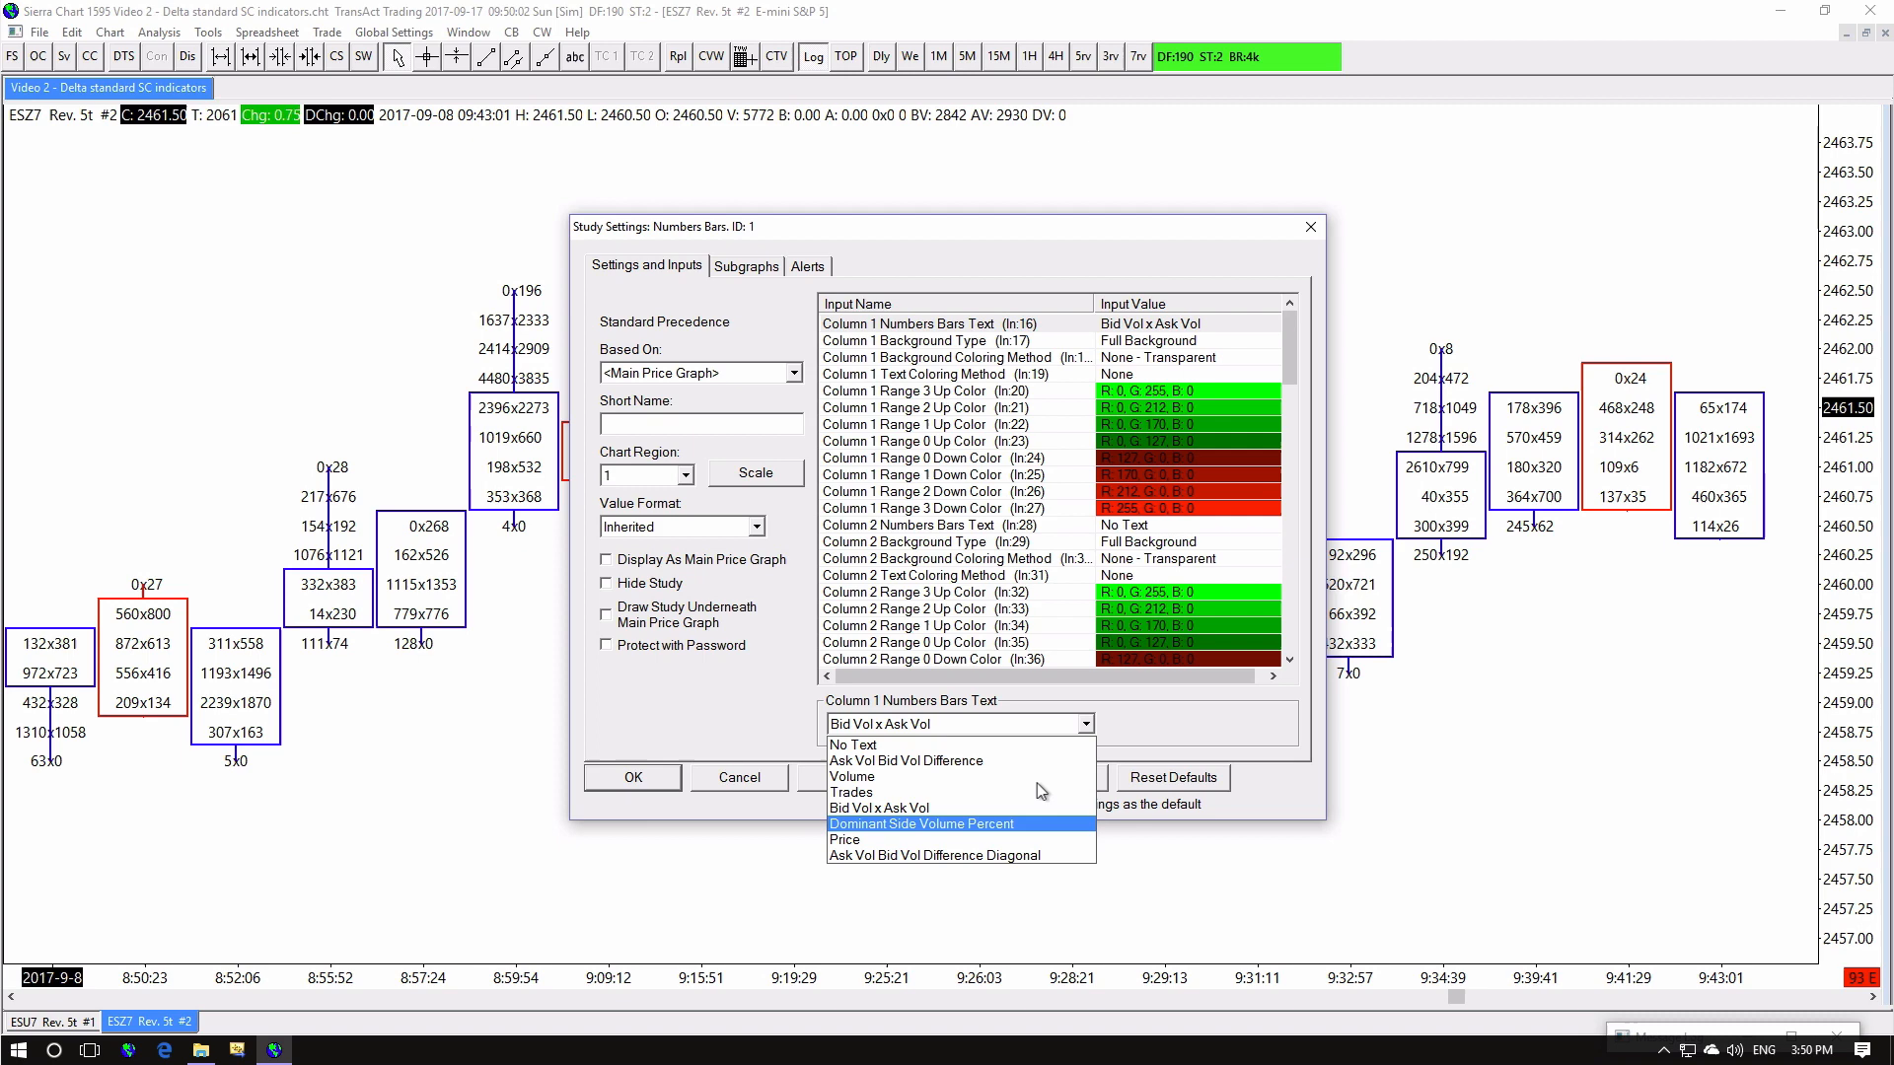
{"action": "left_click", "coordinate": [631, 778]}
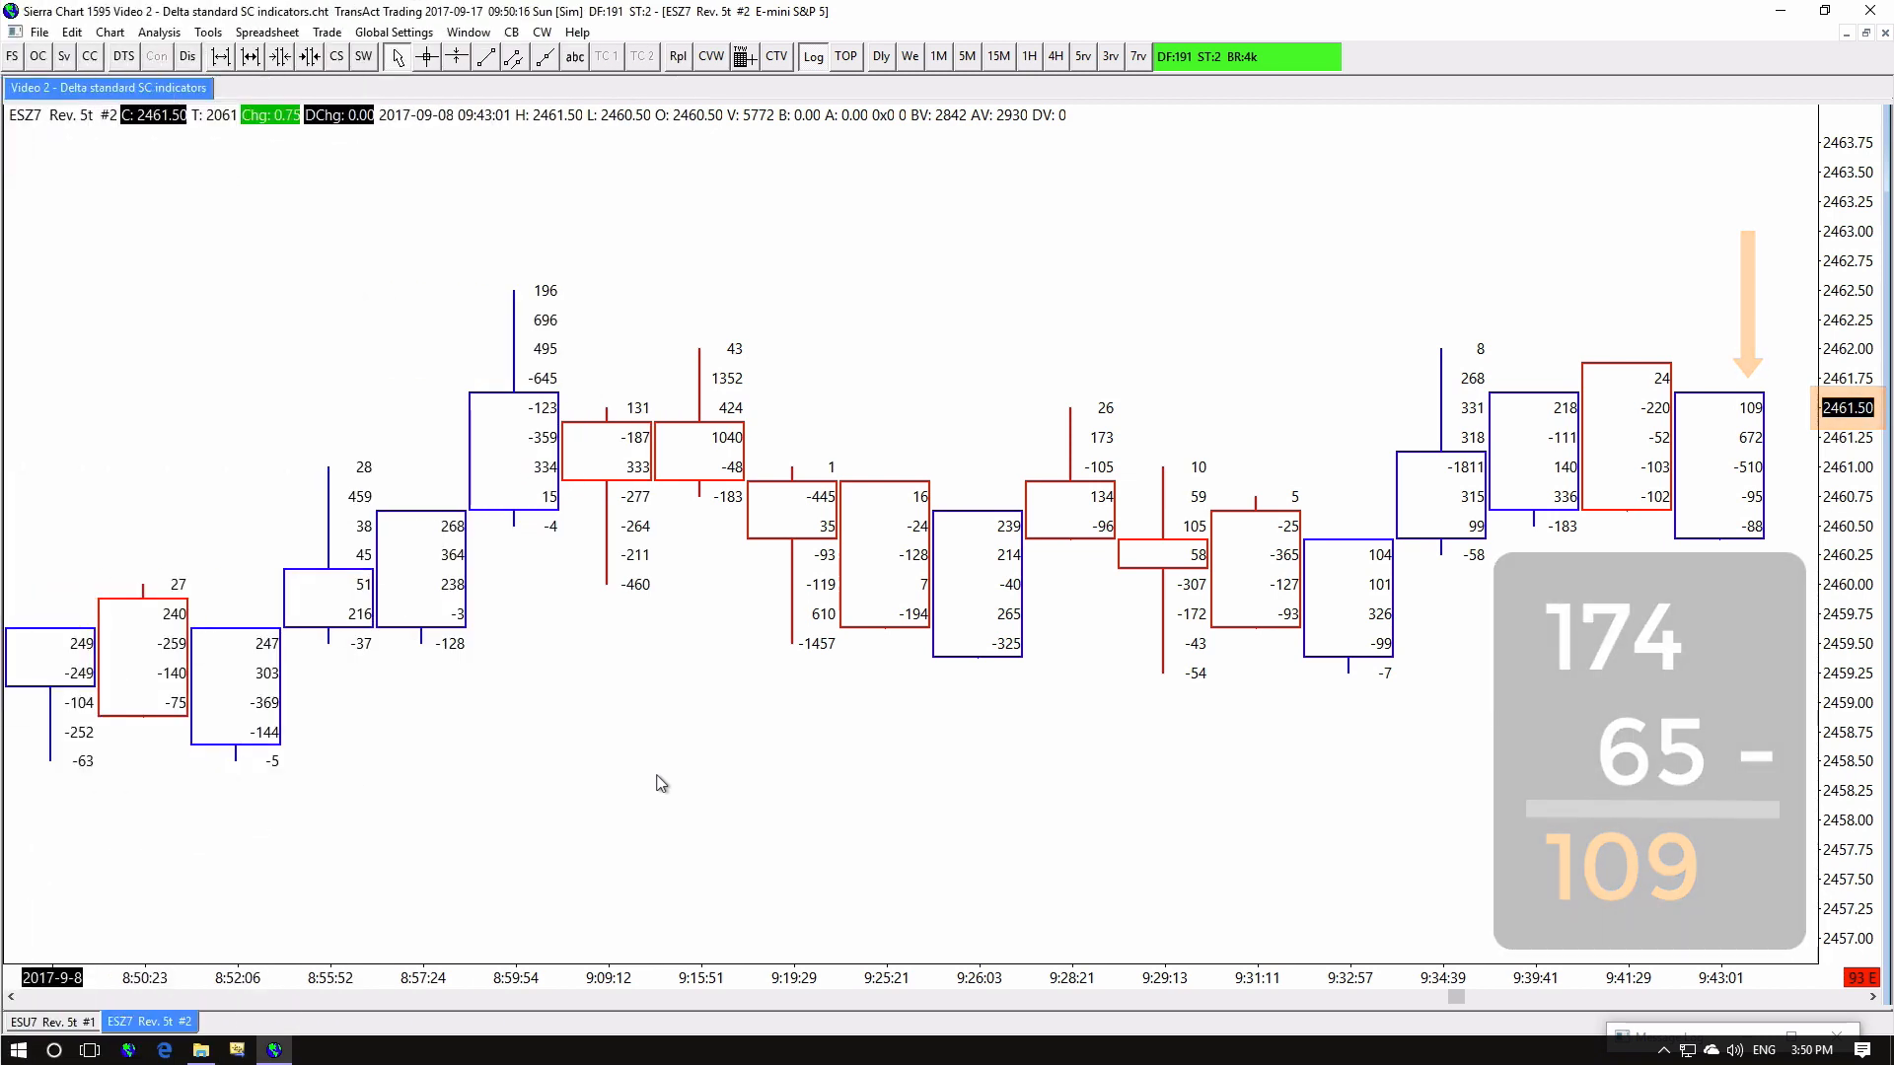
Set Column 1 background to Ask/Bid Volume Split Profile colored by dominant AskVol BidVol
{"action": "right_click", "coordinate": [661, 783]}
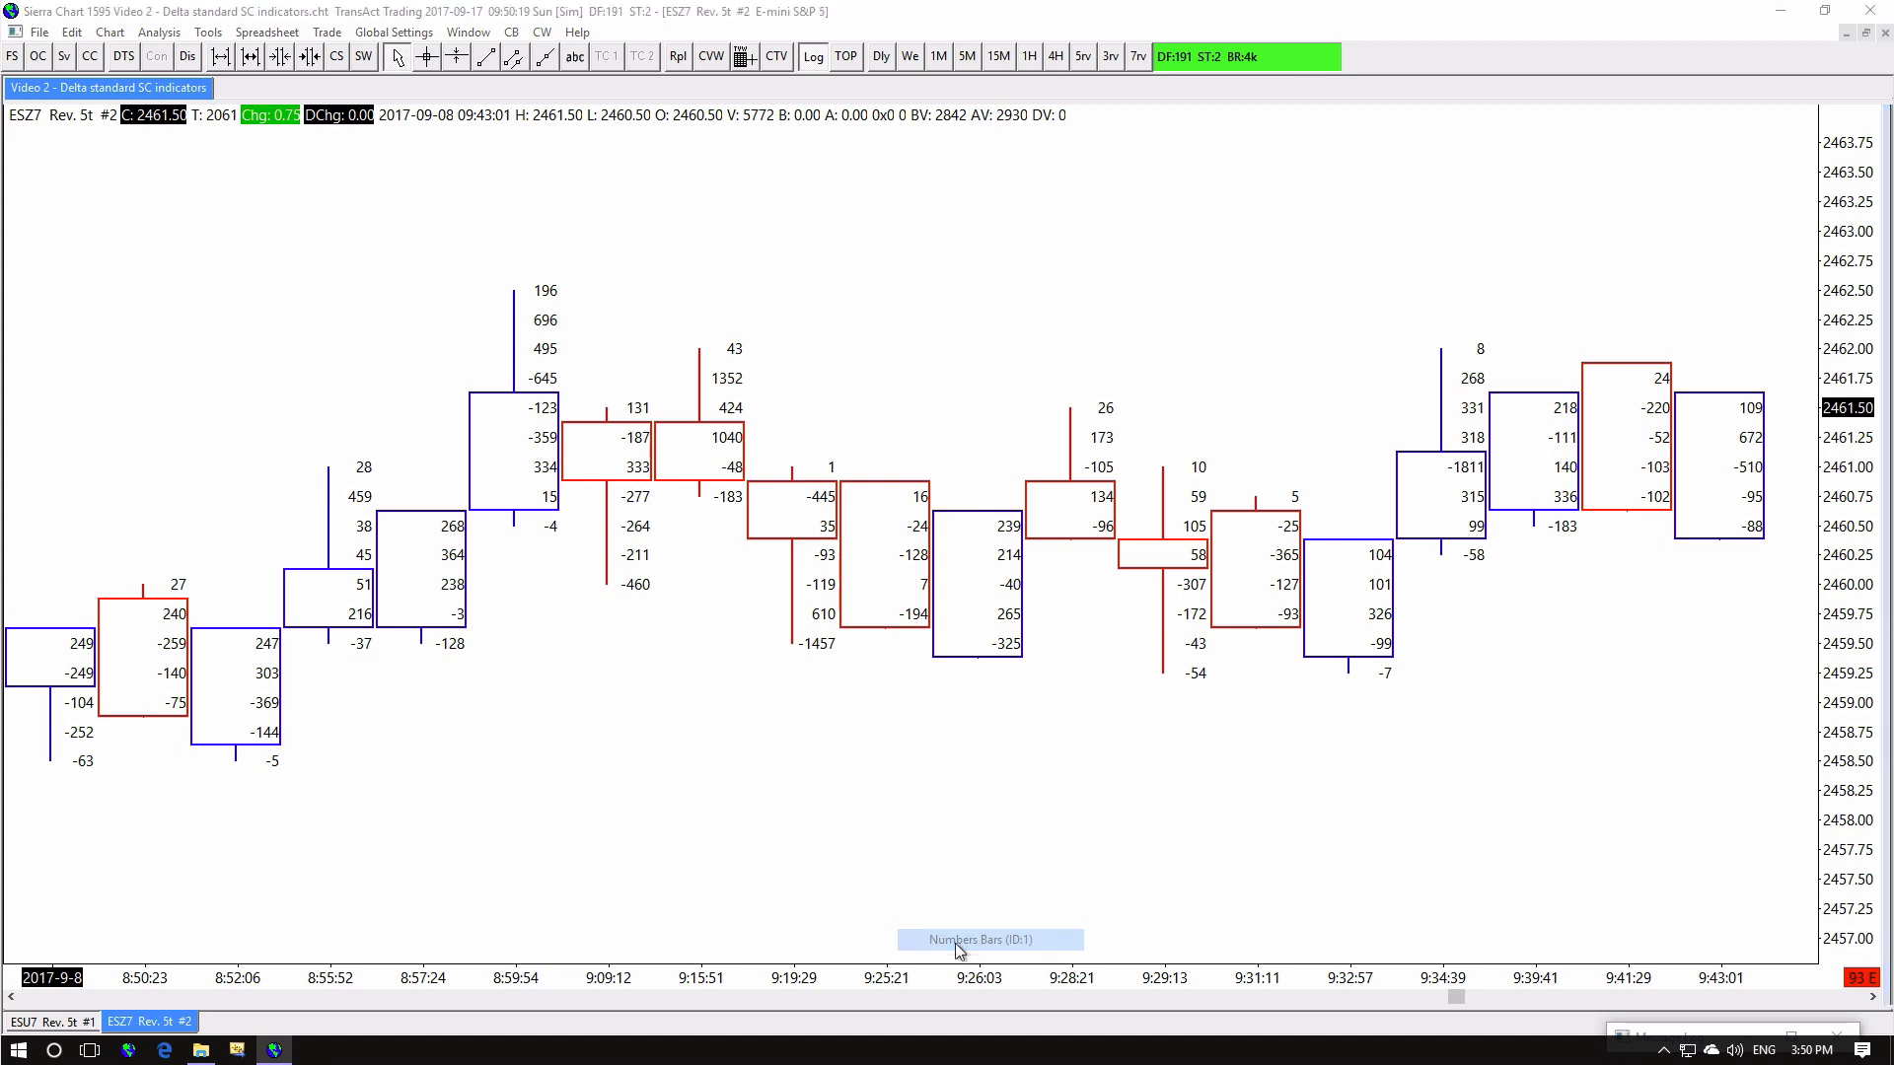
{"action": "double_click", "coordinate": [988, 939]}
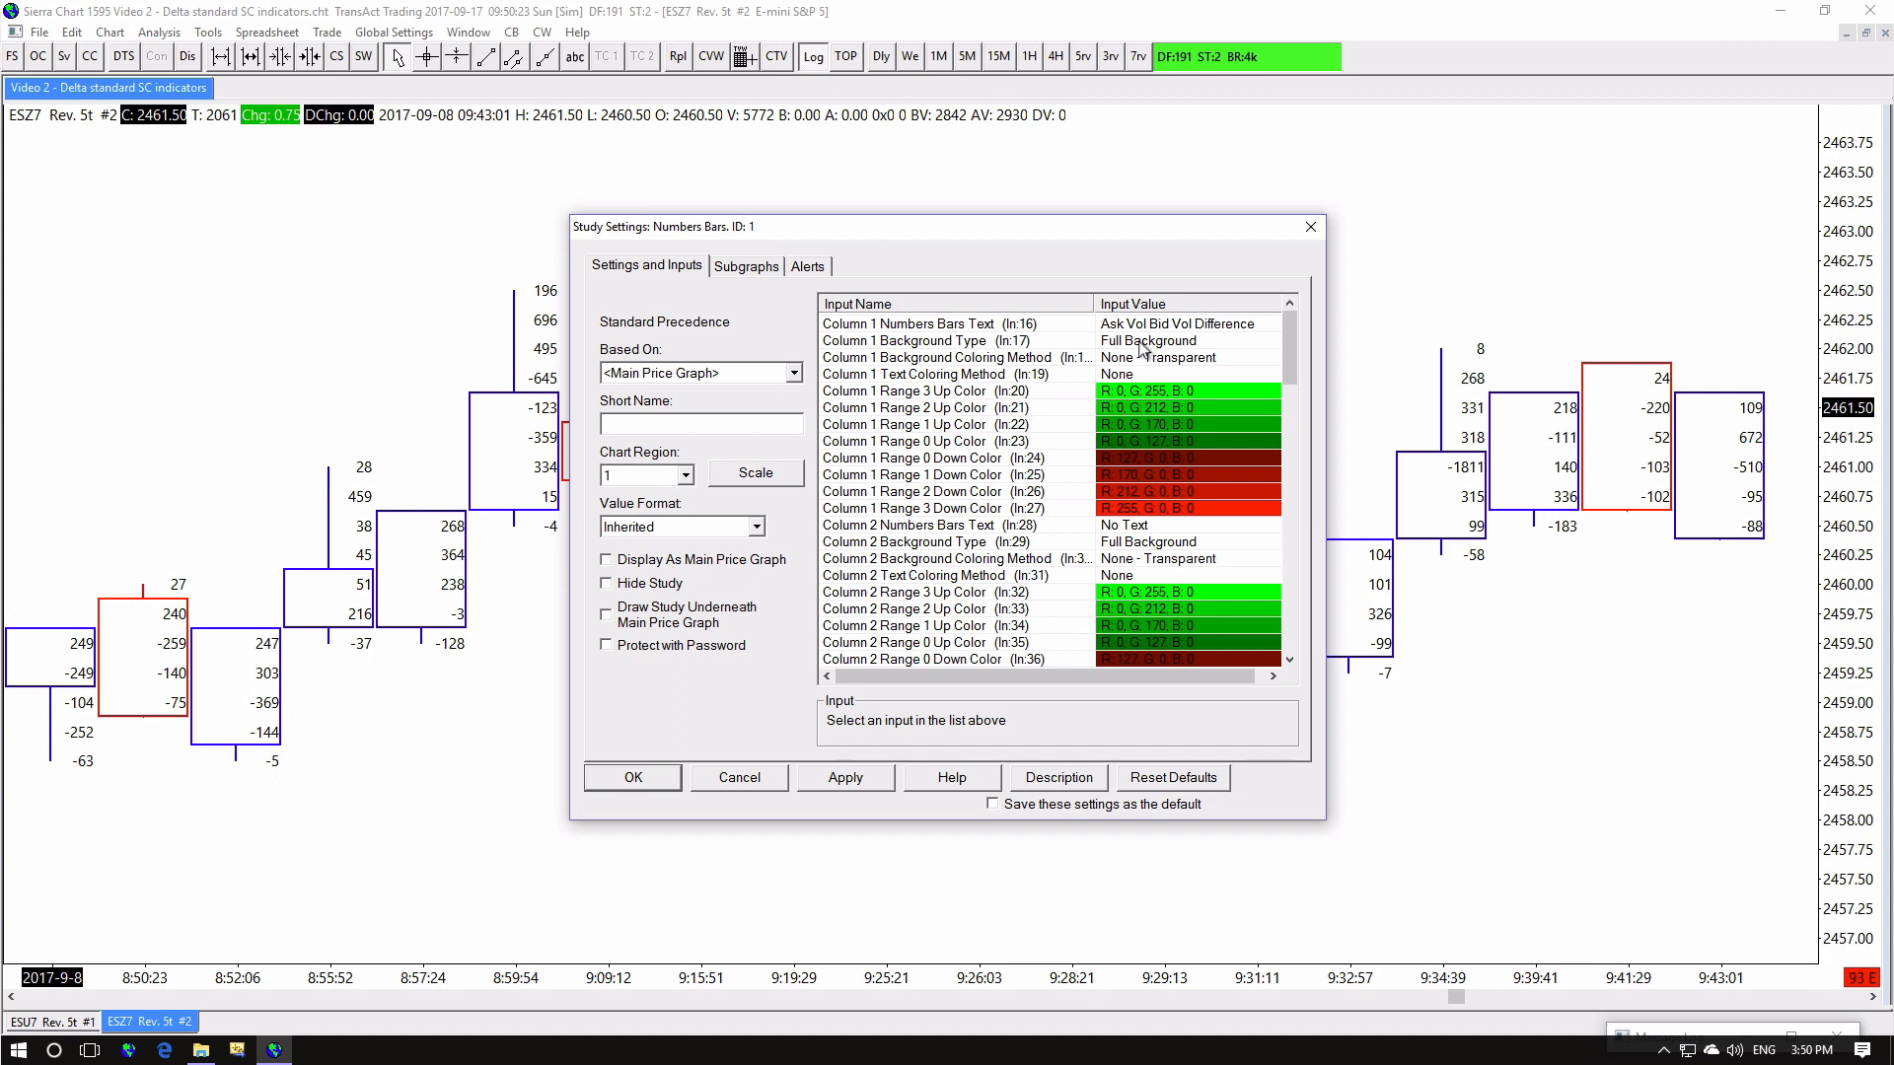
{"action": "left_click", "coordinate": [955, 339]}
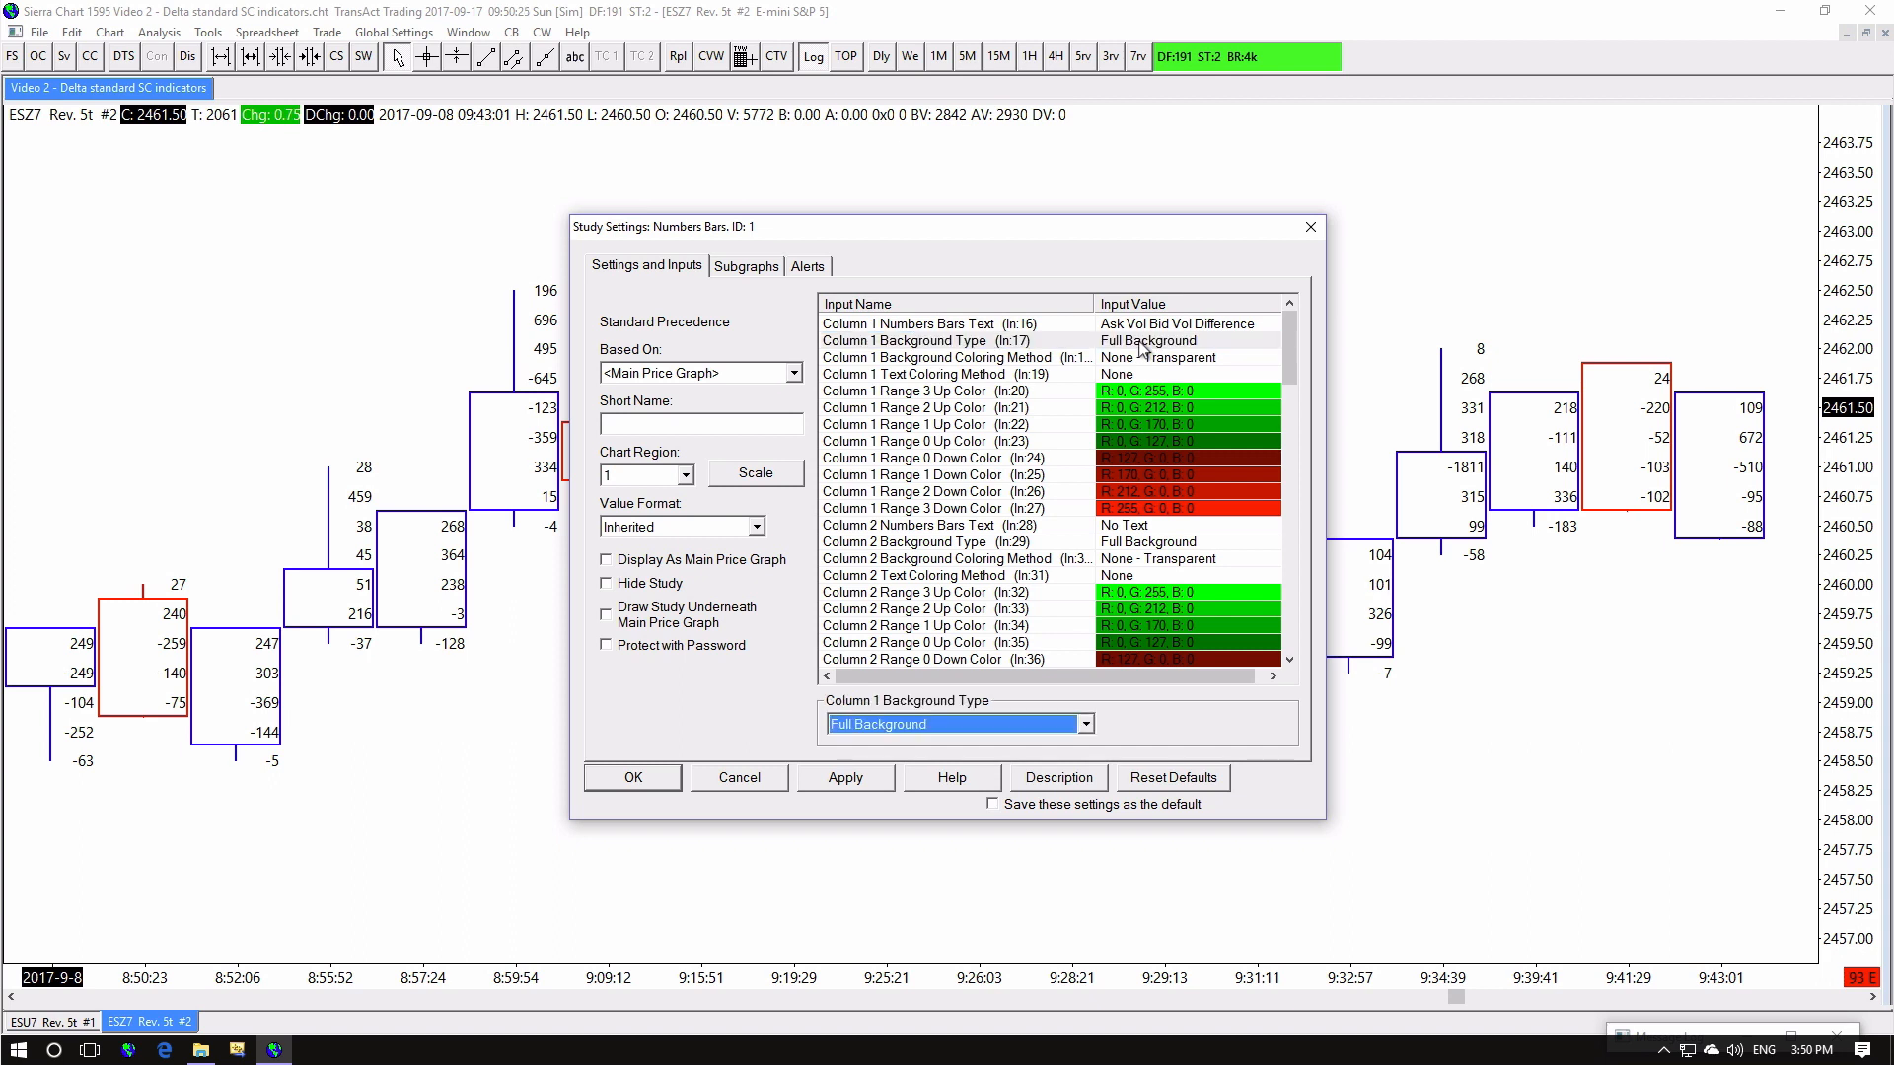
{"action": "left_click", "coordinate": [1083, 724]}
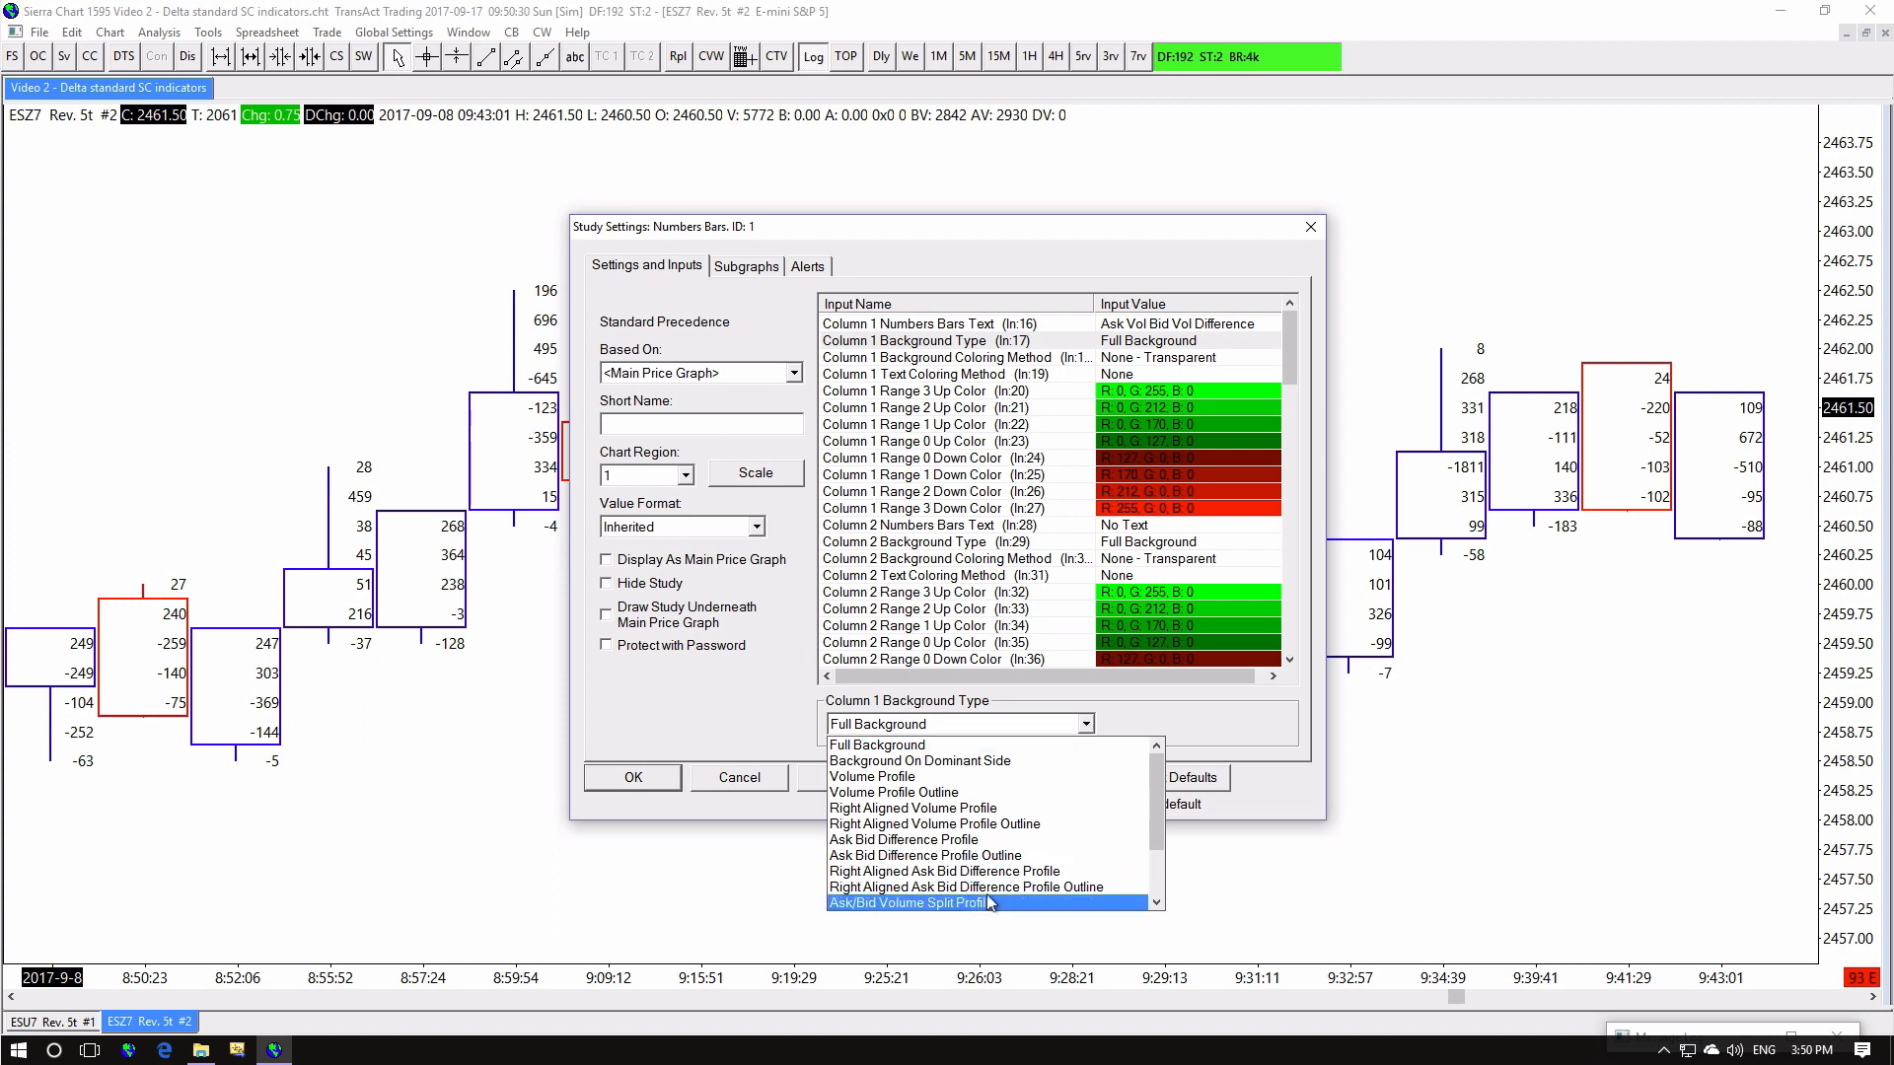
{"action": "left_click", "coordinate": [906, 901]}
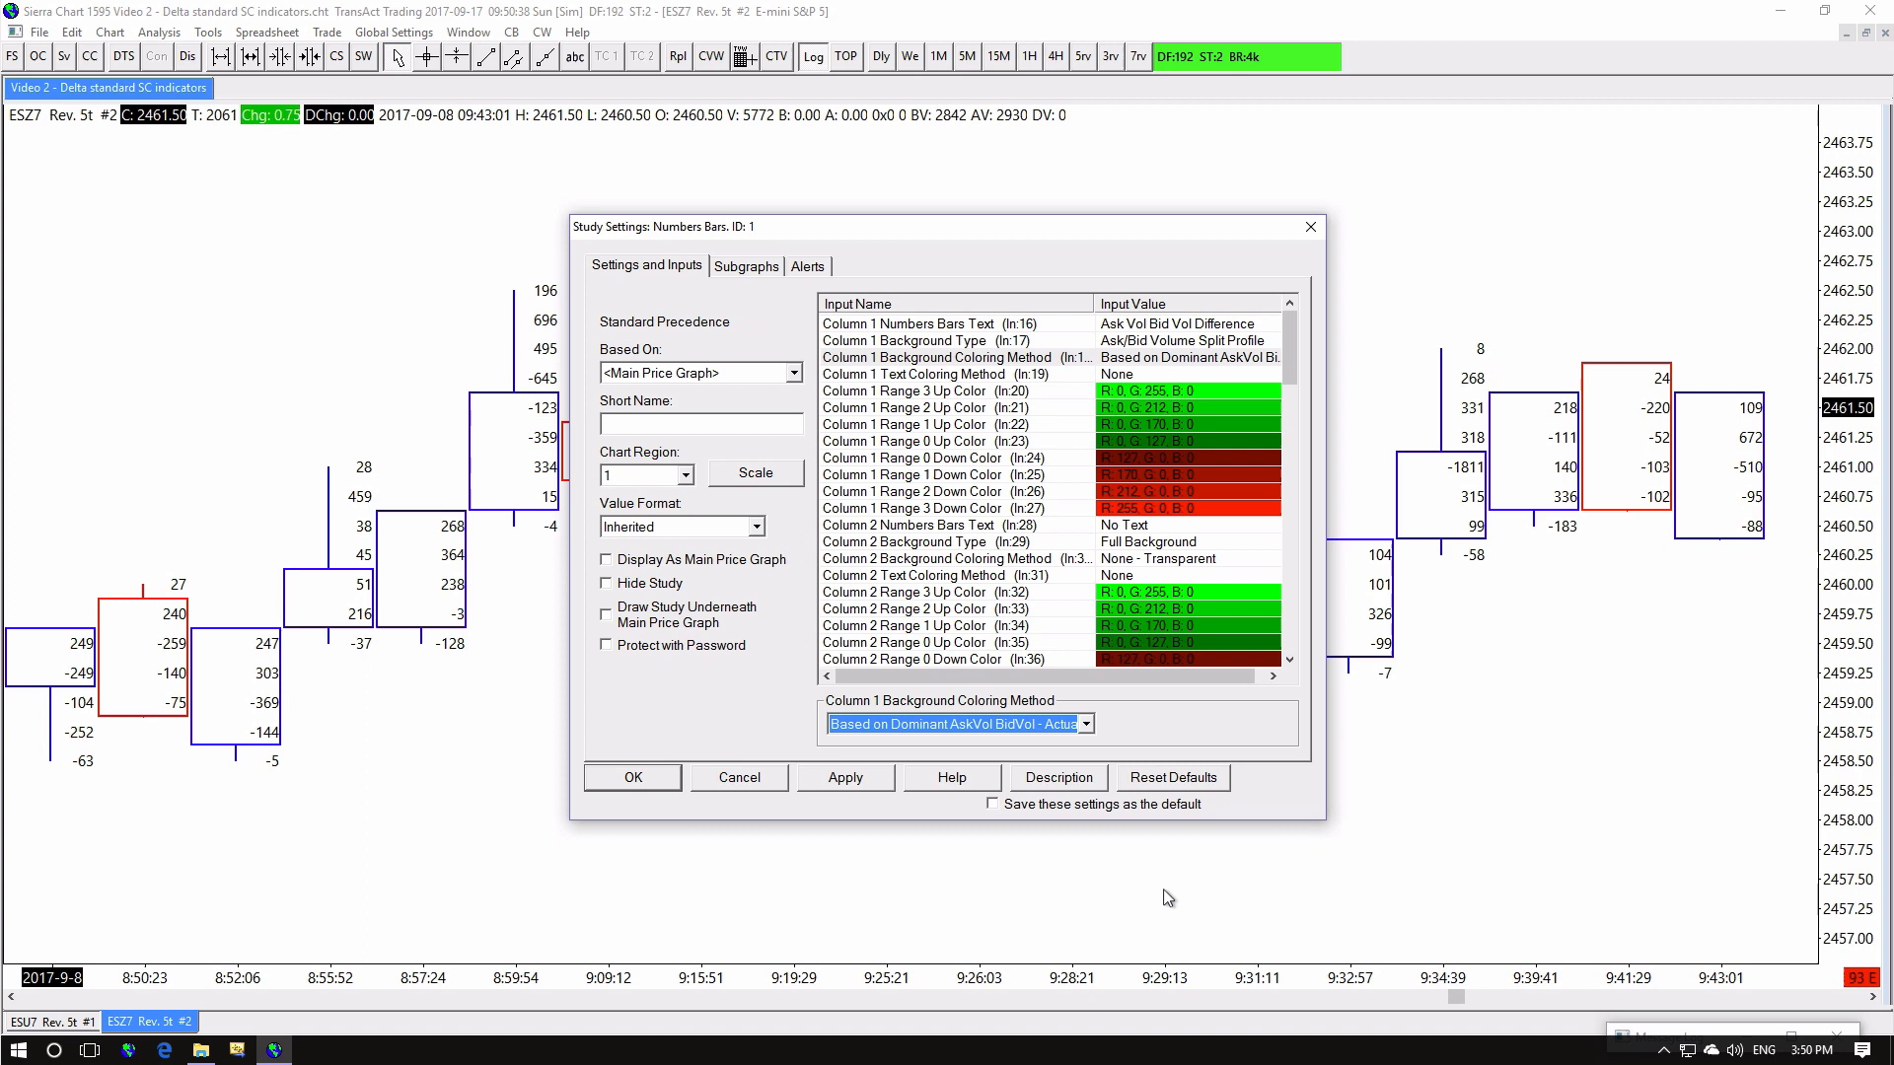
{"action": "scroll", "scroll_direction": "down", "scroll_amount": 3}
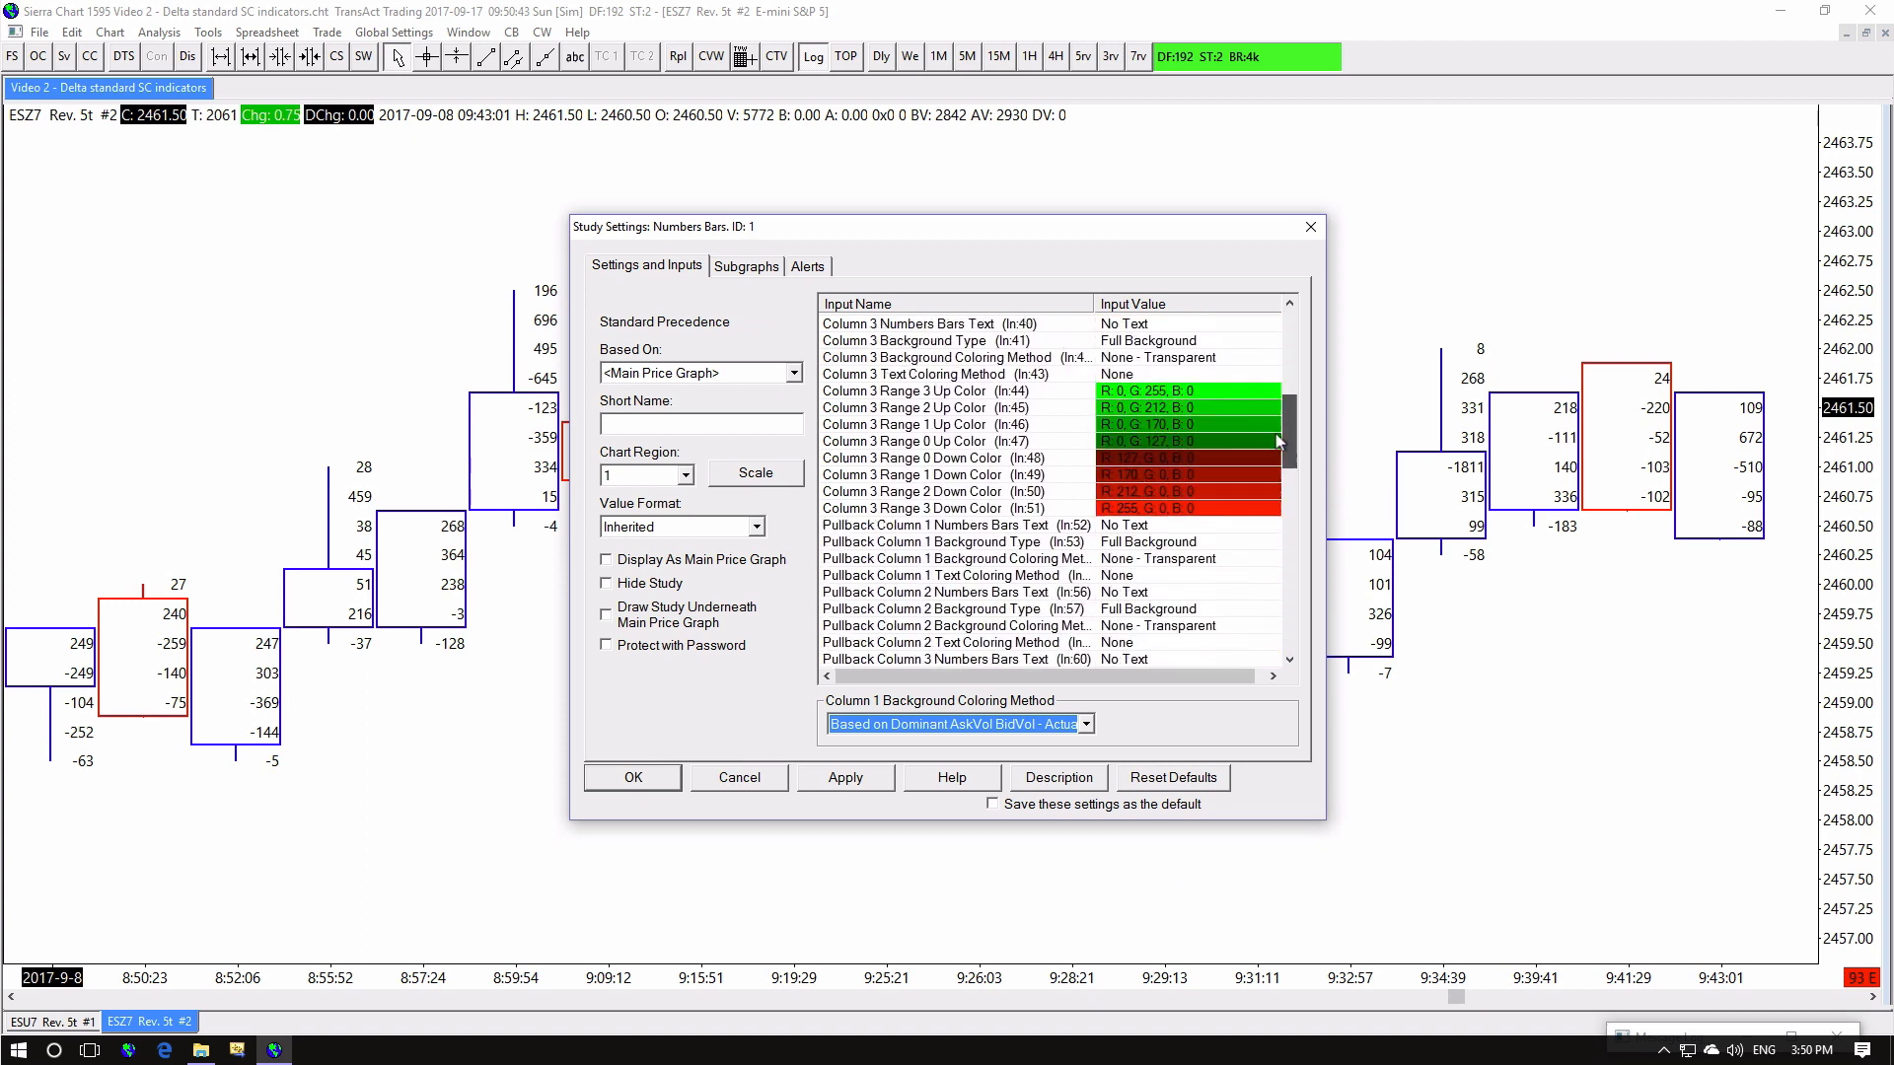
{"action": "scroll", "scroll_direction": "down", "scroll_amount": 3}
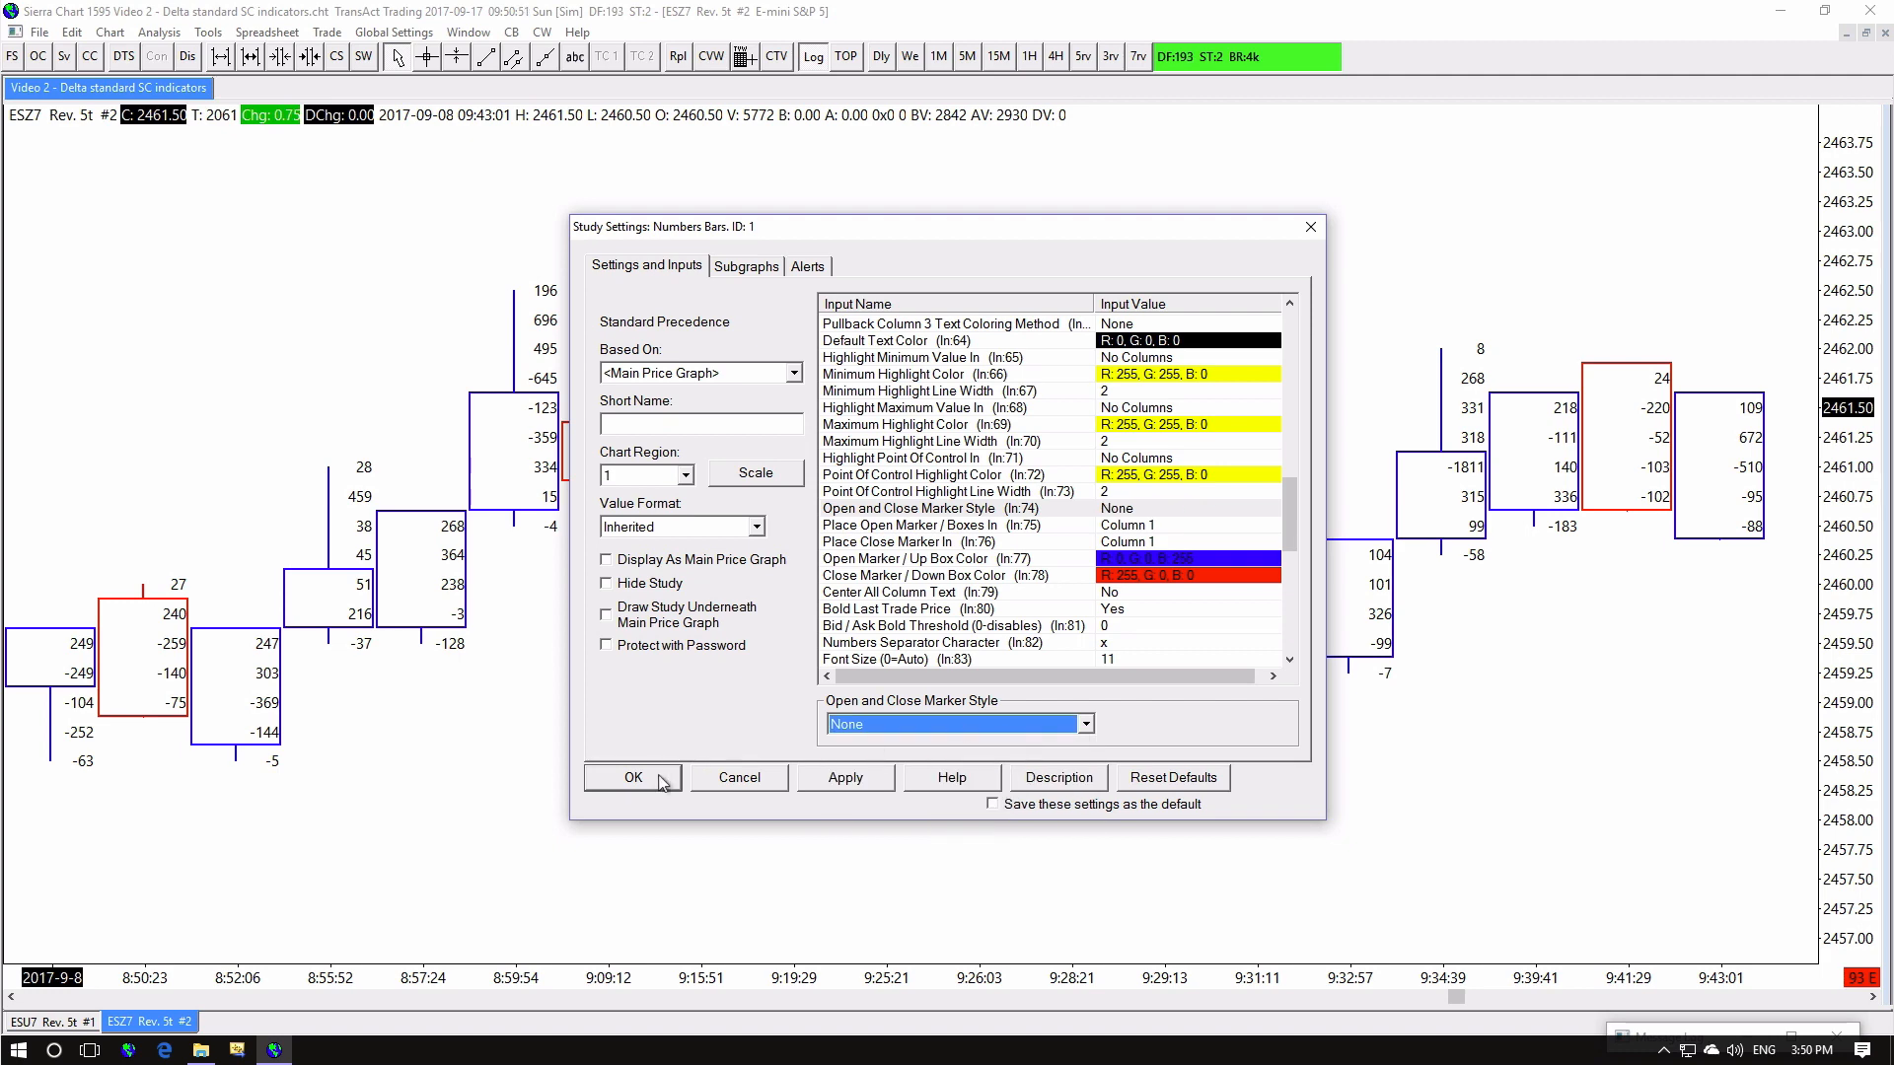
{"action": "left_click", "coordinate": [633, 777]}
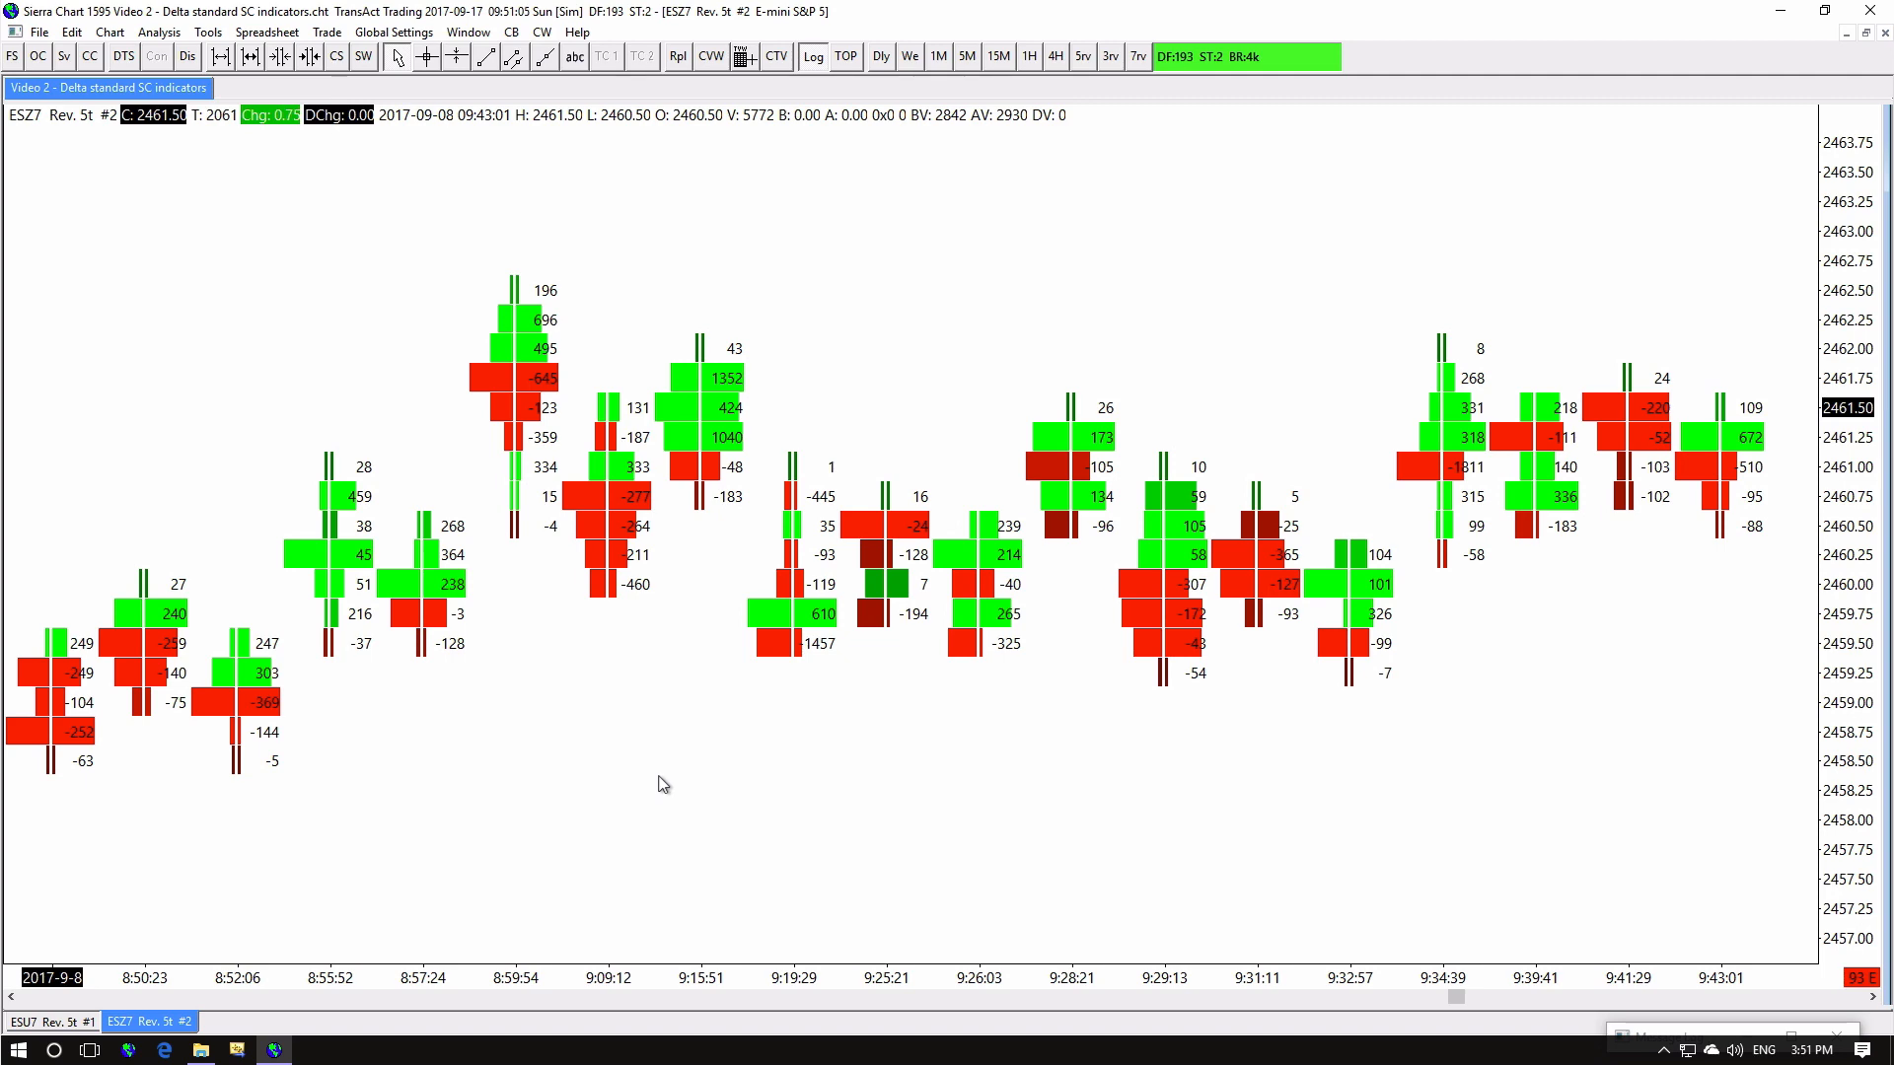
Revert Numbers Bars background coloring to plain bid × ask boxes and set Minimum Highlight Color to red
{"action": "right_click", "coordinate": [661, 783]}
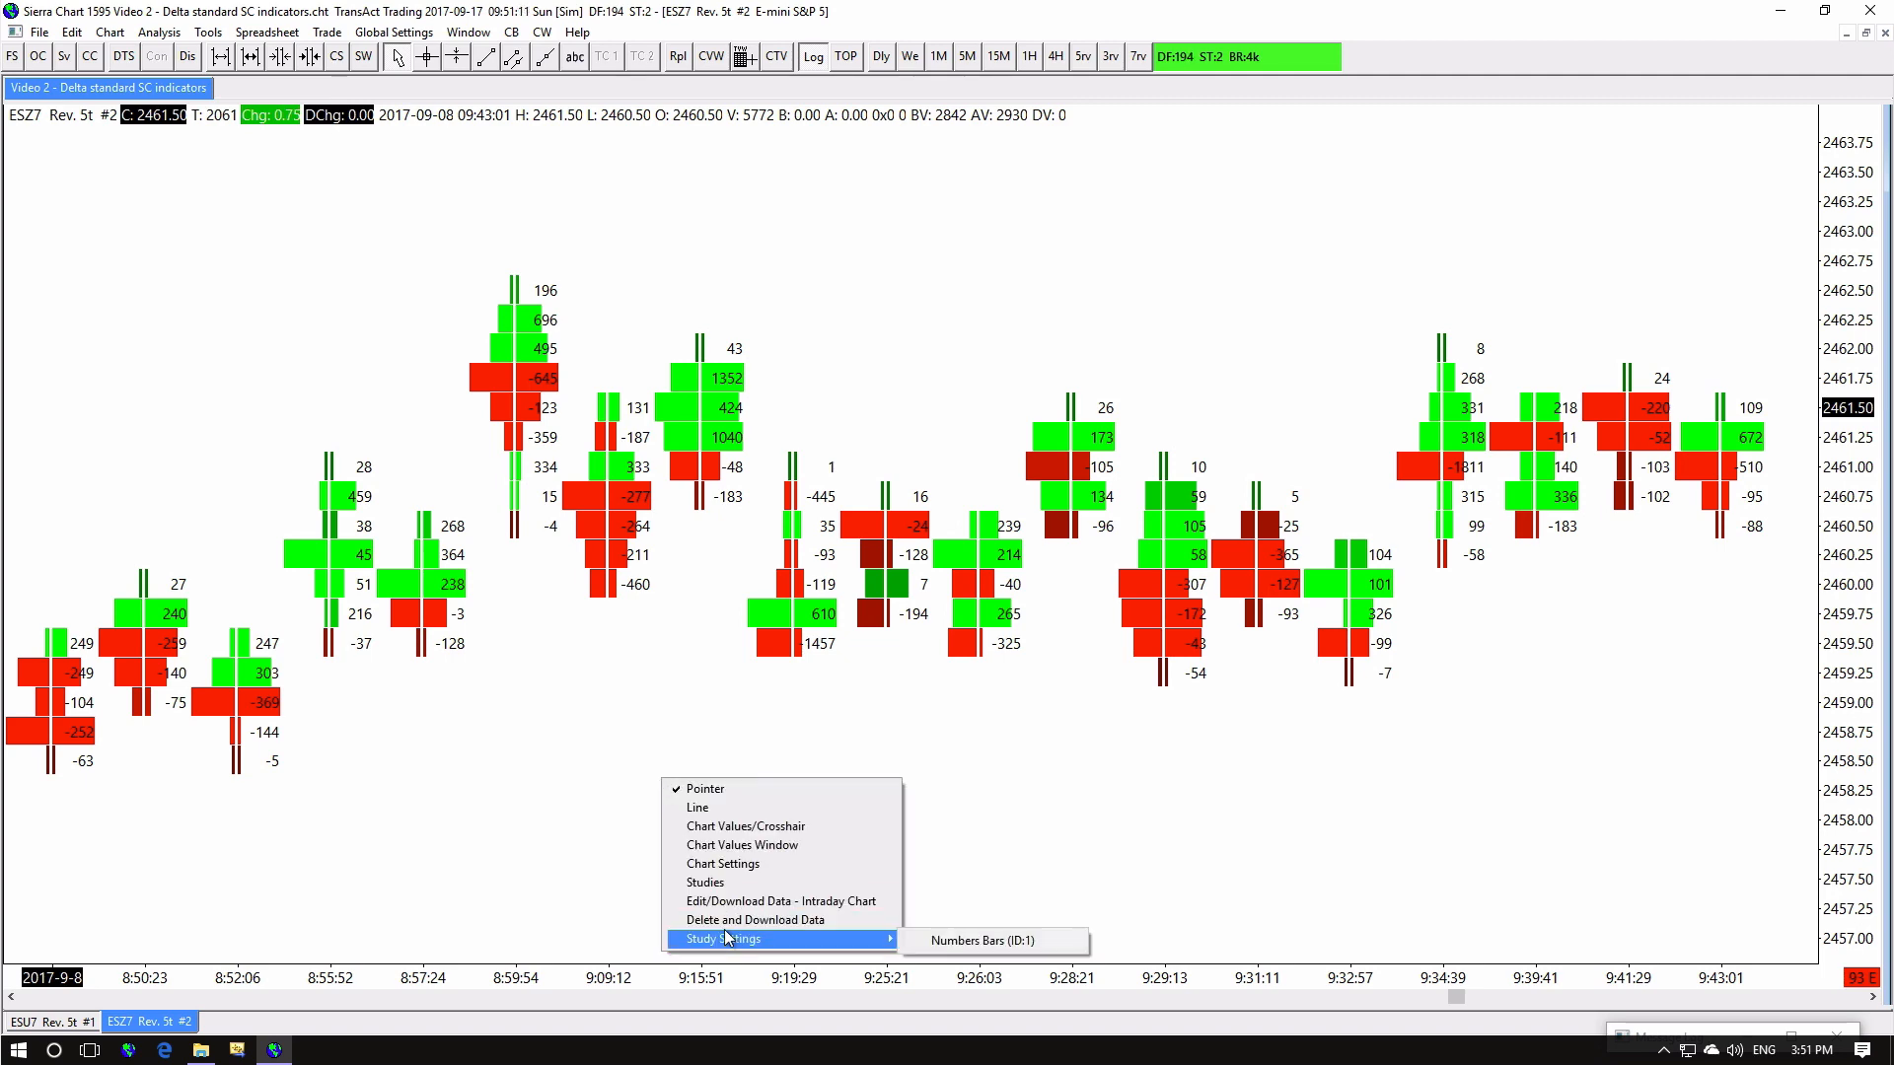
{"action": "left_click", "coordinate": [990, 939]}
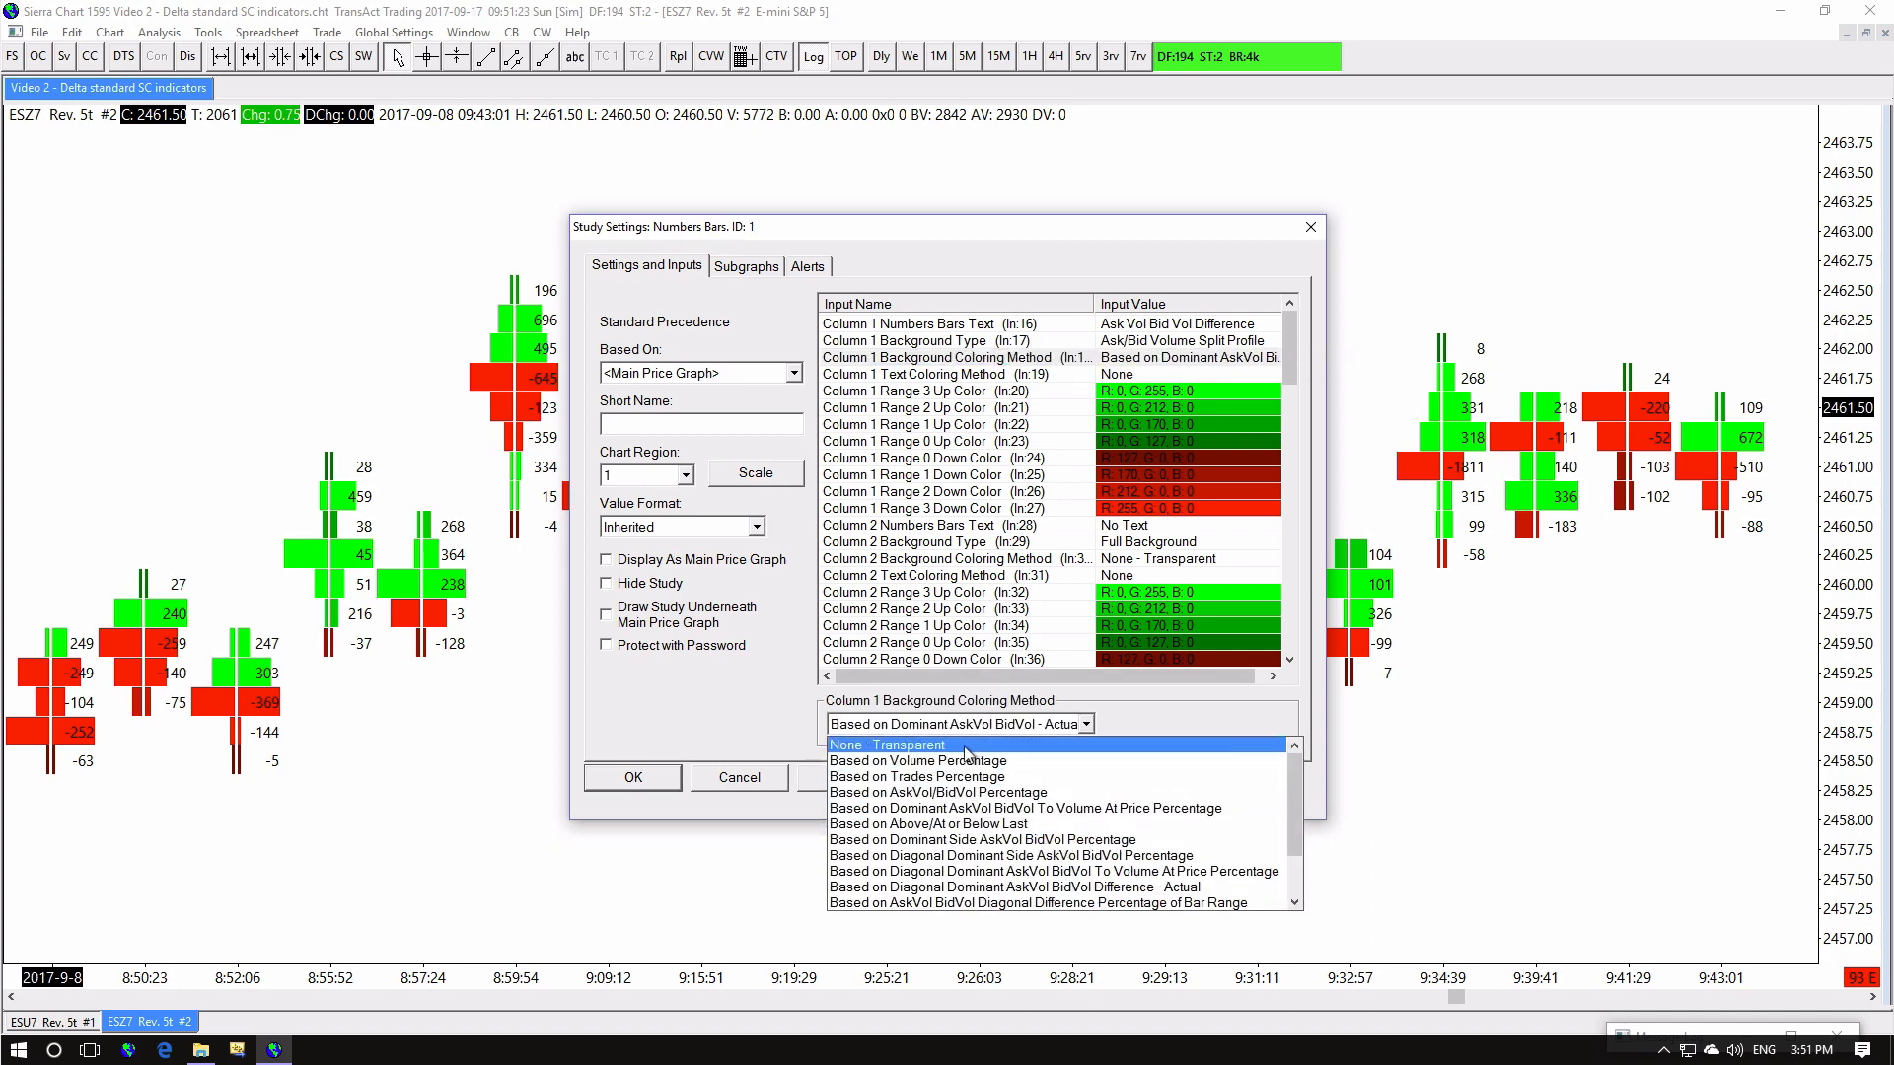
{"action": "left_click", "coordinate": [890, 744]}
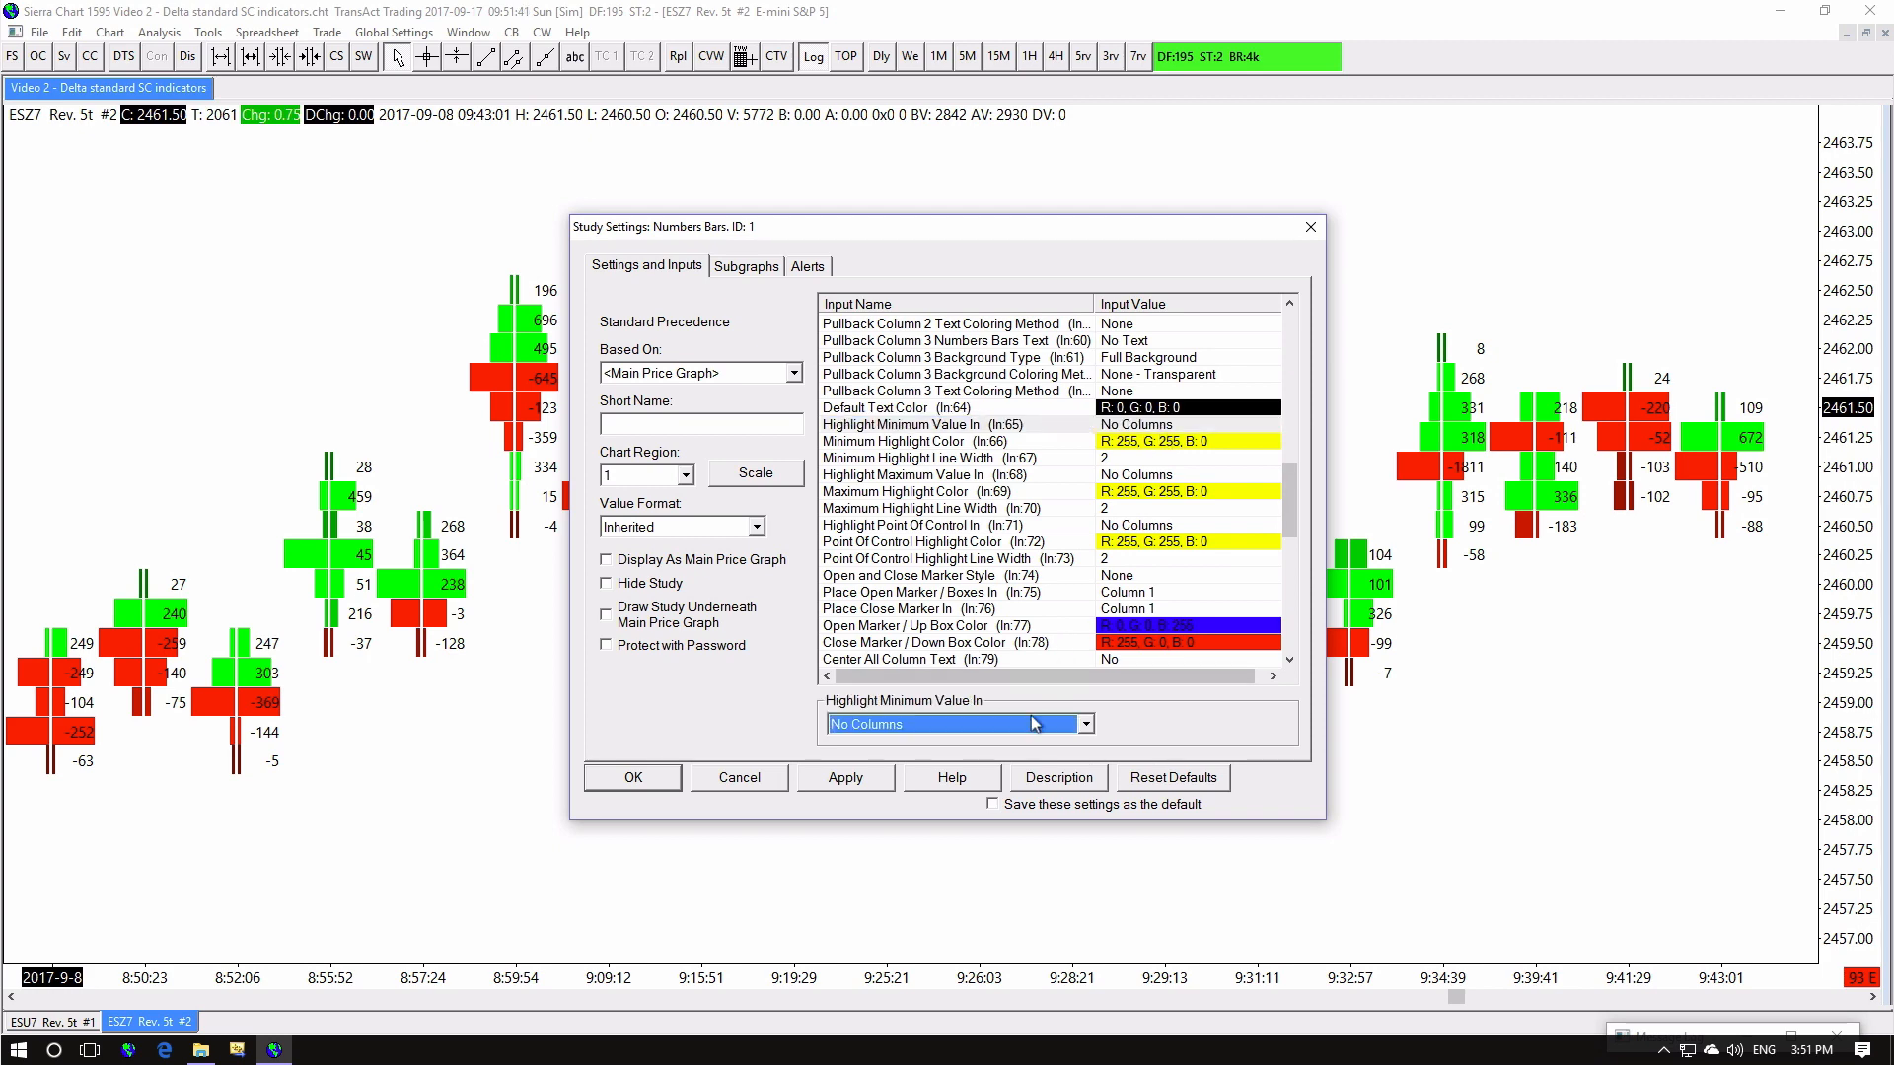
{"action": "left_click", "coordinate": [1188, 440]}
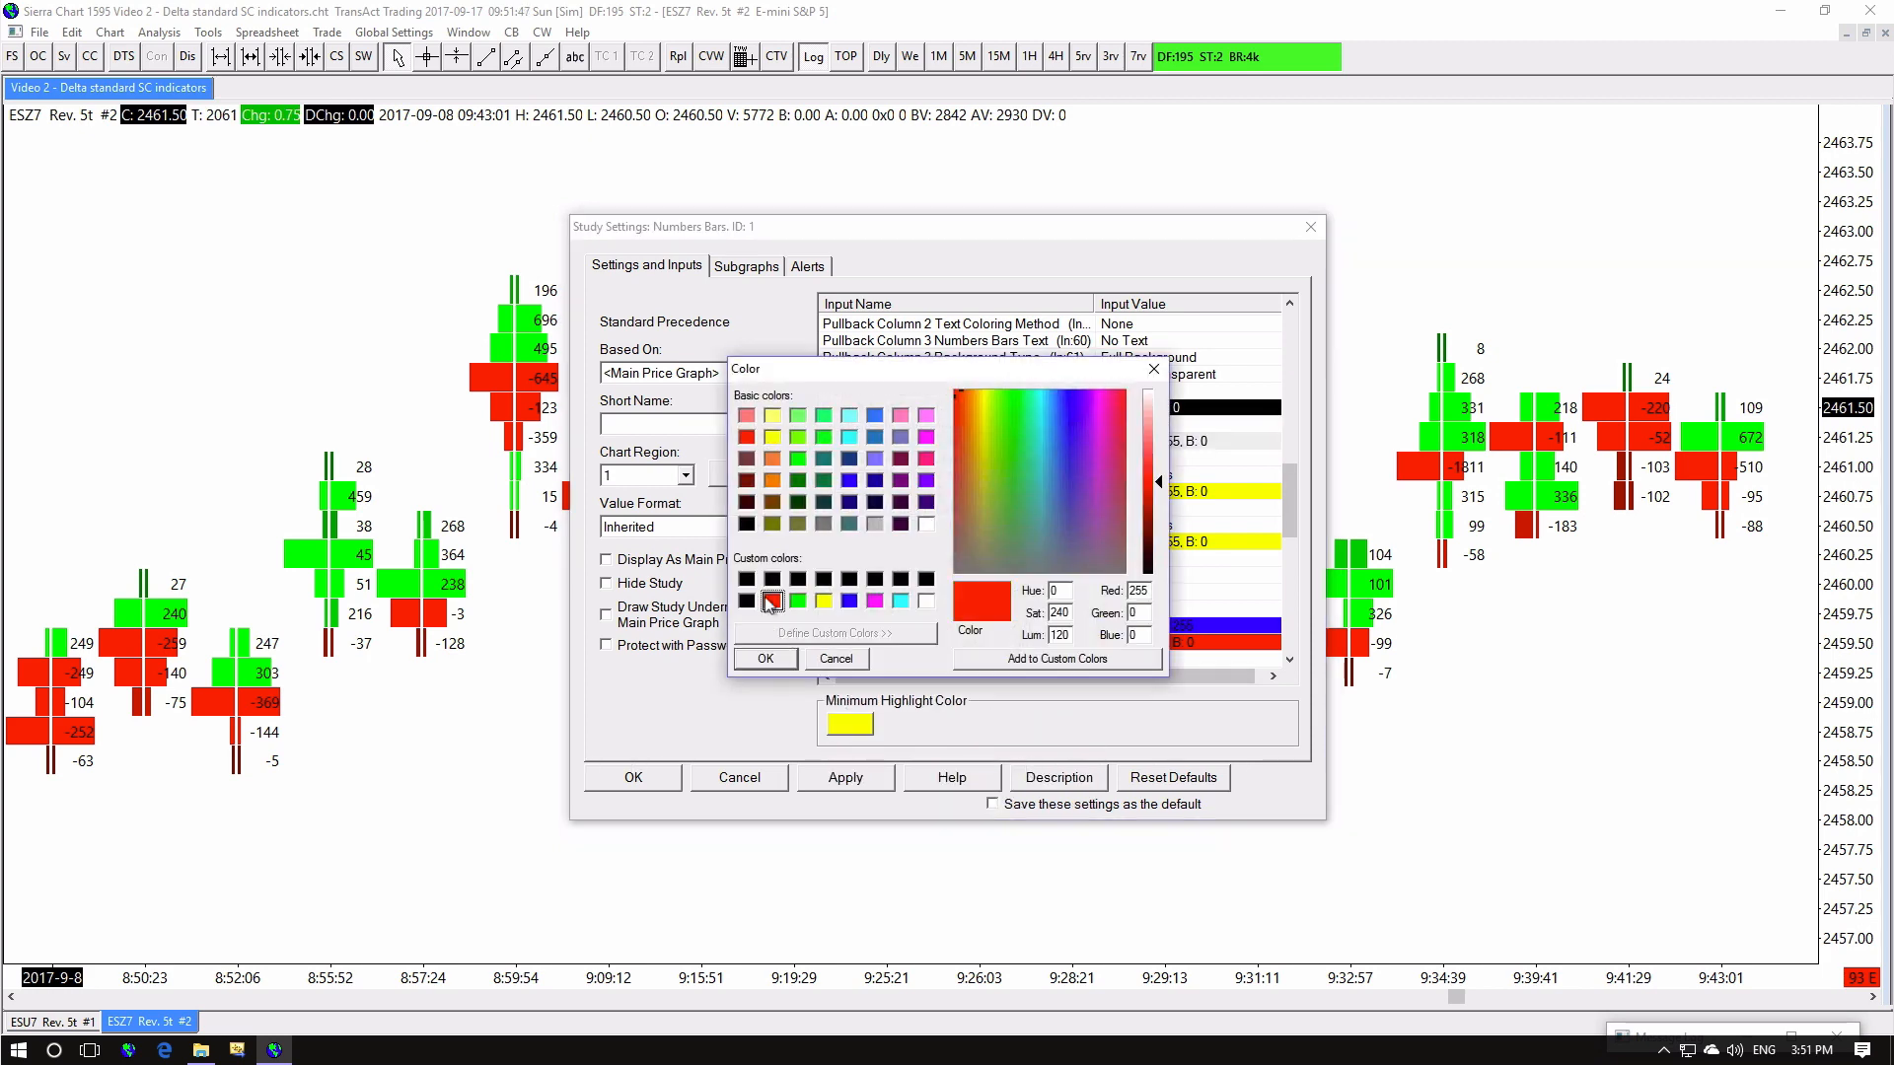
{"action": "left_click", "coordinate": [765, 658]}
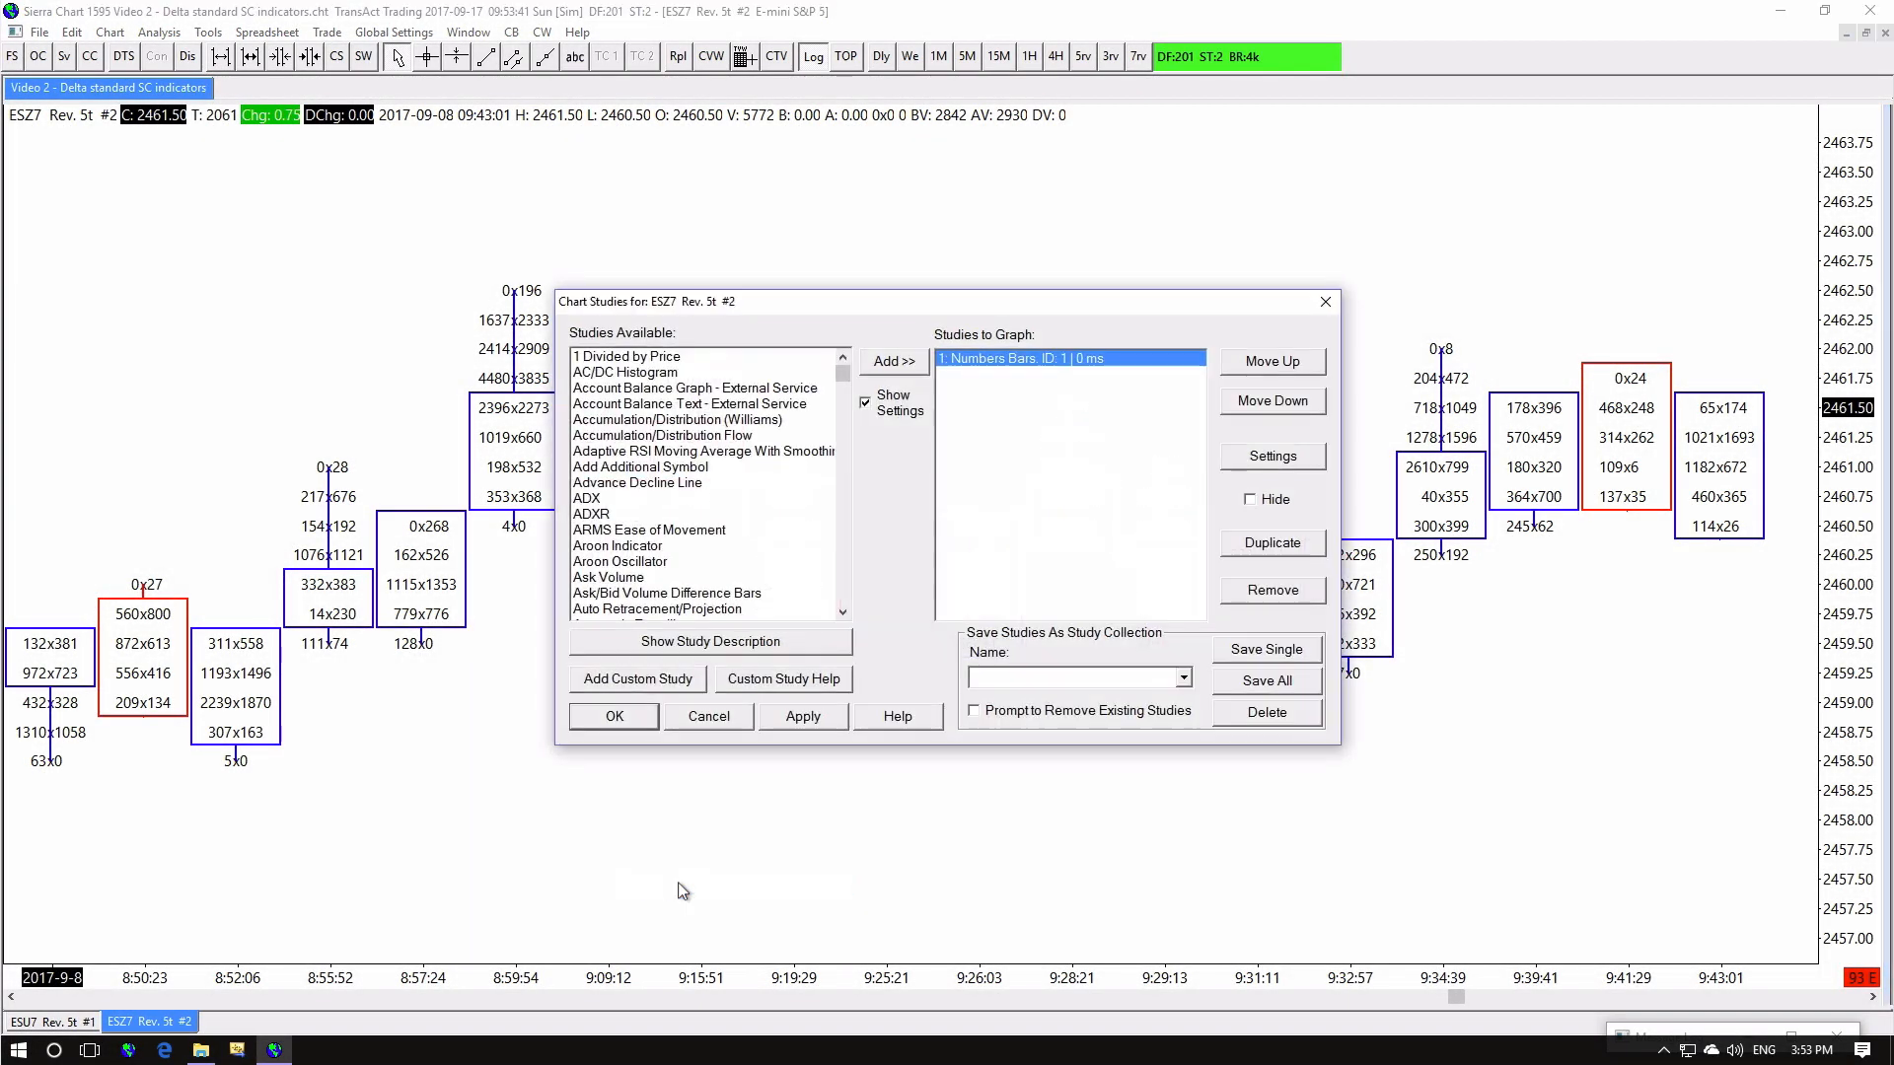
Add Absorption at Extreme with Bid Absorption Drawing Top colored blue and apply it to the chart
{"action": "left_click", "coordinate": [892, 359]}
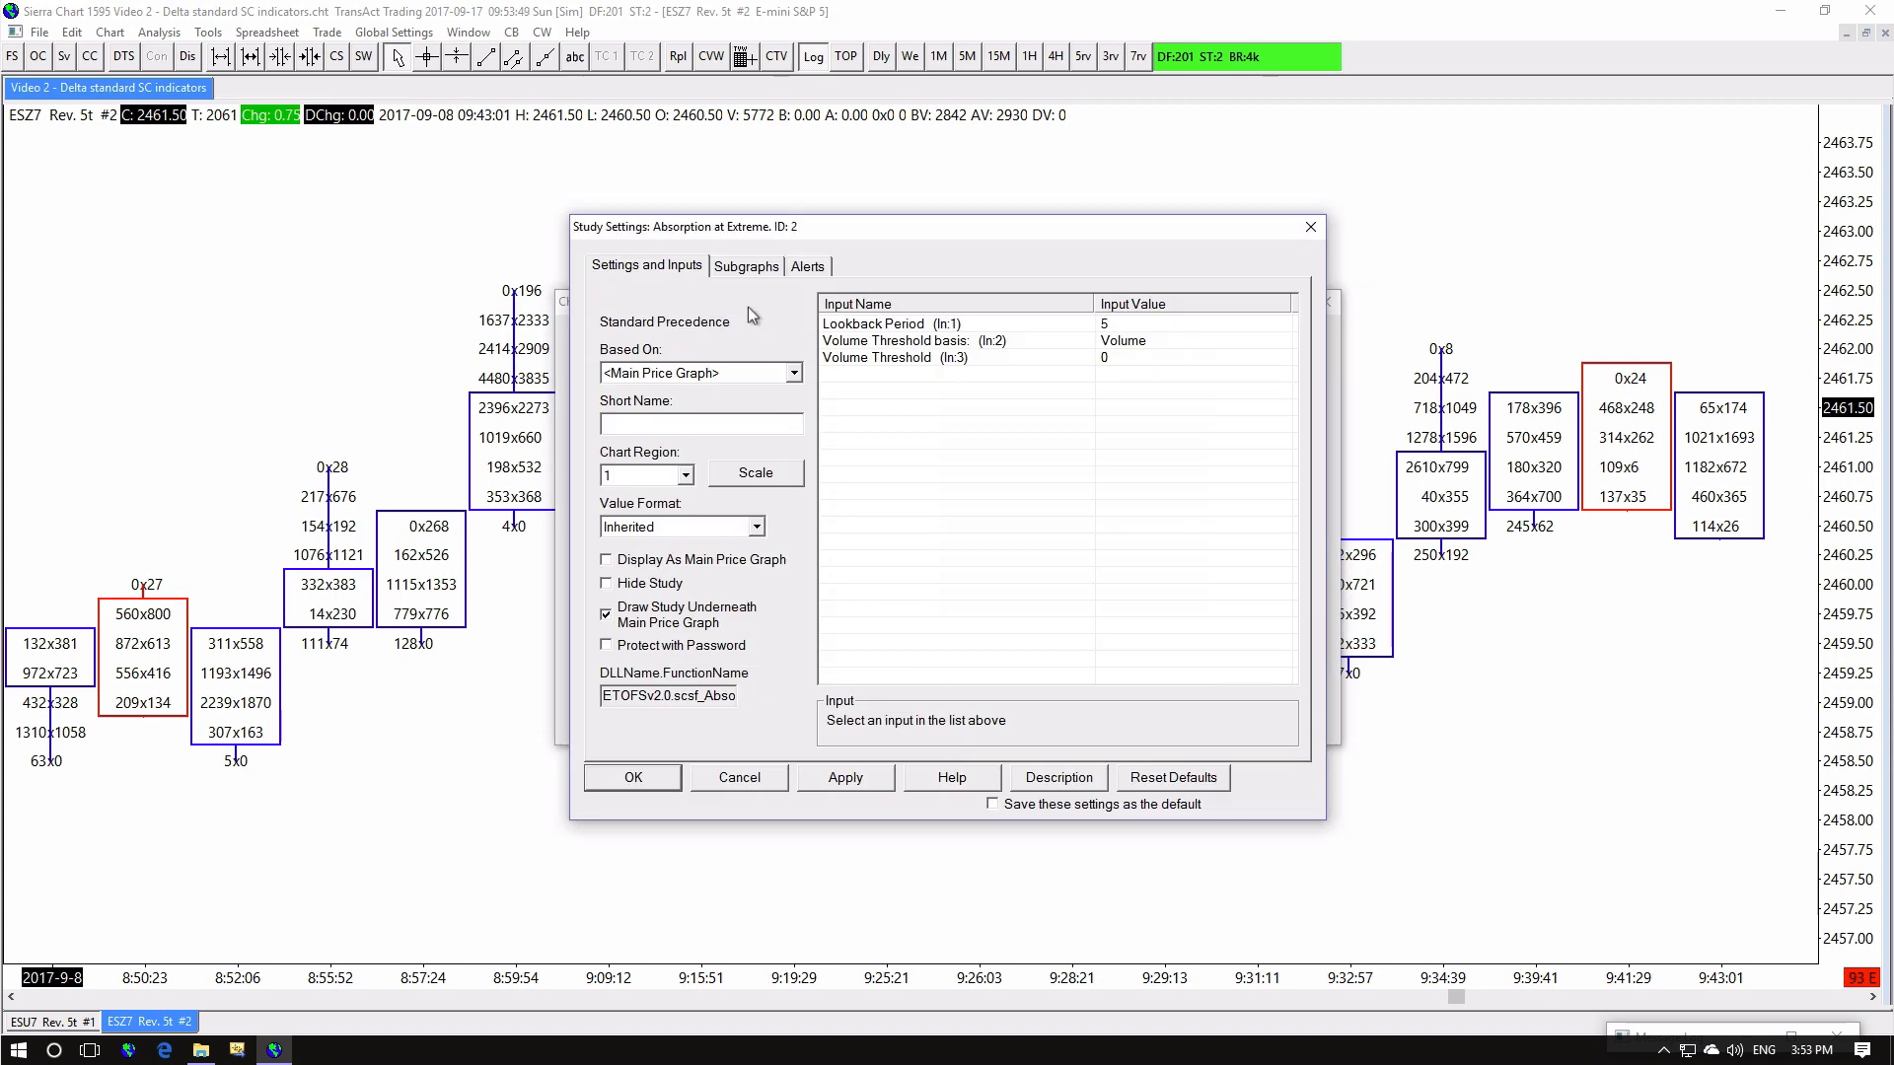
{"action": "left_click", "coordinate": [745, 266]}
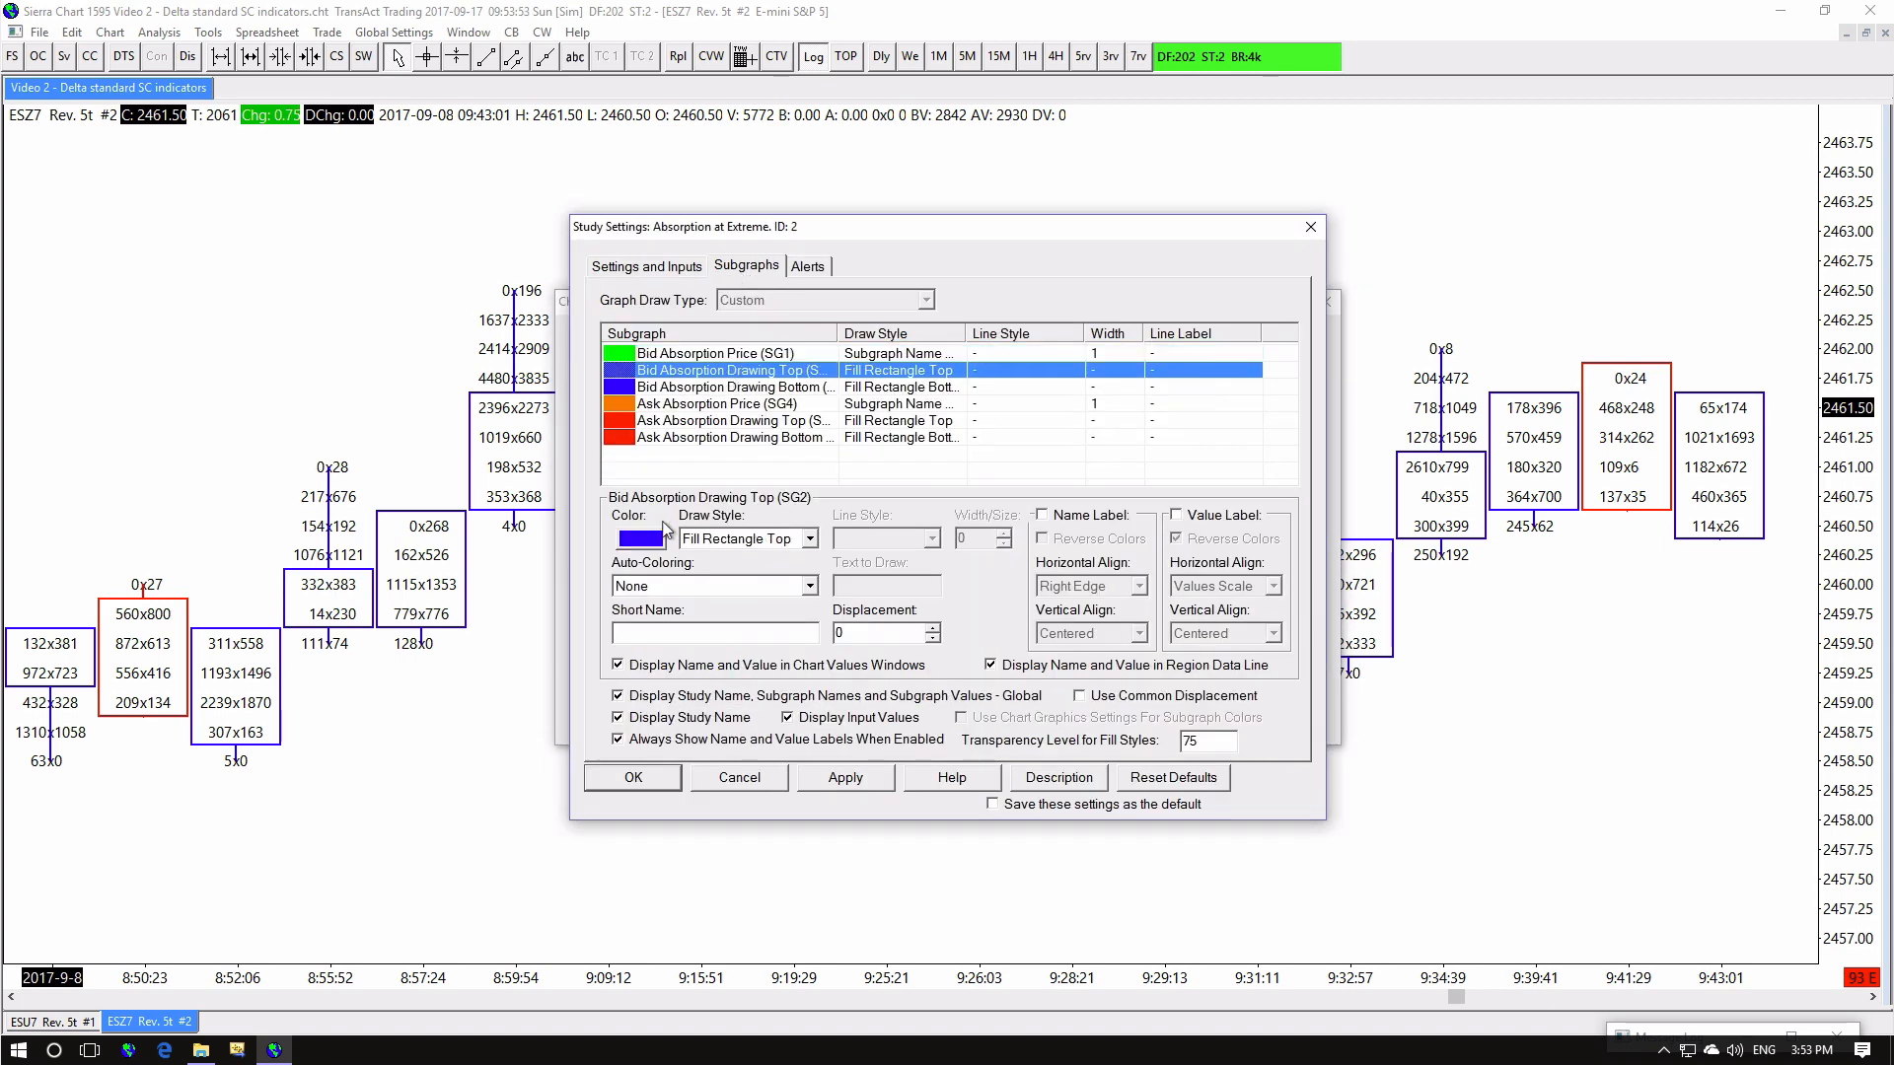
{"action": "left_click", "coordinate": [639, 536]}
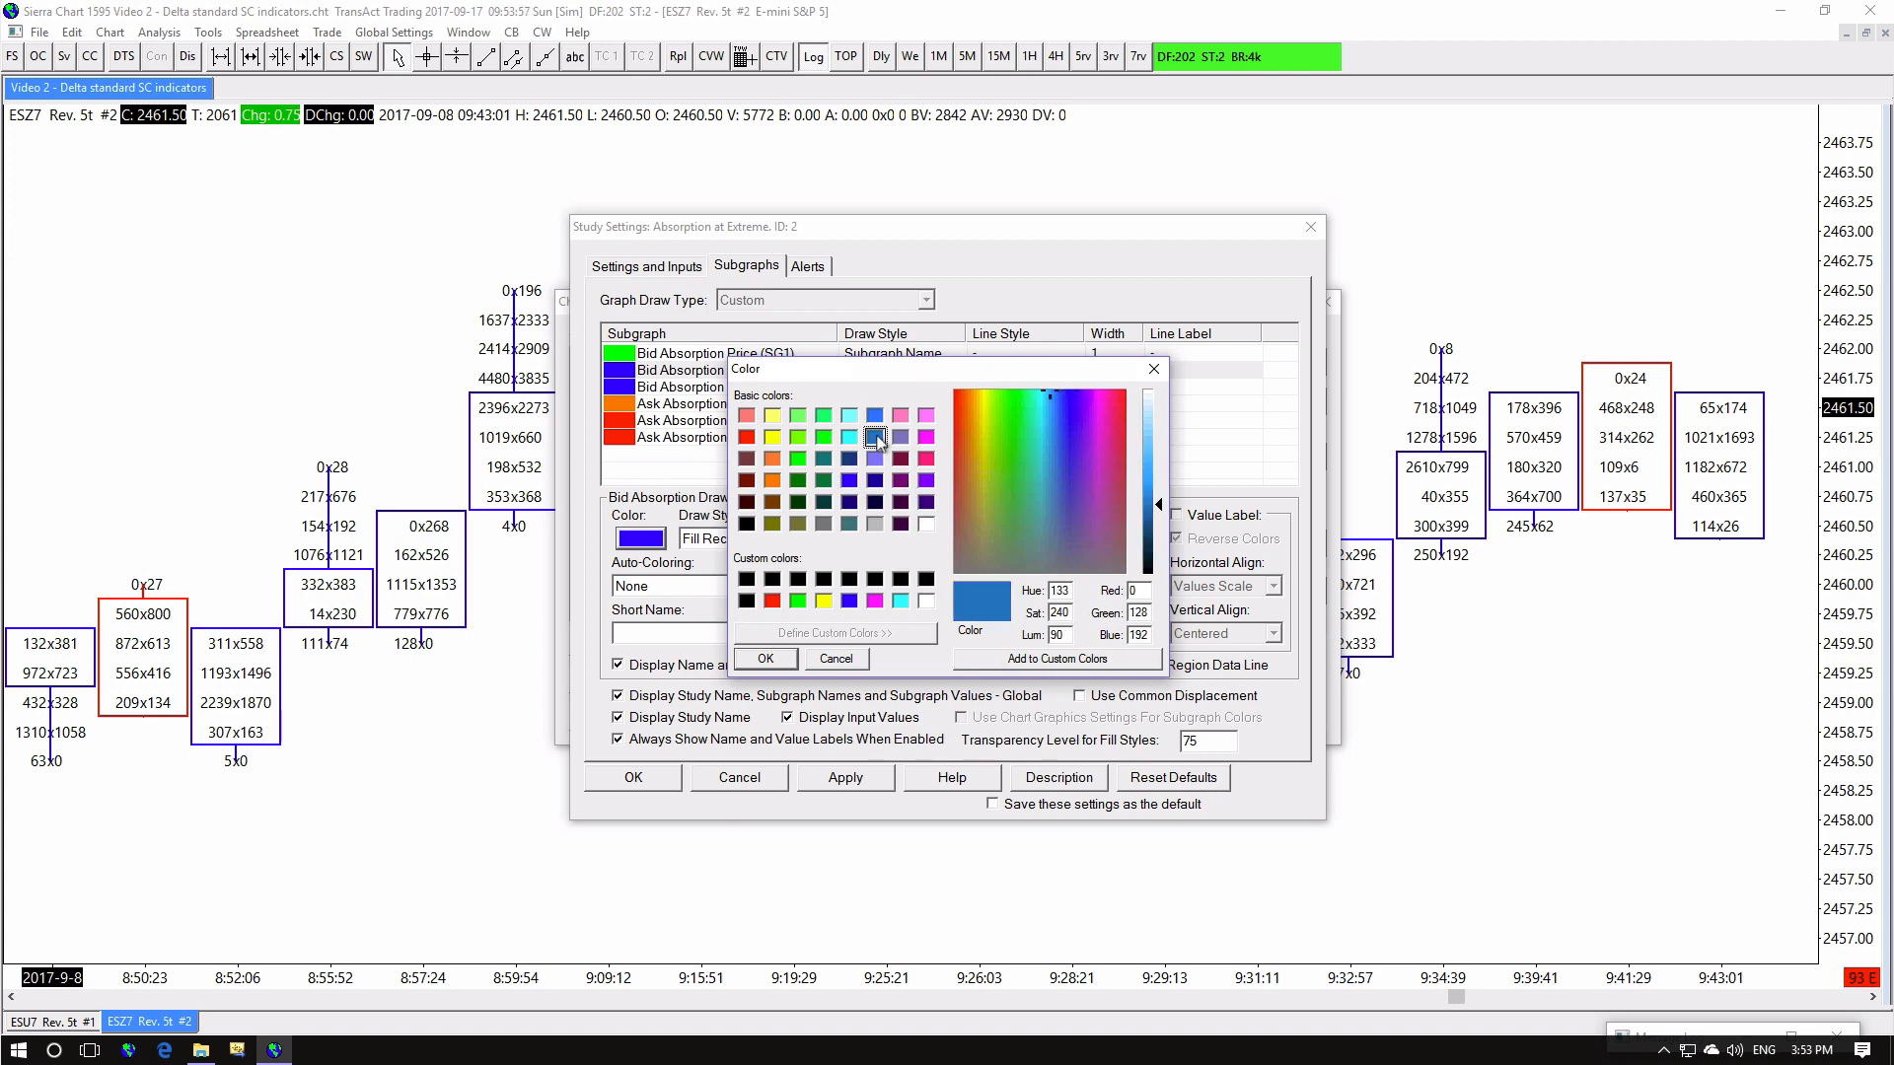
{"action": "left_click", "coordinate": [848, 479]}
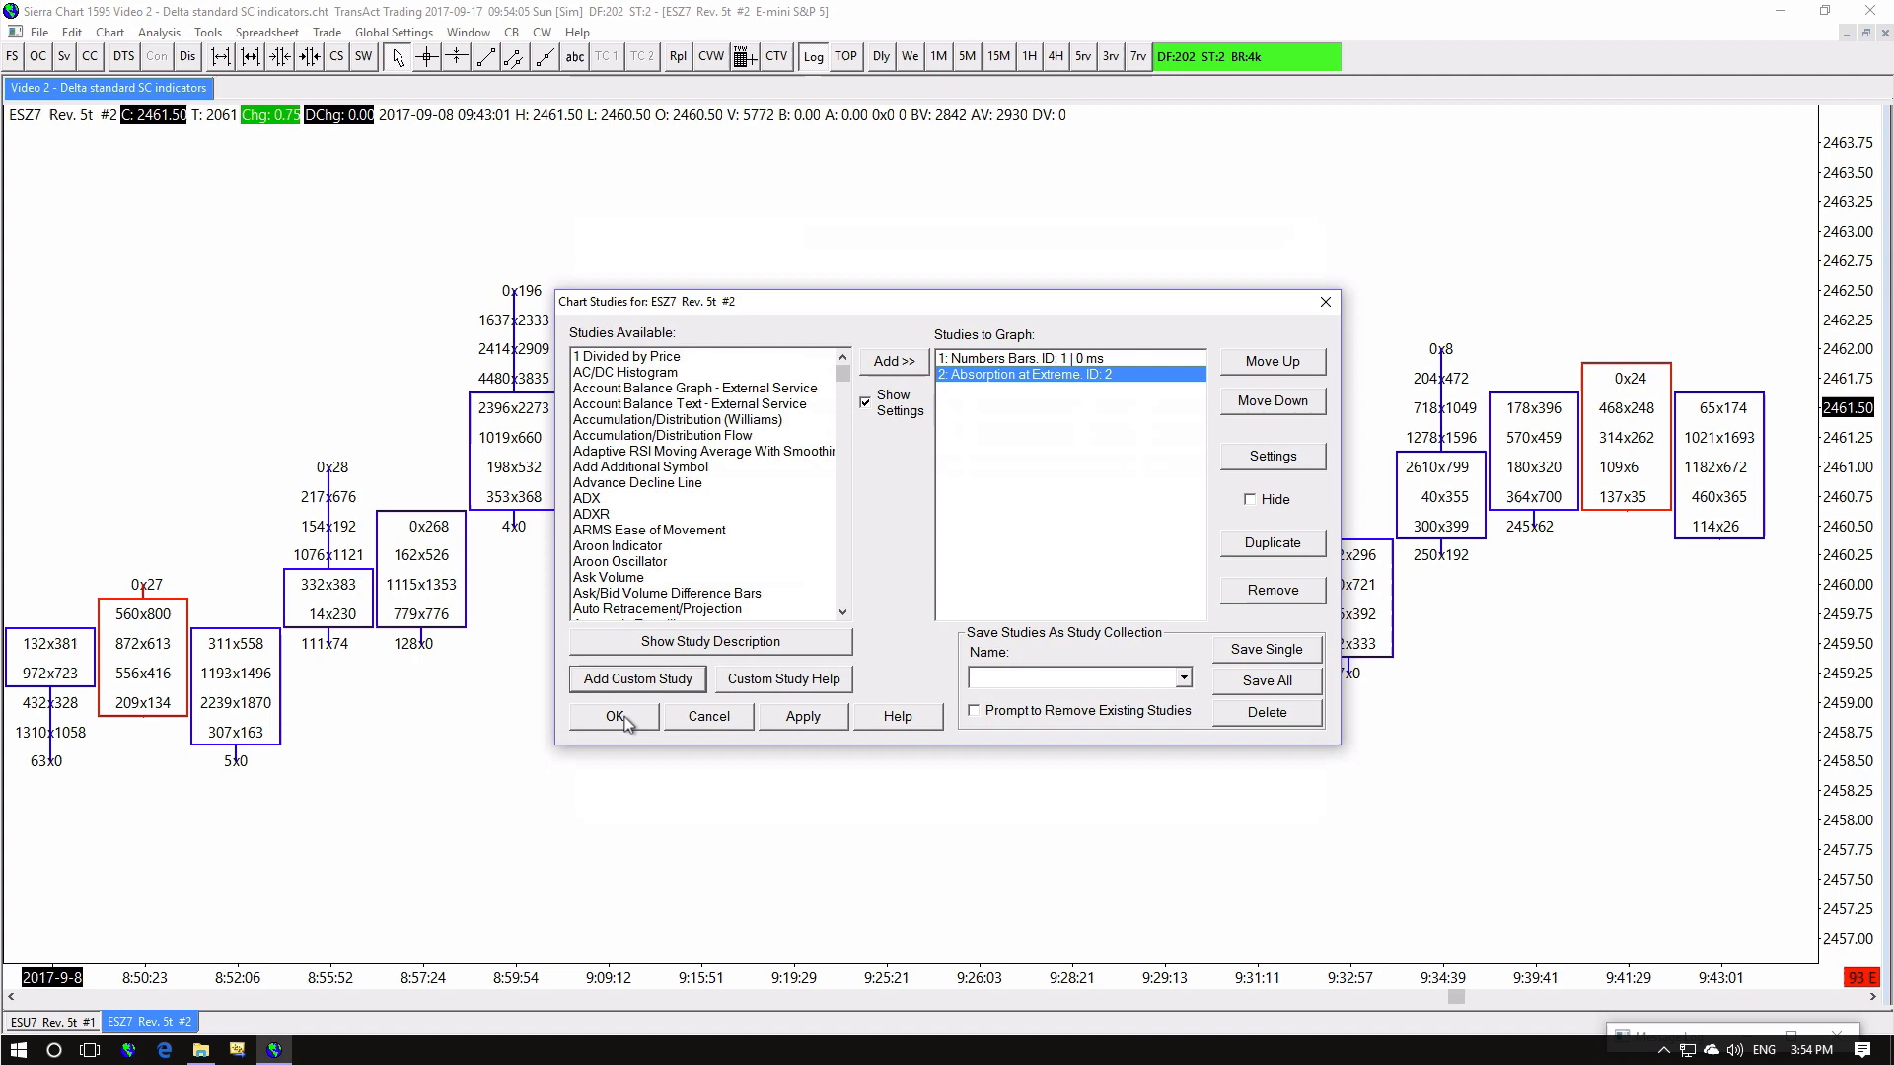
{"action": "left_click", "coordinate": [615, 714]}
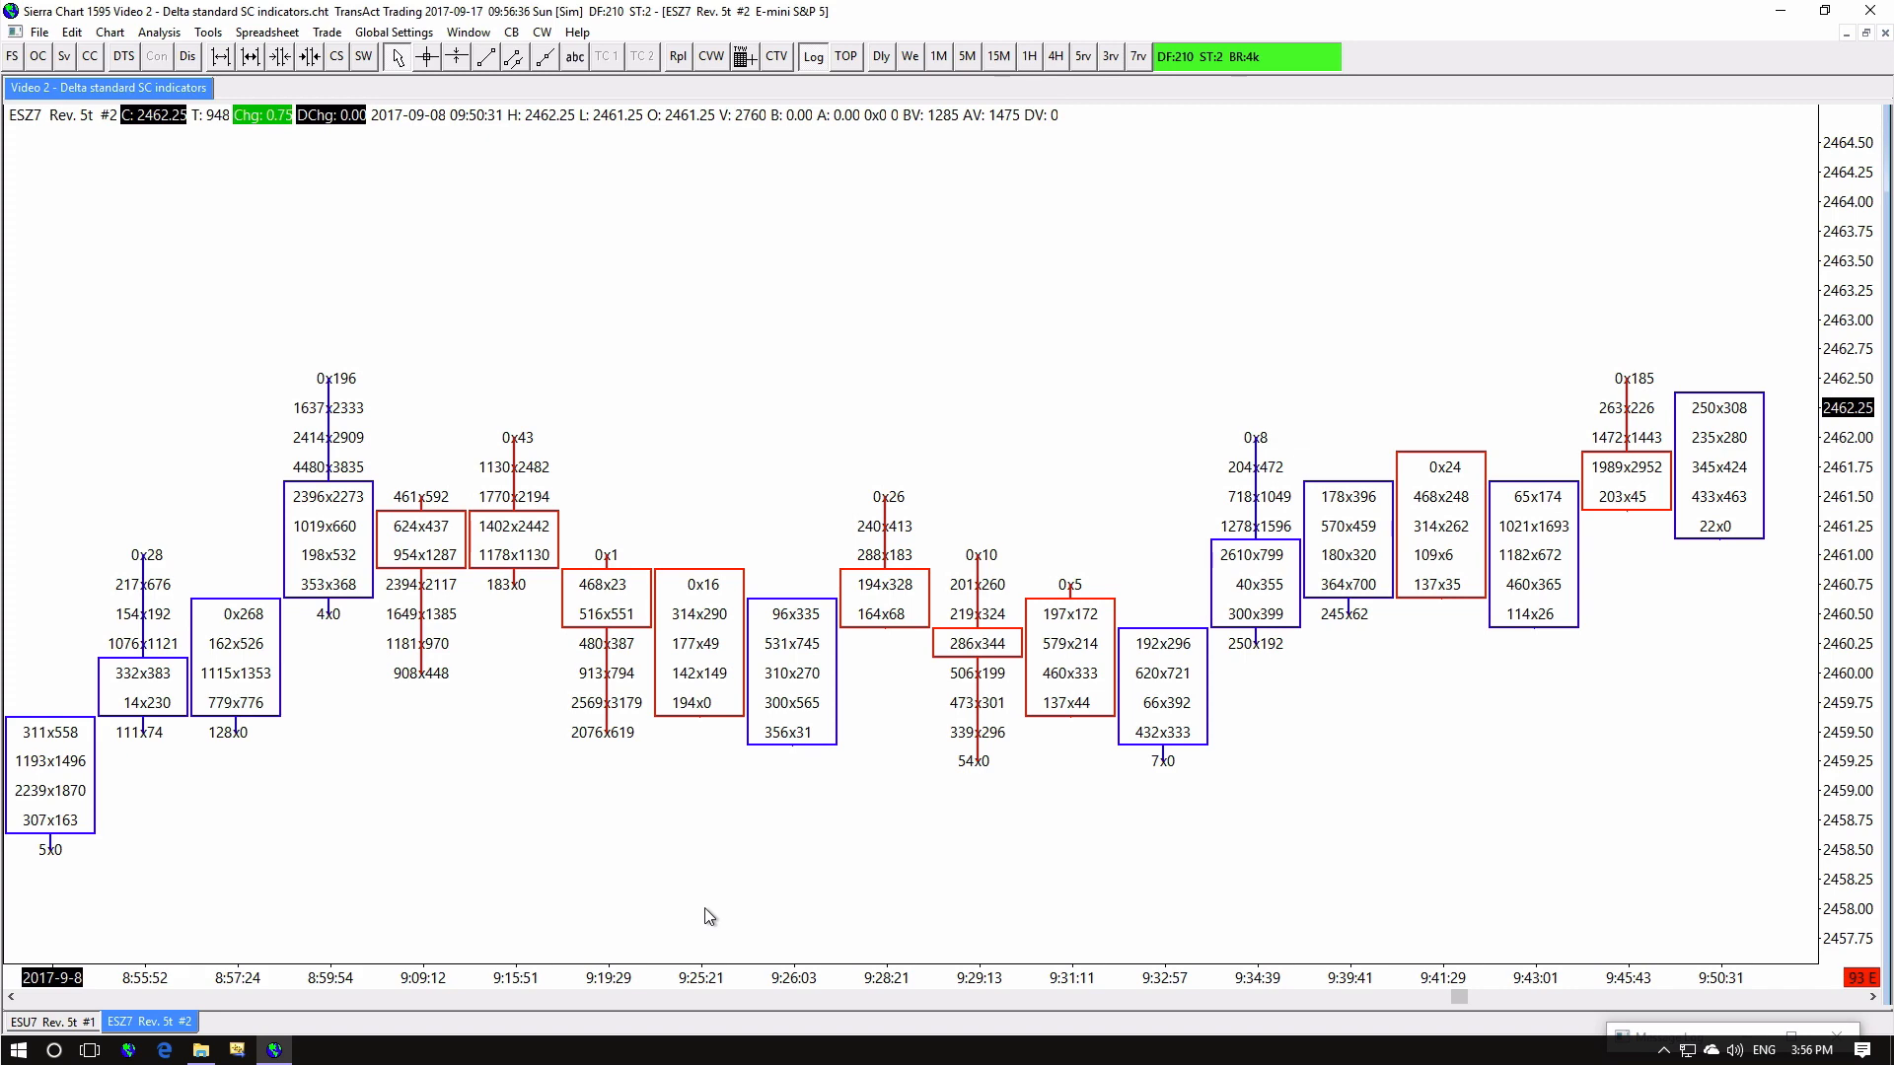
Set Absorption Sequence's Bid Absorption Sequence Drawing Top to blue and apply it to the chart
{"action": "right_click", "coordinate": [706, 916]}
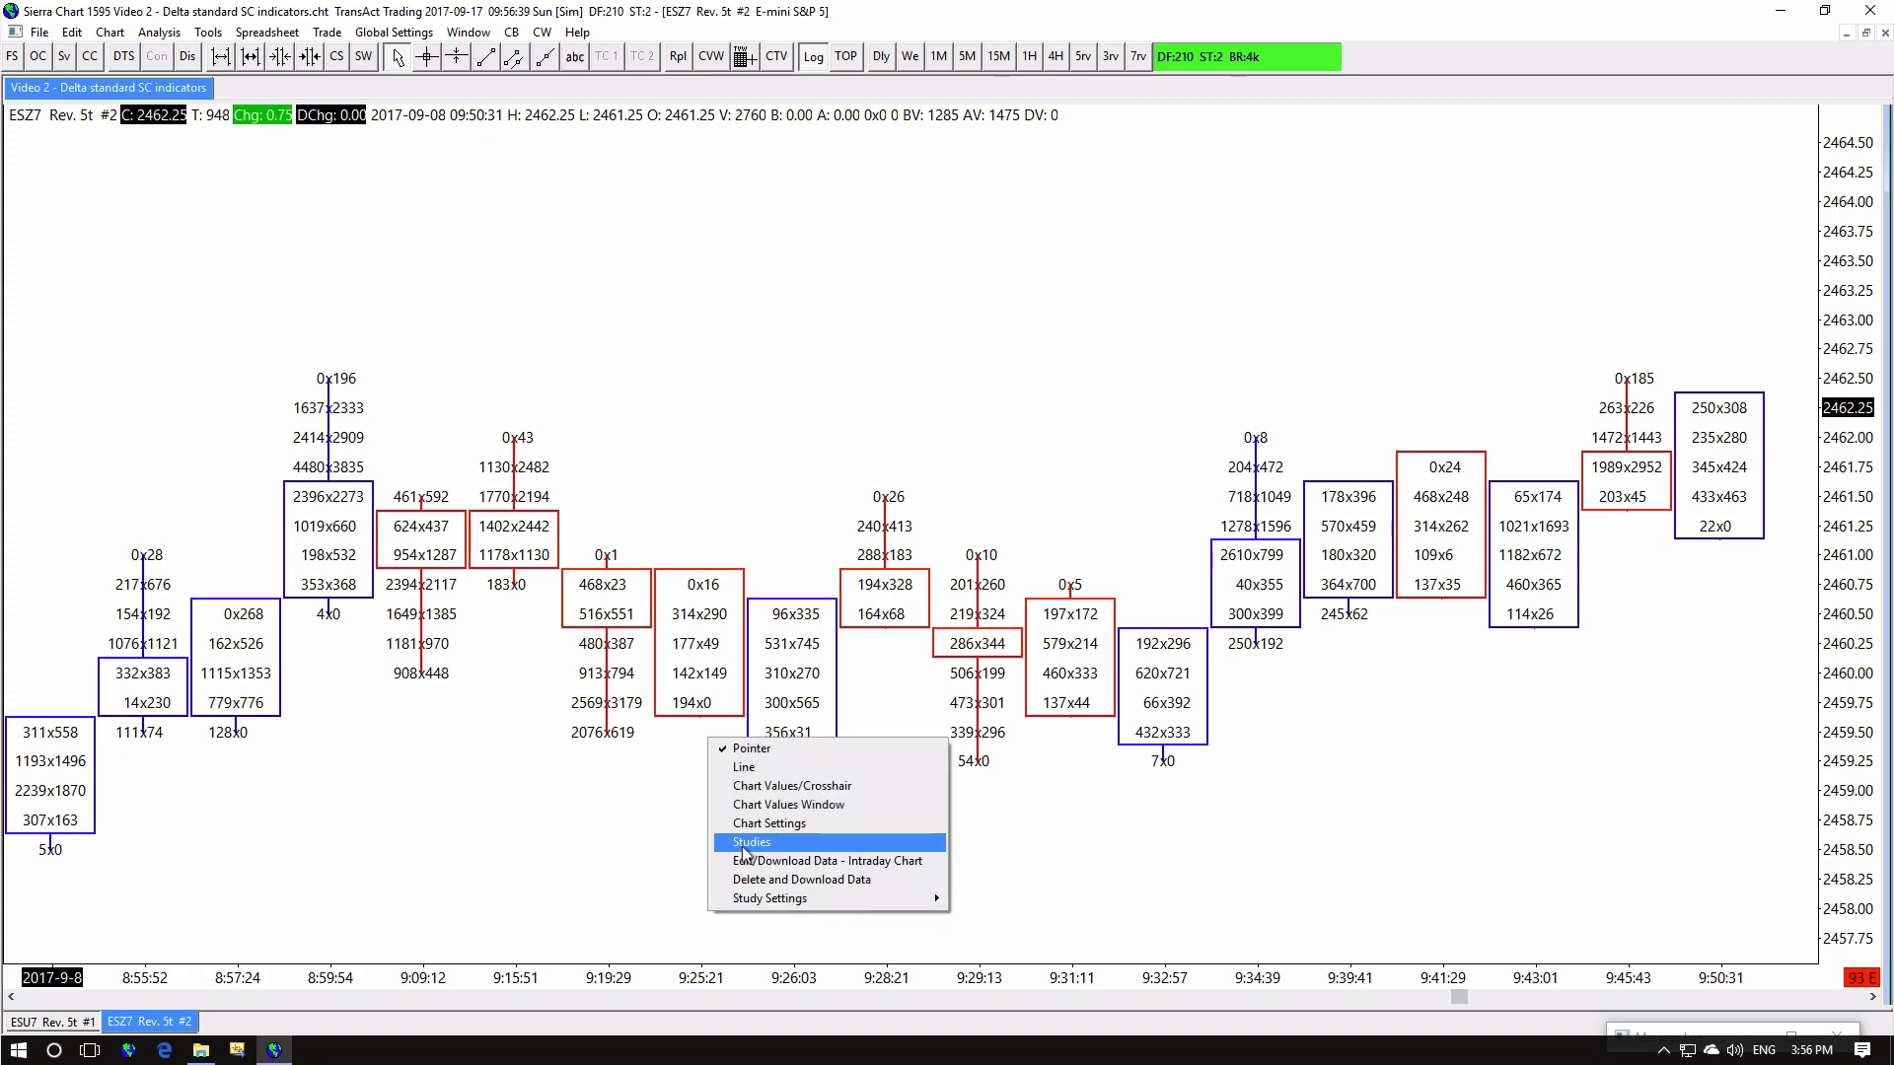
{"action": "left_click", "coordinate": [752, 842]}
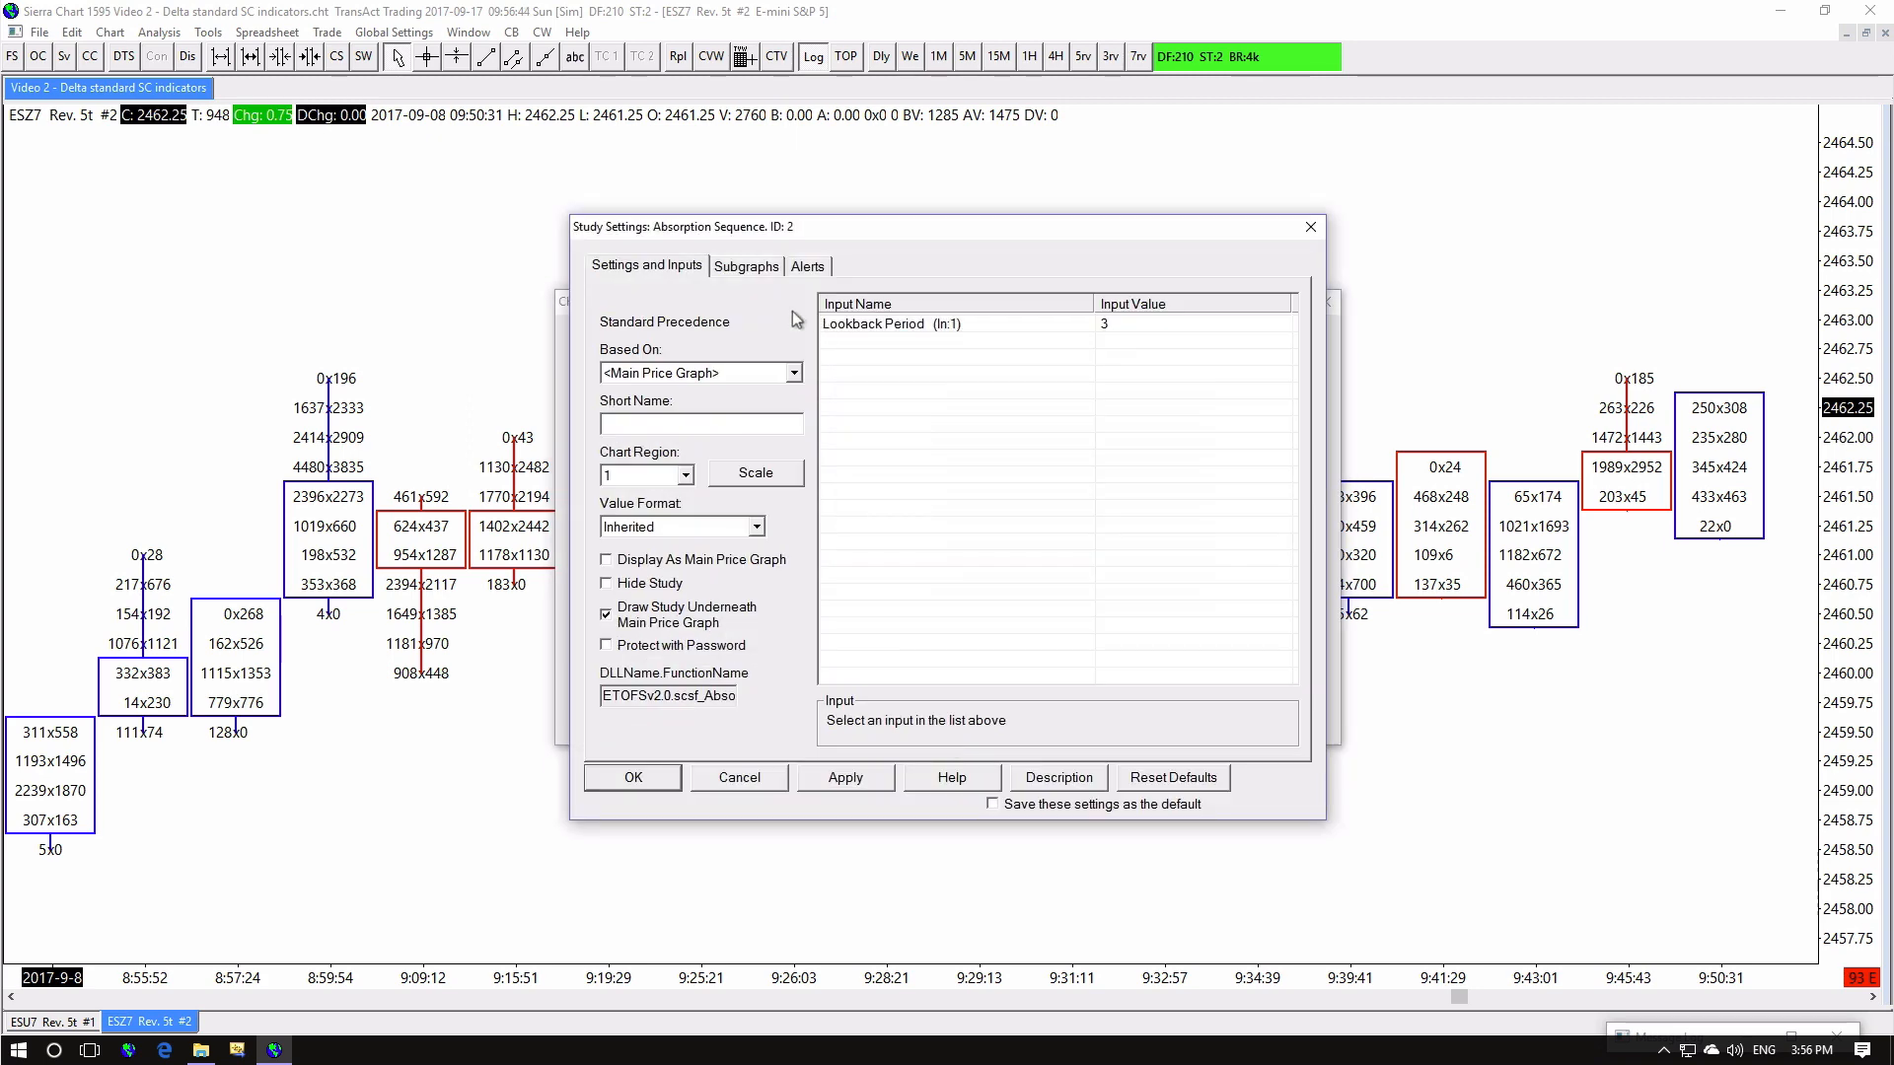
{"action": "left_click", "coordinate": [746, 266]}
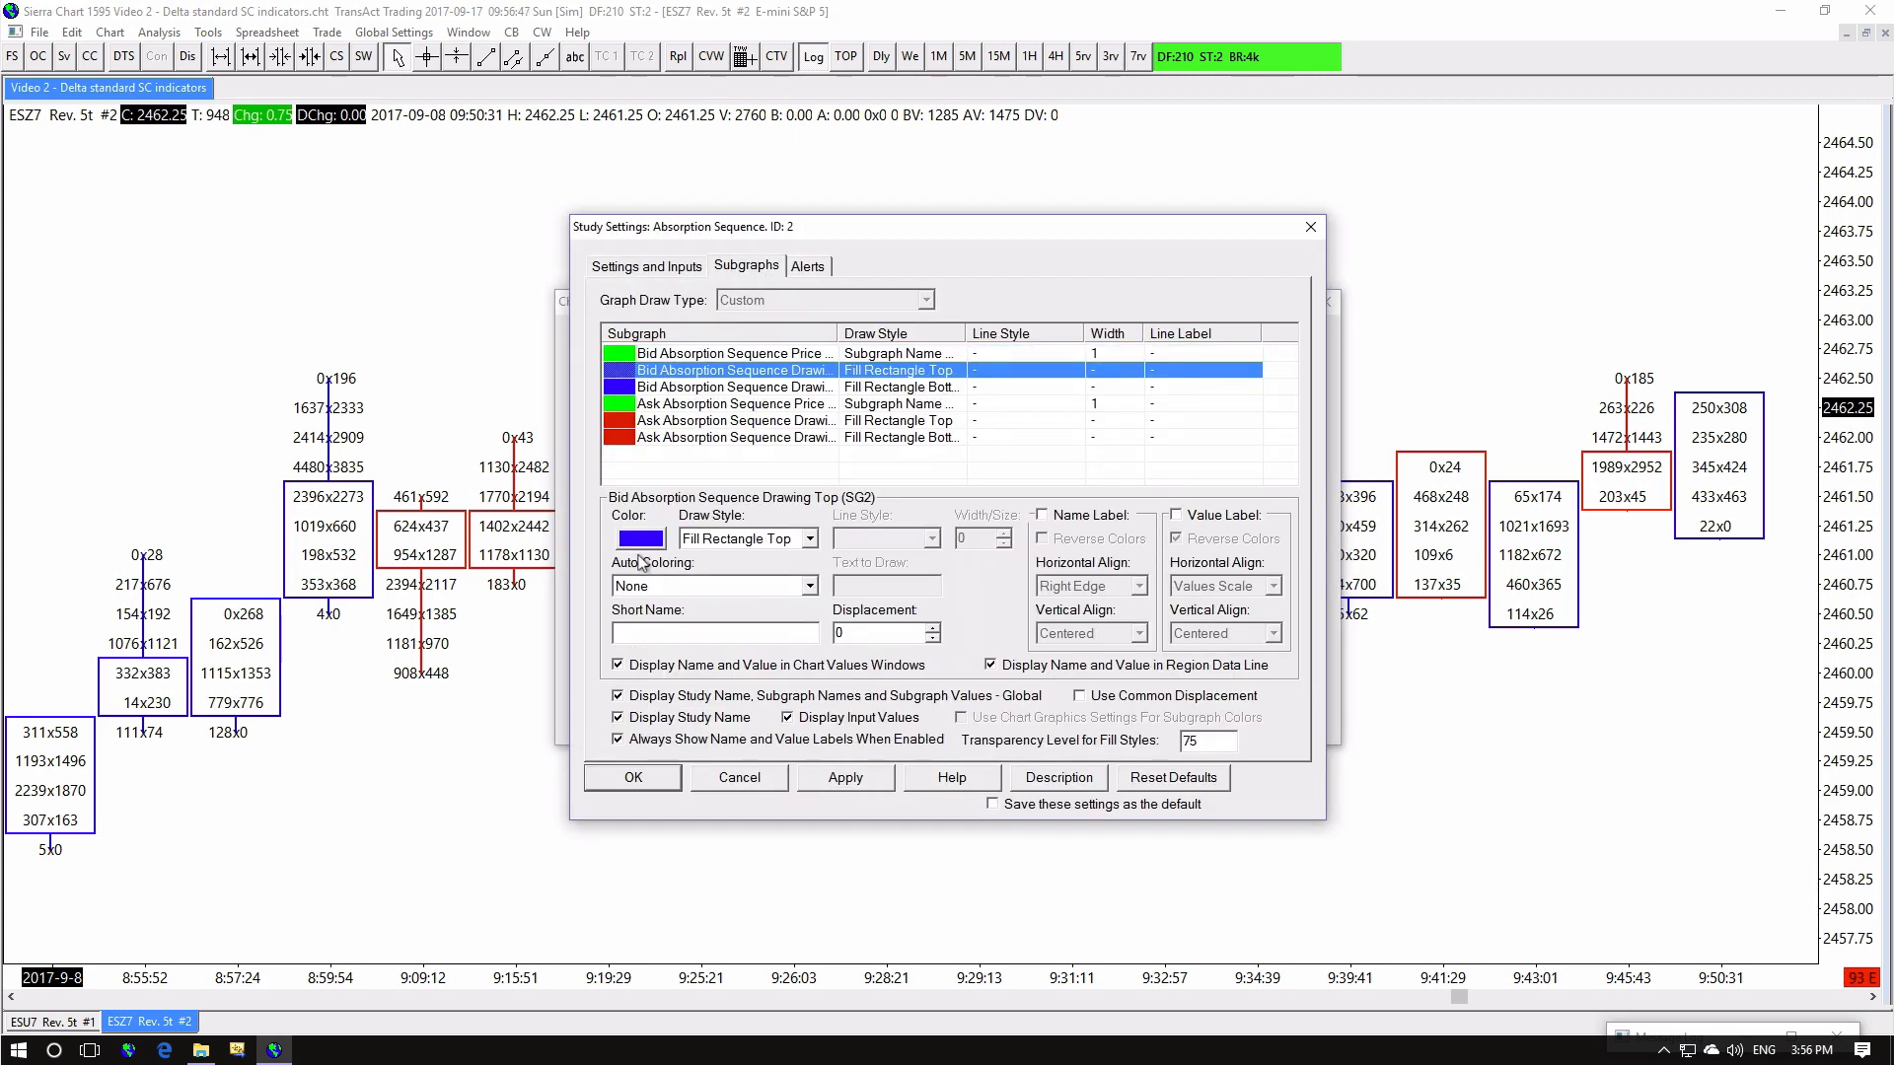
{"action": "left_click", "coordinate": [639, 536]}
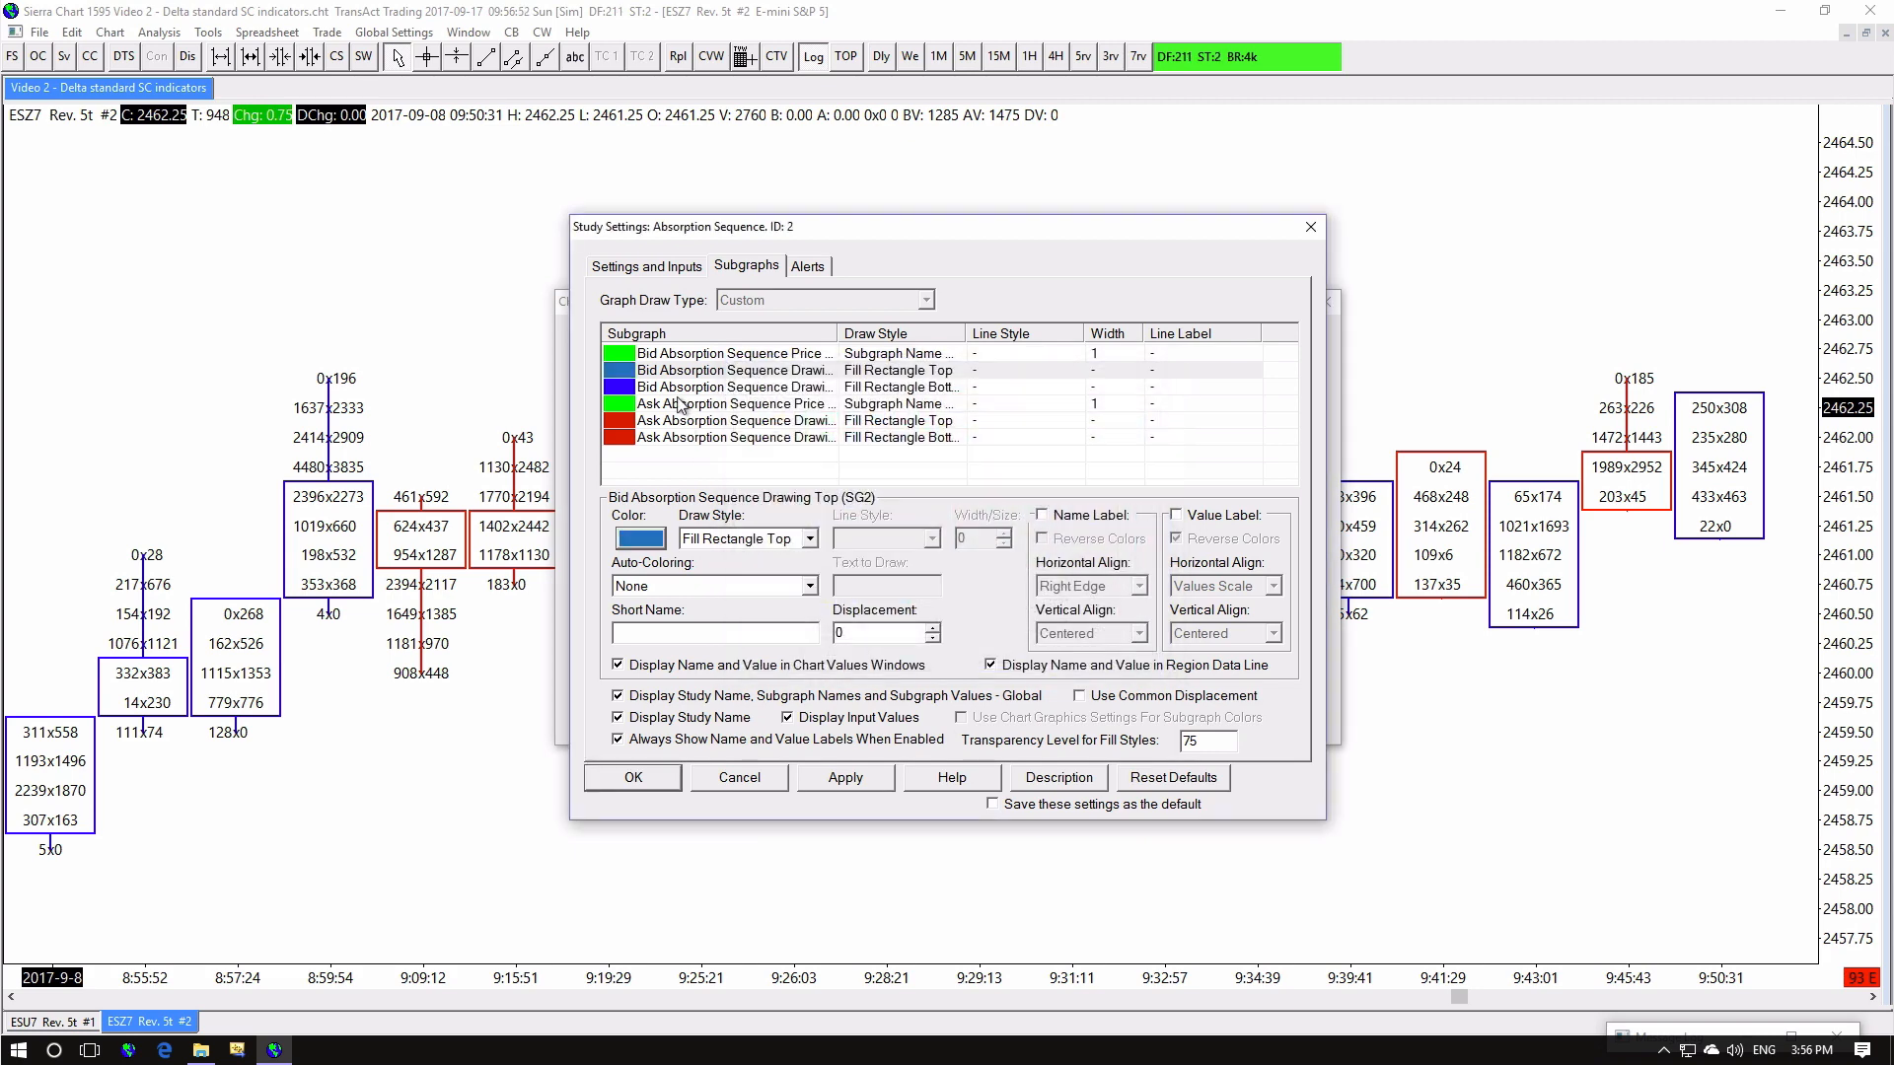
{"action": "left_click", "coordinate": [639, 536]}
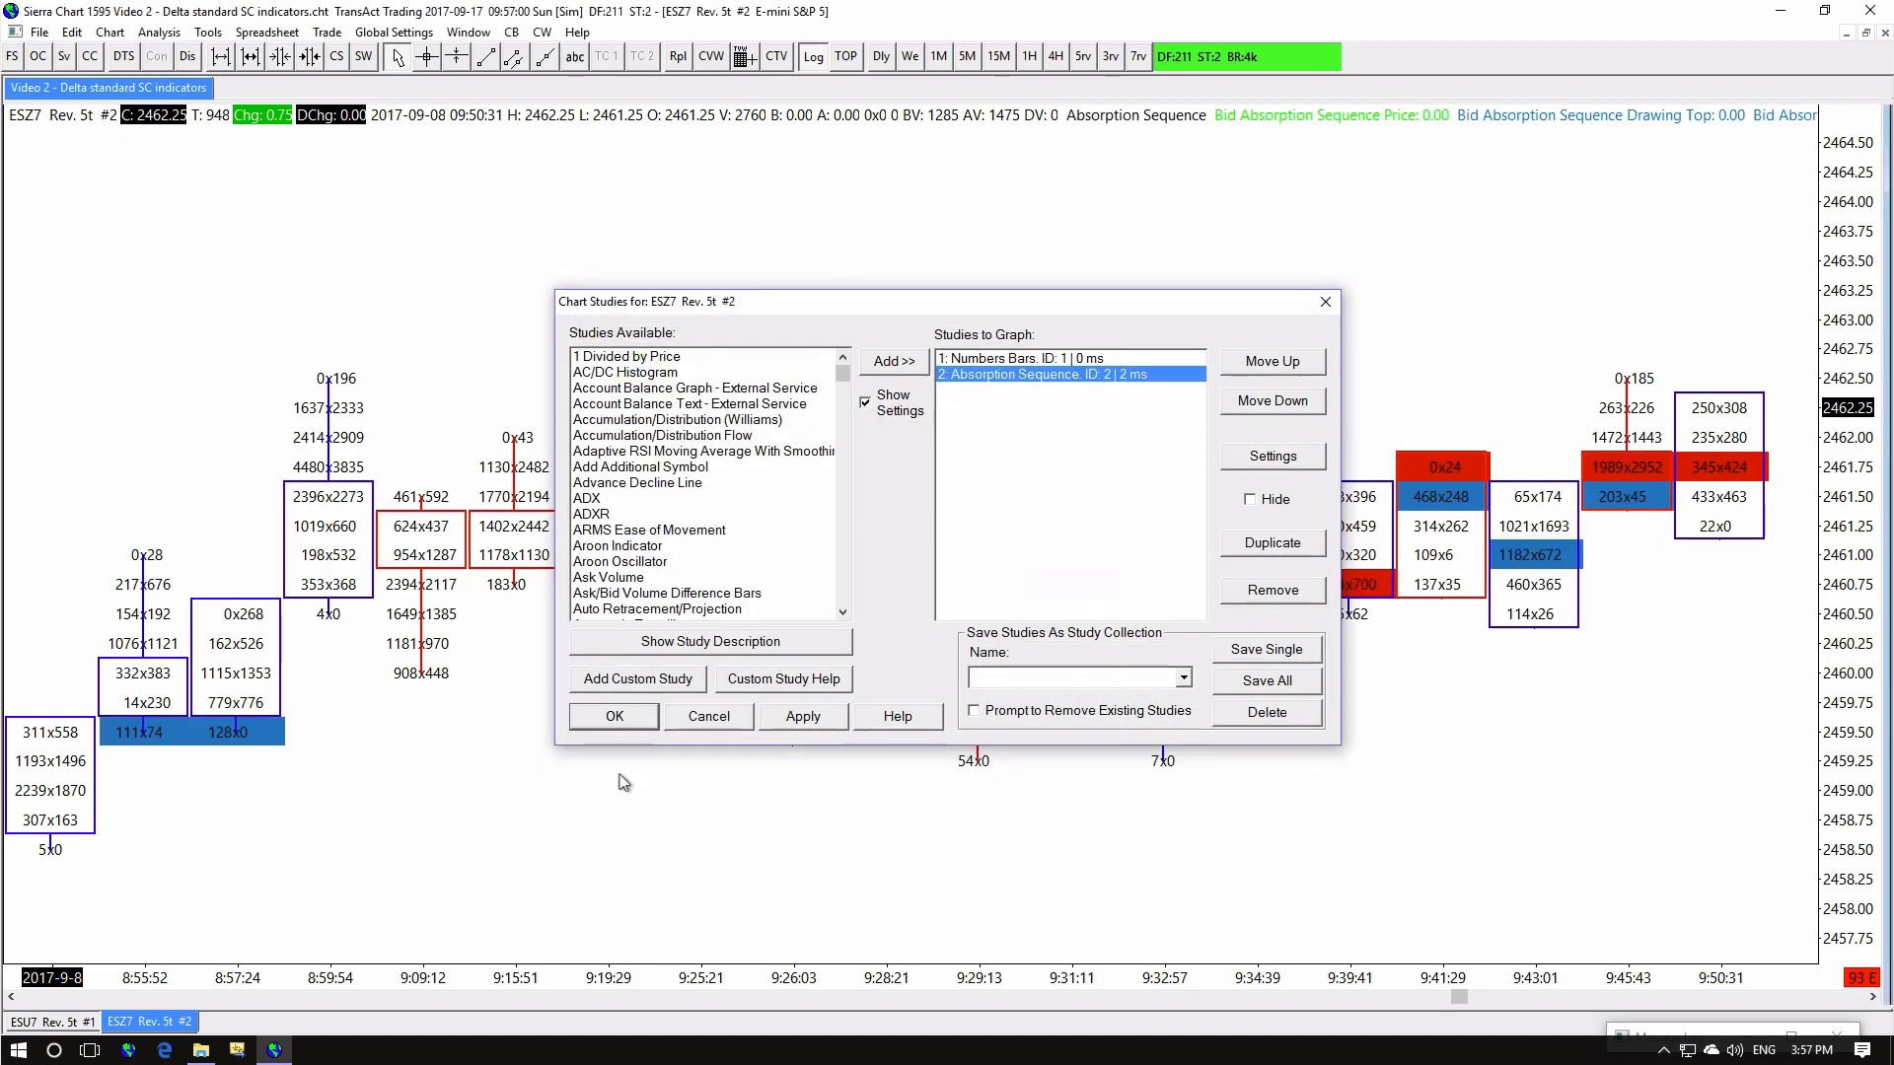
{"action": "left_click", "coordinate": [612, 714]}
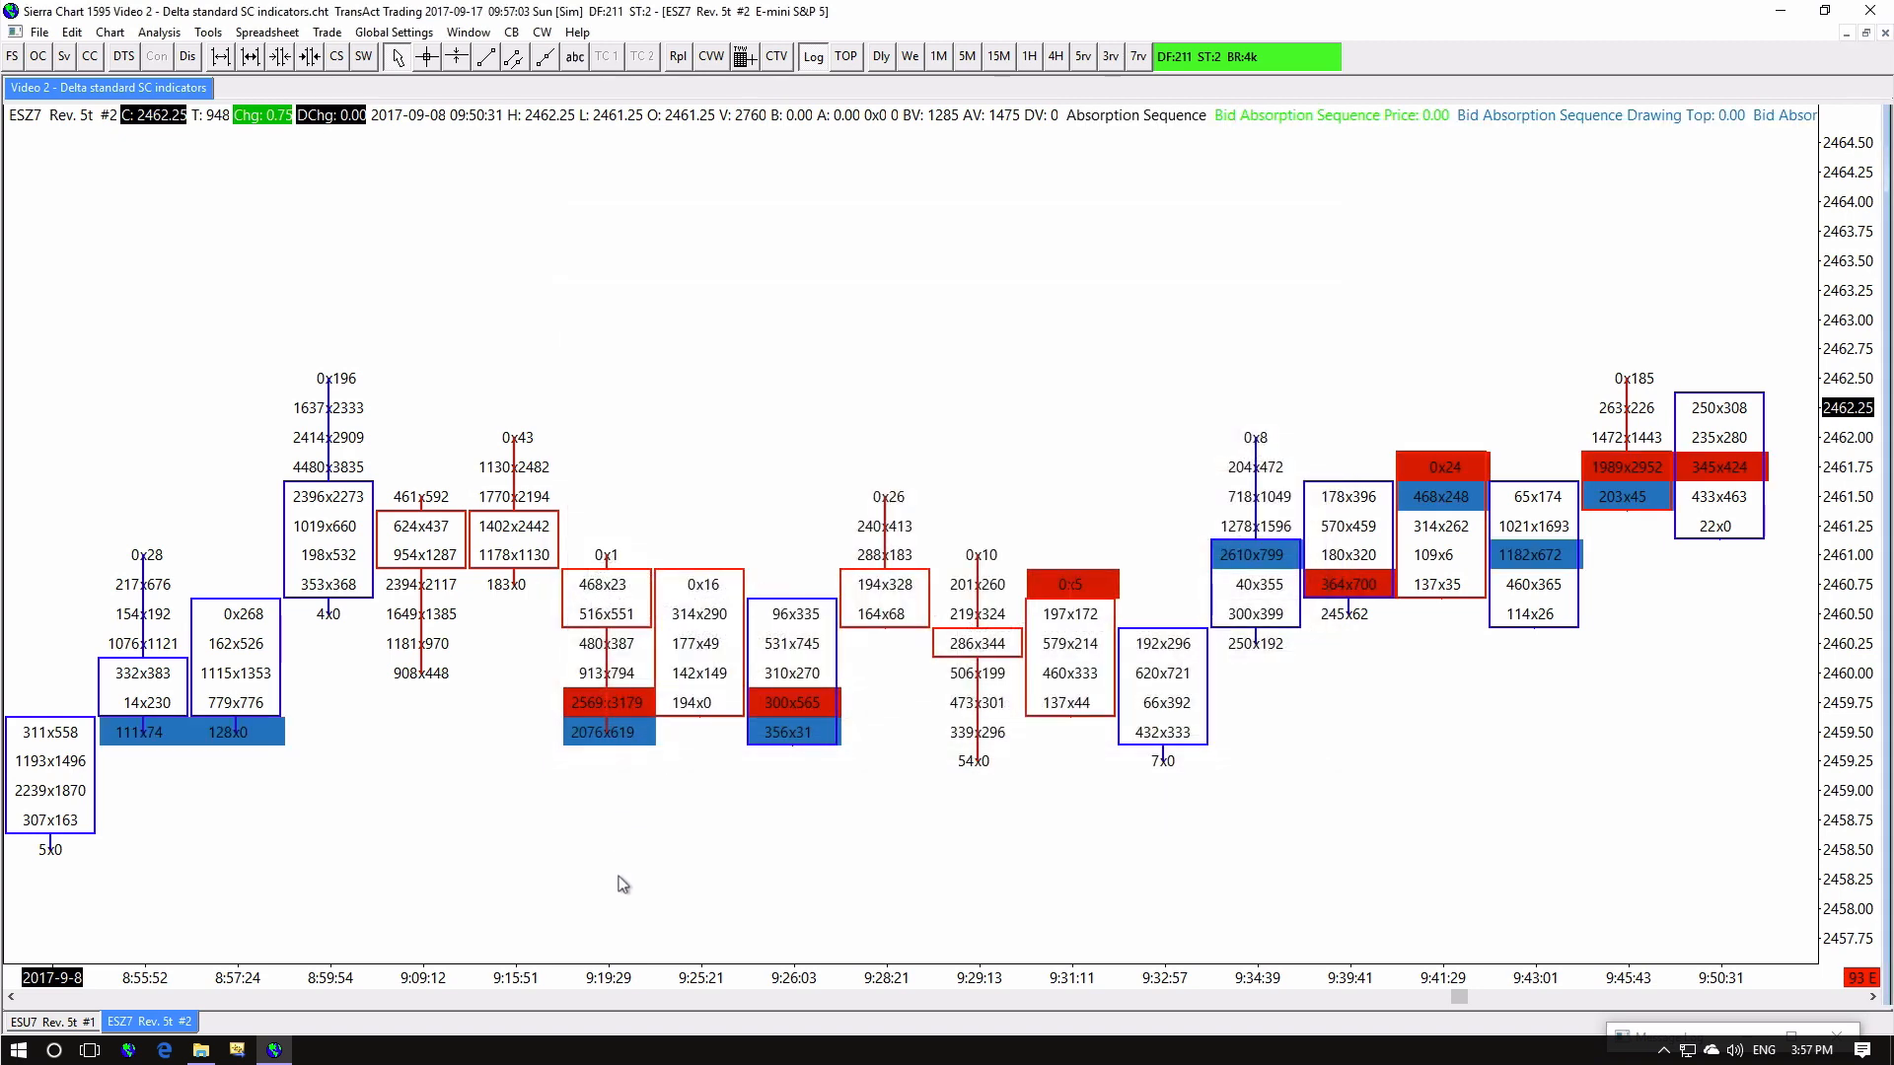